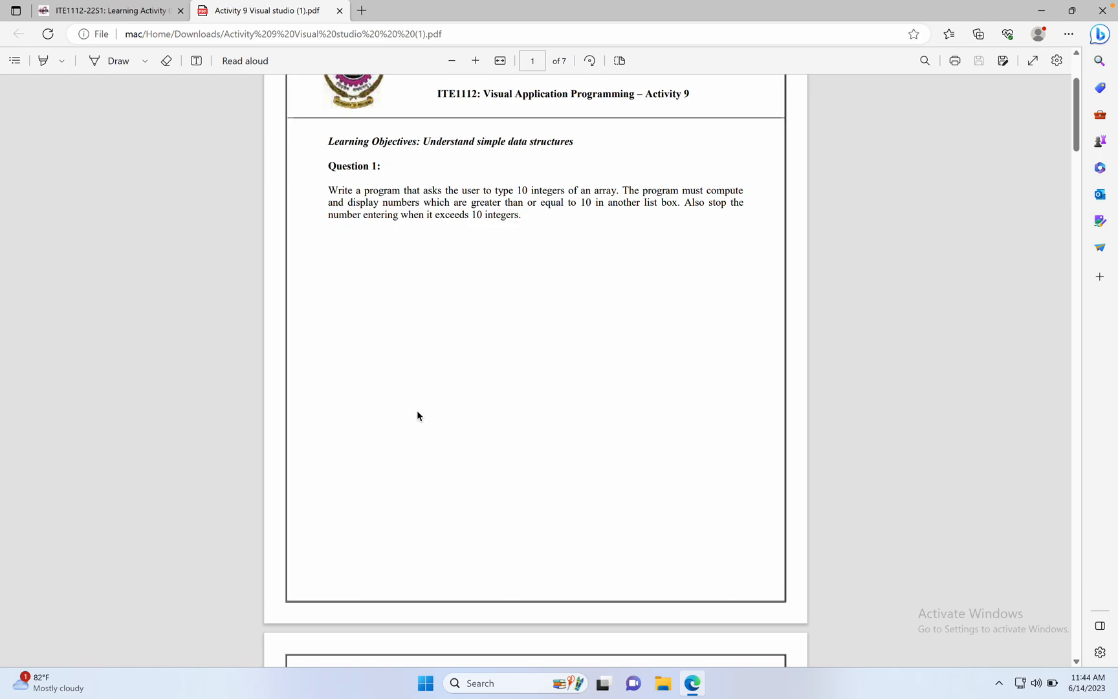
{"action": "mouse_move", "coordinate": [676, 94]}
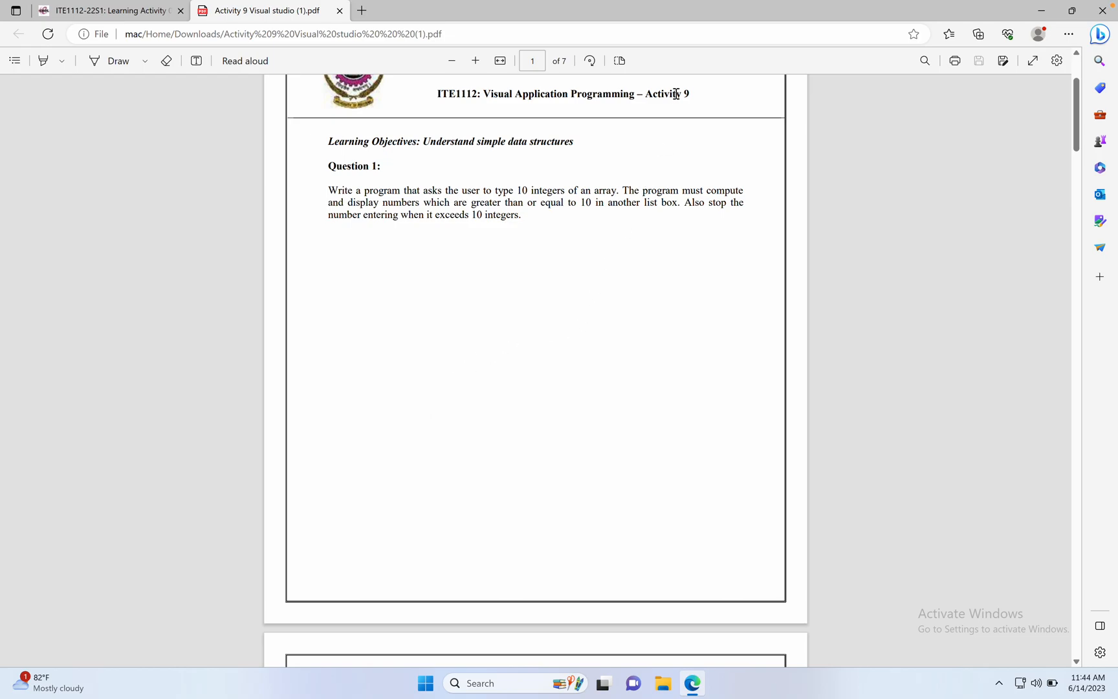
{"action": "mouse_move", "coordinate": [650, 313]}
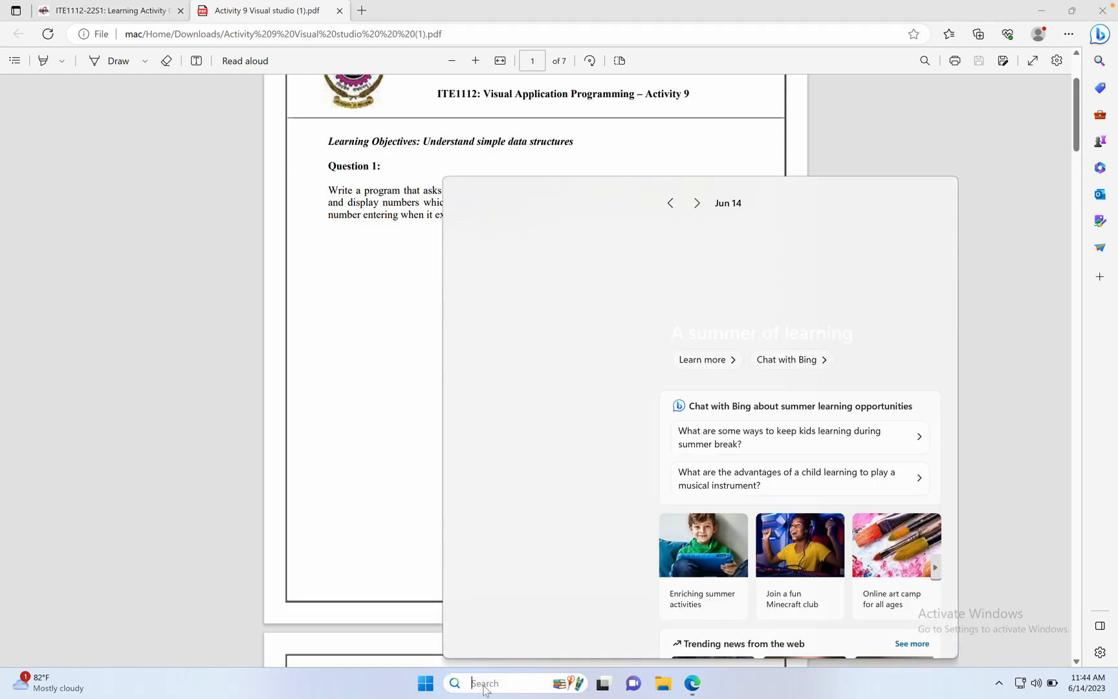
- Search Start for 'vi' and launch Visual Studio 2022 from the Best match result
{"action": "type", "text": "vi"}
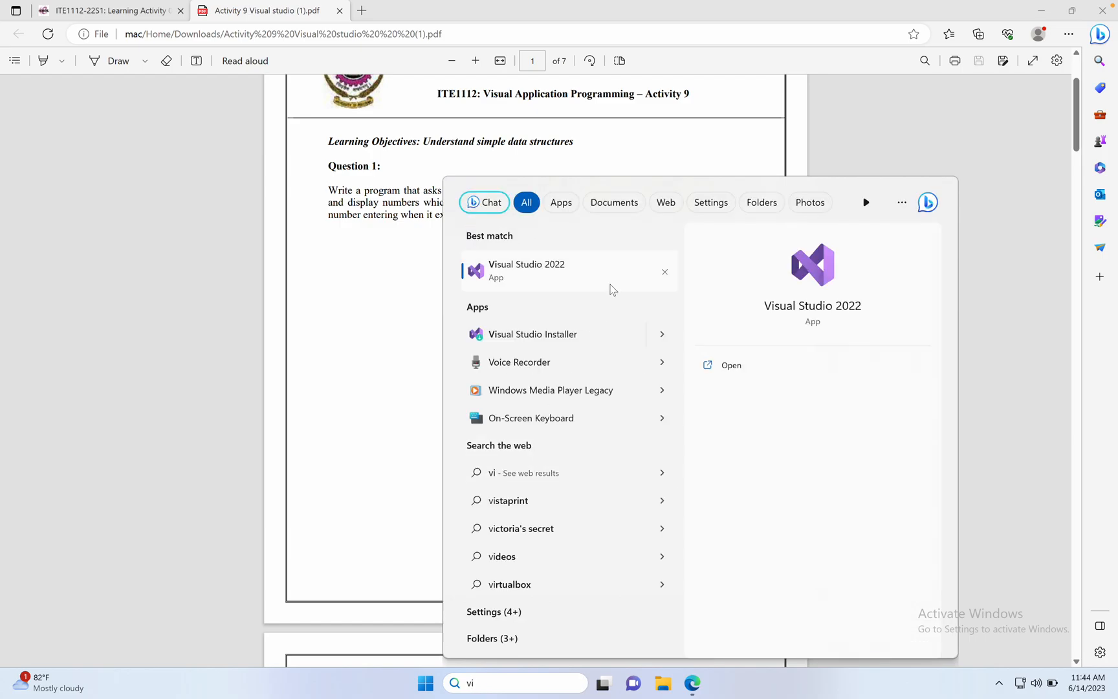
{"action": "left_click", "coordinate": [527, 270]}
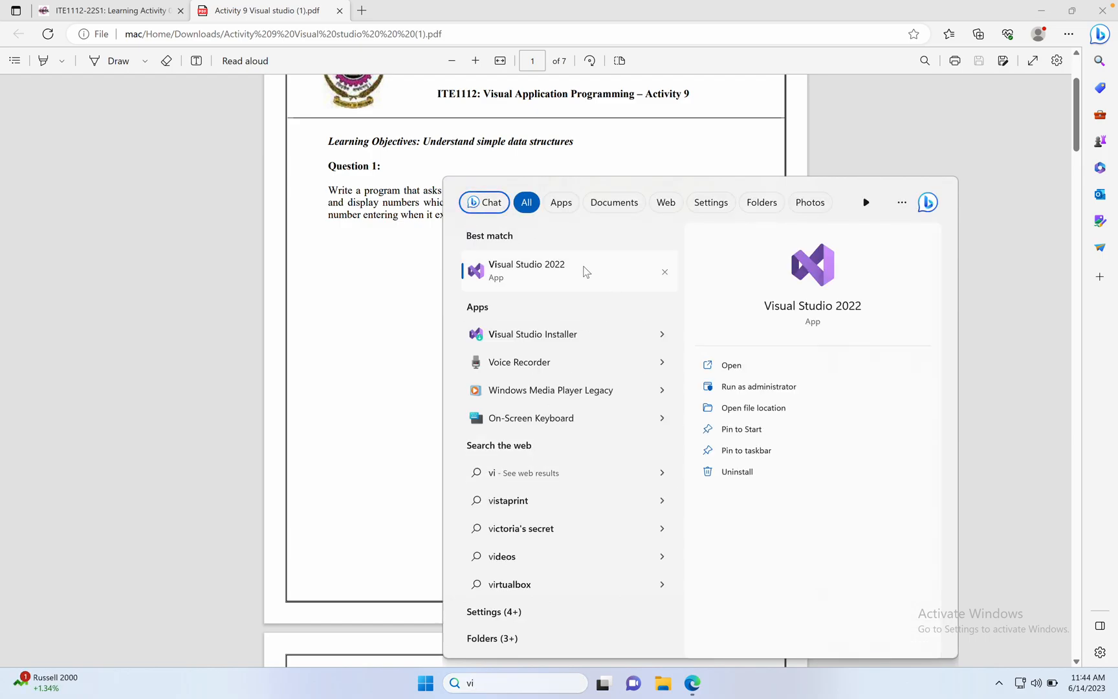
{"action": "left_click", "coordinate": [527, 270]}
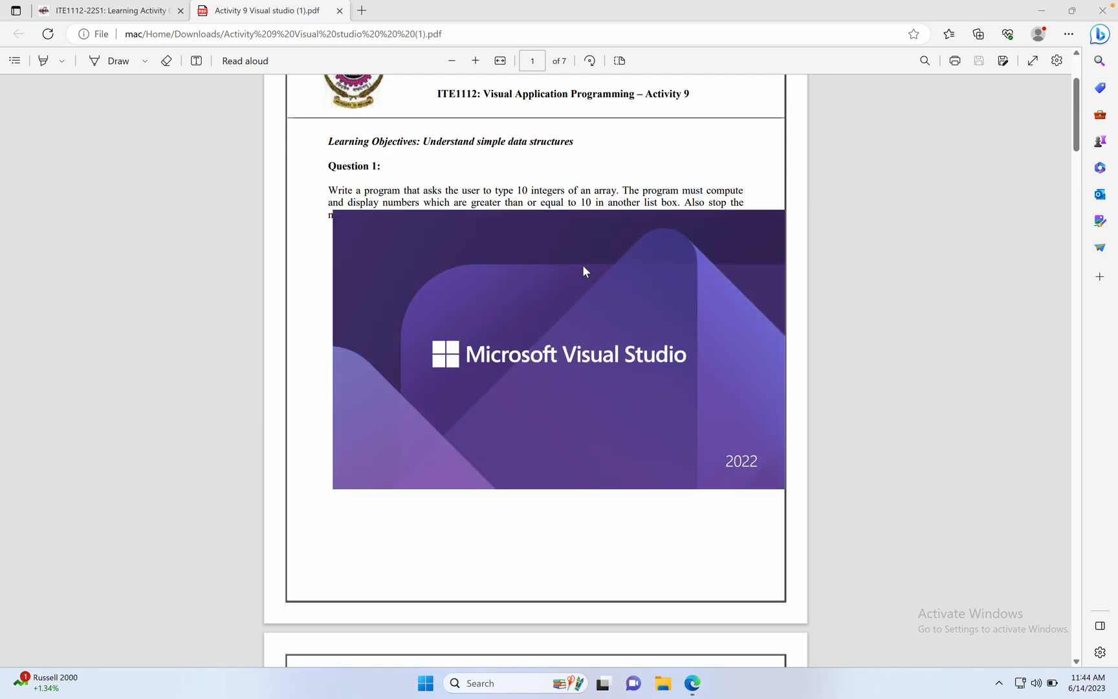
{"action": "left_click", "coordinate": [707, 683]}
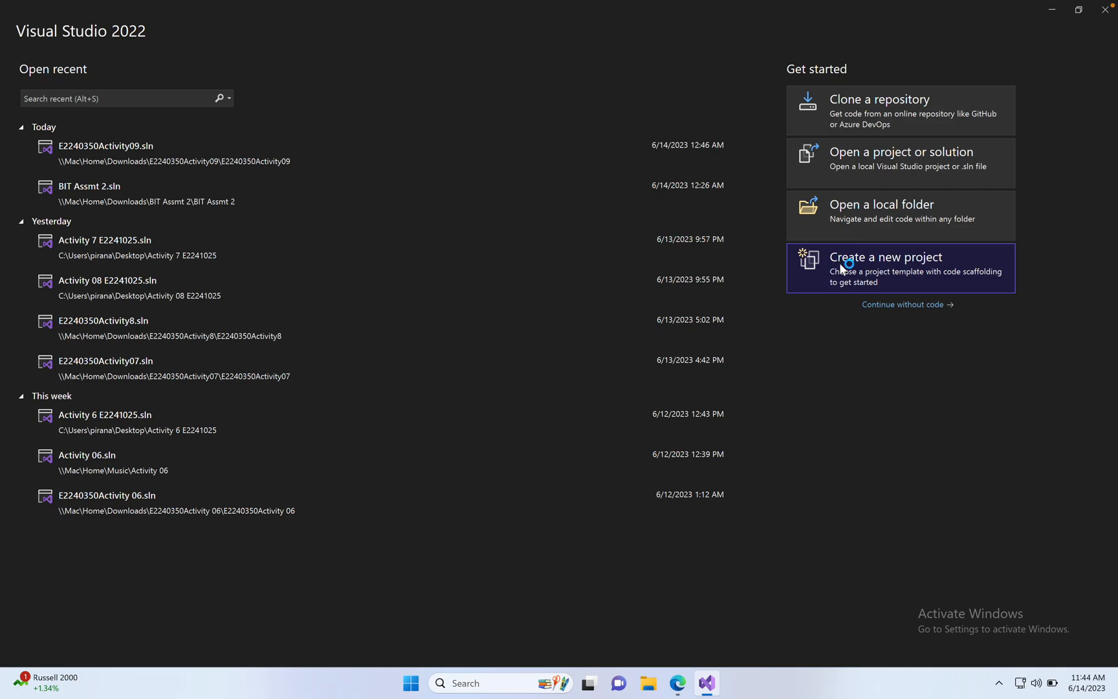
- Create a new project using the C# Windows Forms App (.NET Framework) template and continue to Next
{"action": "left_click", "coordinate": [886, 256]}
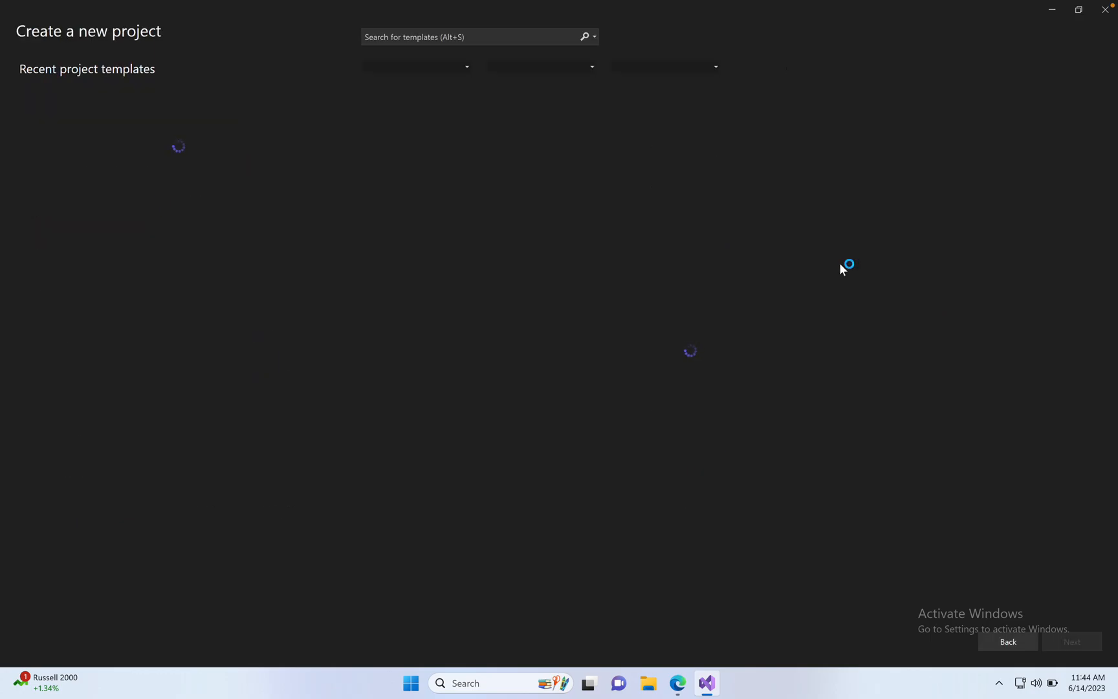
{"action": "mouse_move", "coordinate": [731, 164]}
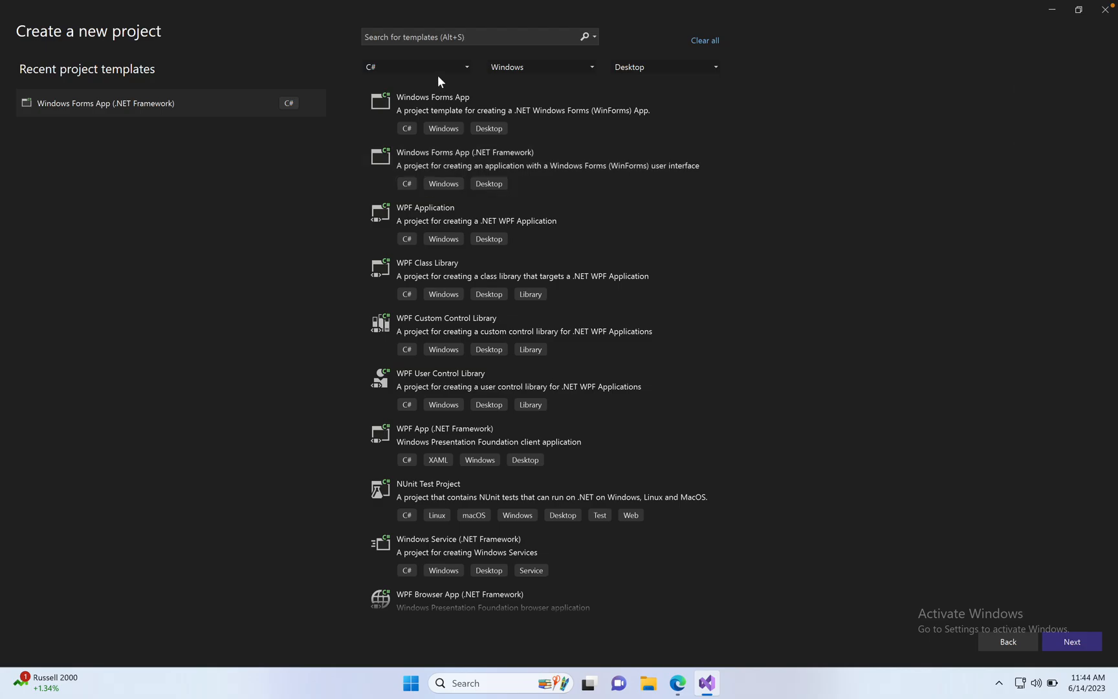
{"action": "left_click", "coordinate": [415, 66]}
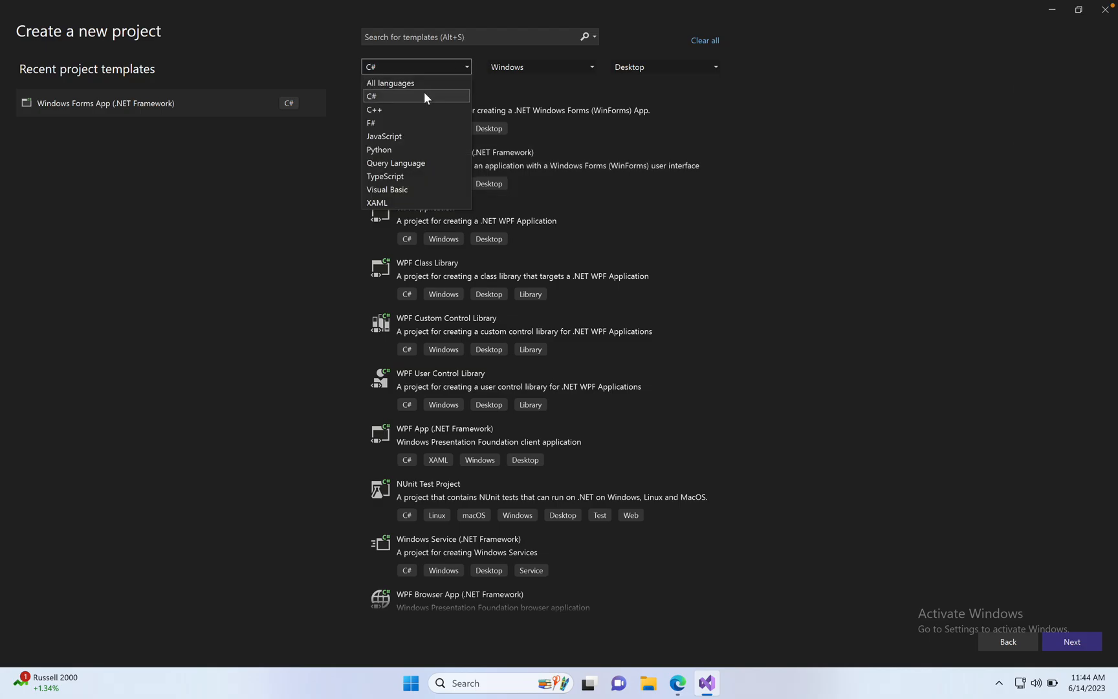
{"action": "left_click", "coordinate": [371, 96]}
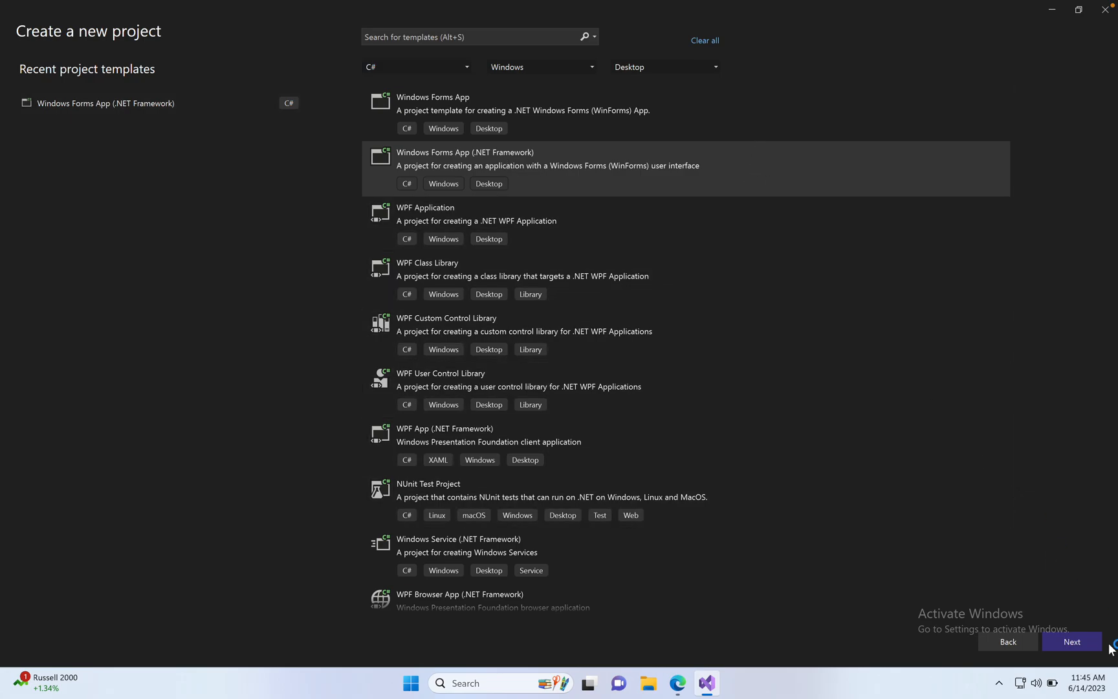
{"action": "left_click", "coordinate": [1070, 642]}
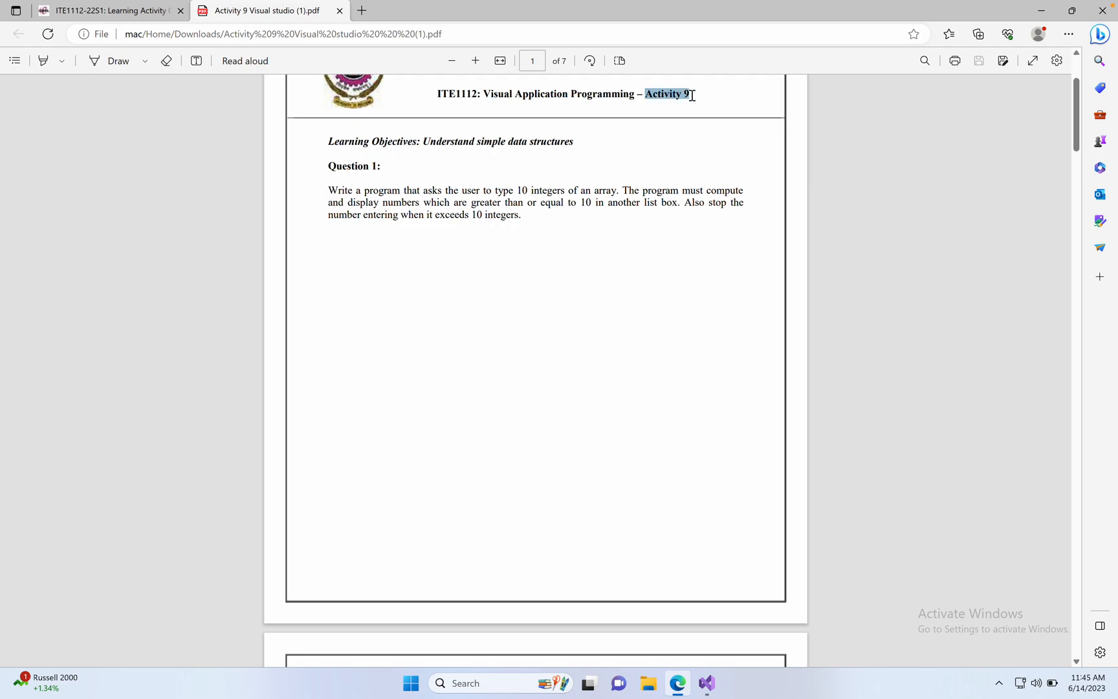
{"action": "mouse_move", "coordinate": [707, 683]}
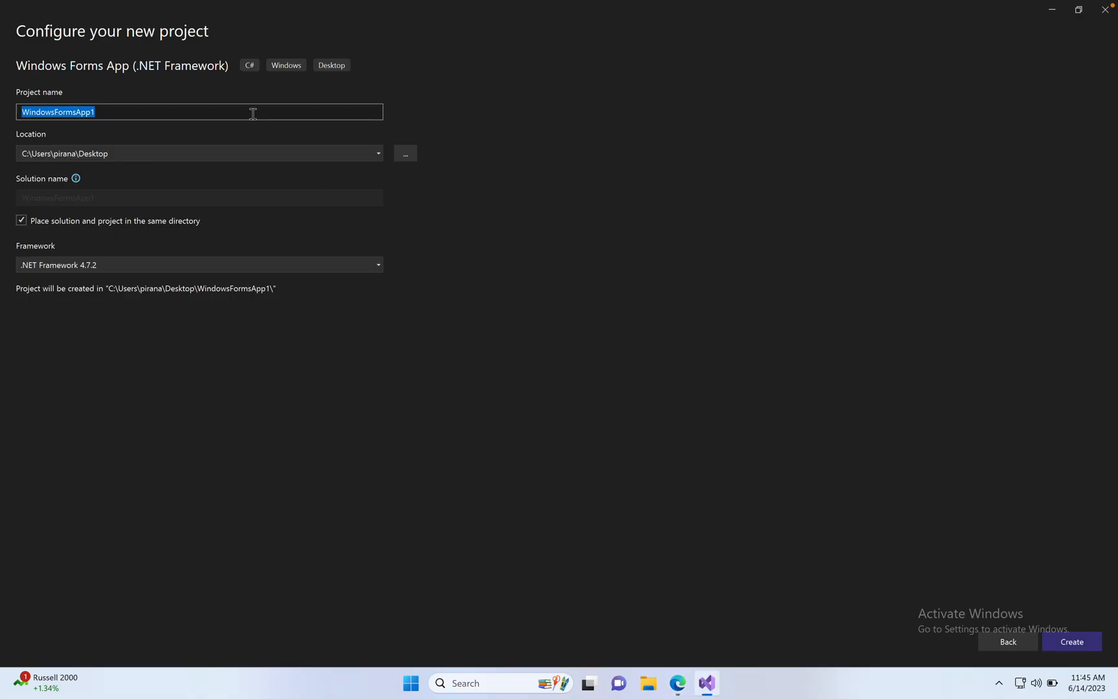
- Name the project 'Activity 9 E2241025', create it, and return to the activity PDF
{"action": "type", "text": "Activity 9 E"}
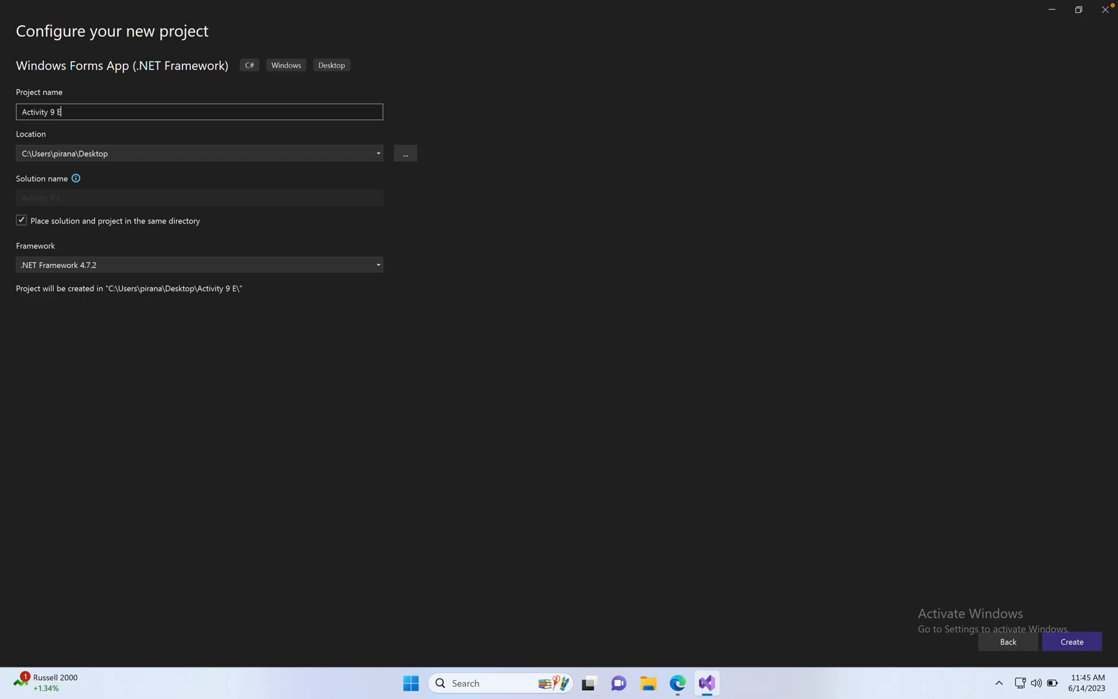
{"action": "type", "text": "2241025"}
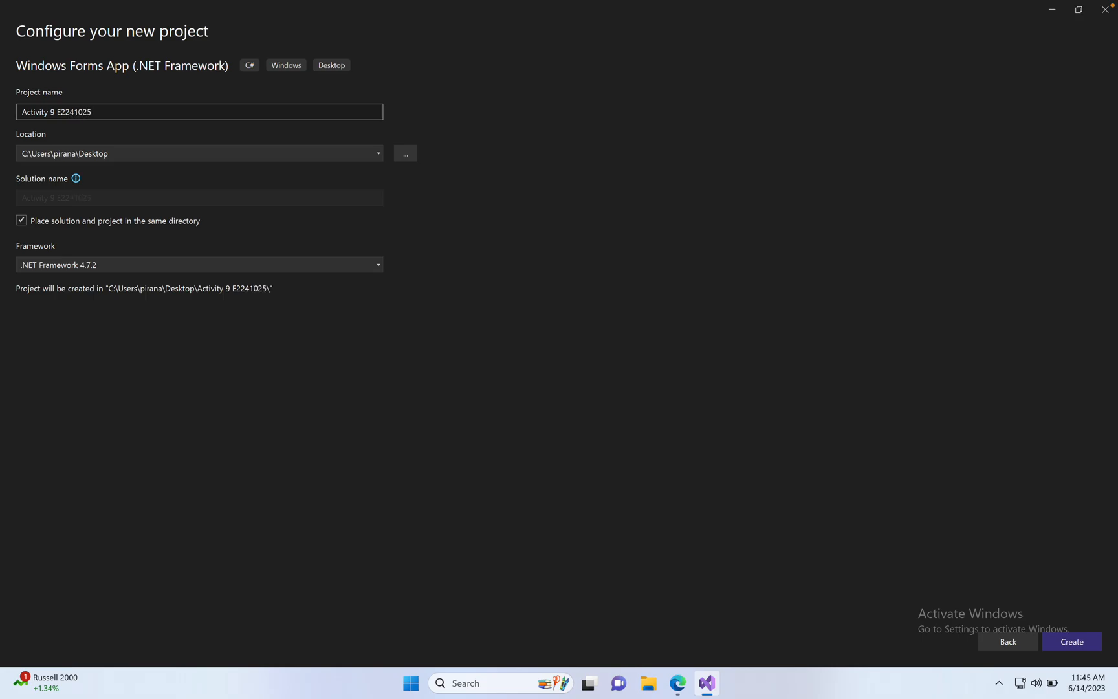
{"action": "mouse_move", "coordinate": [728, 450]}
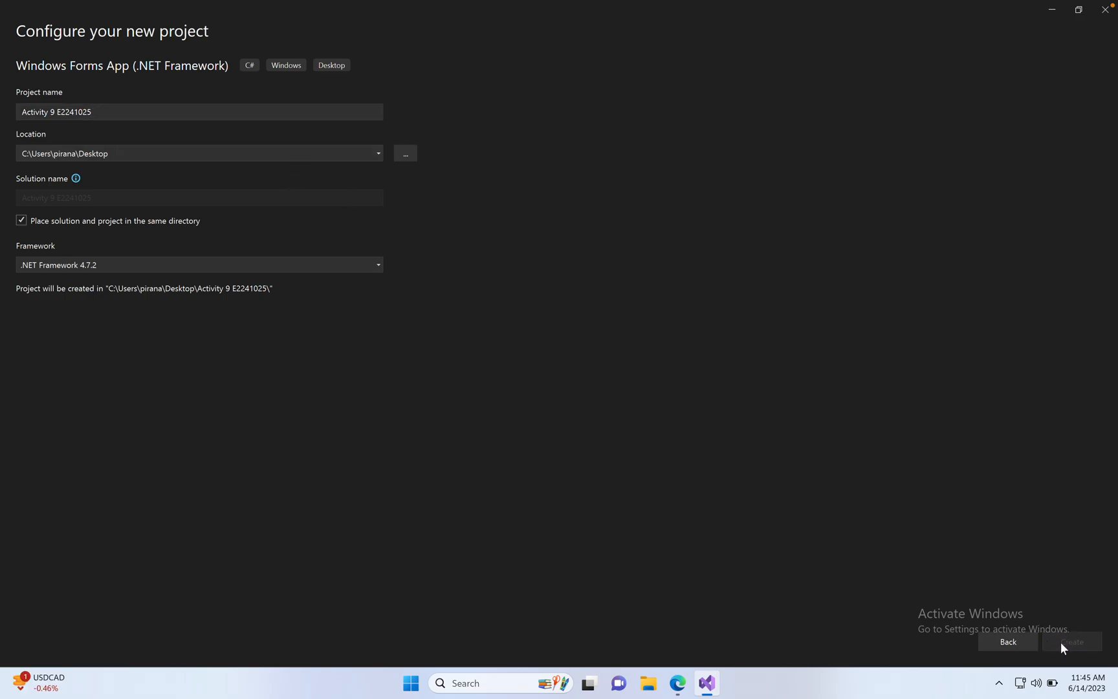
{"action": "left_click", "coordinate": [1072, 641]}
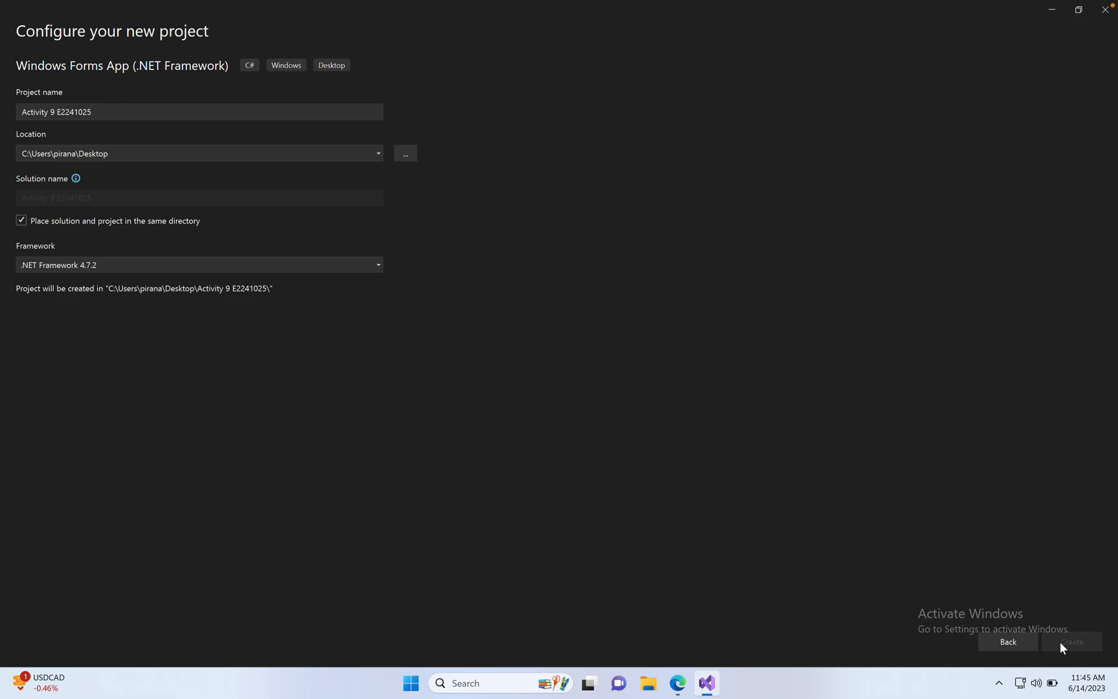
{"action": "left_click", "coordinate": [1071, 641]}
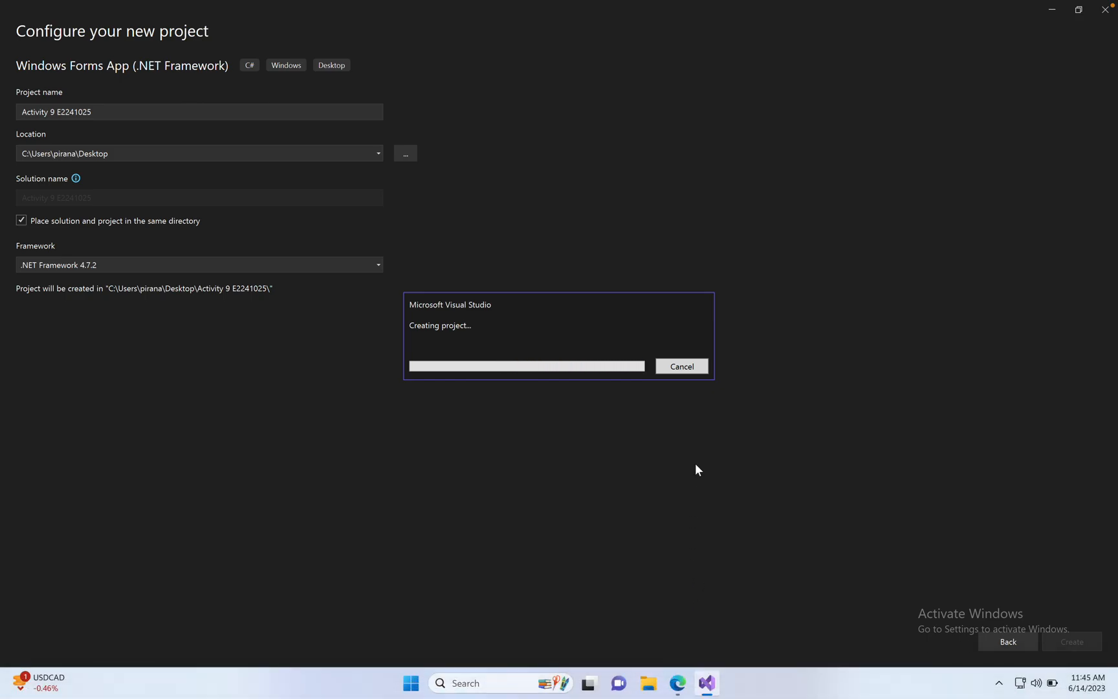
{"action": "left_click", "coordinate": [676, 683]}
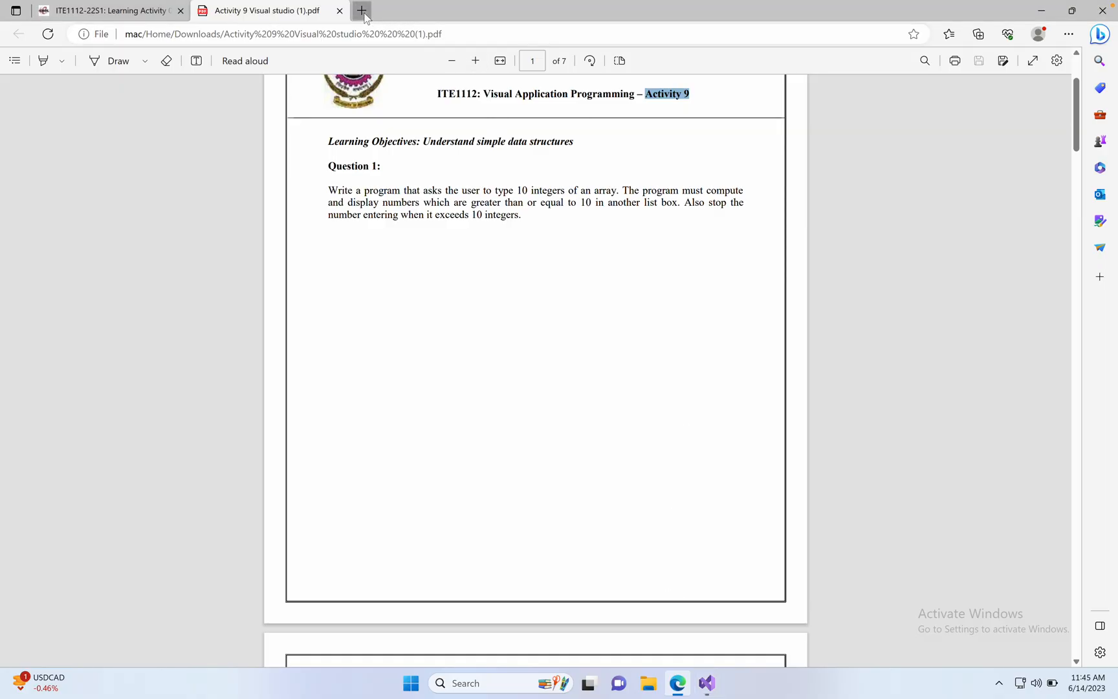
- In a new tab, search Bing for youtube and go to the YouTube site
{"action": "left_click", "coordinate": [362, 10]}
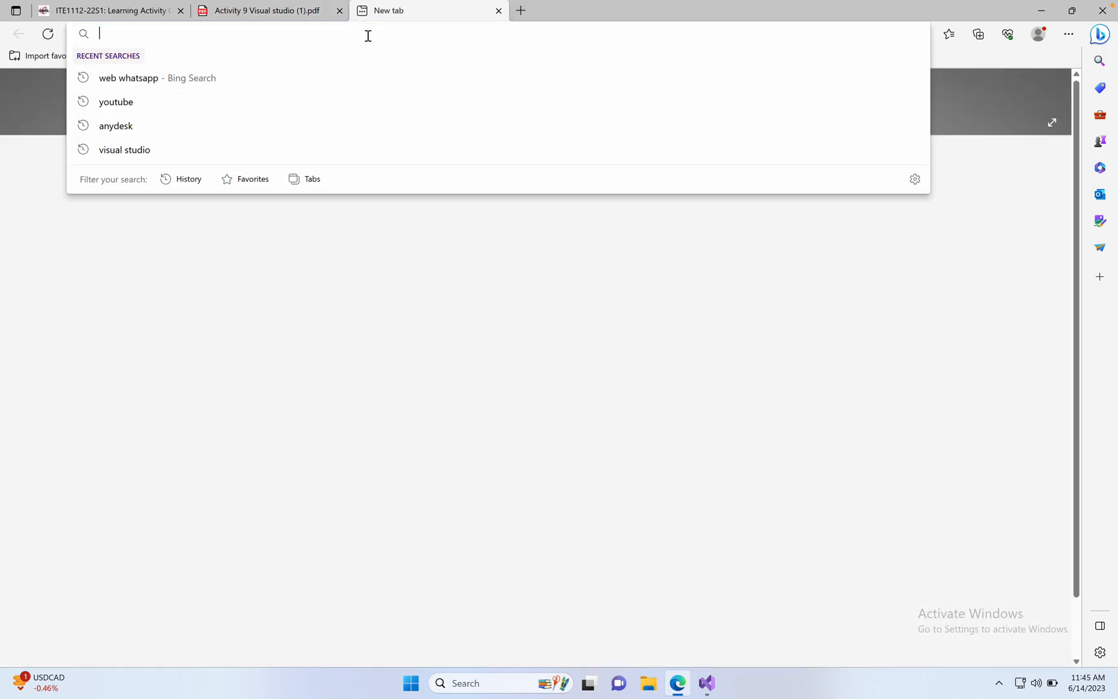
{"action": "left_click", "coordinate": [115, 101]}
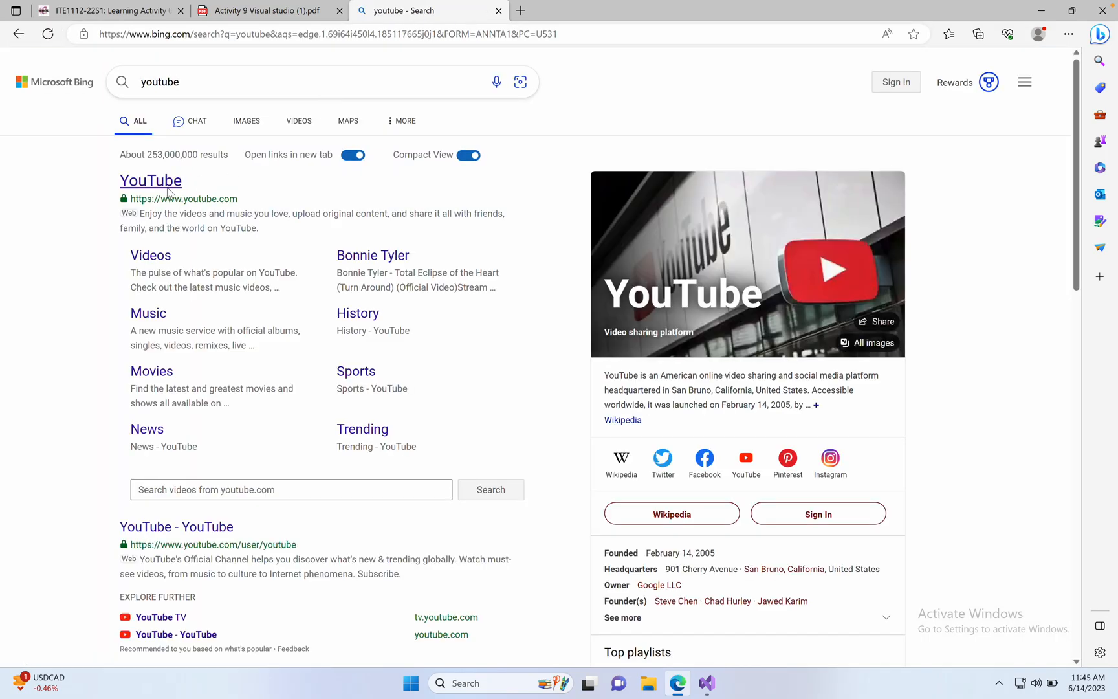
{"action": "left_click", "coordinate": [151, 180]}
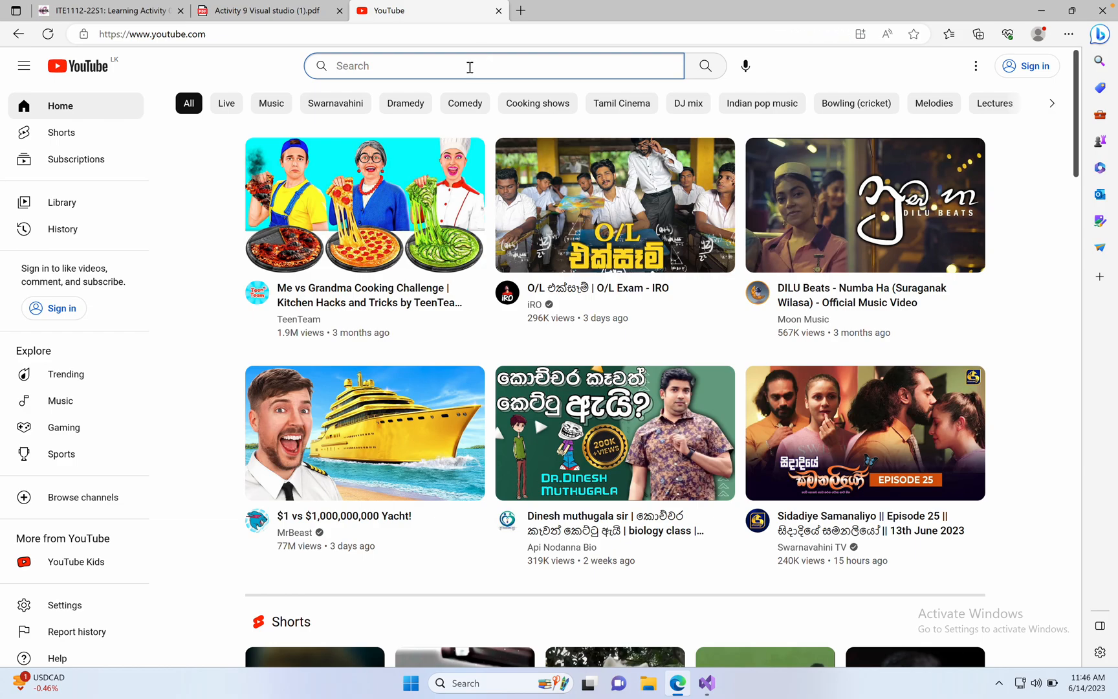
- Search YouTube for 'multilearing2' and open the Multi Learing channel page
{"action": "type", "text": "multilearing2"}
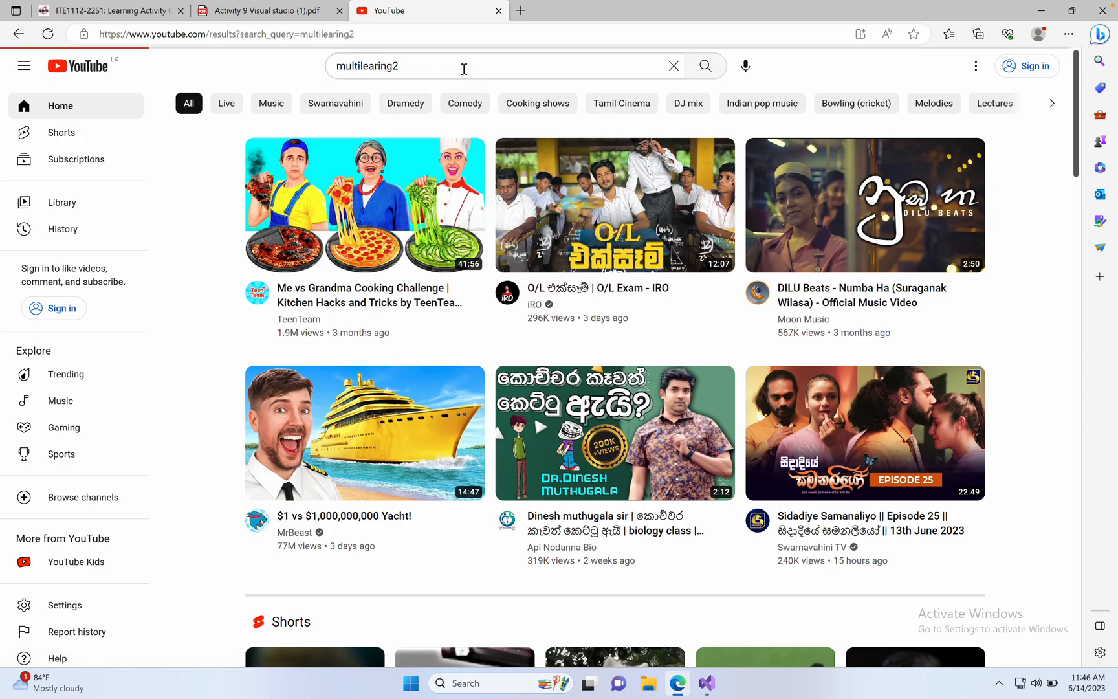
{"action": "left_click", "coordinate": [704, 66]}
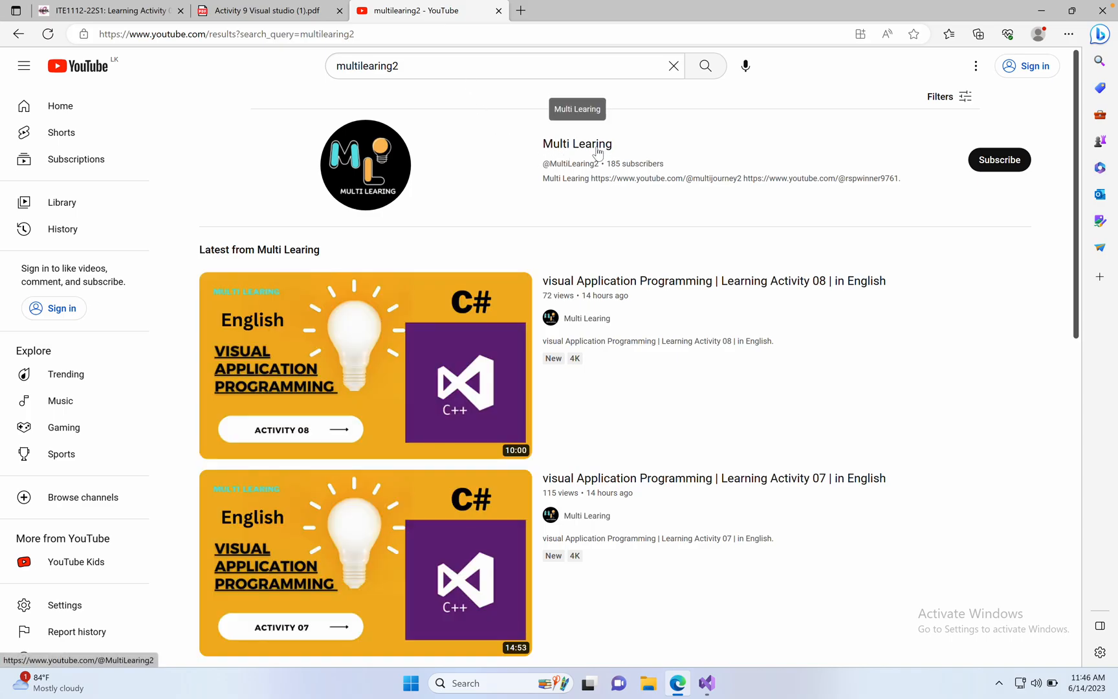
{"action": "mouse_move", "coordinate": [587, 150]}
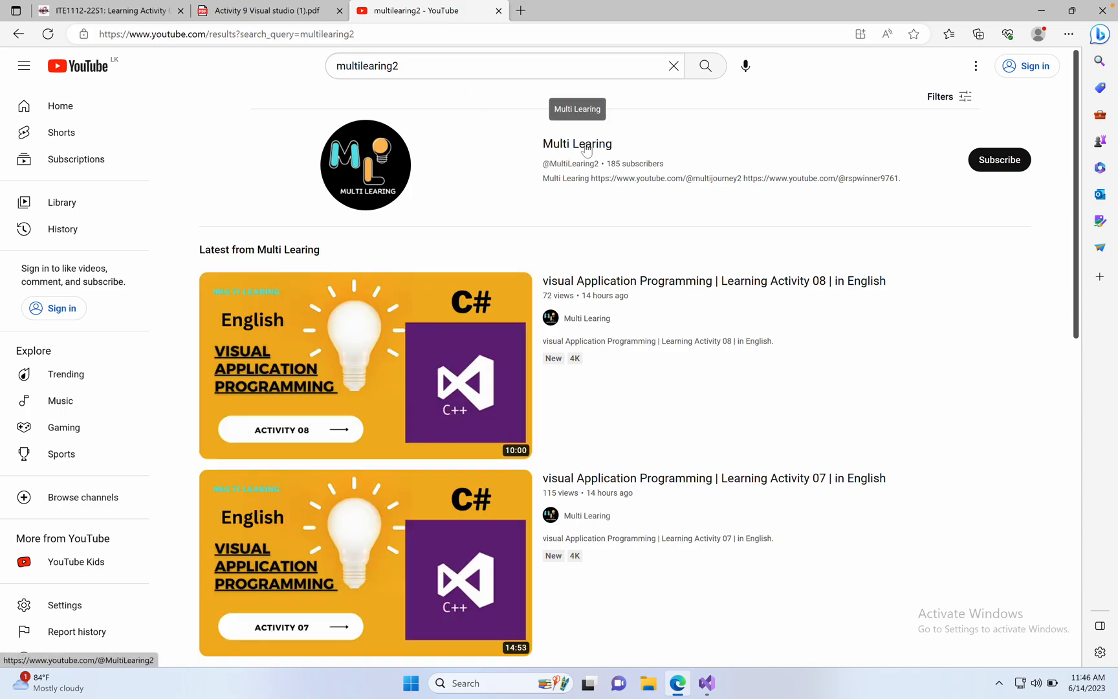
{"action": "left_click", "coordinate": [577, 144]}
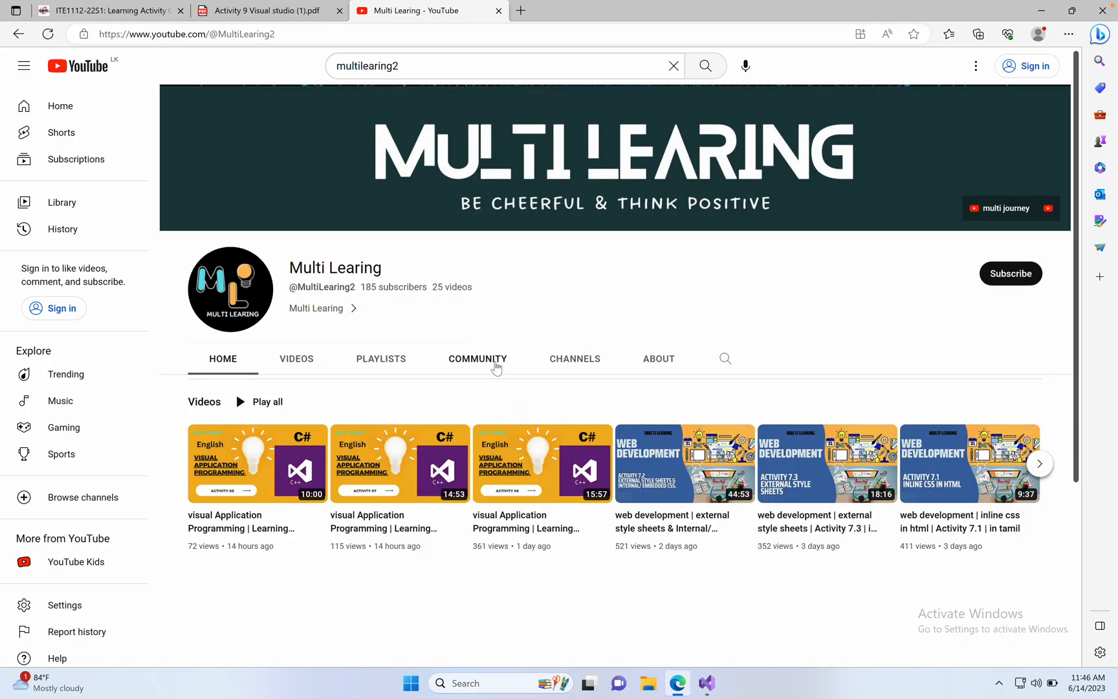
- Play the Learning Activity 08 video, scroll through its Form1 code, then switch back to the Activity 9 PDF tab
{"action": "scroll", "scroll_direction": "down", "scroll_amount": 3}
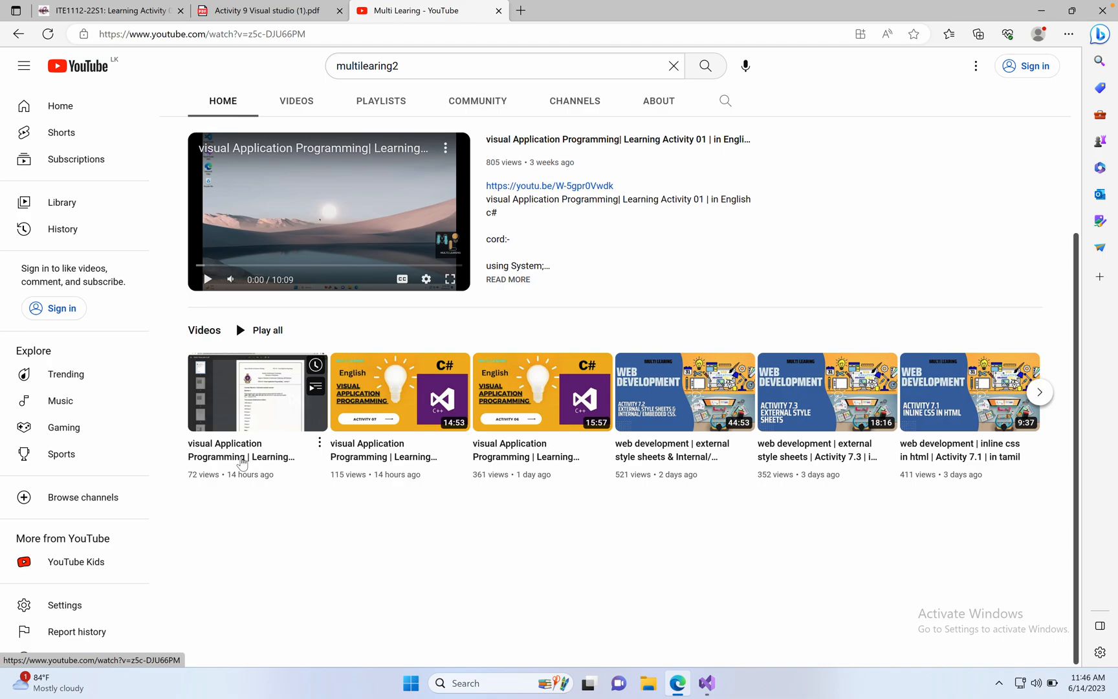
{"action": "left_click", "coordinate": [256, 392]}
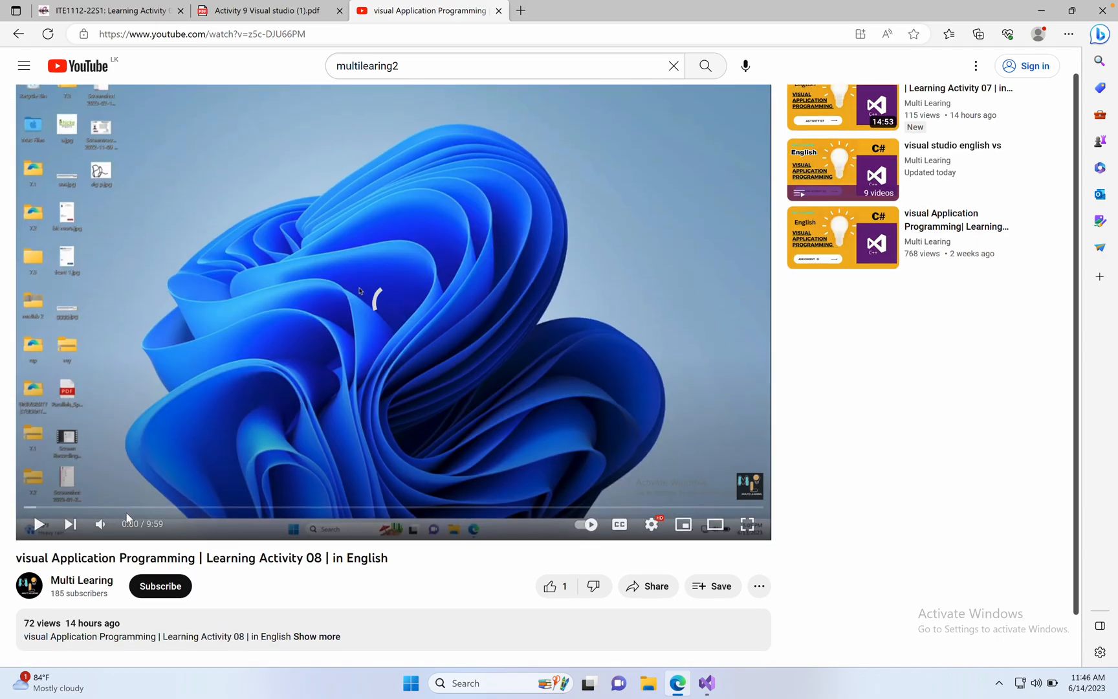
{"action": "scroll", "scroll_direction": "down", "scroll_amount": 3}
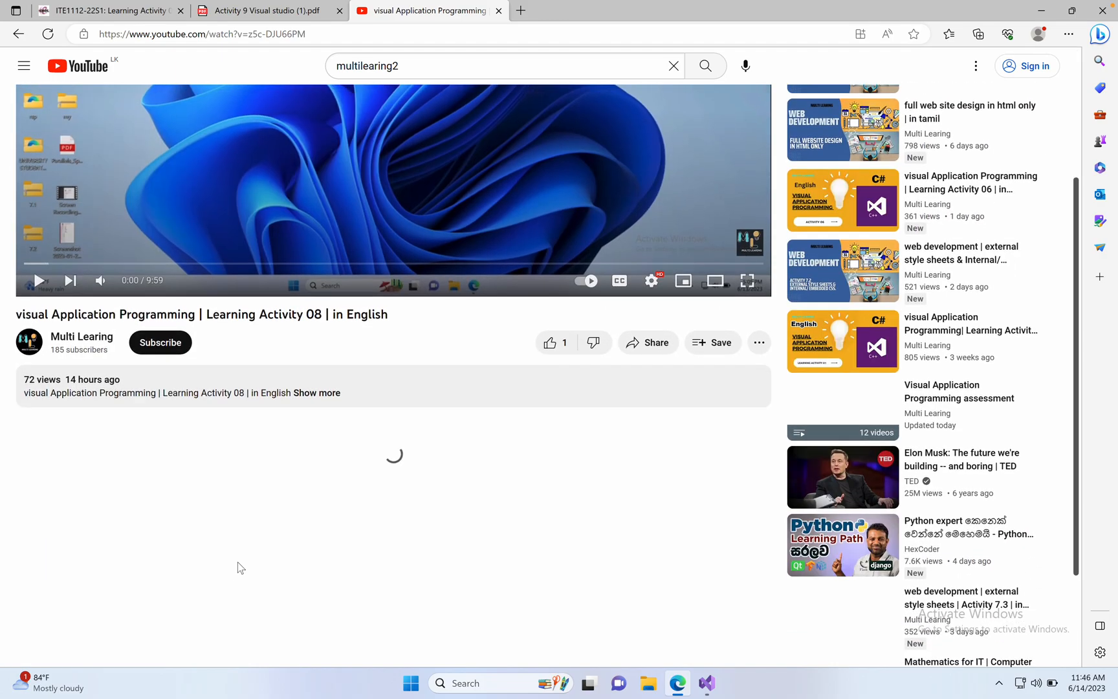
{"action": "scroll", "scroll_direction": "down", "scroll_amount": 3}
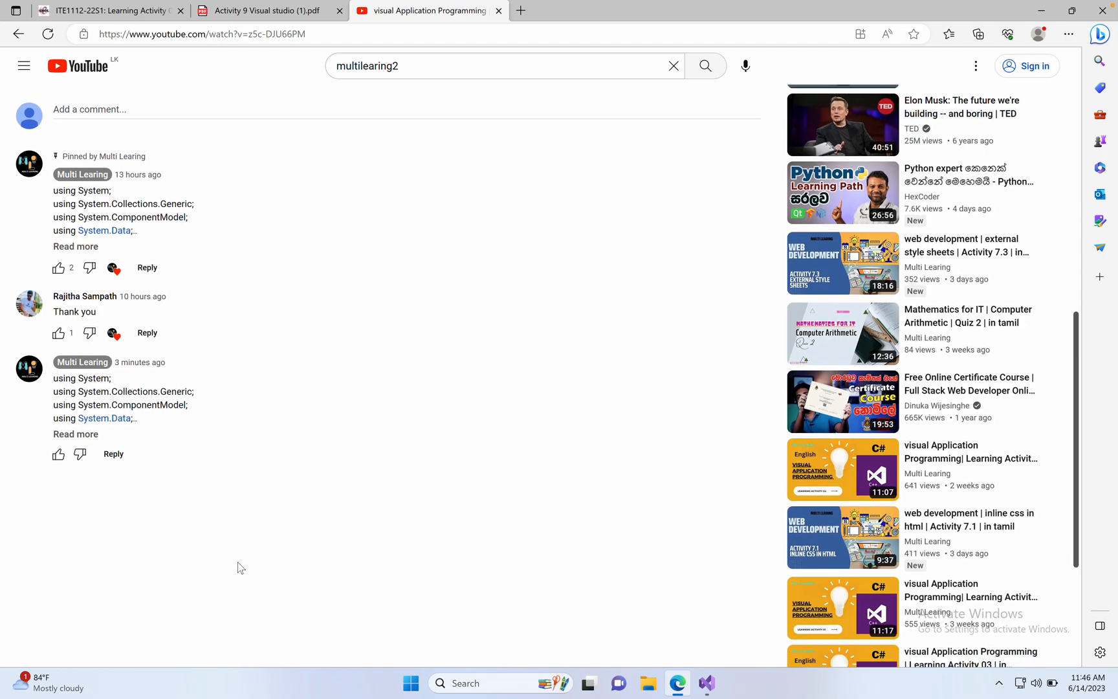
{"action": "scroll", "scroll_direction": "down", "scroll_amount": 3}
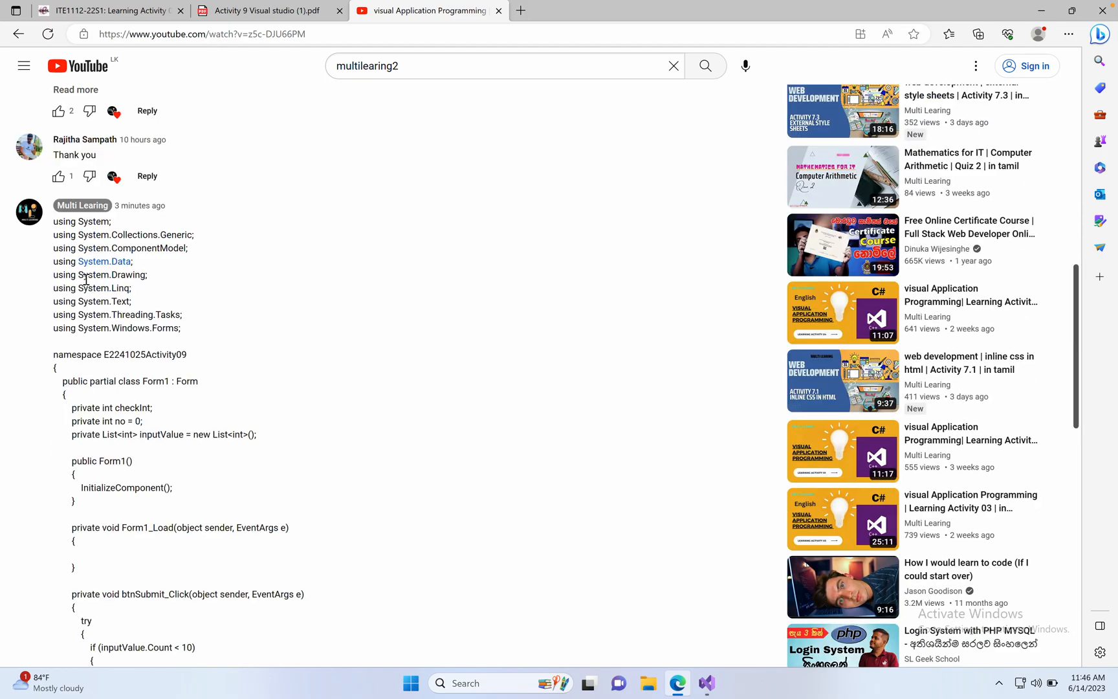
{"action": "scroll", "scroll_direction": "down", "scroll_amount": 3}
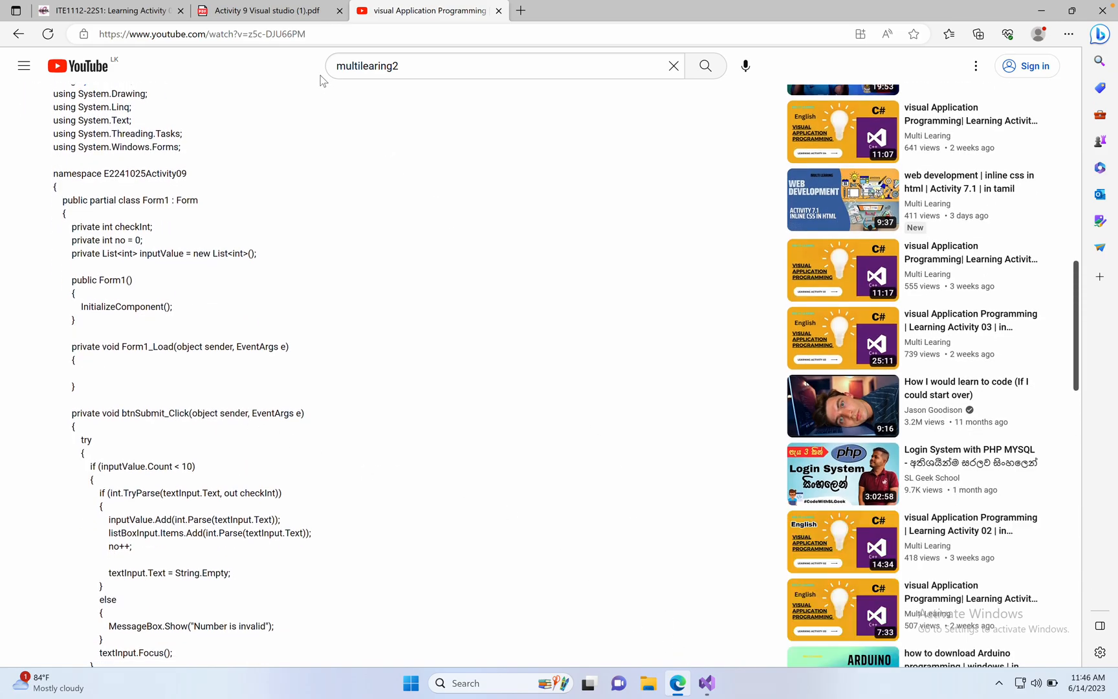
{"action": "left_click", "coordinate": [268, 10]}
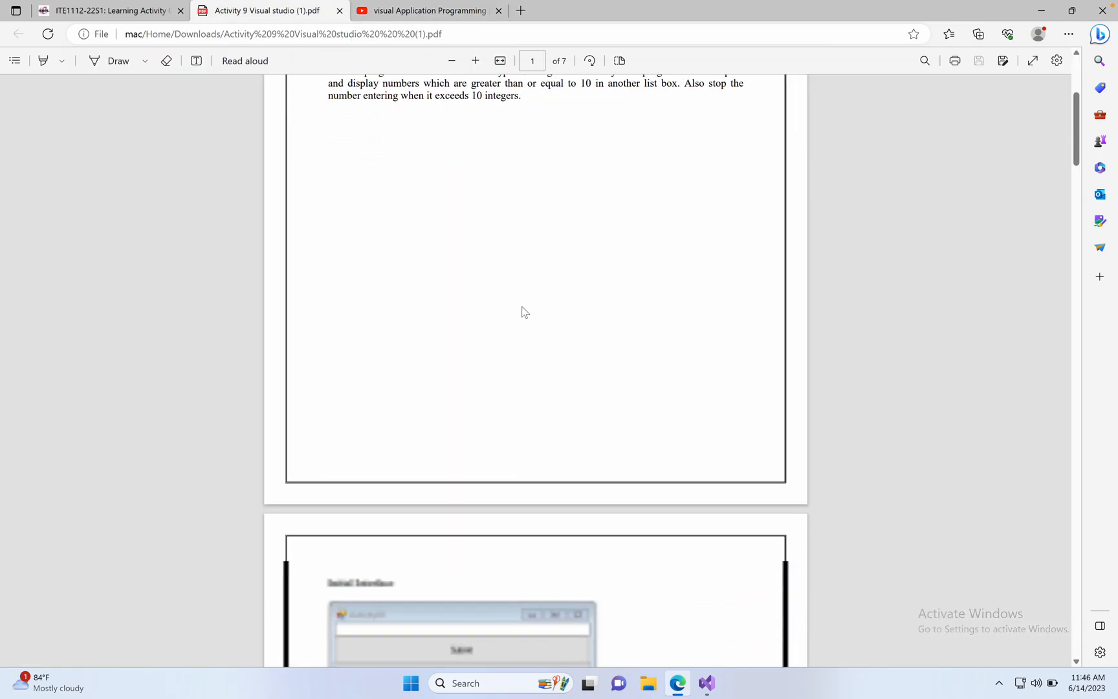
- Scroll the Activity 9 PDF to the page 2 Initial Interface mockup and restore the Edge window
{"action": "scroll", "scroll_direction": "down", "scroll_amount": 3}
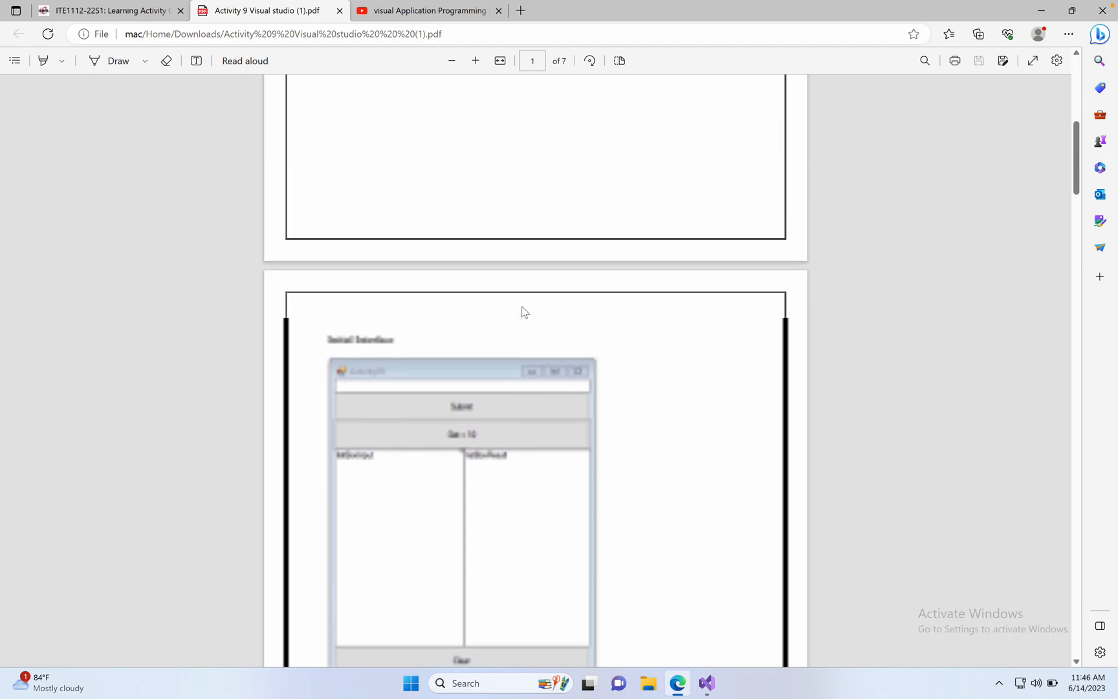
{"action": "scroll", "scroll_direction": "down", "scroll_amount": 3}
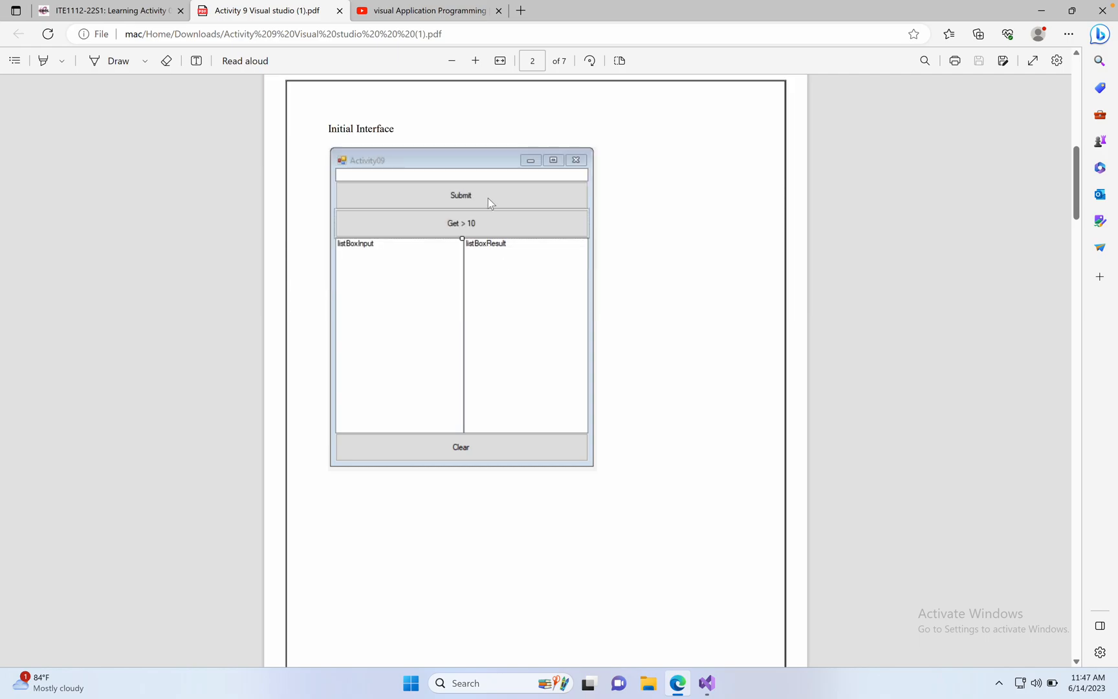
{"action": "mouse_move", "coordinate": [494, 199]}
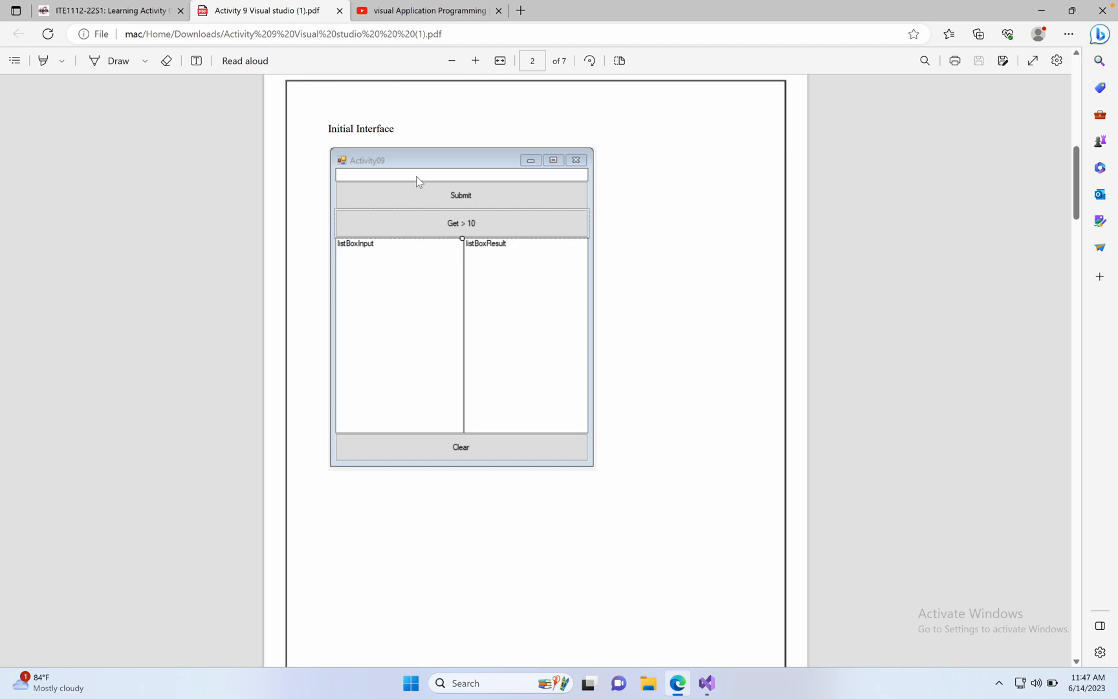
{"action": "mouse_move", "coordinate": [394, 272]}
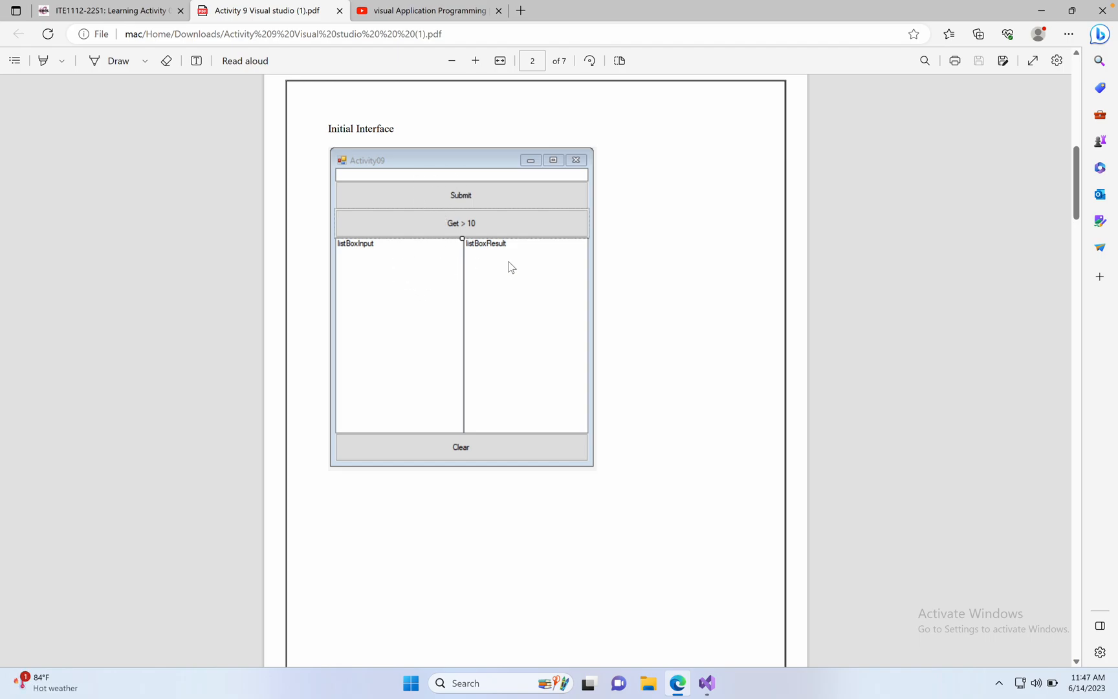
{"action": "mouse_move", "coordinate": [706, 684]}
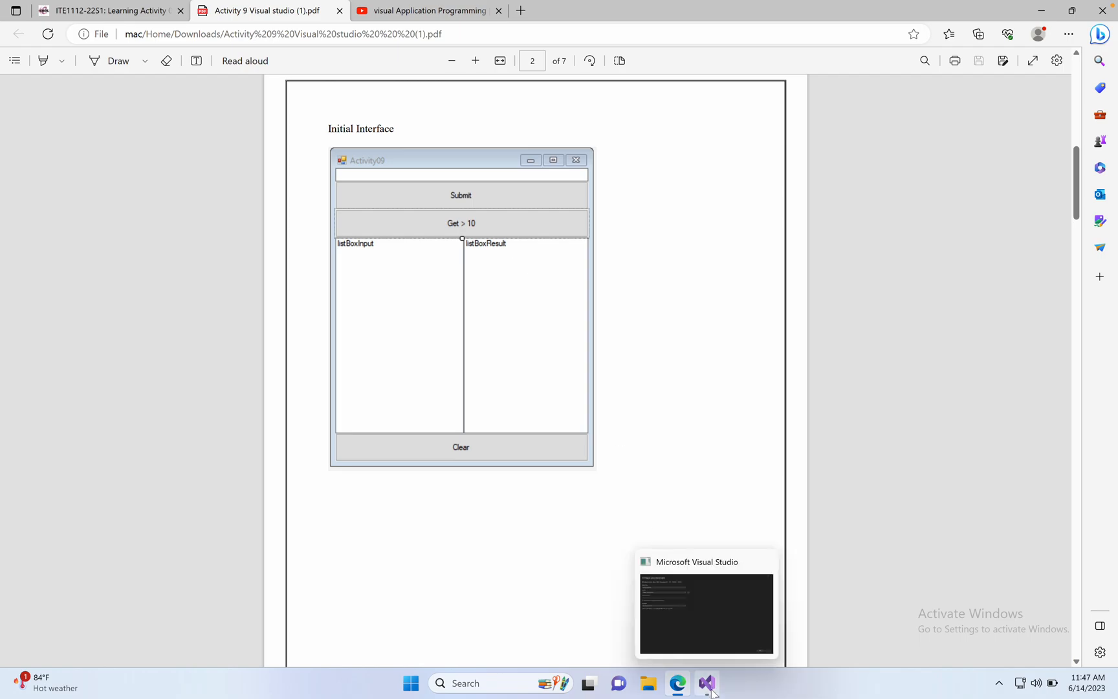
{"action": "mouse_move", "coordinate": [713, 690]}
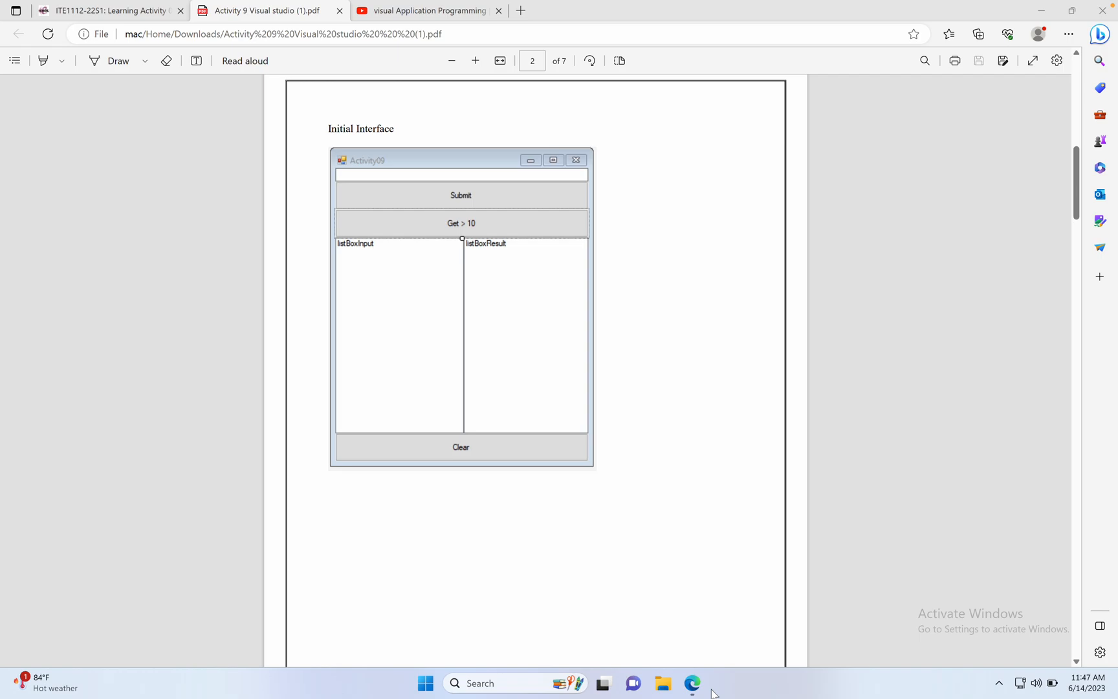
{"action": "mouse_move", "coordinate": [879, 198]}
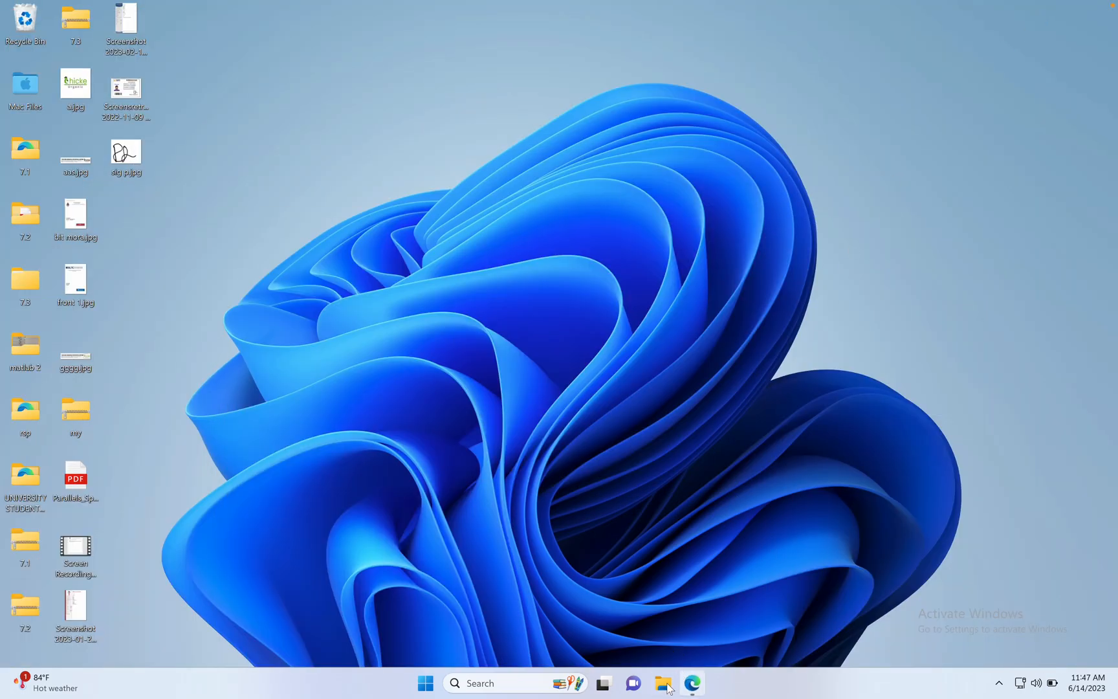
{"action": "left_click", "coordinate": [689, 683]}
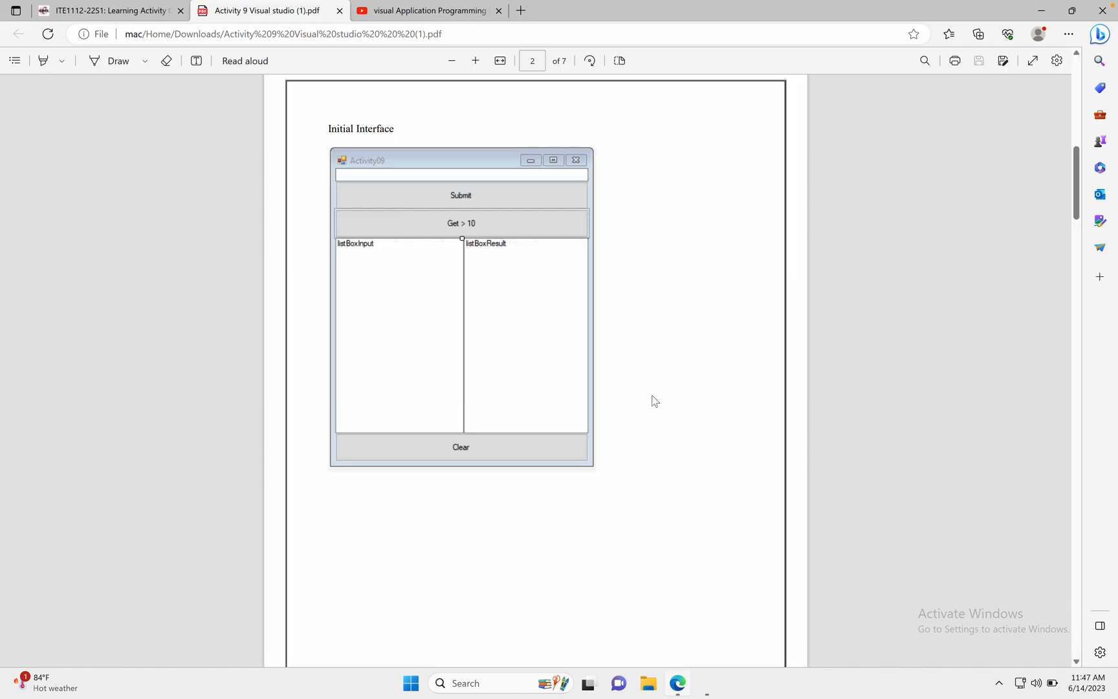
- Switch to the Forms project and drag Form1's bottom-right handle to make the blank form larger
{"action": "left_click", "coordinate": [706, 684]}
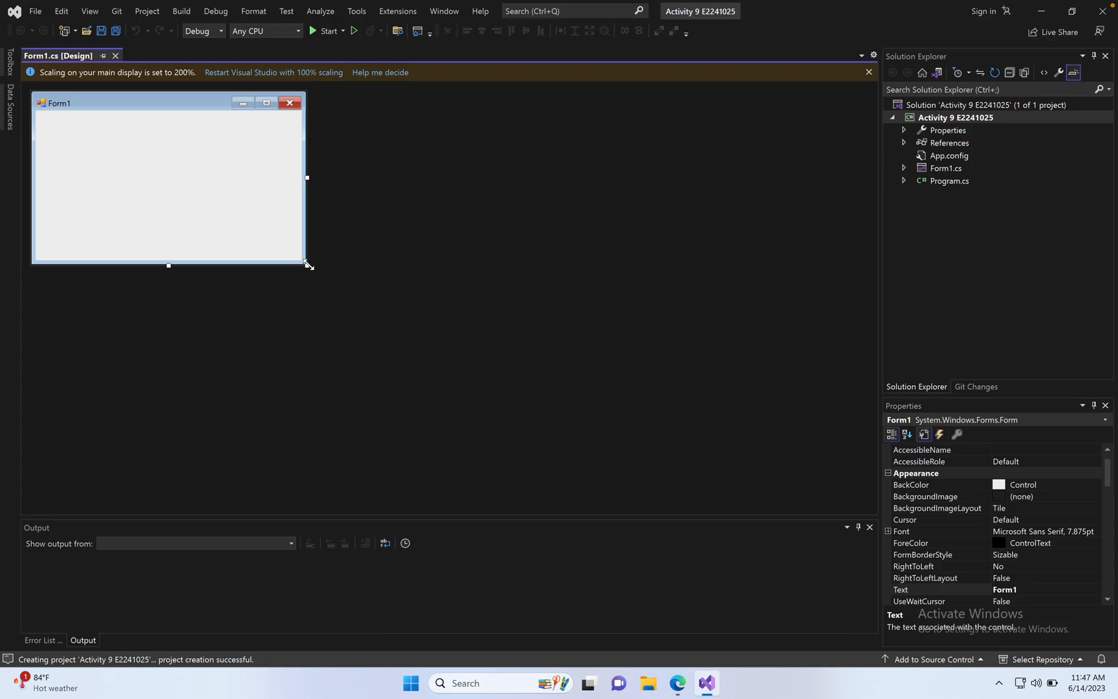
{"action": "left_click_drag", "start_coordinate": [308, 264], "coordinate": [403, 421]}
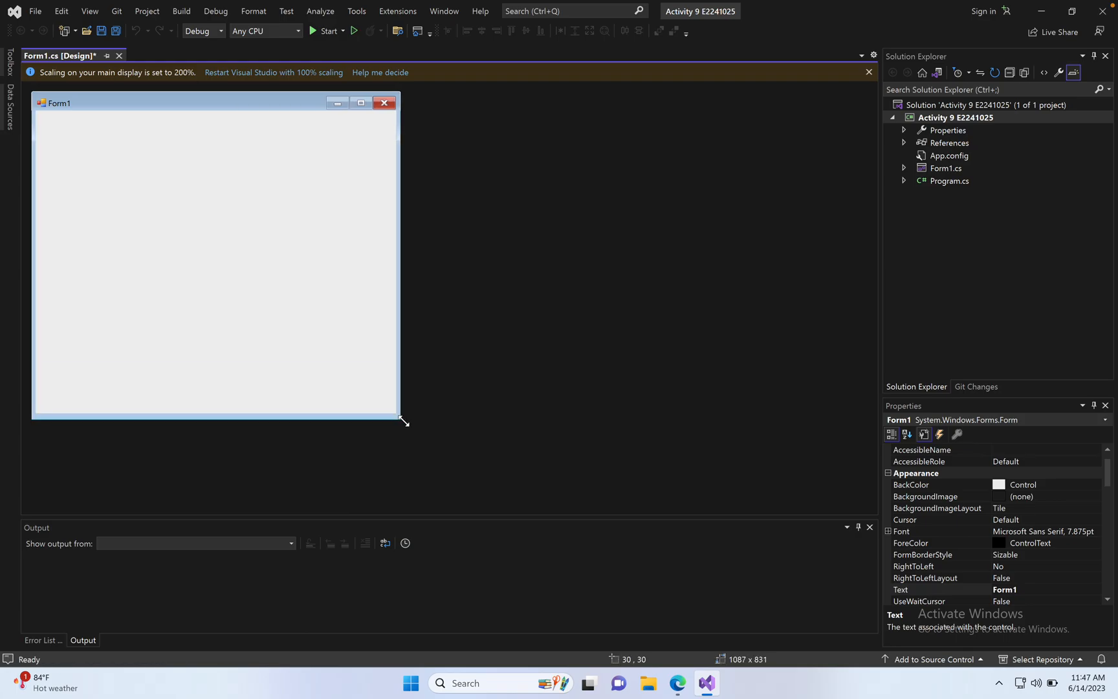
{"action": "left_click_drag", "start_coordinate": [402, 418], "coordinate": [409, 434]}
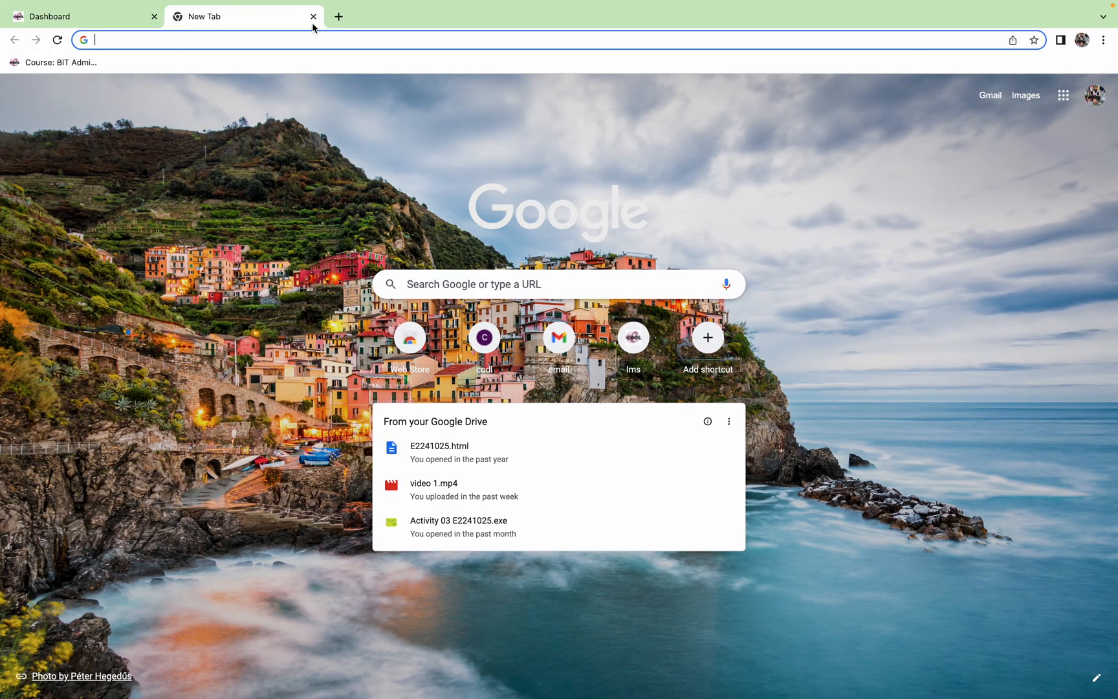
{"action": "left_click", "coordinate": [312, 16]}
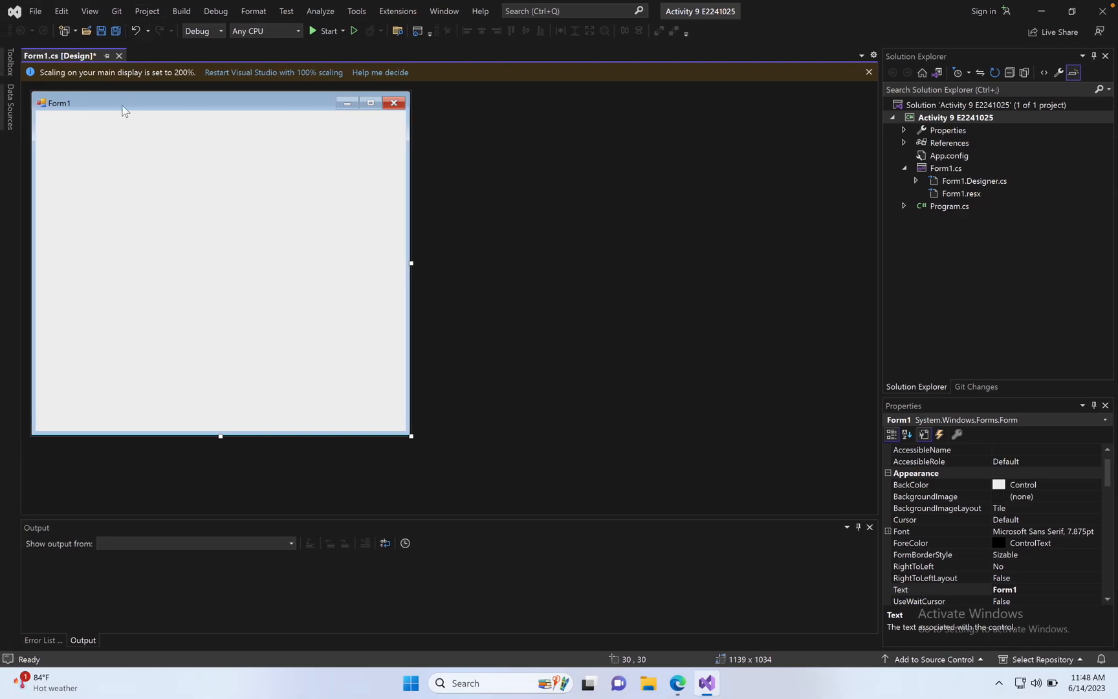
- From the Toolbox, add a TextBox at Form1's top-left and stretch it across the form's width
{"action": "left_click", "coordinate": [89, 10]}
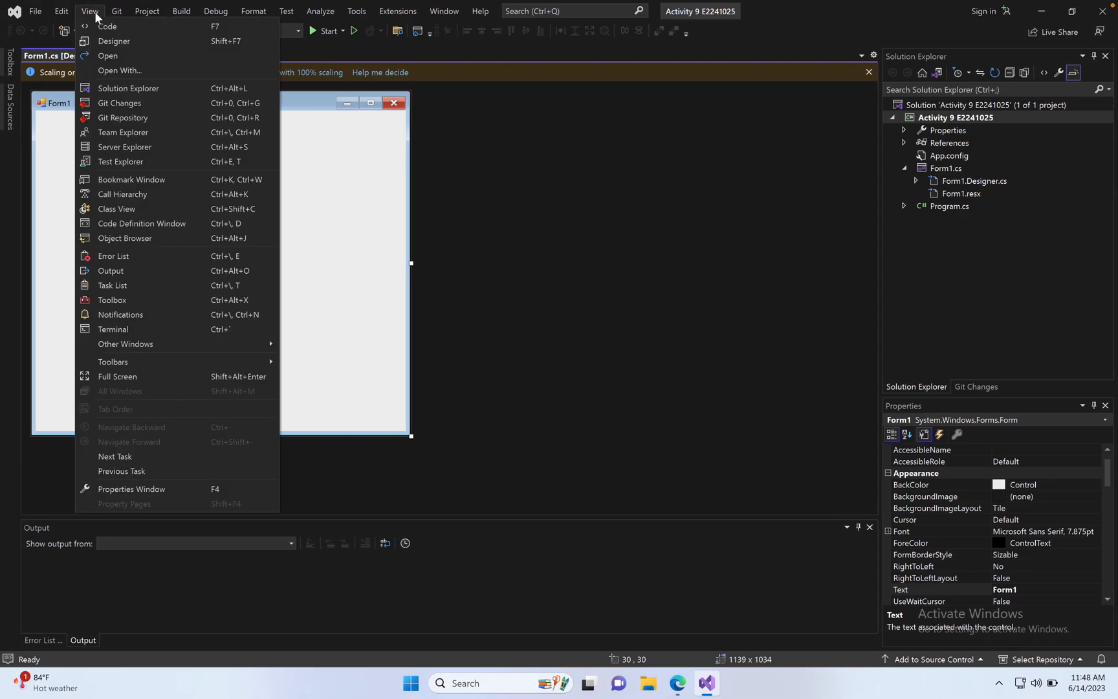
{"action": "left_click", "coordinate": [113, 299]}
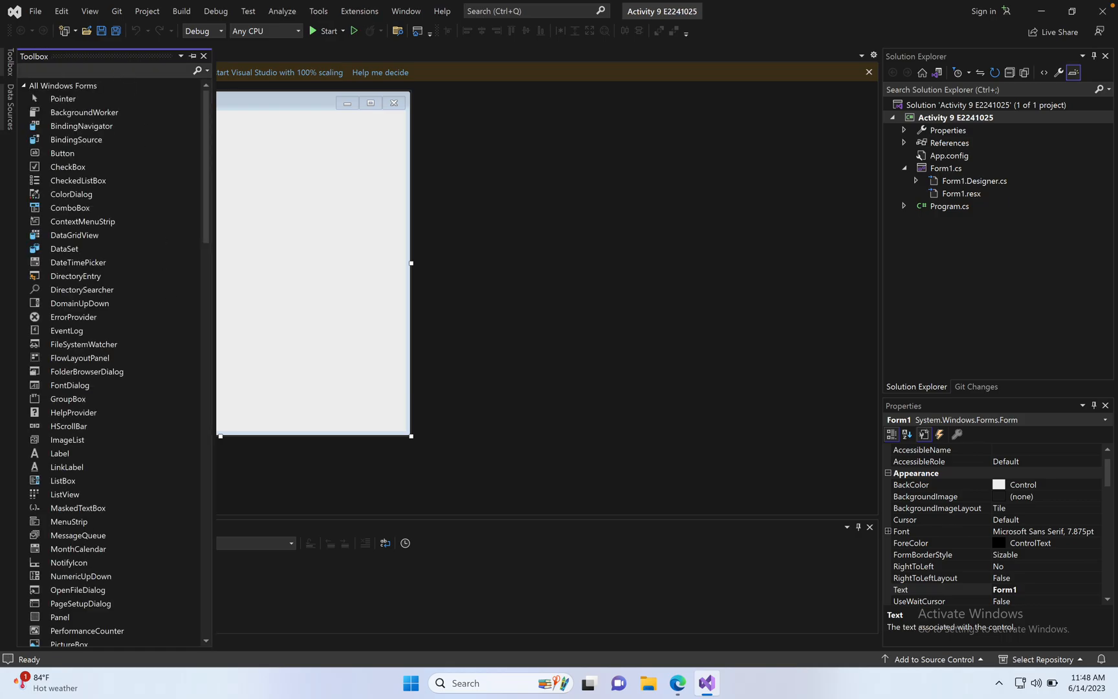
{"action": "type", "text": "tex"}
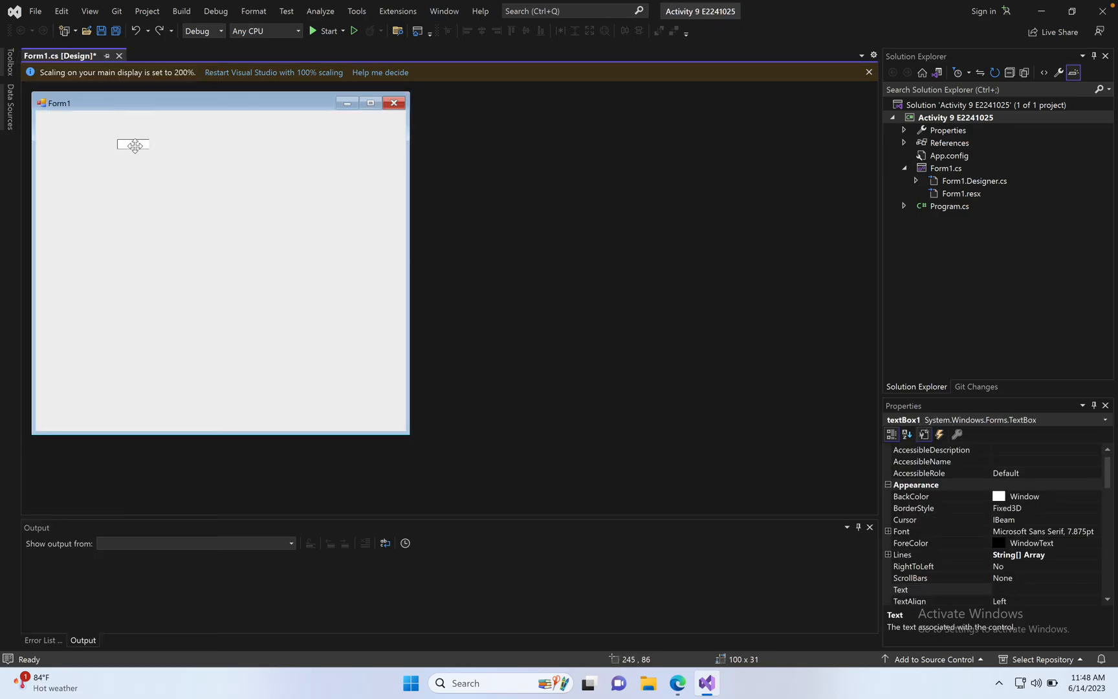
{"action": "left_click_drag", "start_coordinate": [132, 145], "coordinate": [75, 123]}
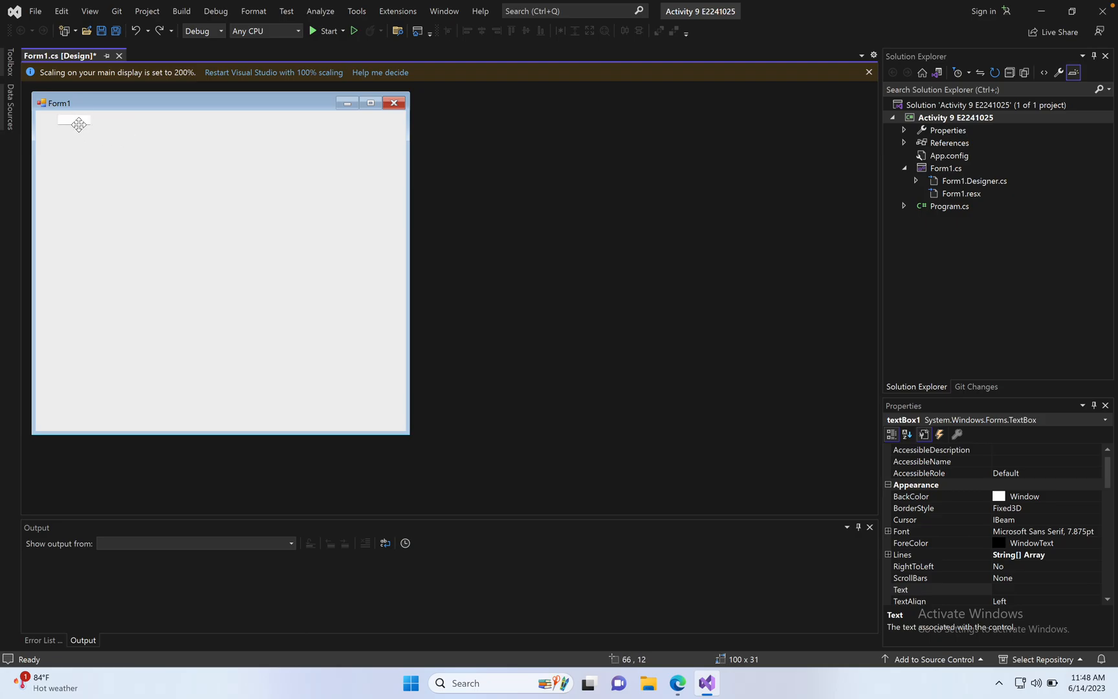
{"action": "left_click_drag", "start_coordinate": [93, 120], "coordinate": [271, 120]}
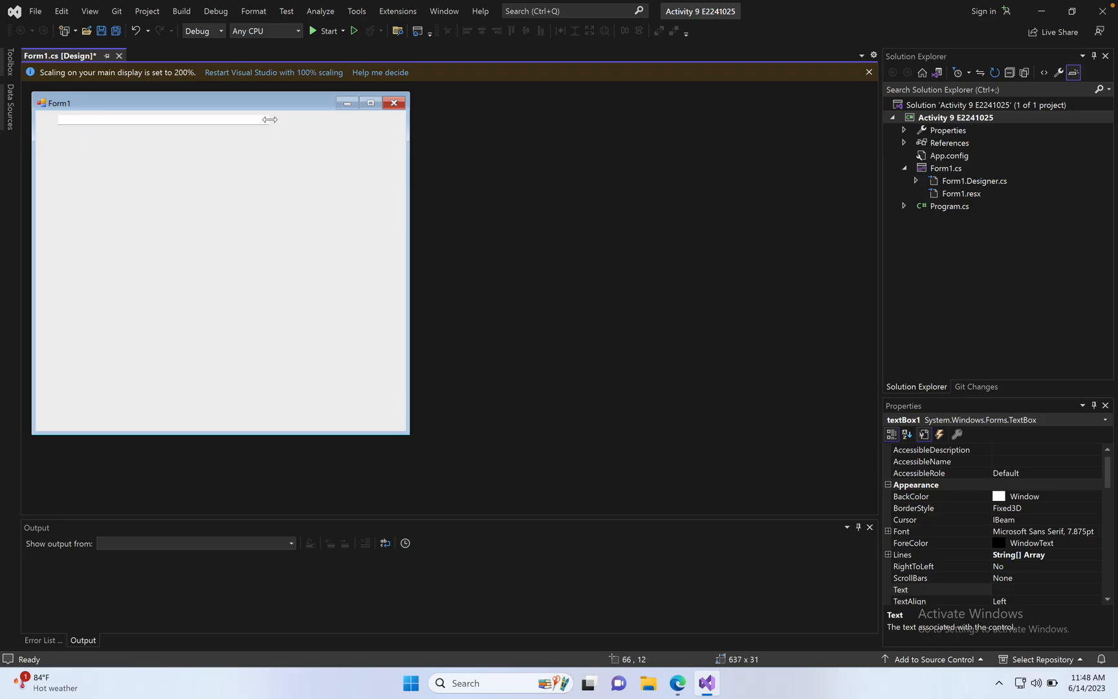
- Add a Button from the Toolbox, enlarge it and place it just below the text box
{"action": "left_click", "coordinate": [90, 11]}
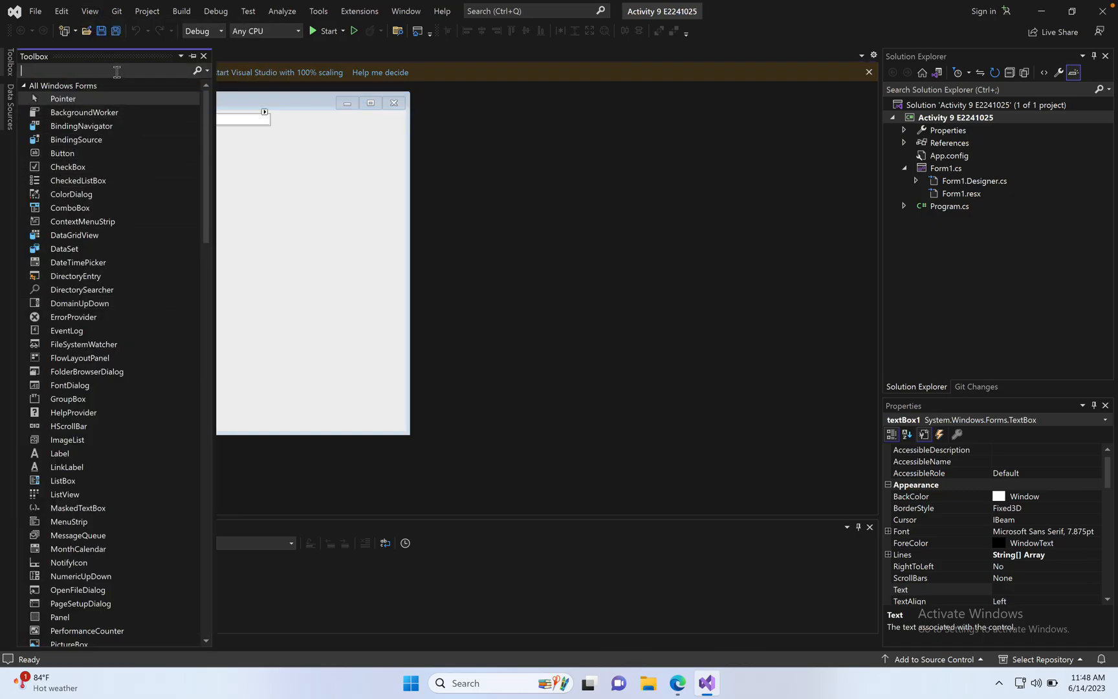
{"action": "type", "text": "bu"}
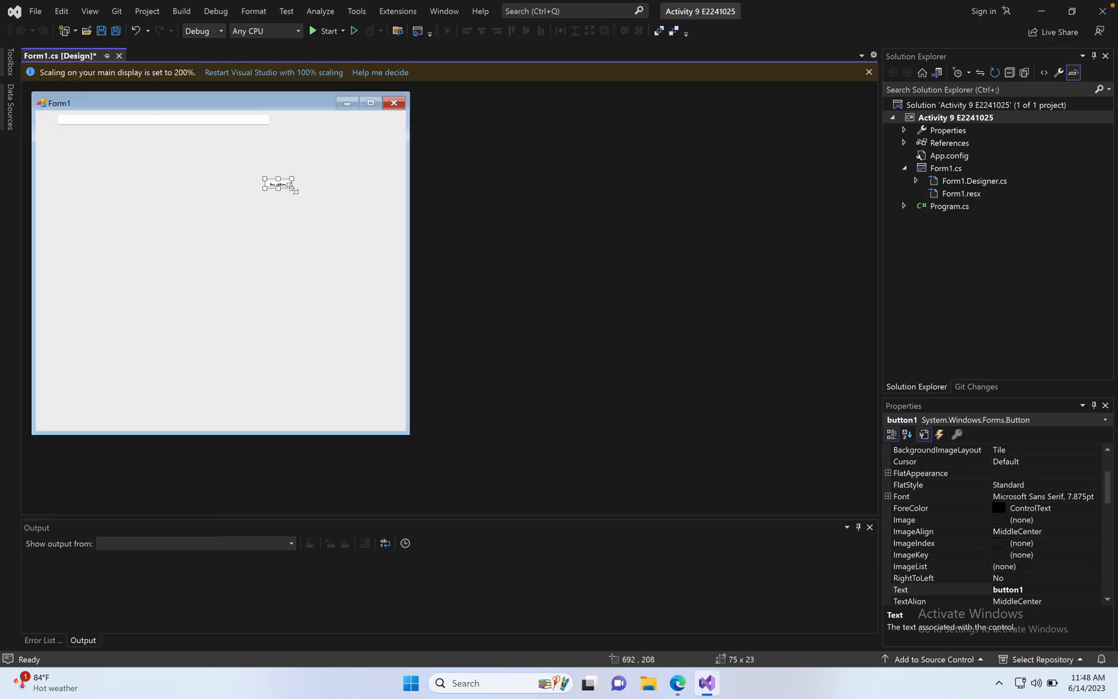
{"action": "left_click_drag", "start_coordinate": [278, 183], "coordinate": [132, 174]}
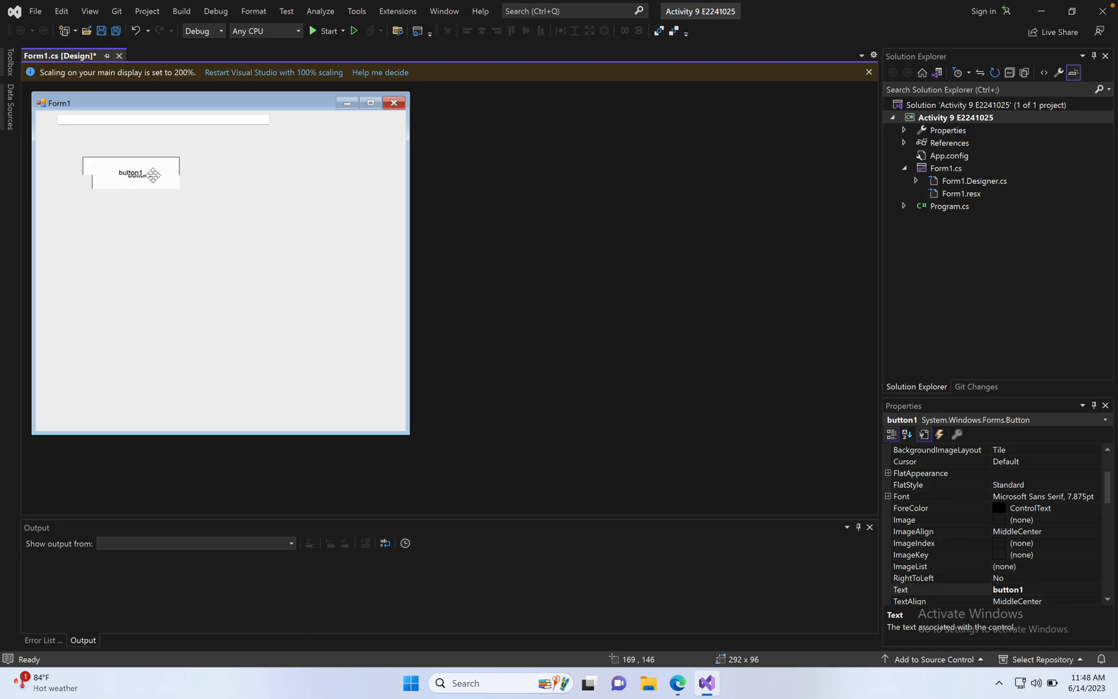
{"action": "left_click_drag", "start_coordinate": [131, 172], "coordinate": [110, 151]}
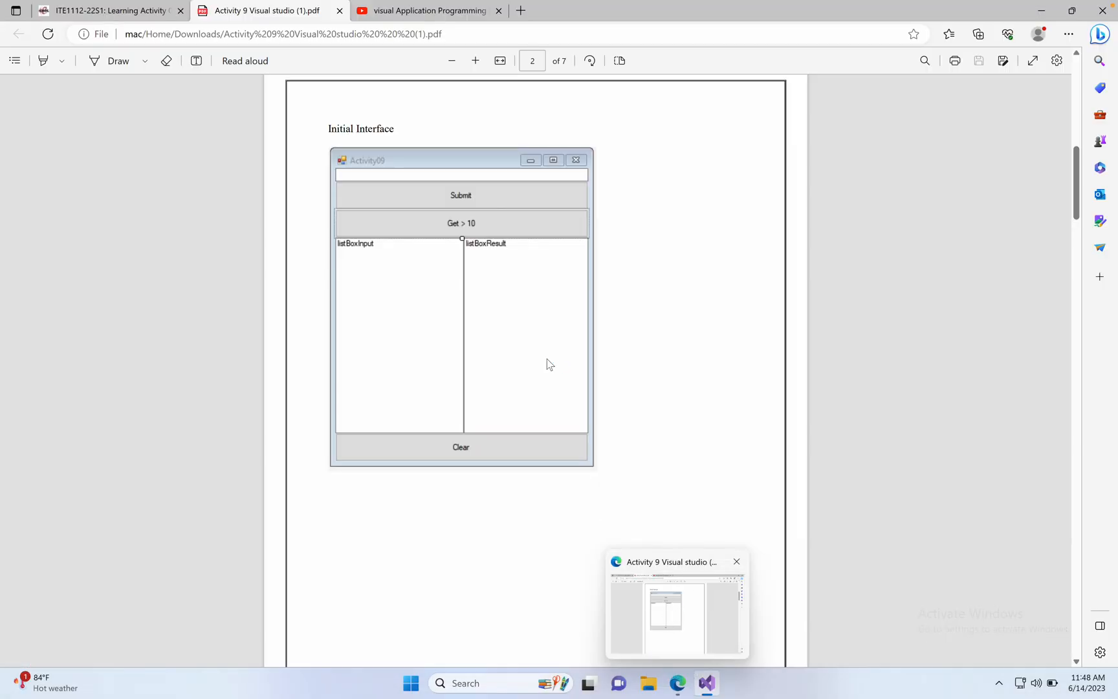
- Widen button1 to match the text box, stack button2 under it, and move button3 near the form's bottom
{"action": "left_click", "coordinate": [707, 684]}
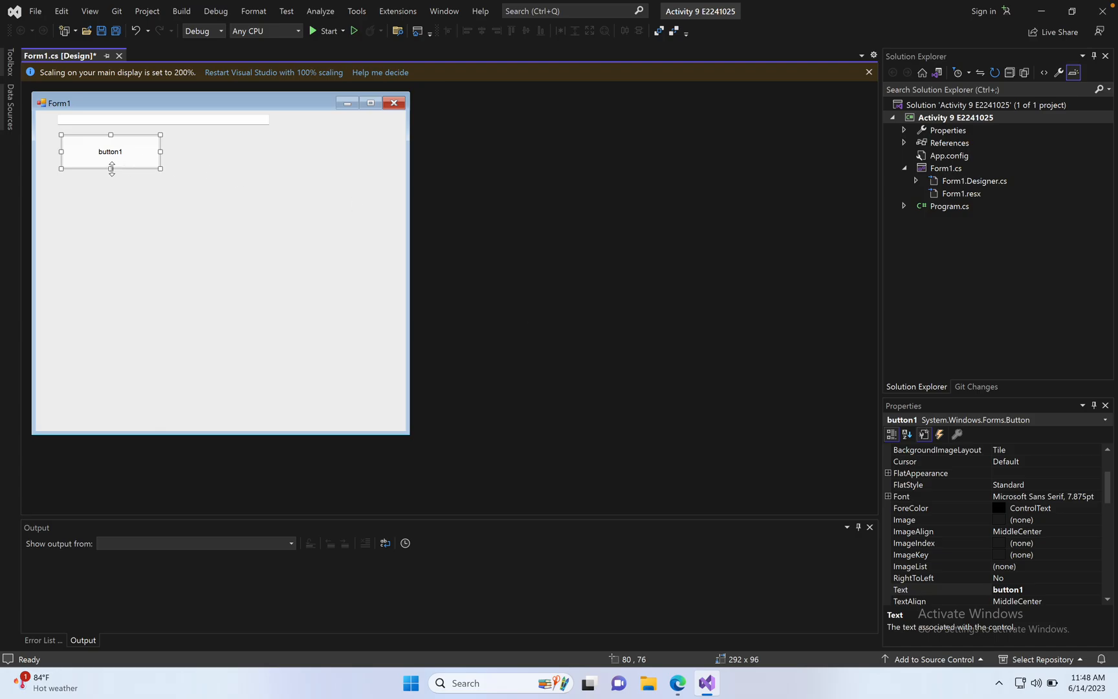
{"action": "left_click_drag", "start_coordinate": [111, 168], "coordinate": [112, 158]}
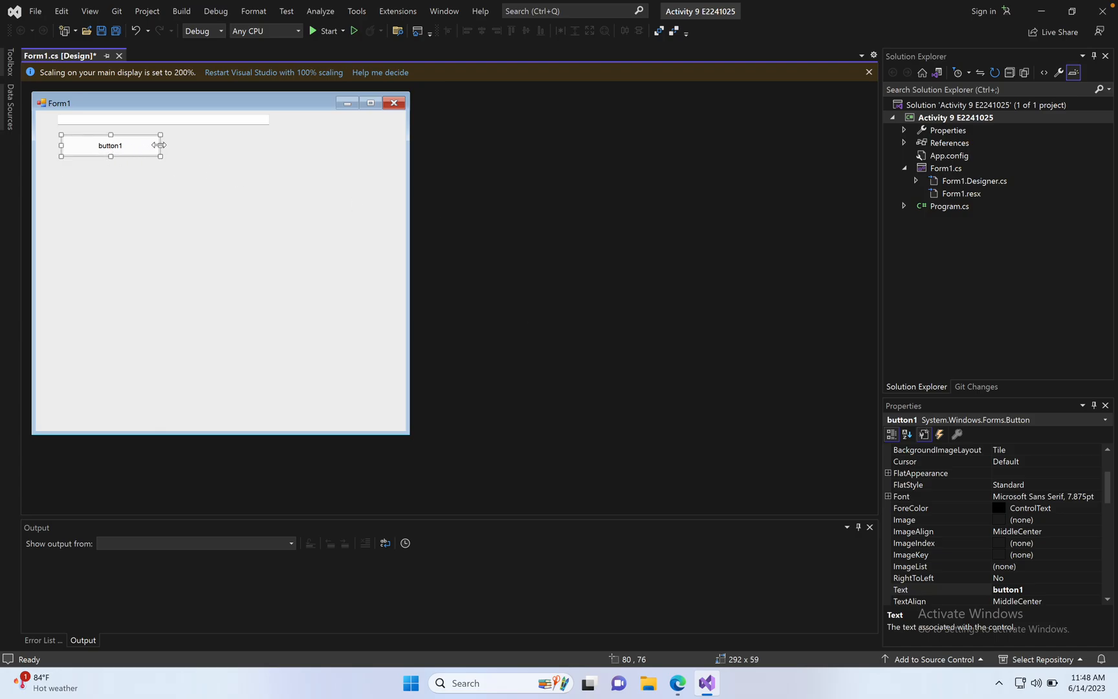
{"action": "left_click_drag", "start_coordinate": [161, 144], "coordinate": [270, 145]}
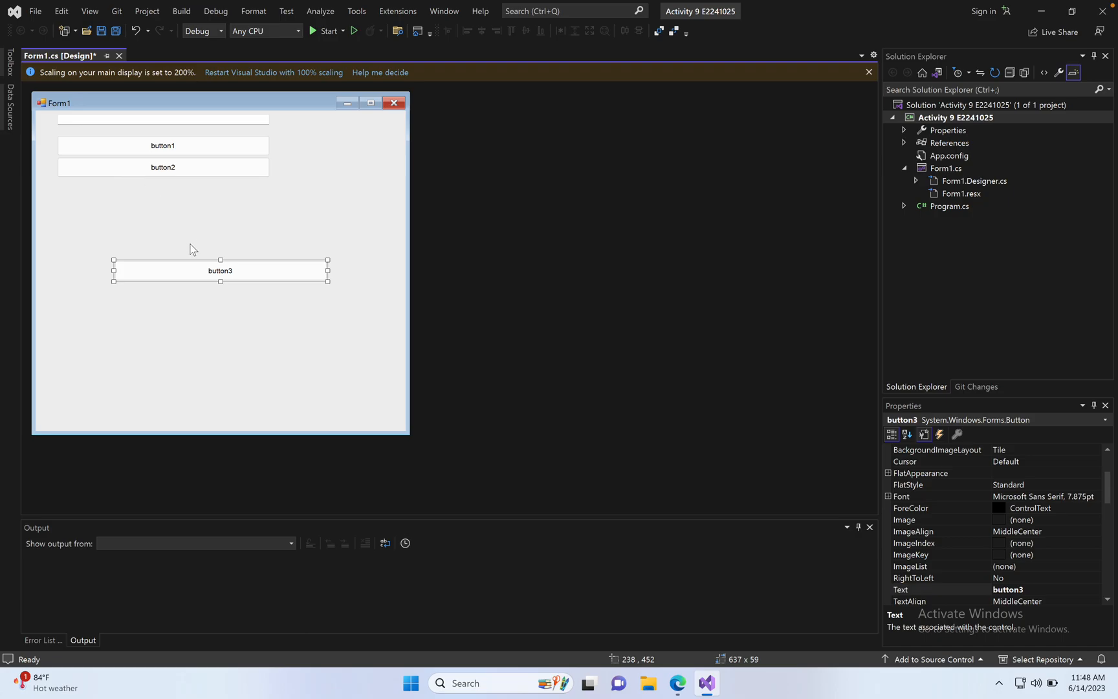
{"action": "left_click_drag", "start_coordinate": [220, 270], "coordinate": [151, 348]}
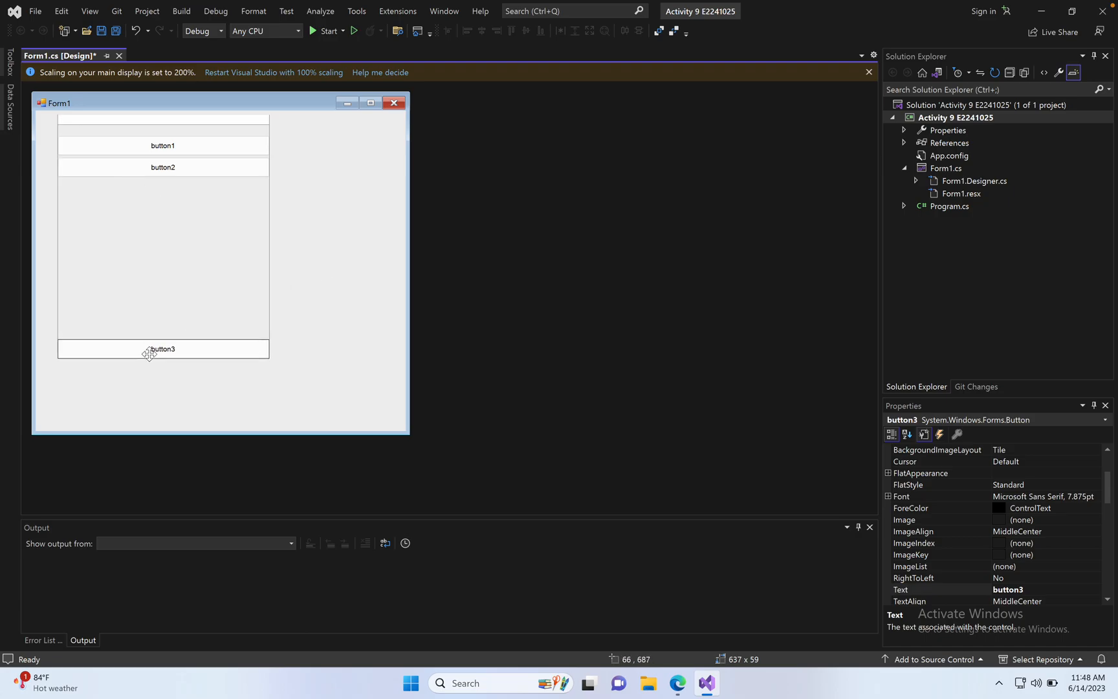
{"action": "left_click", "coordinate": [163, 348]}
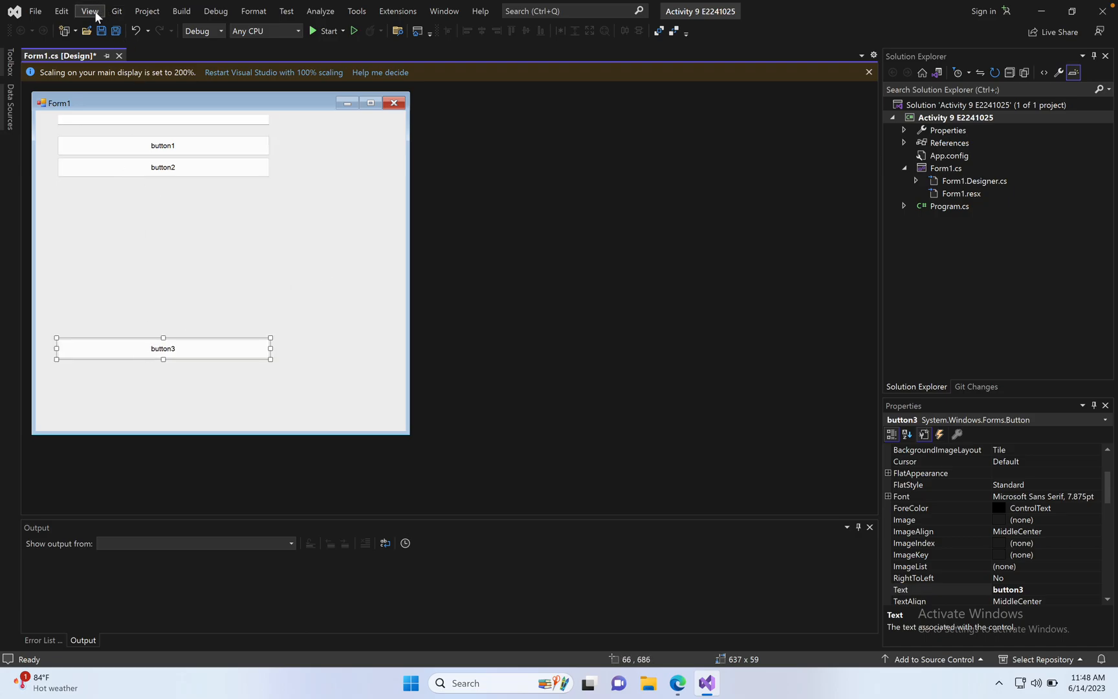
- Add listBox1 from the Toolbox below button2 and stretch it down to button3
{"action": "left_click", "coordinate": [89, 10]}
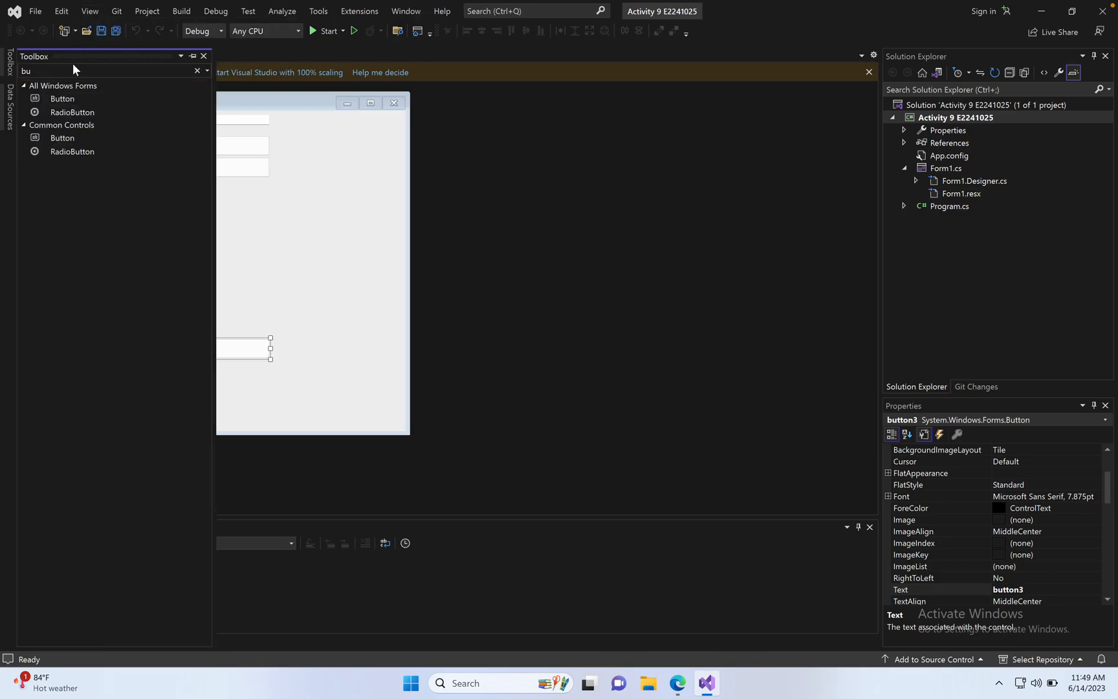
{"action": "type", "text": "le"}
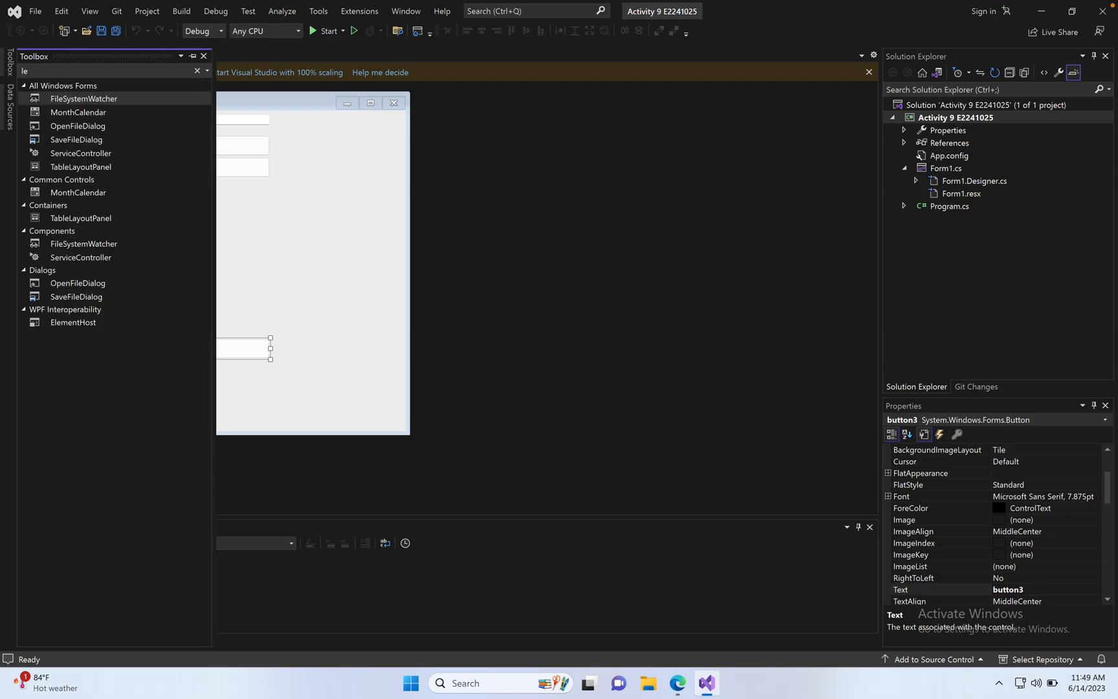
{"action": "mouse_move", "coordinate": [83, 75]}
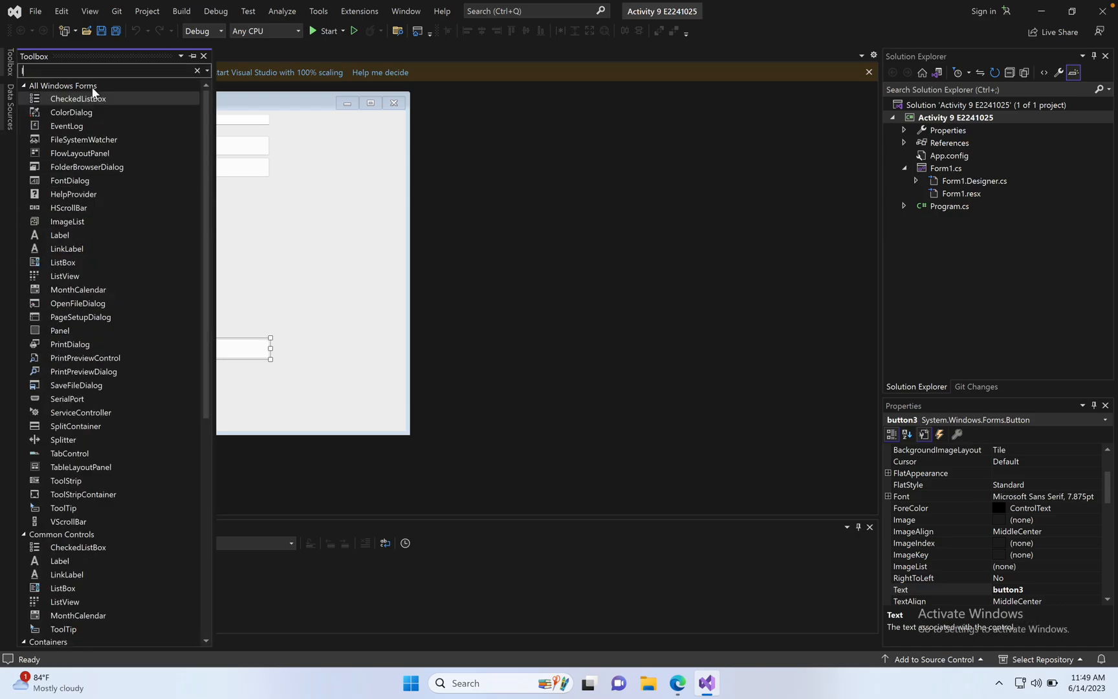
{"action": "type", "text": "list"}
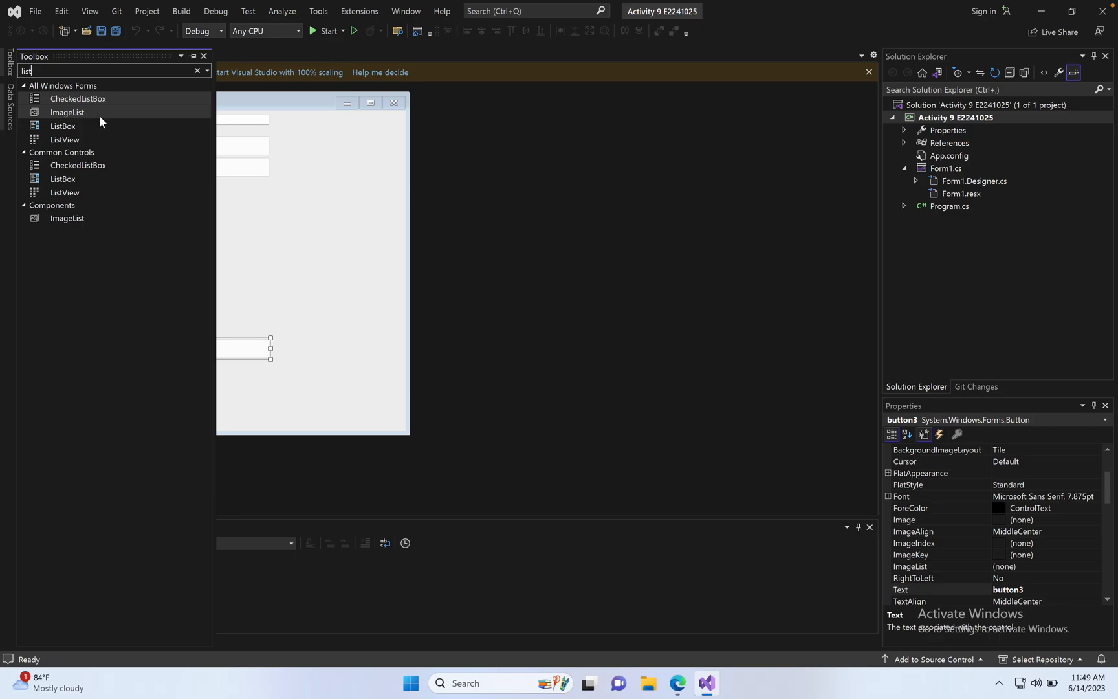
{"action": "mouse_move", "coordinate": [64, 139]}
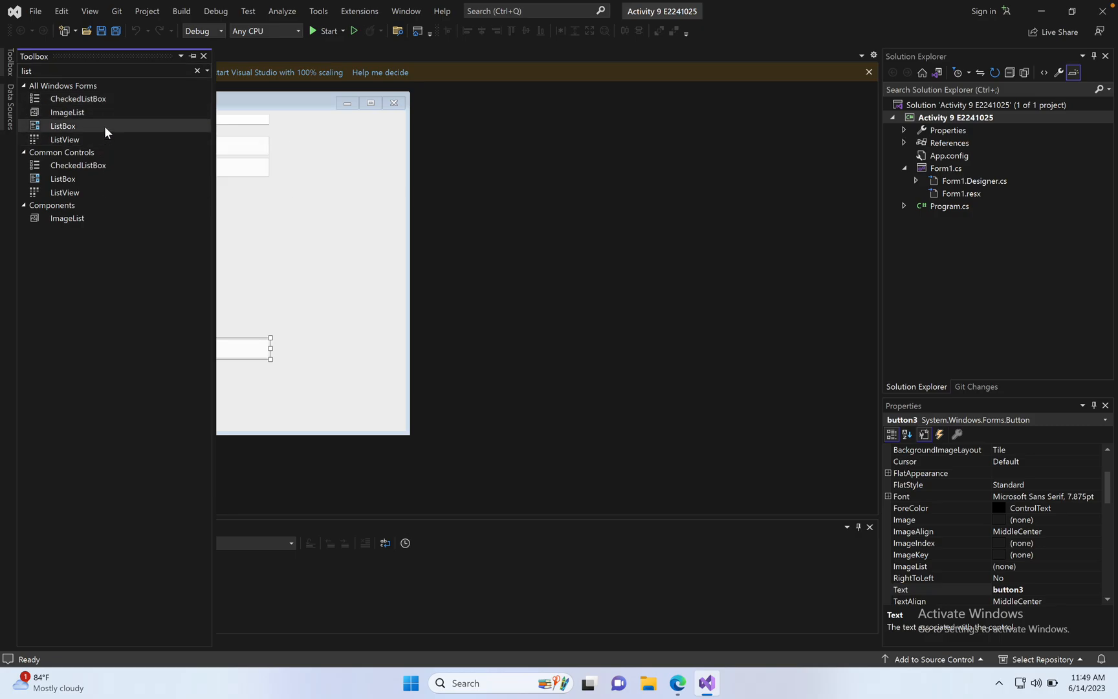
{"action": "left_click_drag", "start_coordinate": [62, 125], "coordinate": [273, 237]}
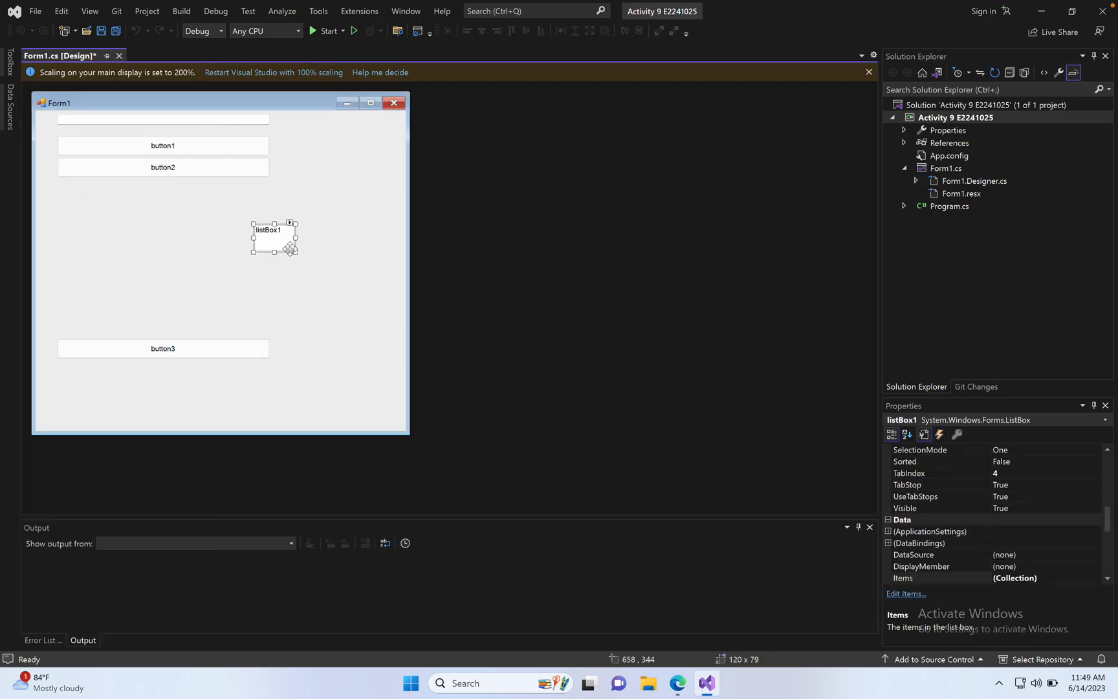
{"action": "left_click_drag", "start_coordinate": [273, 237], "coordinate": [78, 194]}
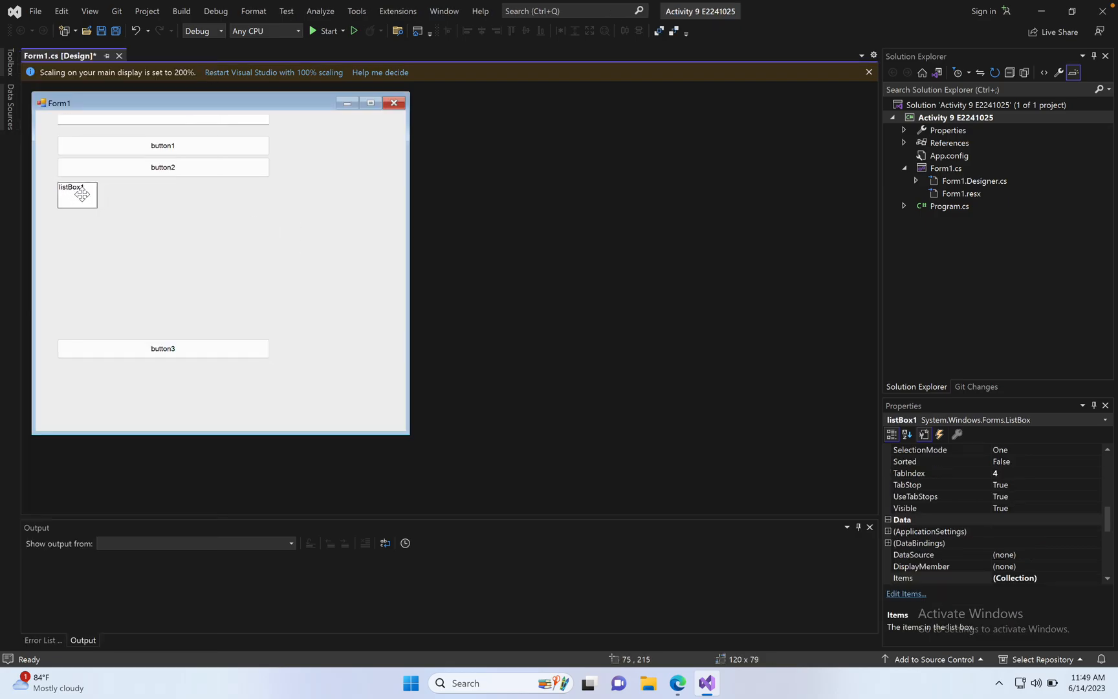
{"action": "left_click", "coordinate": [77, 194]}
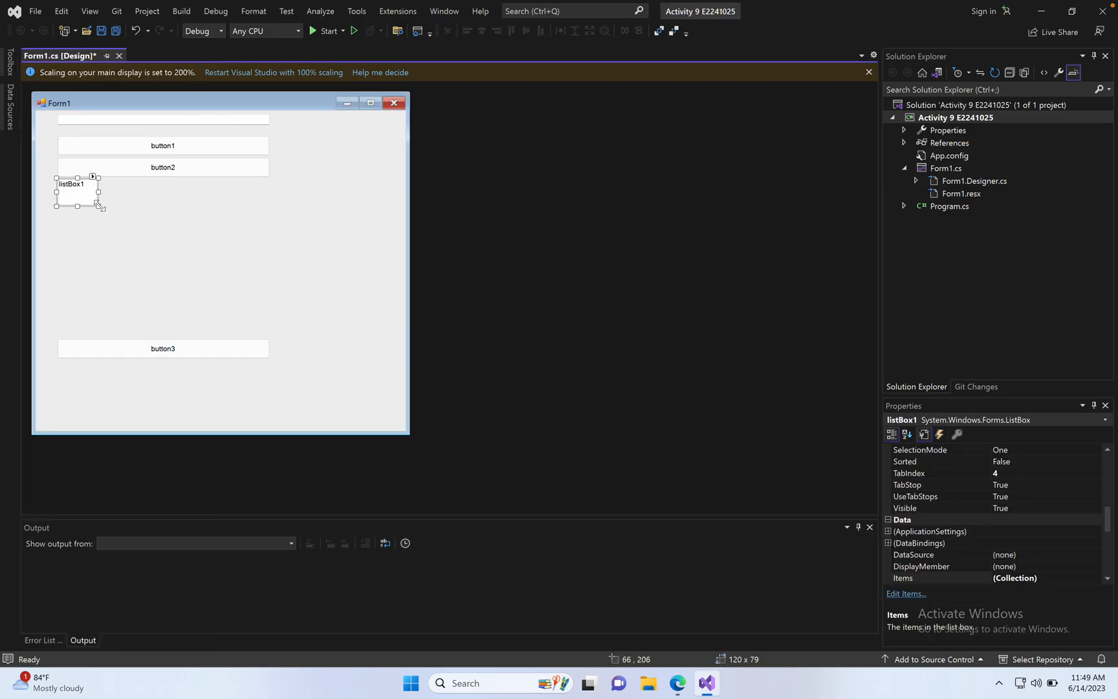
{"action": "left_click_drag", "start_coordinate": [99, 207], "coordinate": [184, 343]}
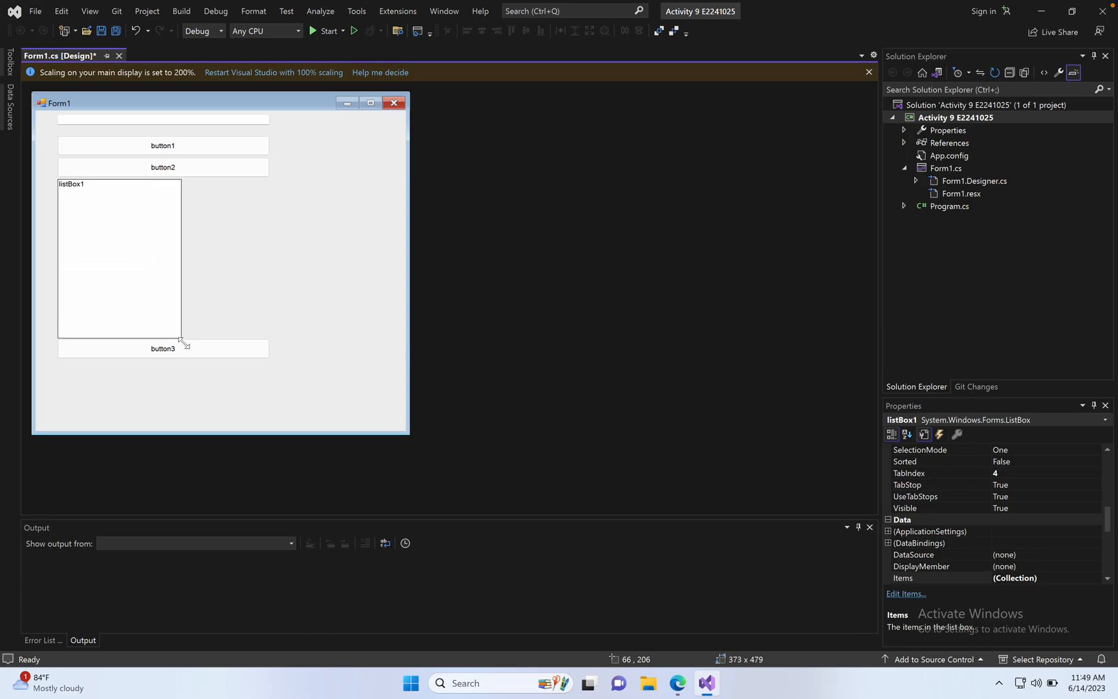
- Narrow listBox1 to half width and position listBox2 beside it filling the remaining space
{"action": "left_click", "coordinate": [119, 258]}
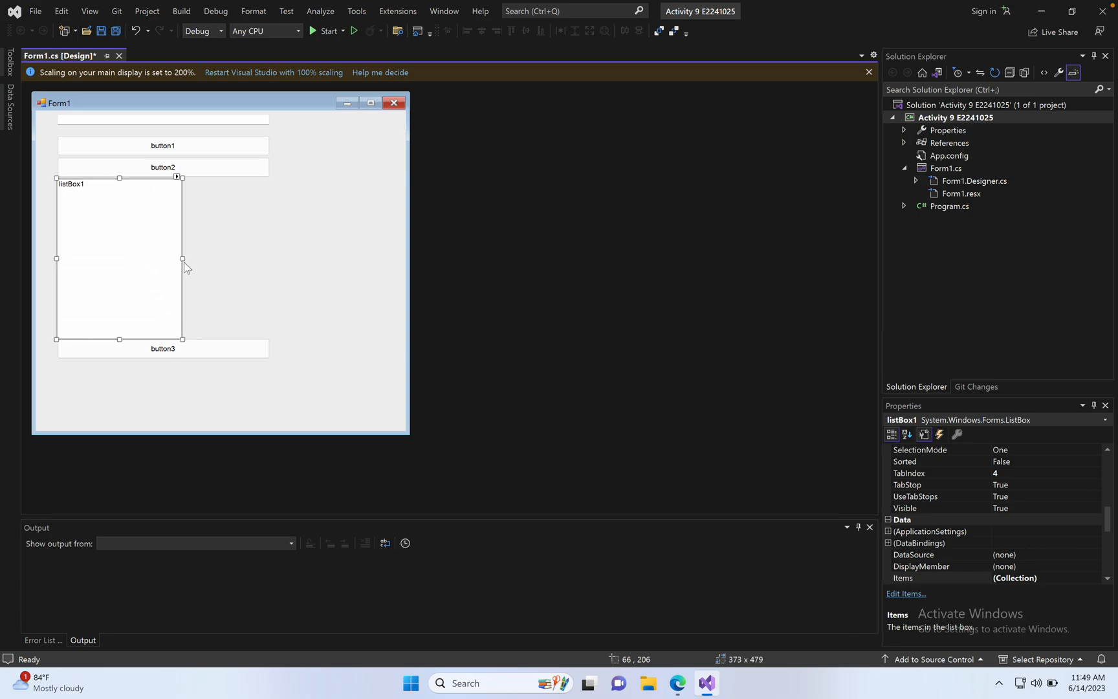
{"action": "left_click_drag", "start_coordinate": [182, 257], "coordinate": [166, 257]}
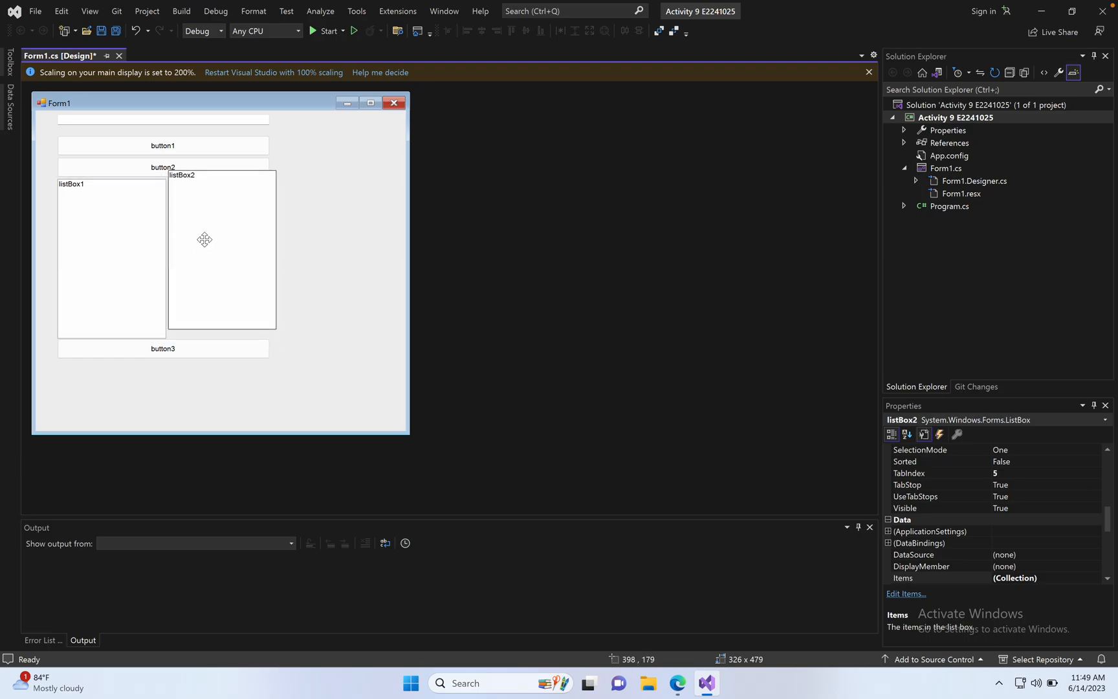
{"action": "left_click_drag", "start_coordinate": [205, 239], "coordinate": [205, 247]}
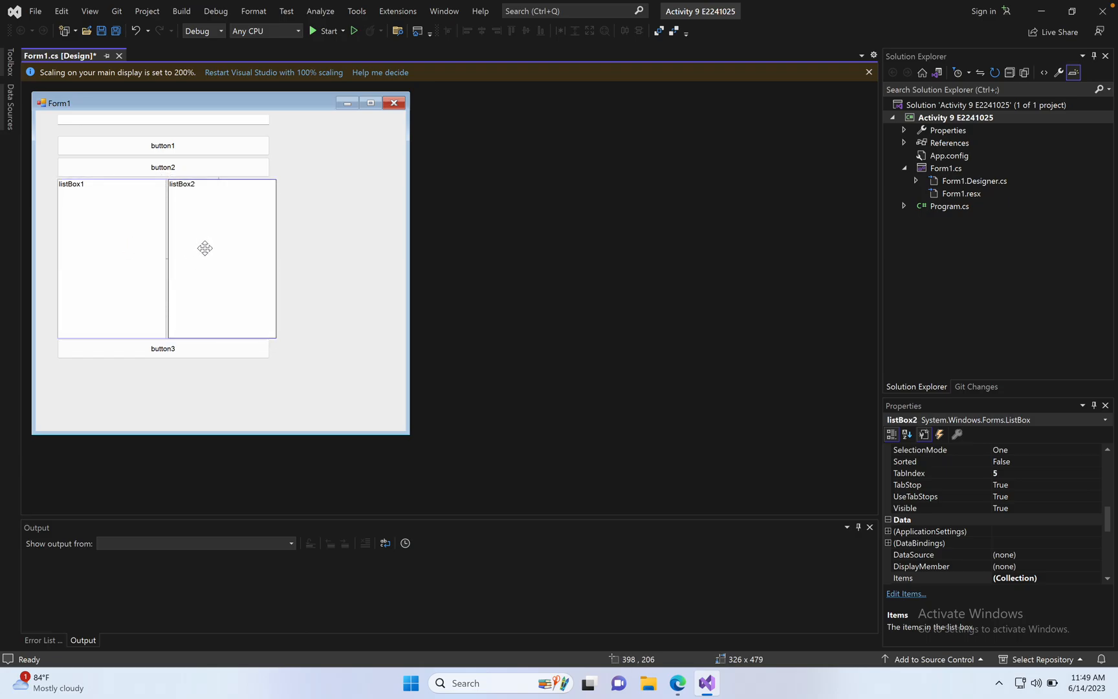
{"action": "left_click", "coordinate": [221, 256]}
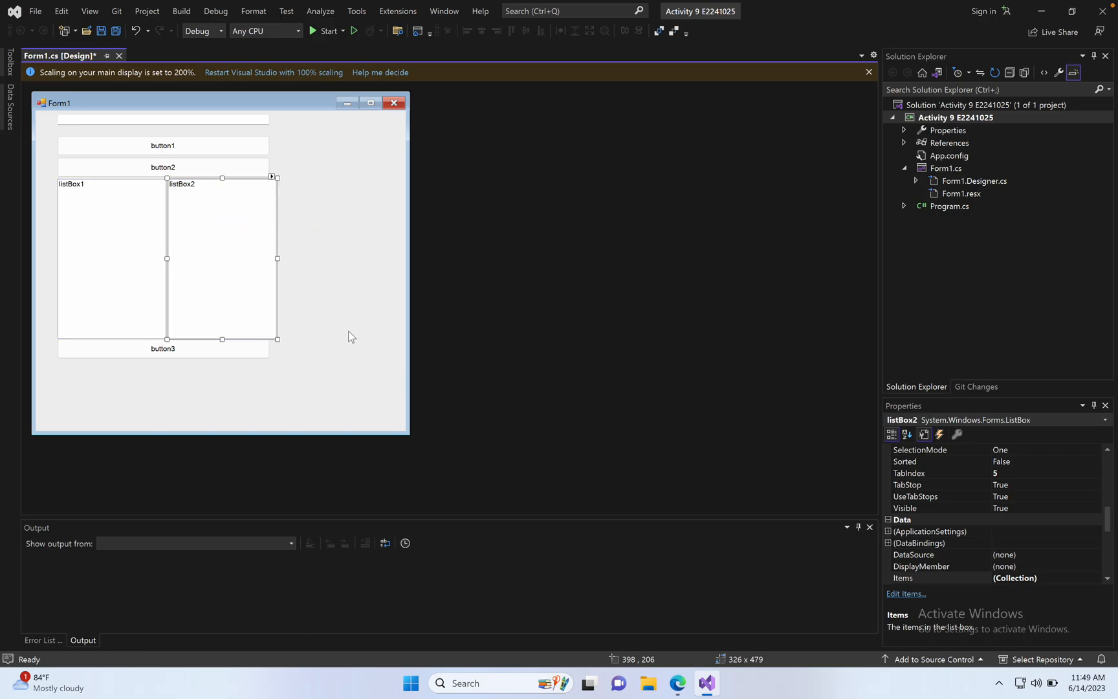
- Stretch button3, button2 and button1 so their right edges meet listBox2's right edge
{"action": "left_click", "coordinate": [163, 348]}
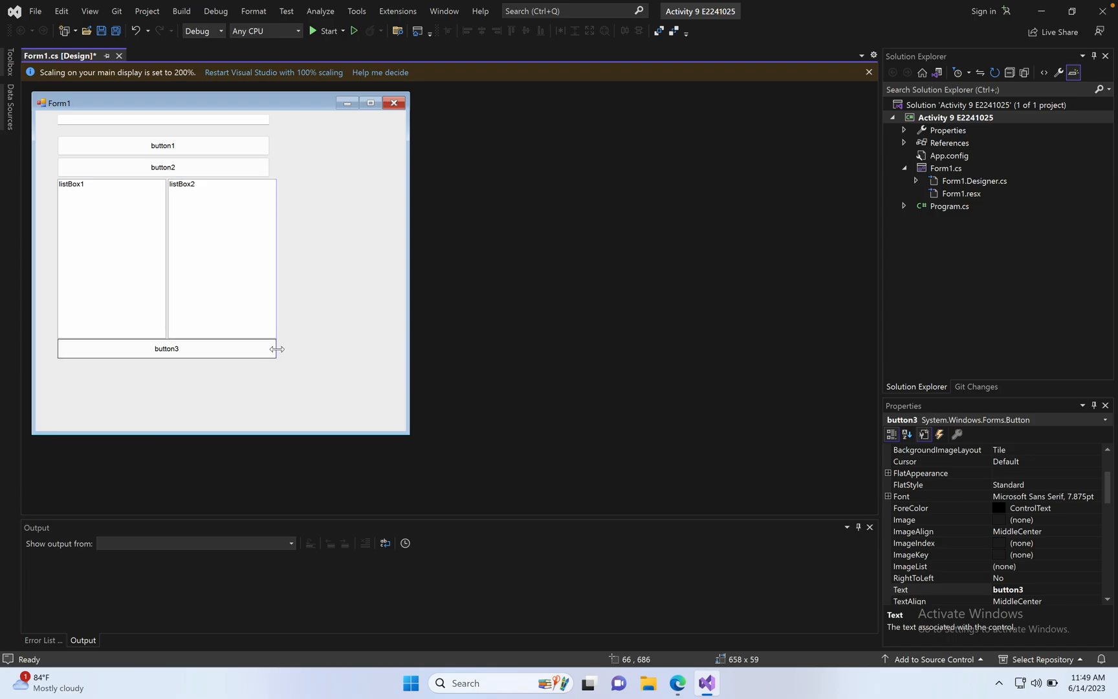
{"action": "left_click", "coordinate": [163, 167]}
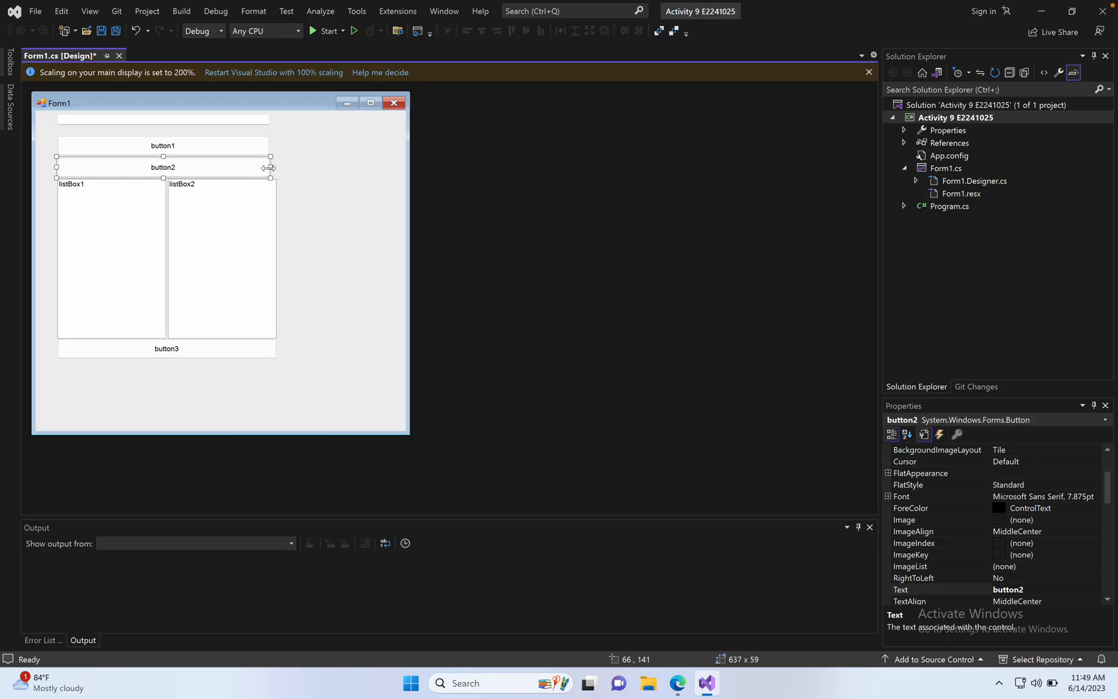
{"action": "left_click", "coordinate": [163, 145]}
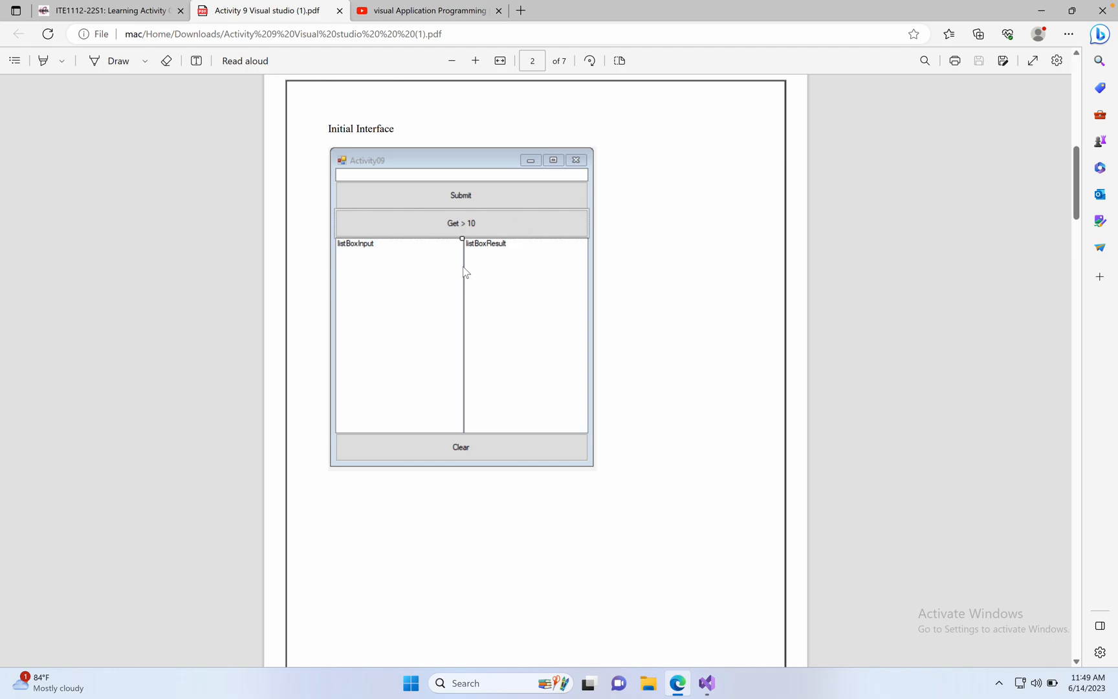
{"action": "mouse_move", "coordinate": [457, 188]}
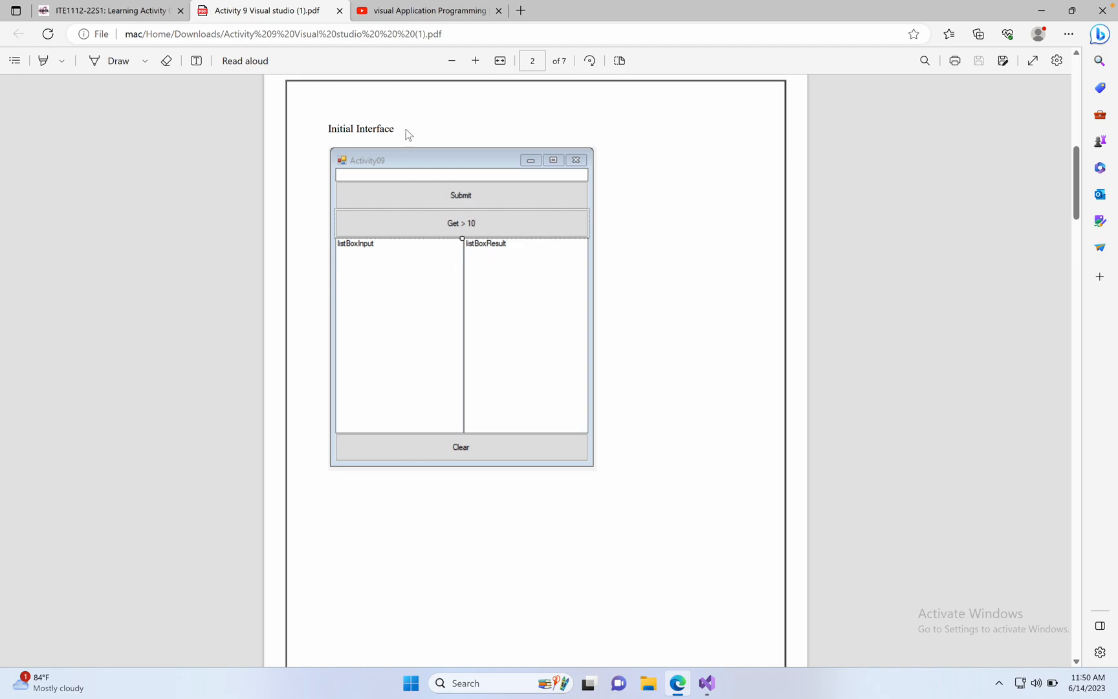
- Read the sample Form1 code in the YouTube tab down to the clear handler, then return to Visual Studio
{"action": "left_click", "coordinate": [429, 10]}
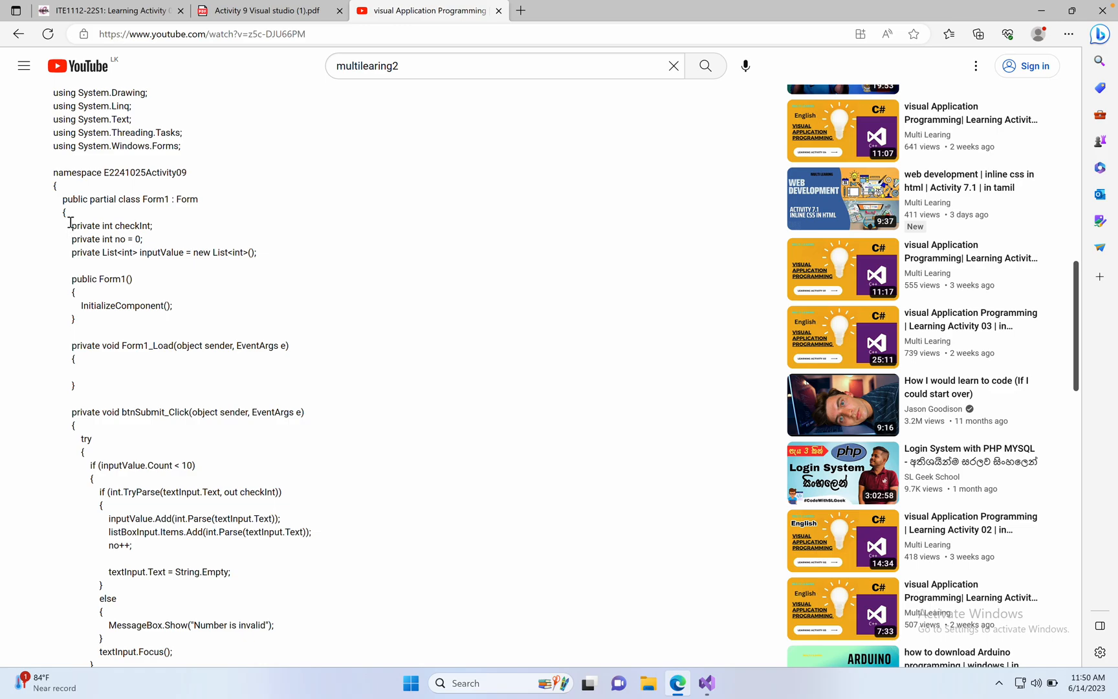
{"action": "left_click_drag", "start_coordinate": [69, 226], "coordinate": [255, 253]}
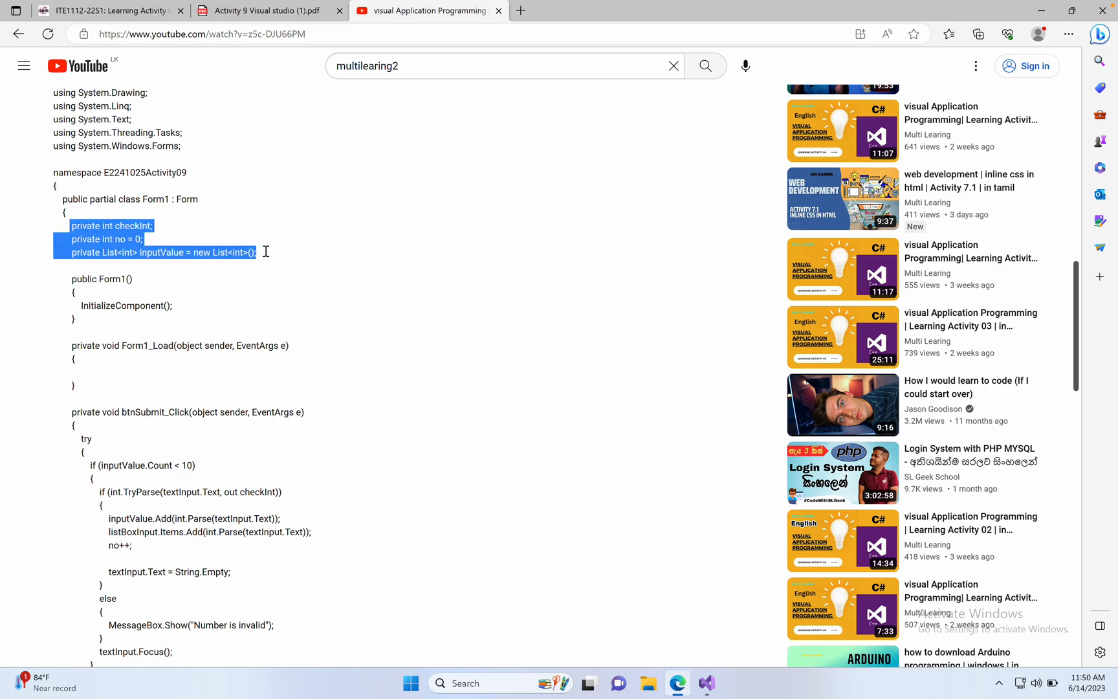
{"action": "left_click", "coordinate": [284, 275]}
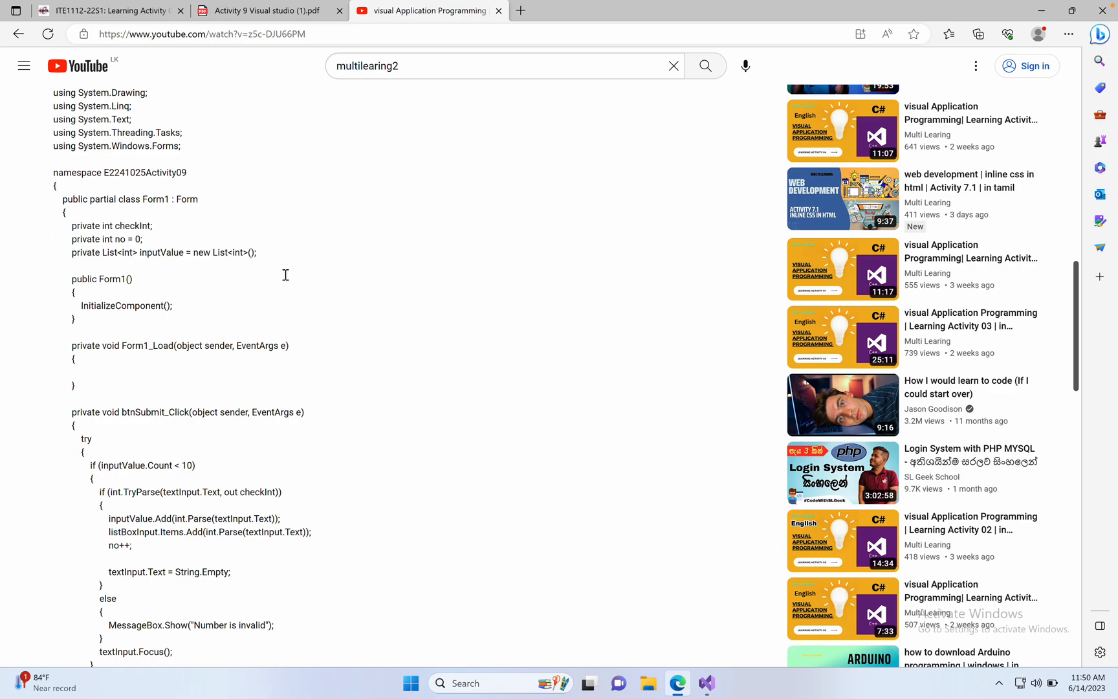
{"action": "scroll", "scroll_direction": "down", "scroll_amount": 3}
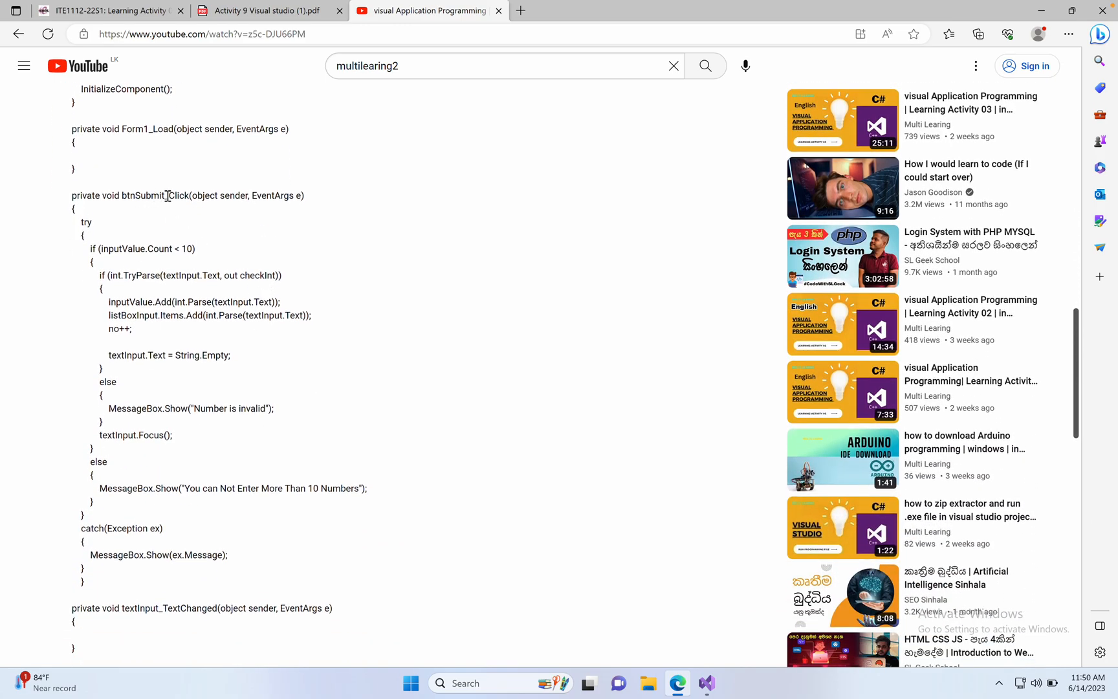
{"action": "scroll", "scroll_direction": "down", "scroll_amount": 3}
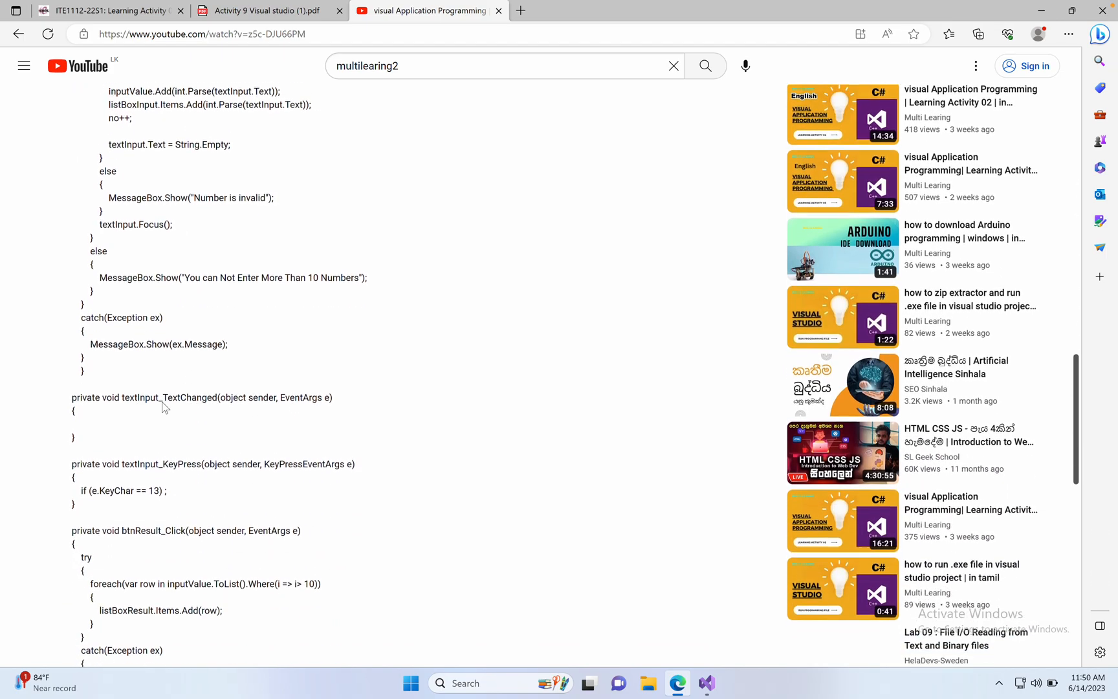
{"action": "scroll", "scroll_direction": "down", "scroll_amount": 3}
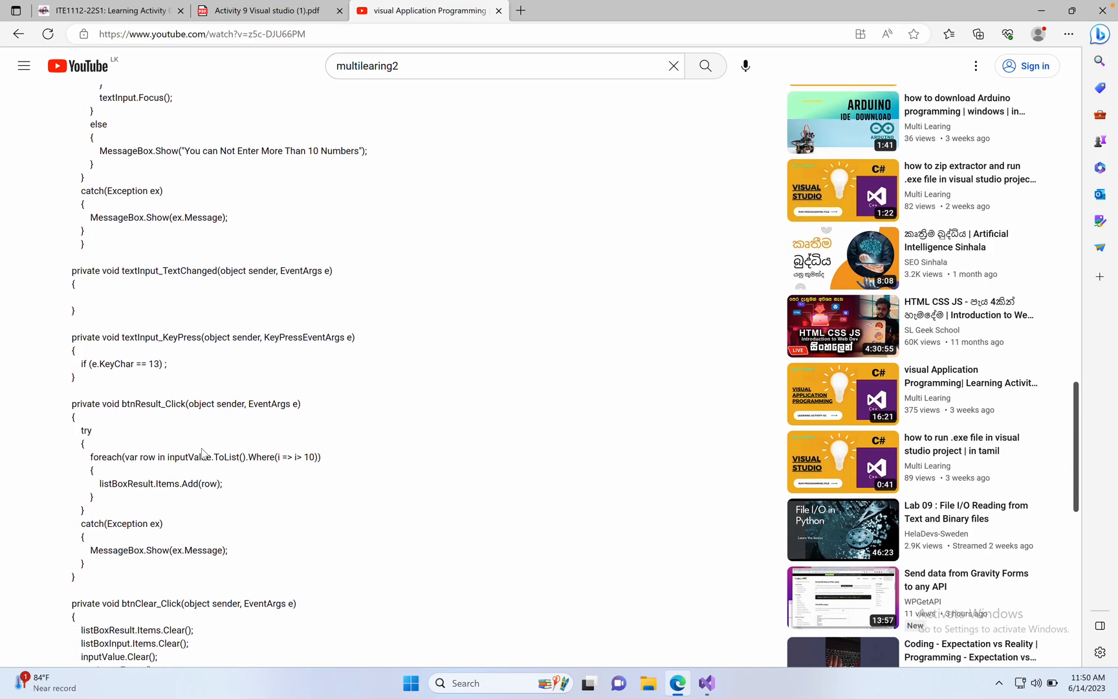
{"action": "scroll", "scroll_direction": "down", "scroll_amount": 3}
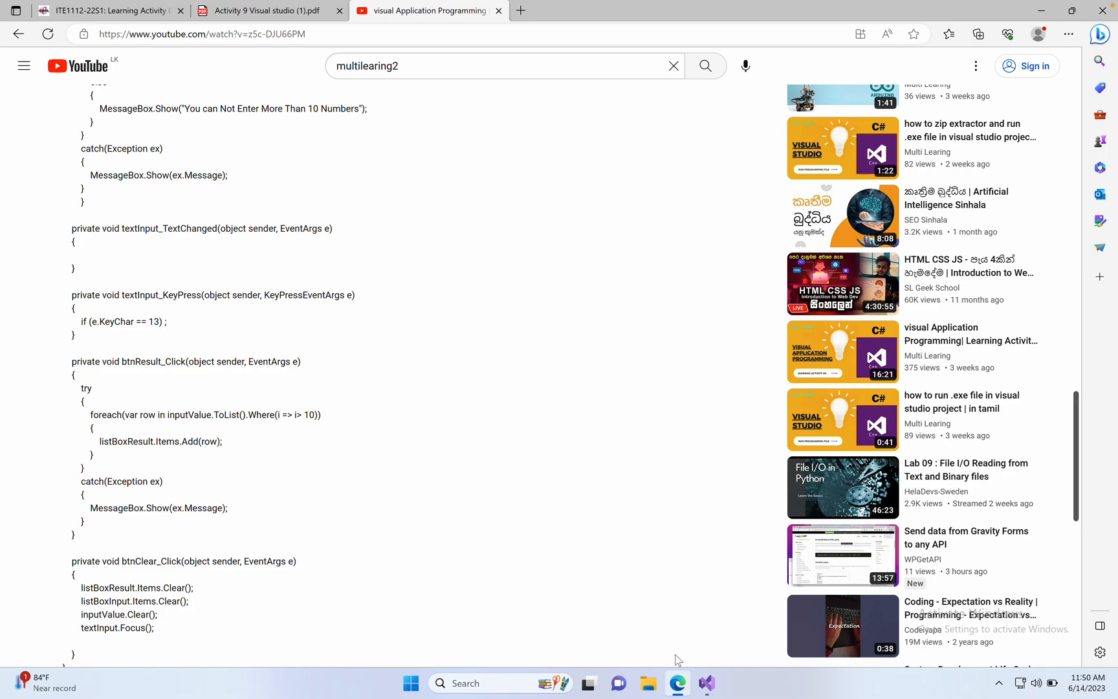
{"action": "left_click", "coordinate": [706, 683]}
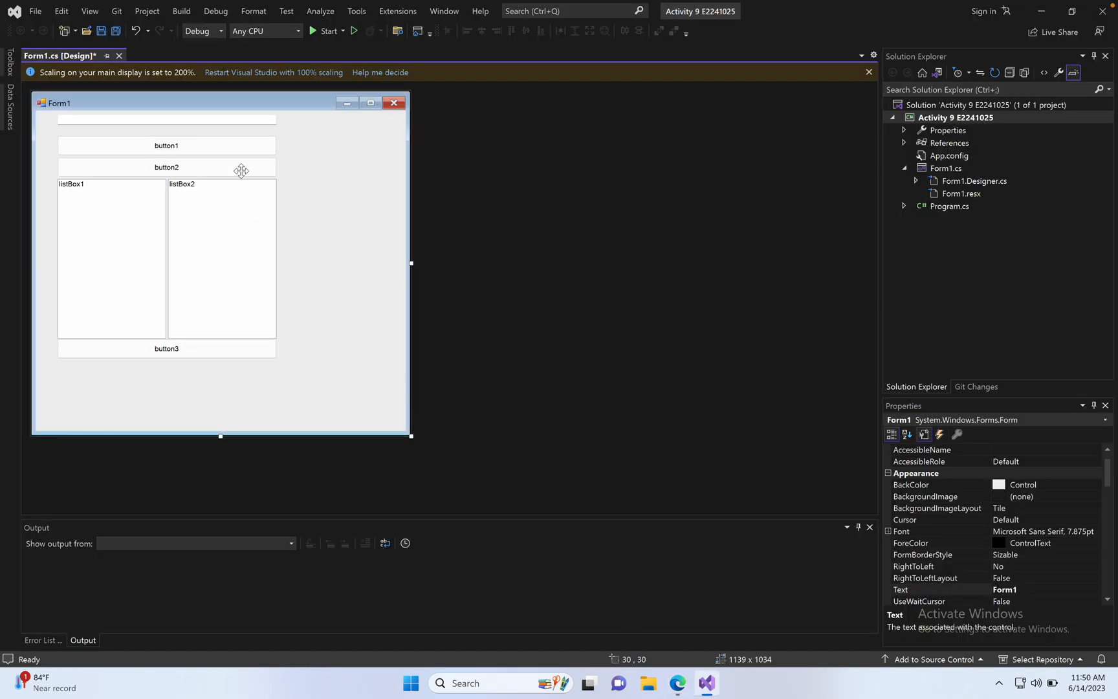
- Create button1_Click with a foreach adding values over 10 to listBoxResult, then show the designer
{"action": "left_click", "coordinate": [165, 144]}
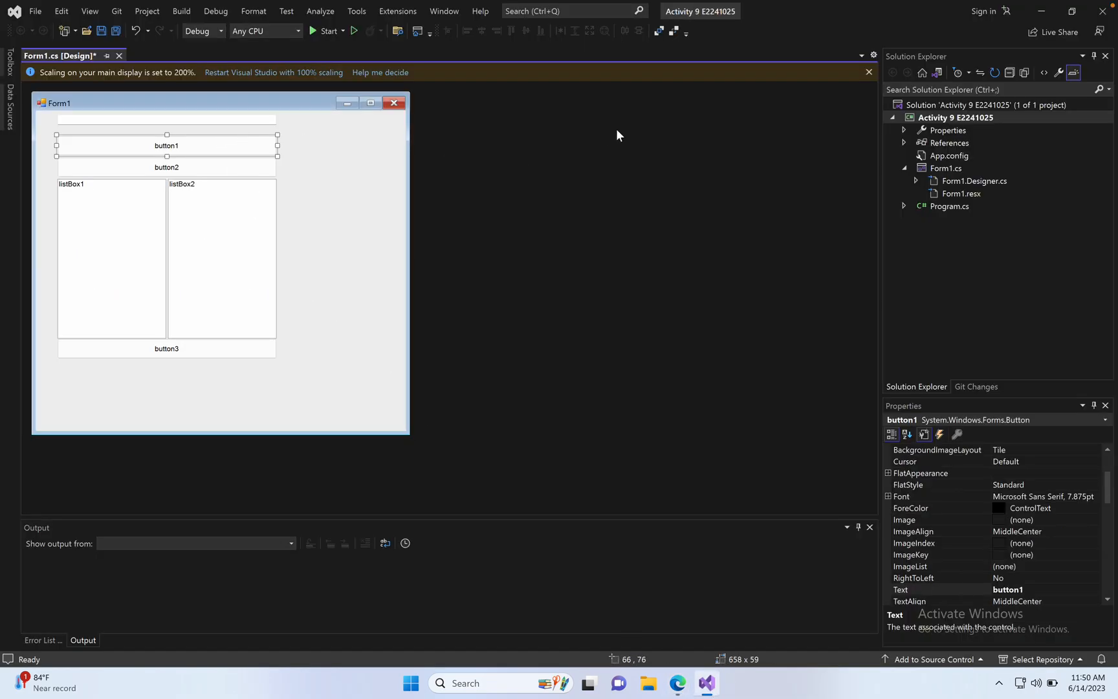
{"action": "mouse_move", "coordinate": [318, 172]}
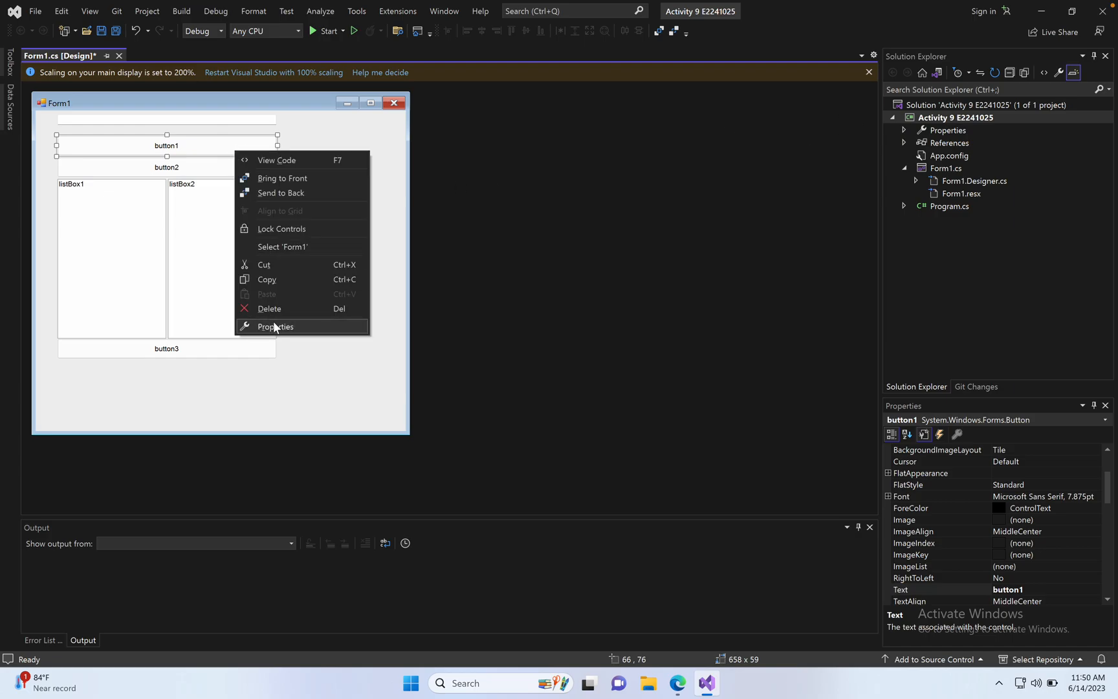
{"action": "left_click", "coordinate": [941, 434]}
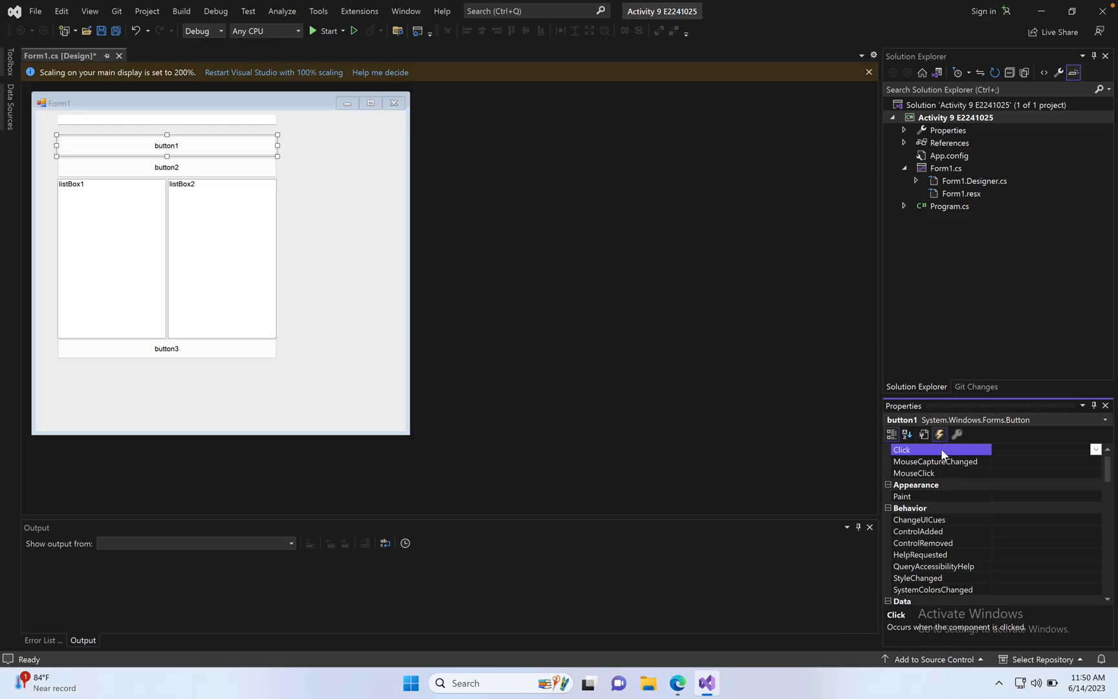
{"action": "type", "text": "button1_Click"}
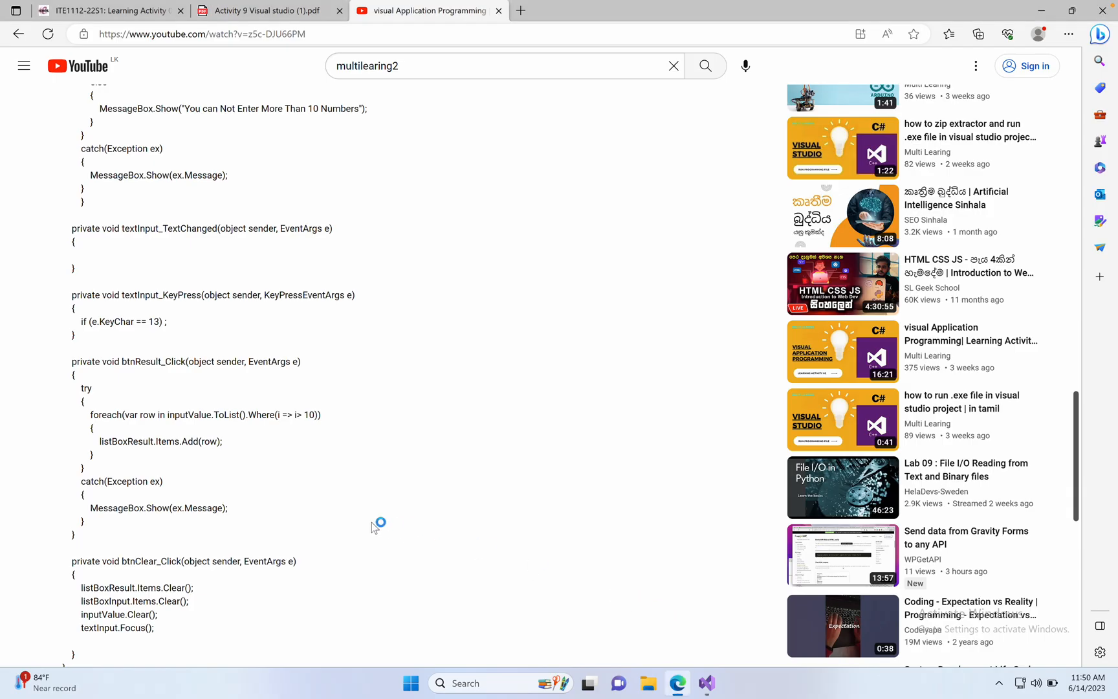
{"action": "scroll", "scroll_direction": "down", "scroll_amount": 3}
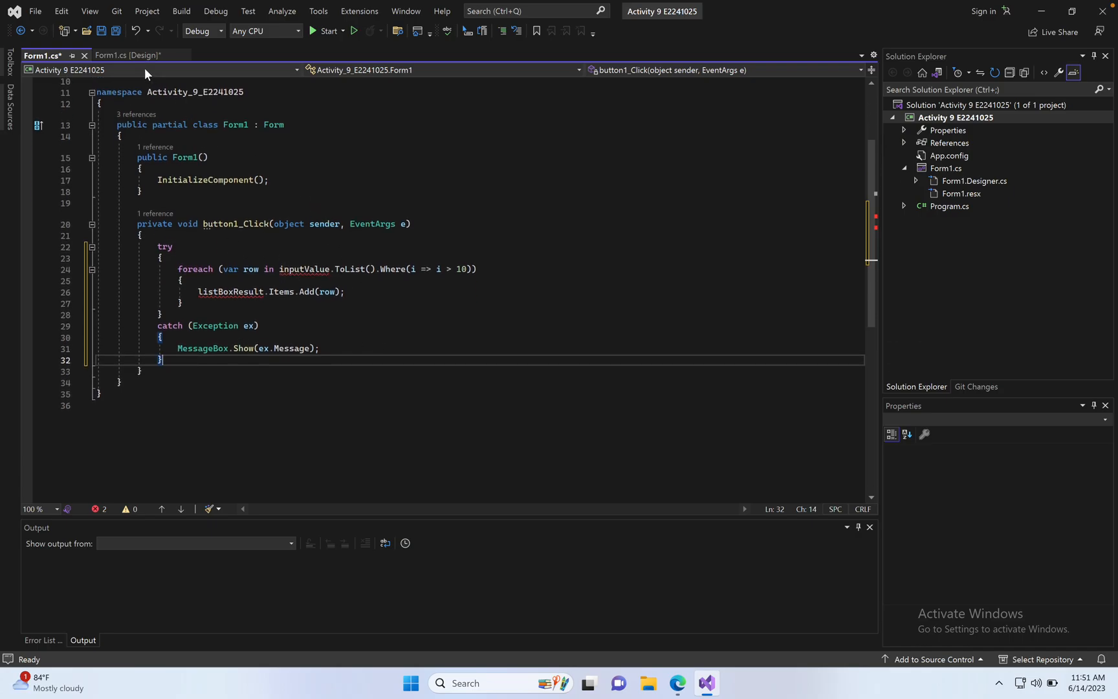
{"action": "left_click", "coordinate": [130, 56]}
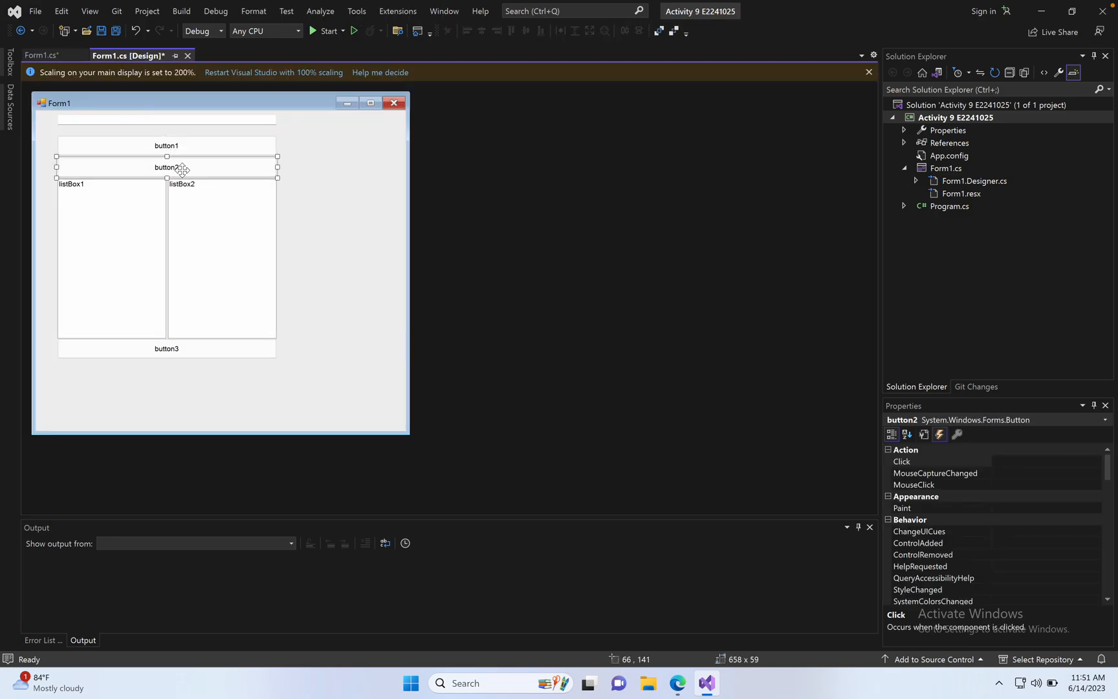
- Create button2_Click with the btnSubmit_Click validation code copied from the browser sample
{"action": "right_click", "coordinate": [167, 166]}
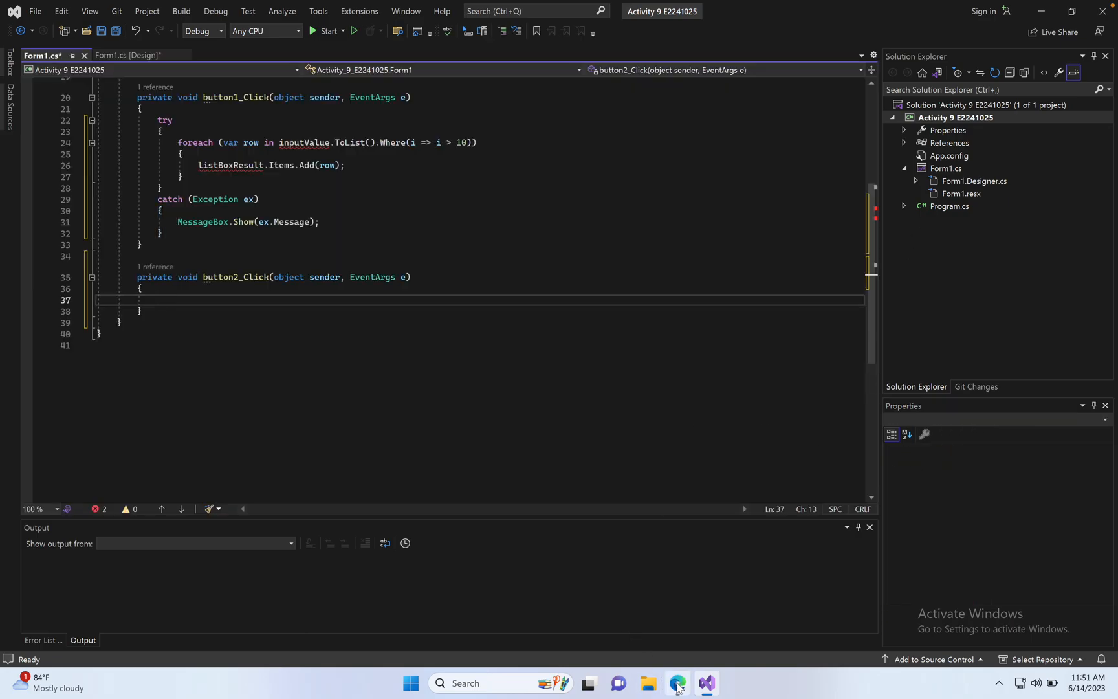
{"action": "left_click", "coordinate": [676, 683]}
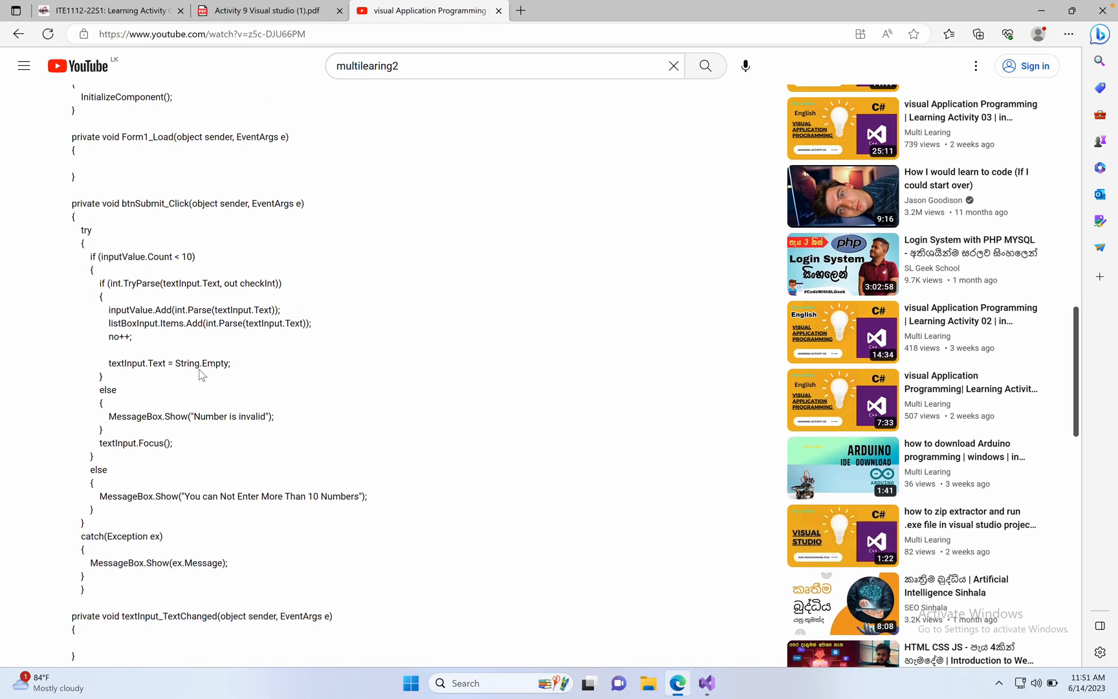
{"action": "left_click", "coordinate": [707, 683]}
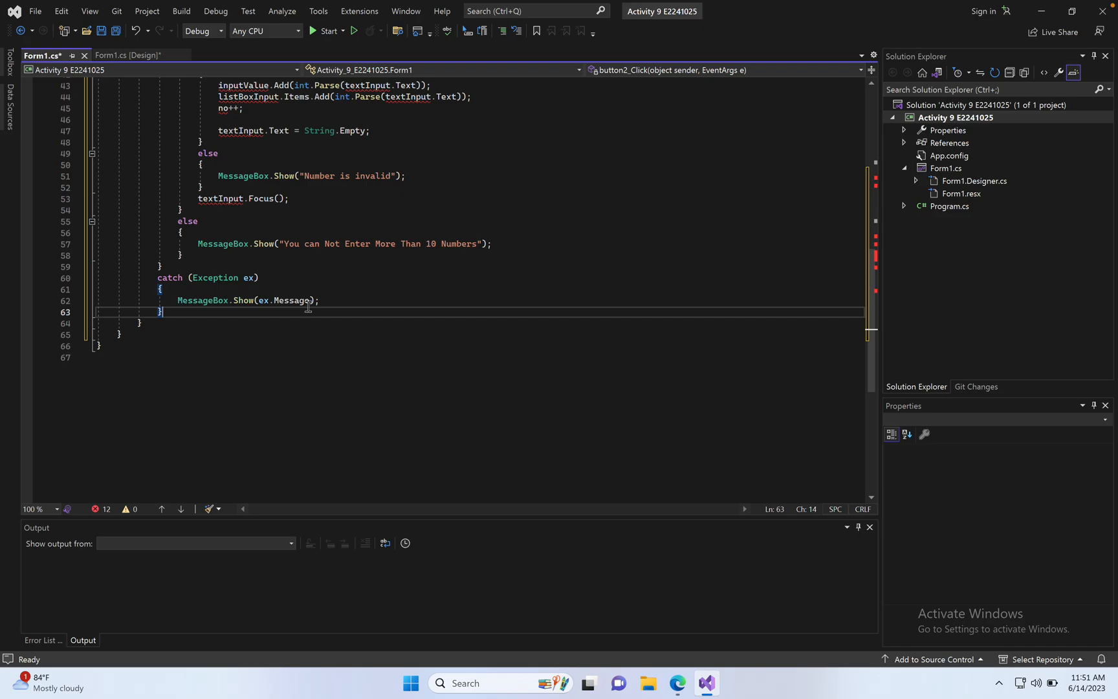
{"action": "left_click", "coordinate": [130, 55]}
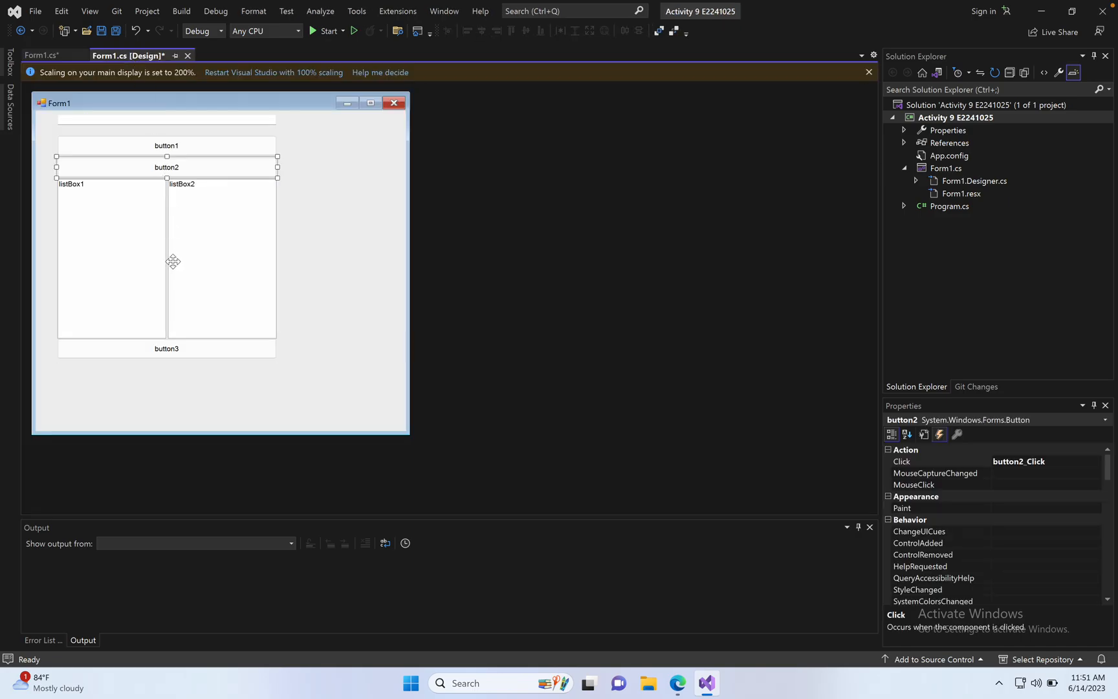
{"action": "left_click", "coordinate": [165, 348]}
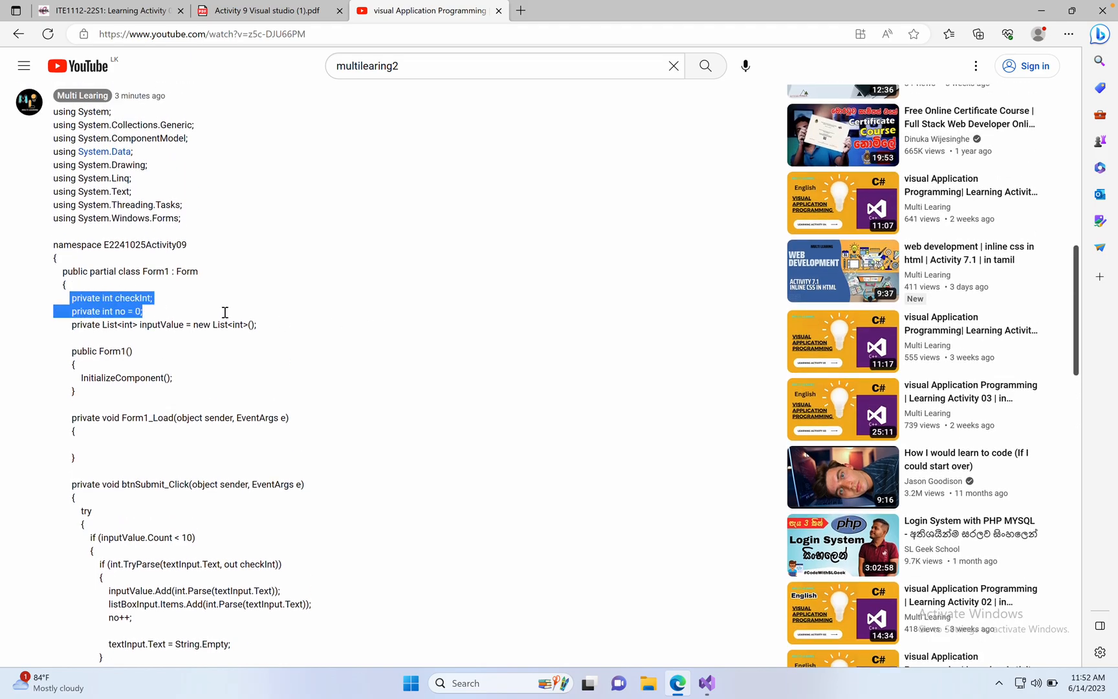
- Paste the checkInt, no and inputValue field declarations at the top of the Form1 class
{"action": "left_click", "coordinate": [705, 683]}
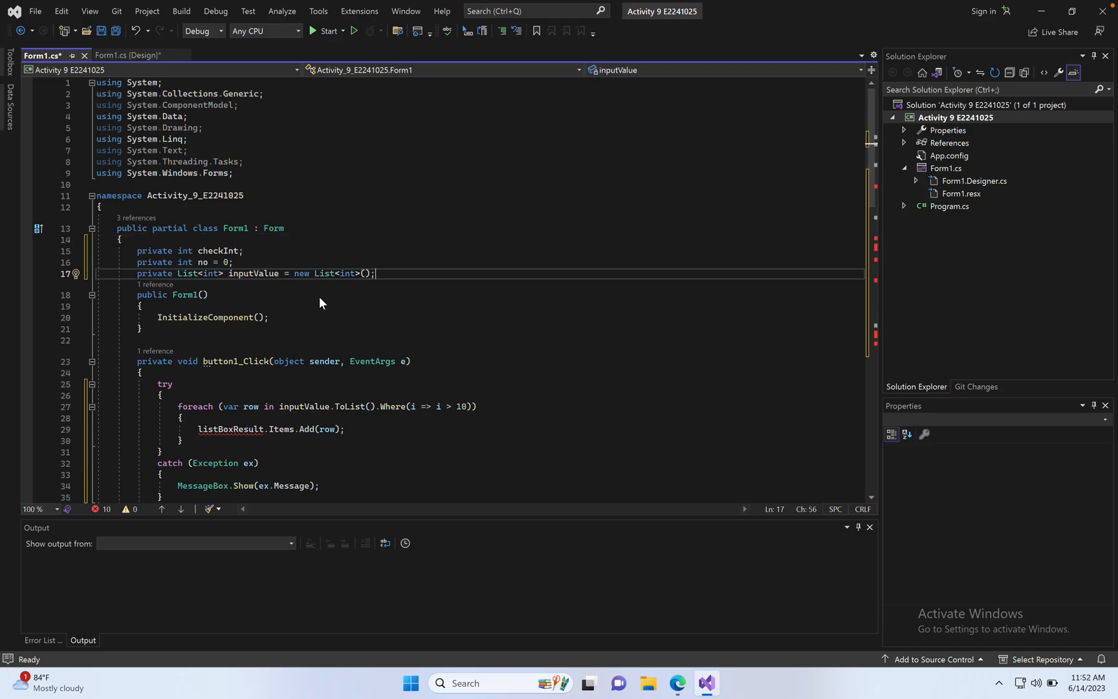
{"action": "mouse_move", "coordinate": [86, 533]}
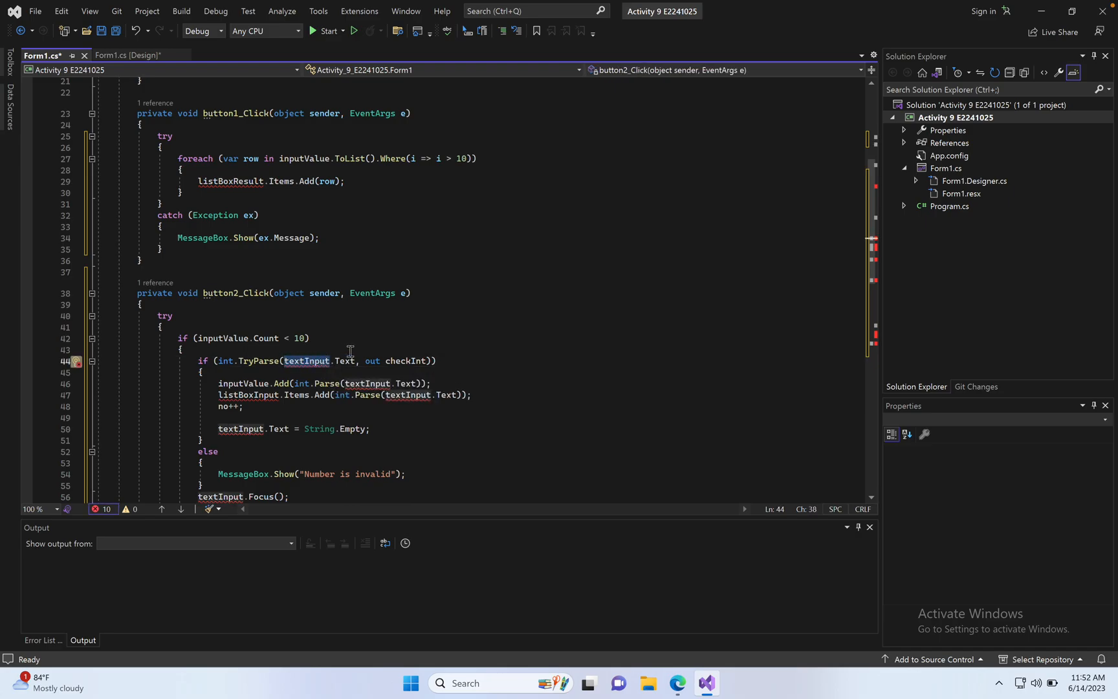
- Set the top text box's (Name) to textInput in the designer, then return to the code
{"action": "left_click", "coordinate": [132, 55]}
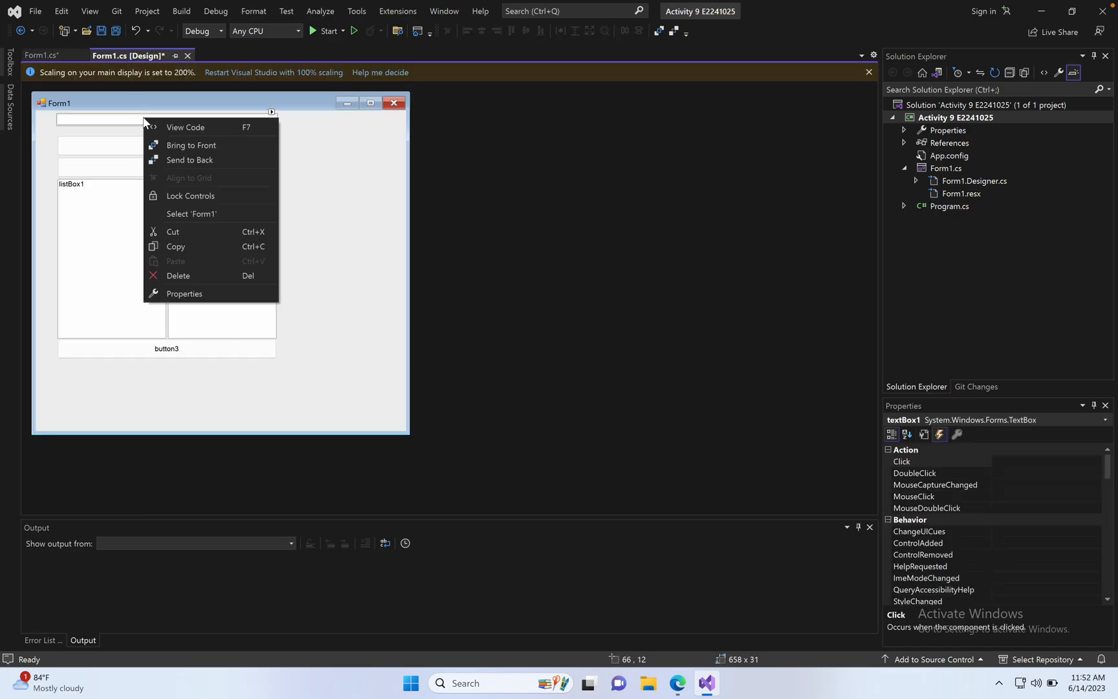
{"action": "left_click", "coordinate": [939, 462]}
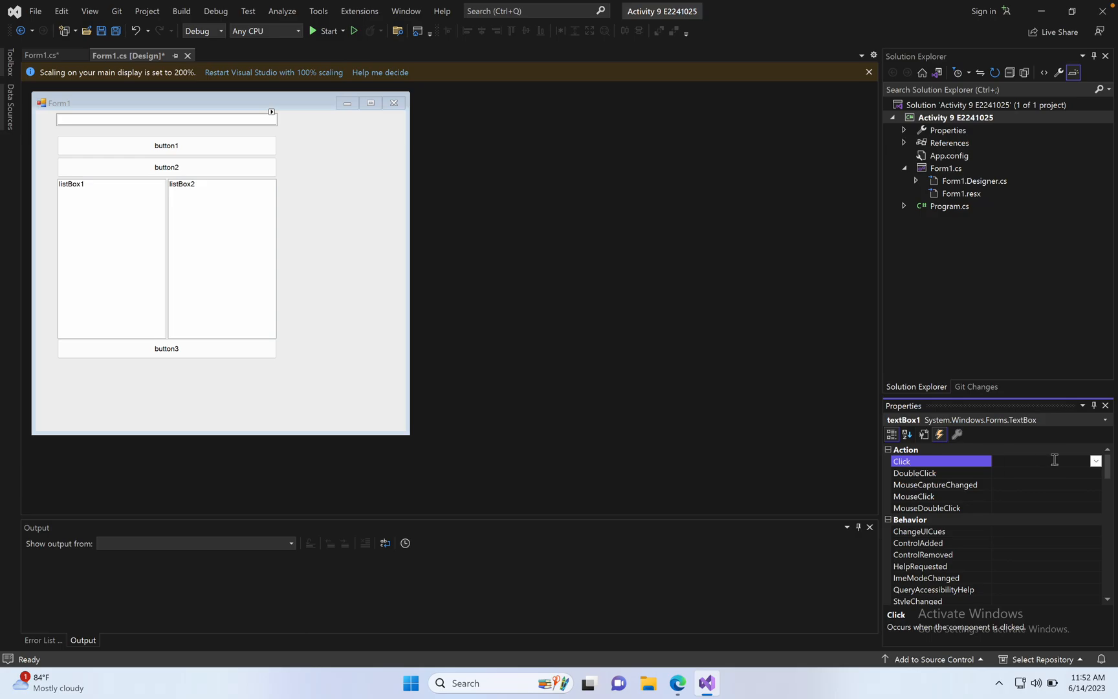
{"action": "left_click", "coordinate": [890, 435]}
{"action": "type", "text": "textInput"}
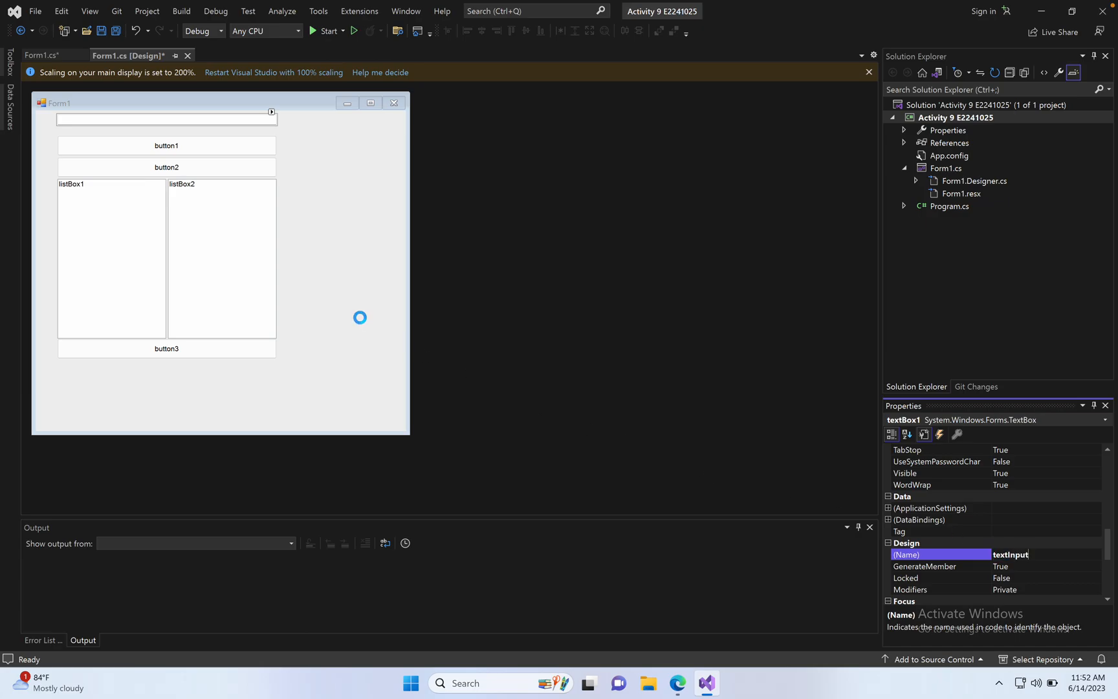
{"action": "left_click", "coordinate": [38, 56]}
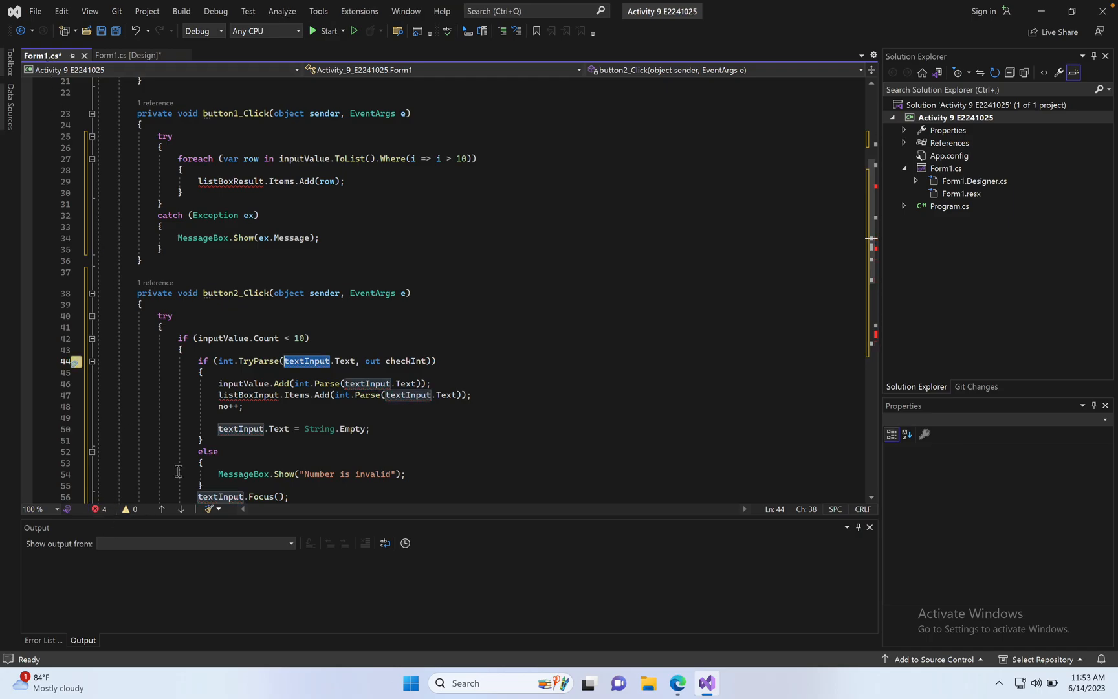
- Scroll to button3_Click to check listBoxResult usage, then return to the designer
{"action": "scroll", "scroll_direction": "down", "scroll_amount": 3}
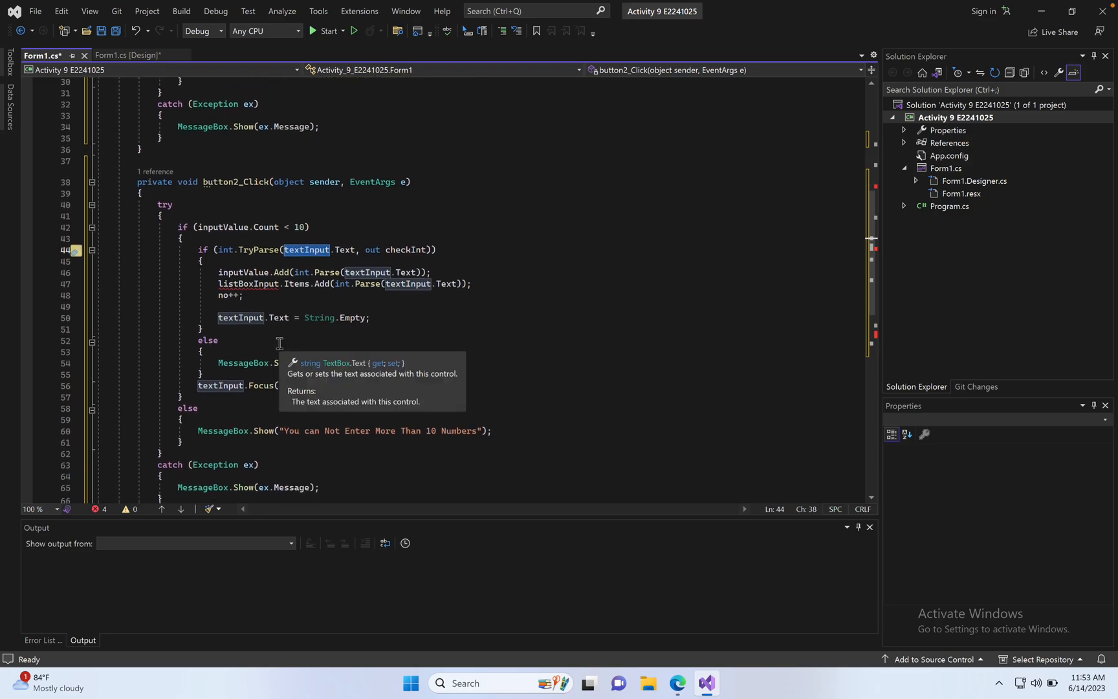
{"action": "scroll", "scroll_direction": "down", "scroll_amount": 3}
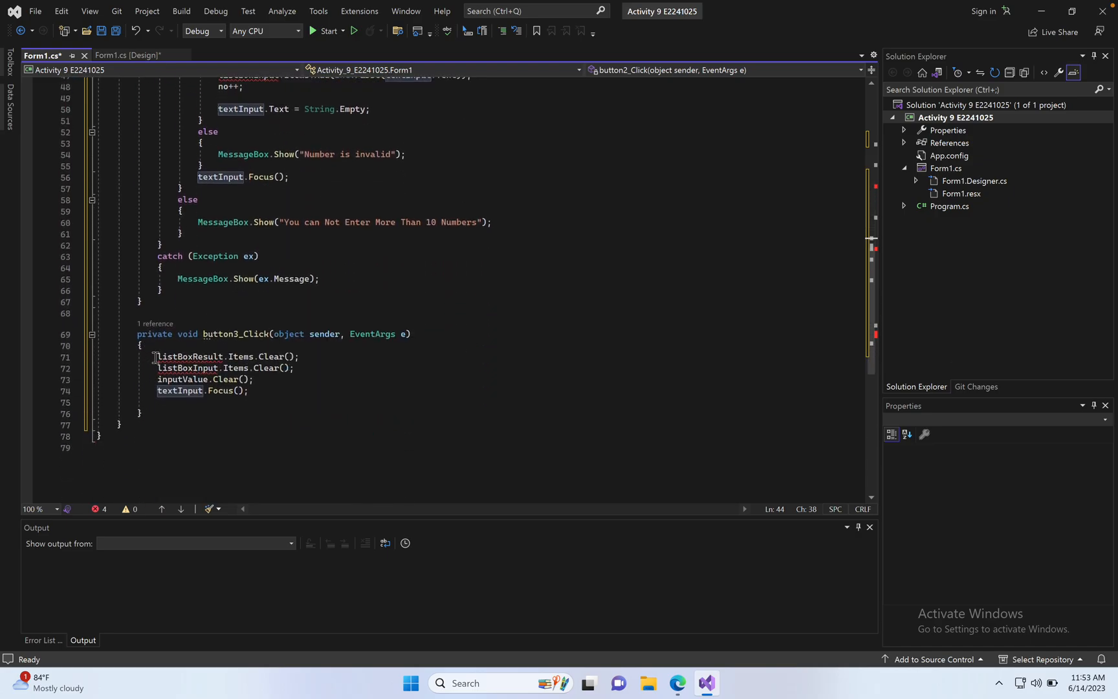
{"action": "mouse_move", "coordinate": [253, 268]}
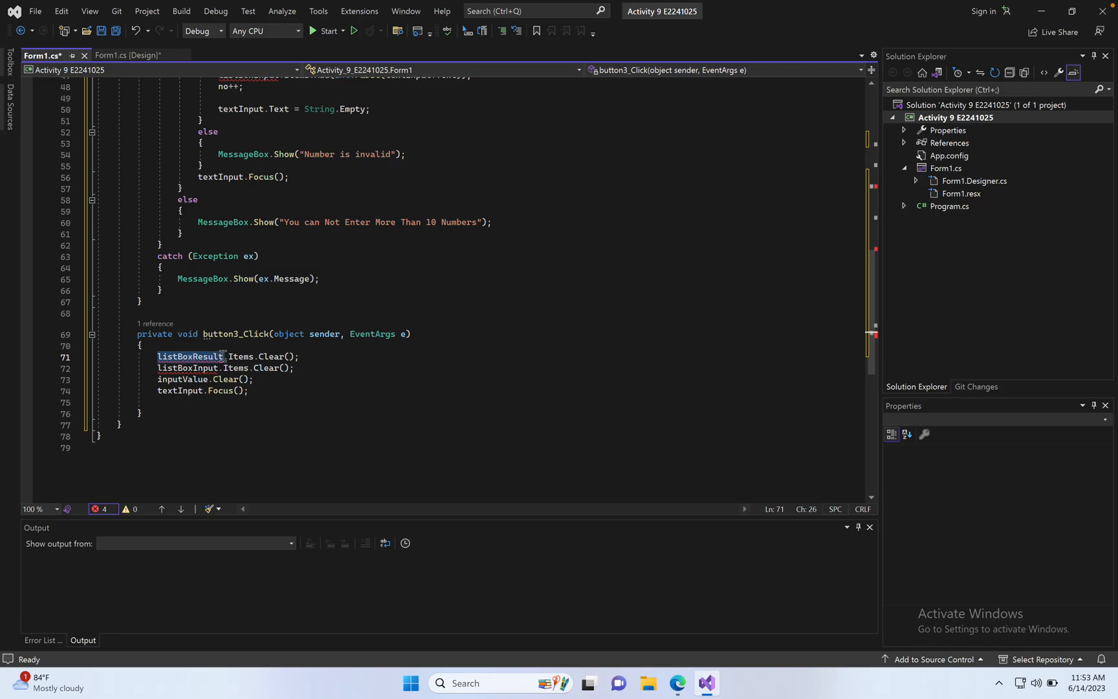
{"action": "mouse_move", "coordinate": [281, 278]}
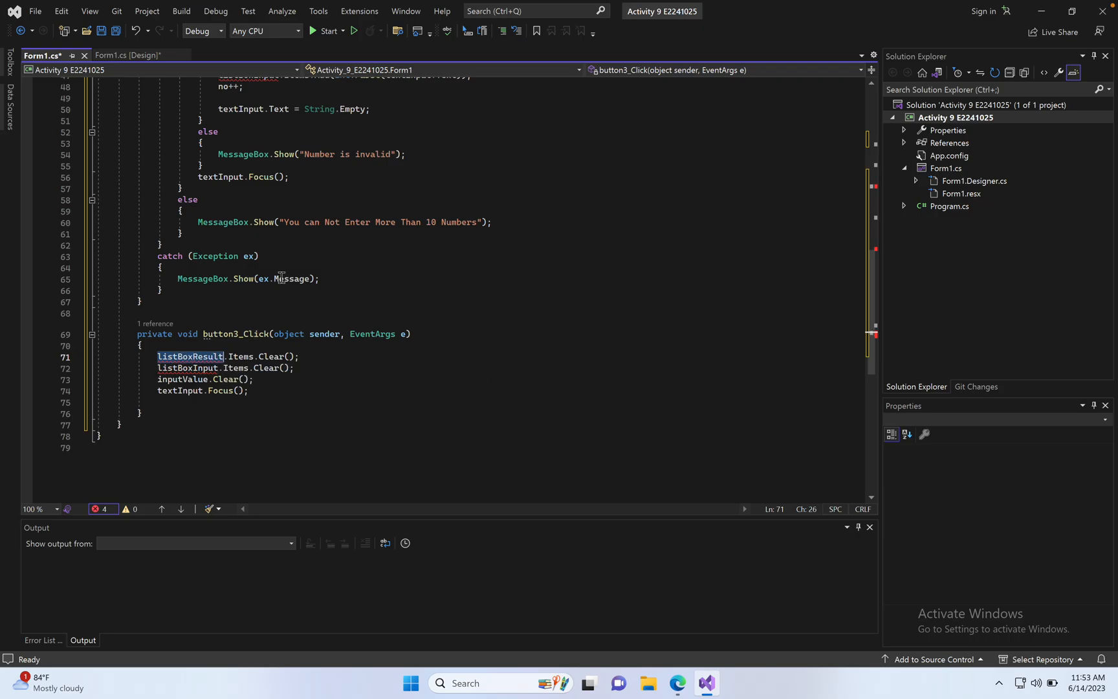
{"action": "left_click", "coordinate": [132, 56]}
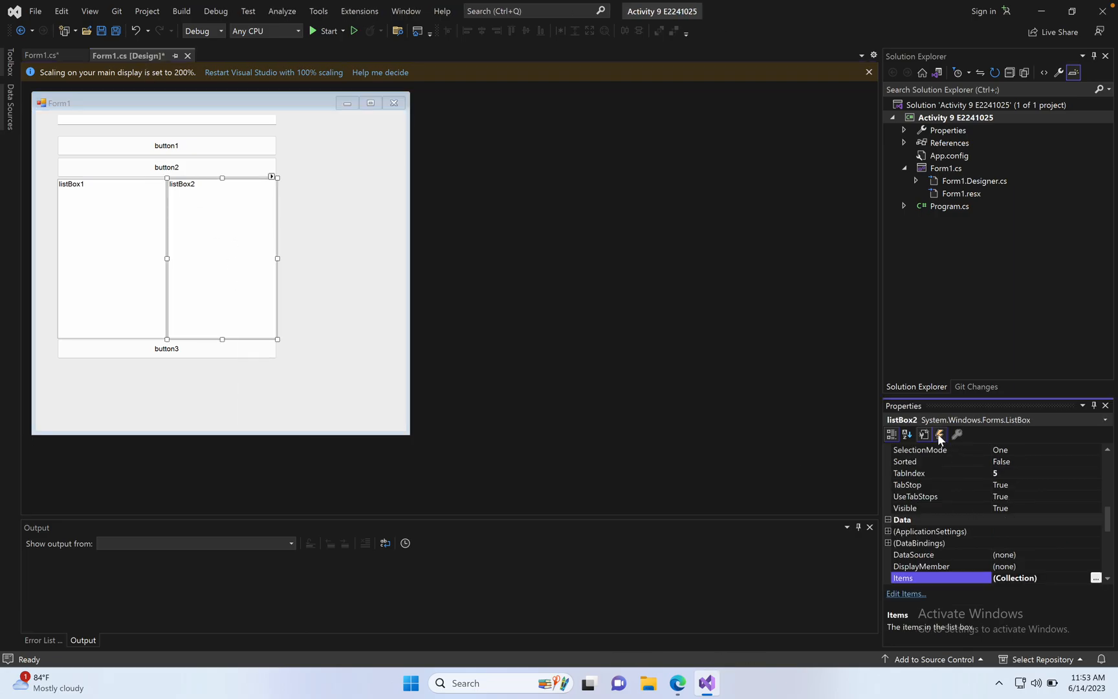
- Set listBox2's (Name) to listBoxResult and check the remaining listBoxInput error in code
{"action": "left_click", "coordinate": [939, 435]}
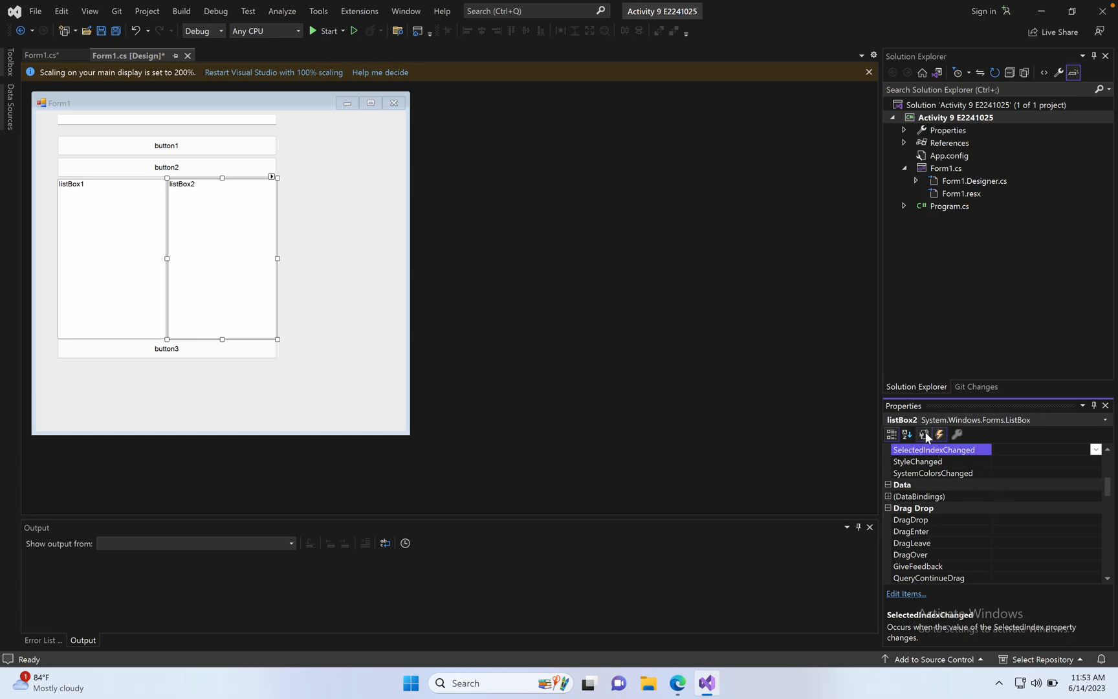
{"action": "left_click", "coordinate": [924, 435]}
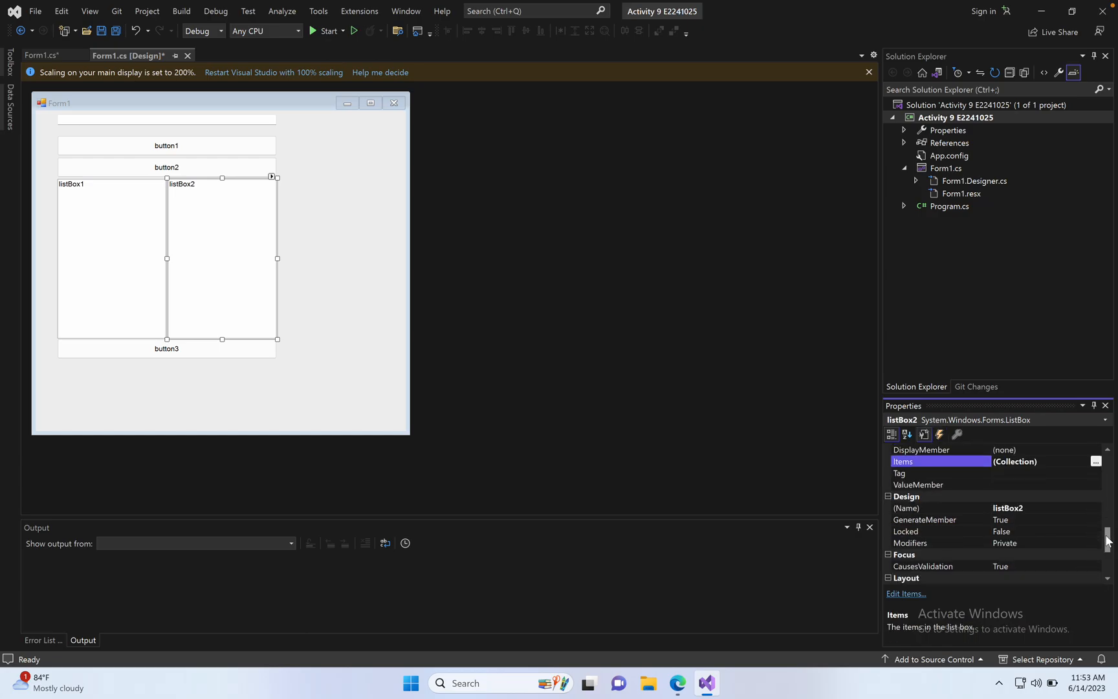
{"action": "scroll", "scroll_direction": "down", "scroll_amount": 3}
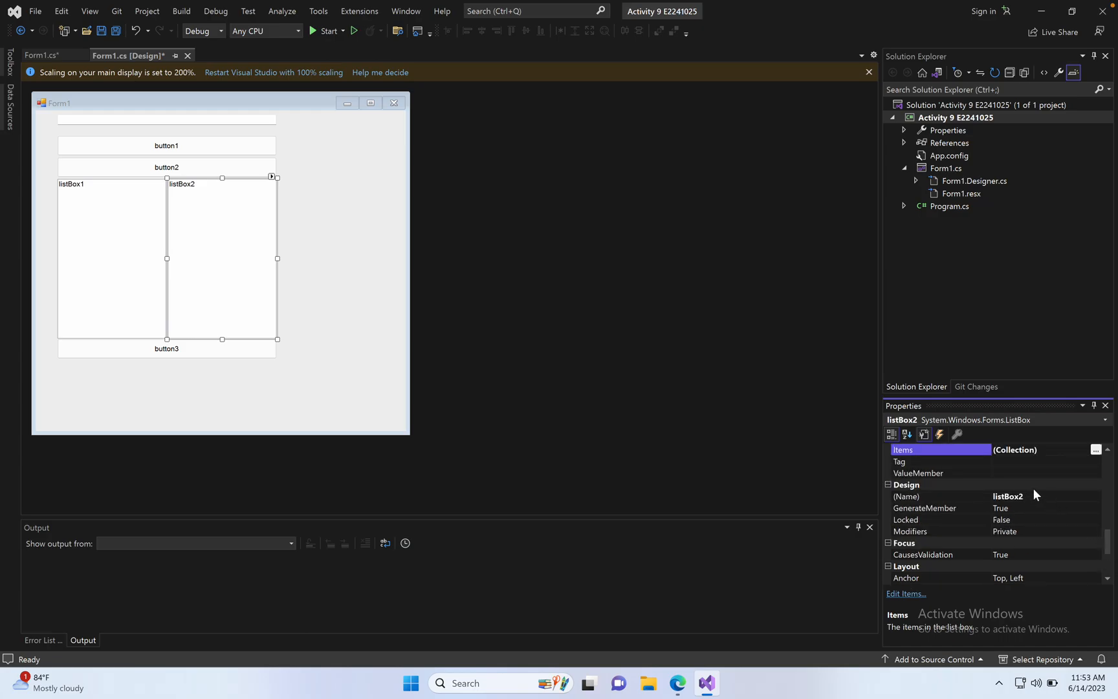
{"action": "type", "text": "listBoxResult.Items.Clear();"}
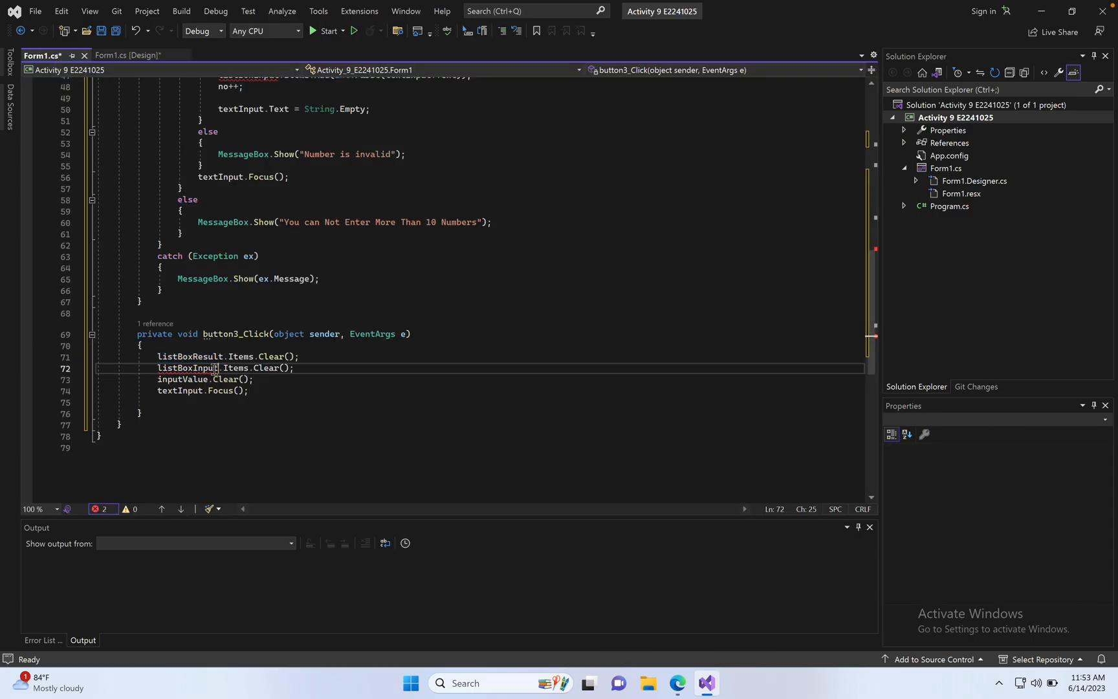
{"action": "double_click", "coordinate": [186, 368]}
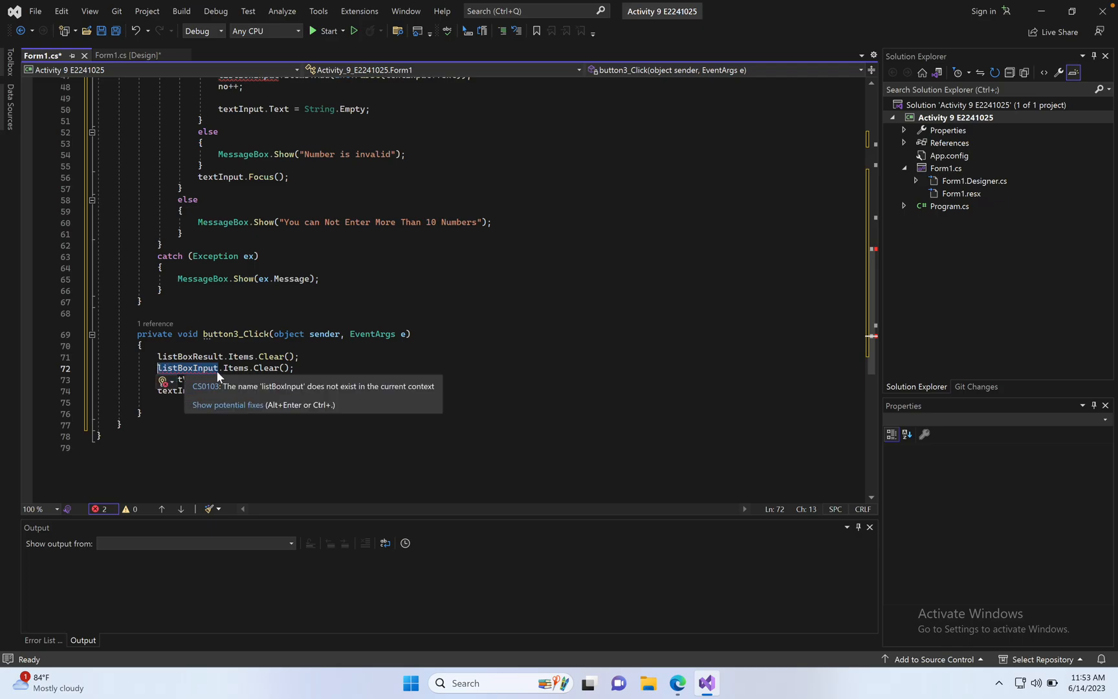
{"action": "left_click", "coordinate": [130, 56]}
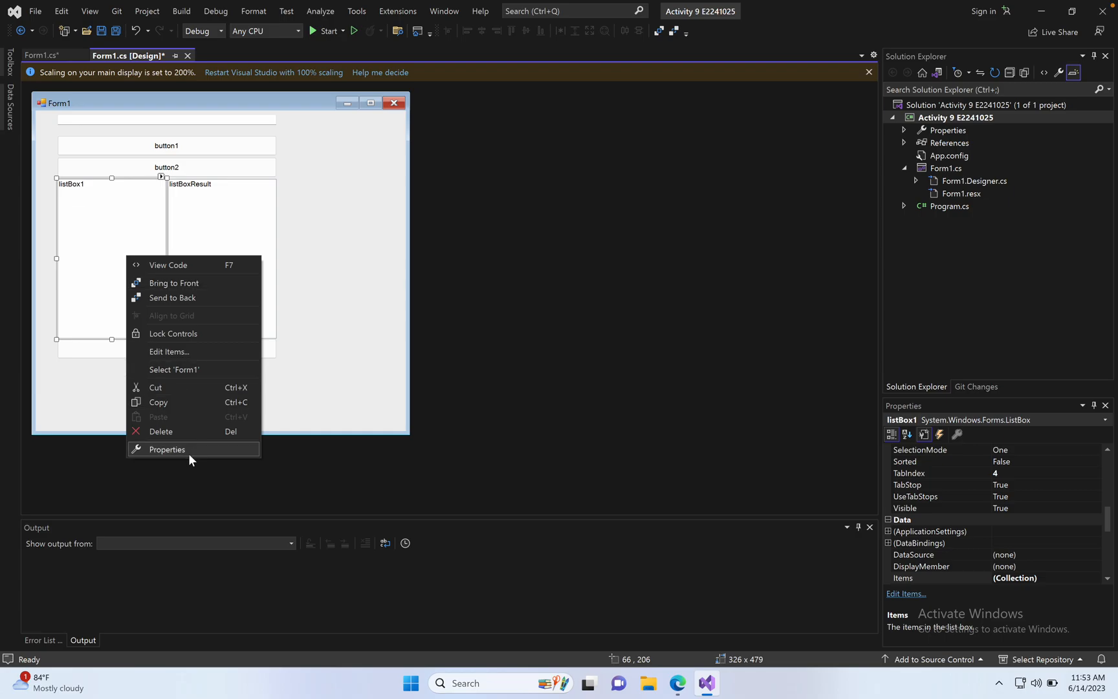
- Set listBox1's (Name) to listBoxInput so the code reports no issues found
{"action": "left_click", "coordinate": [165, 449]}
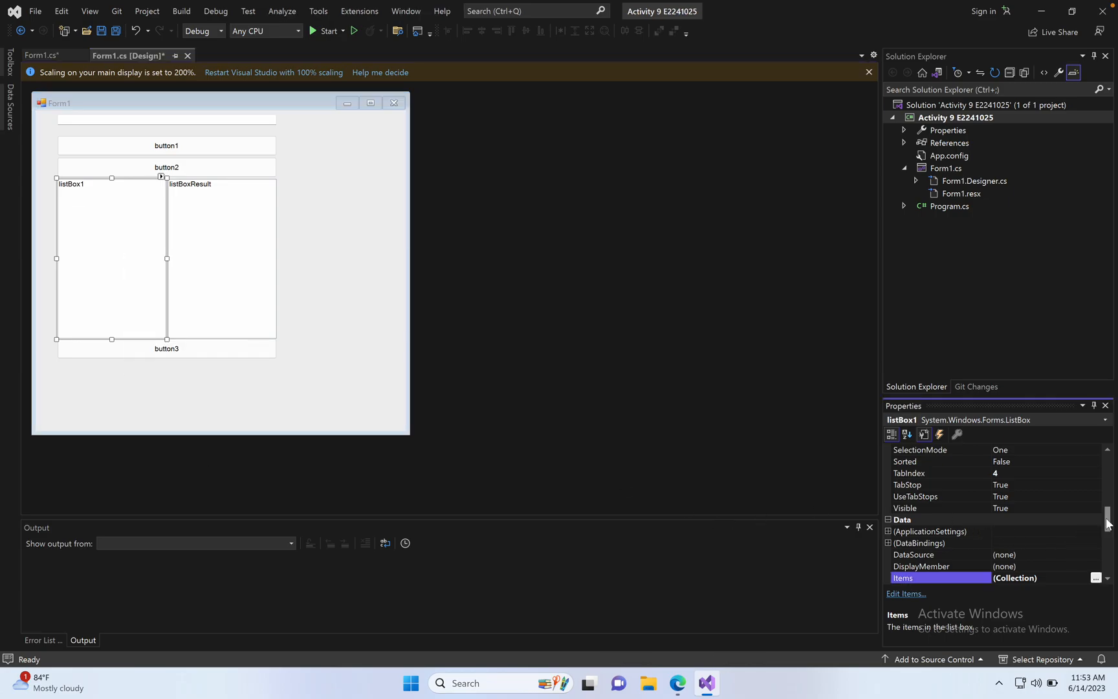
{"action": "scroll", "scroll_direction": "down", "scroll_amount": 3}
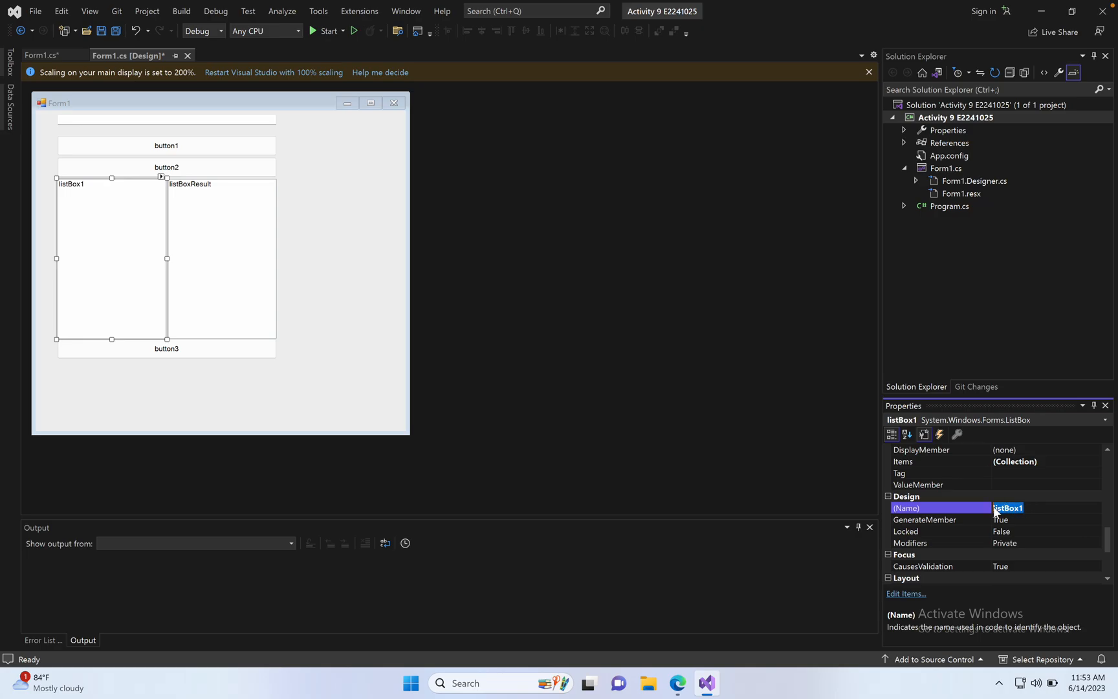
{"action": "type", "text": "listBoxInput"}
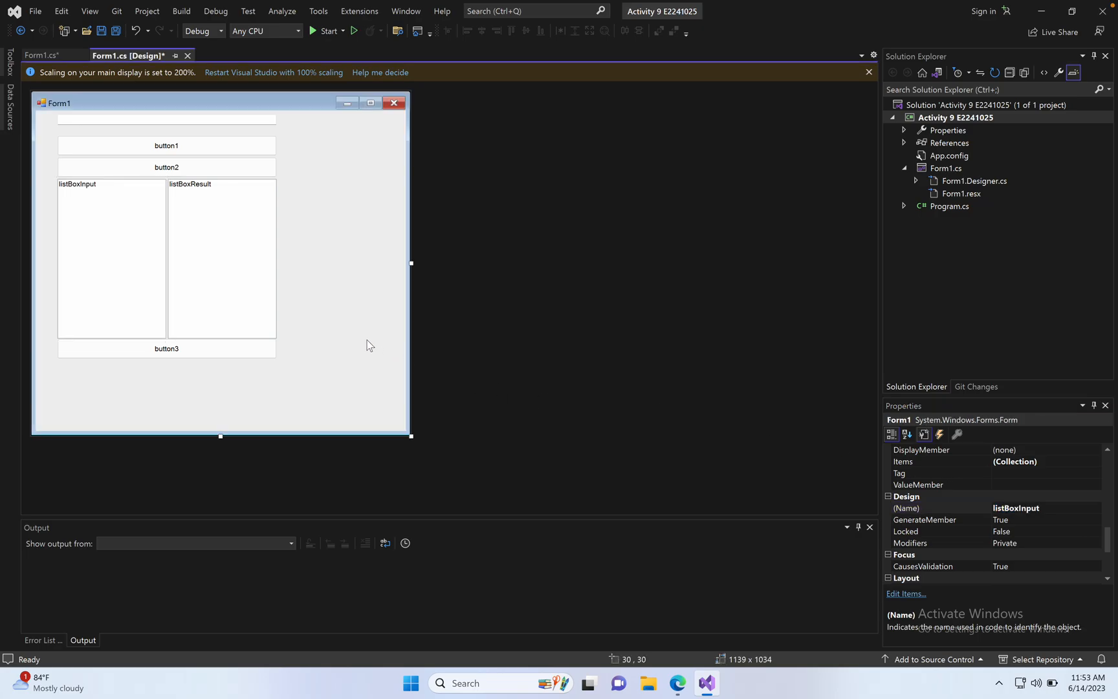
{"action": "left_click", "coordinate": [39, 56]}
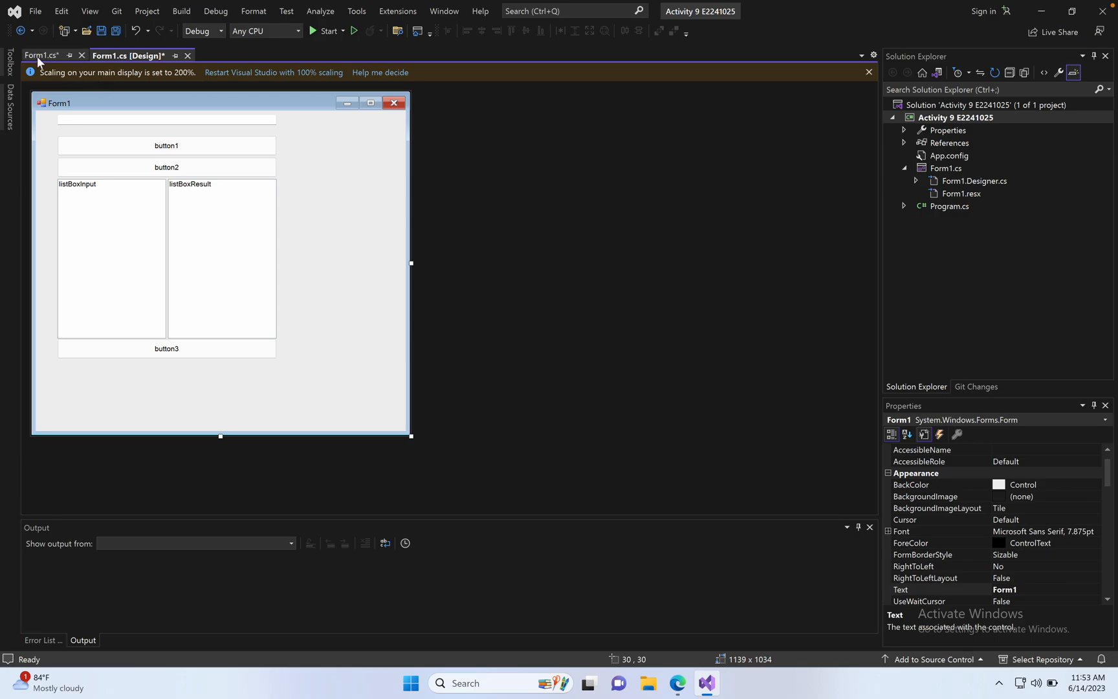
{"action": "left_click", "coordinate": [38, 54]}
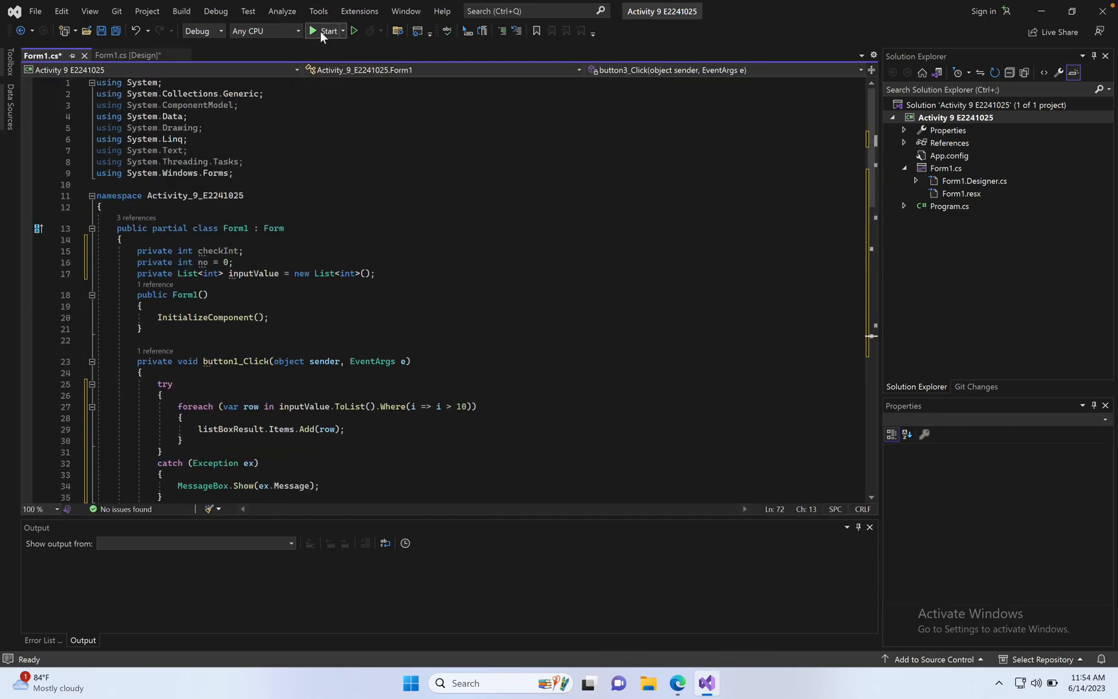
- Start debugging to build the project and launch the running Form1 window
{"action": "left_click", "coordinate": [327, 31]}
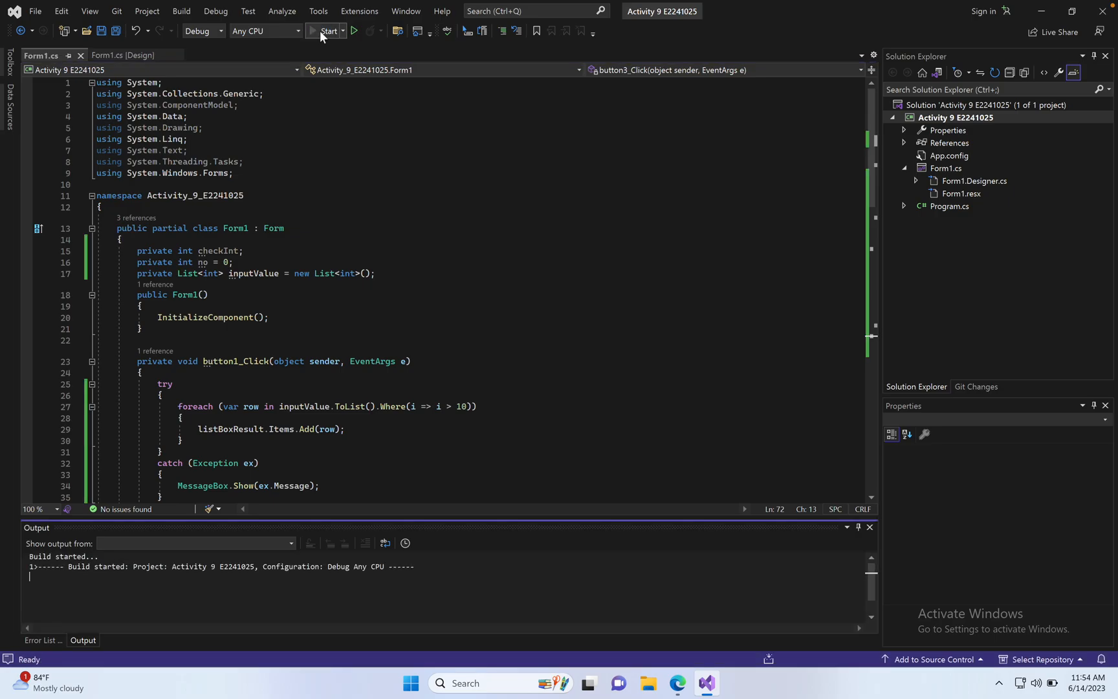
{"action": "left_click", "coordinate": [325, 31]}
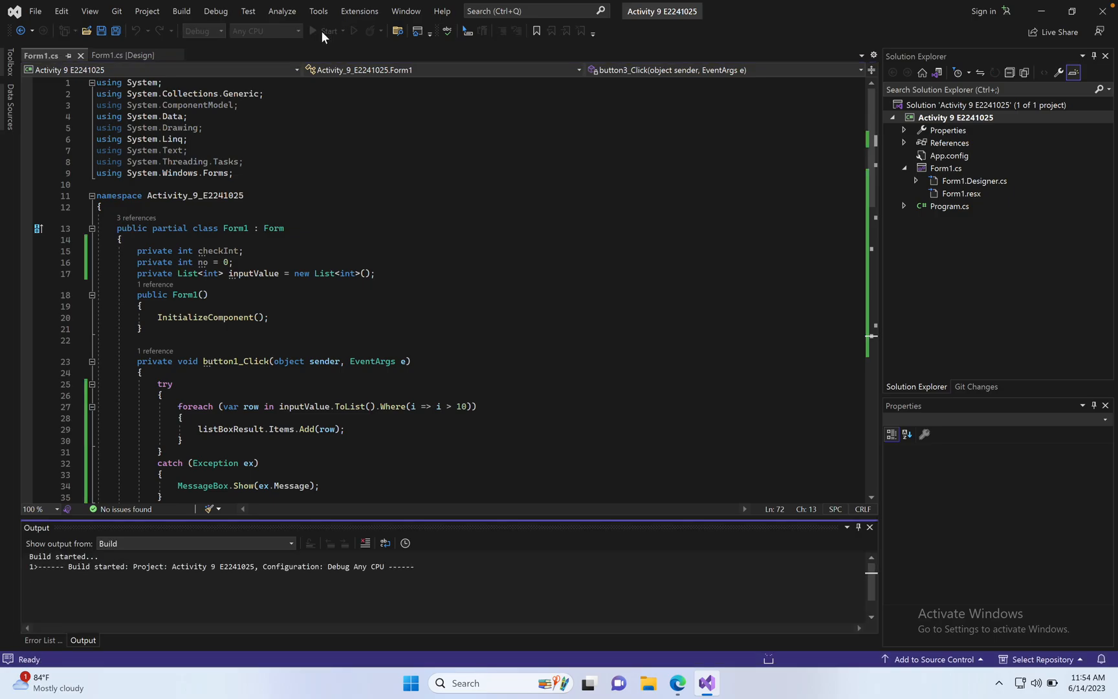
{"action": "left_click", "coordinate": [324, 31]}
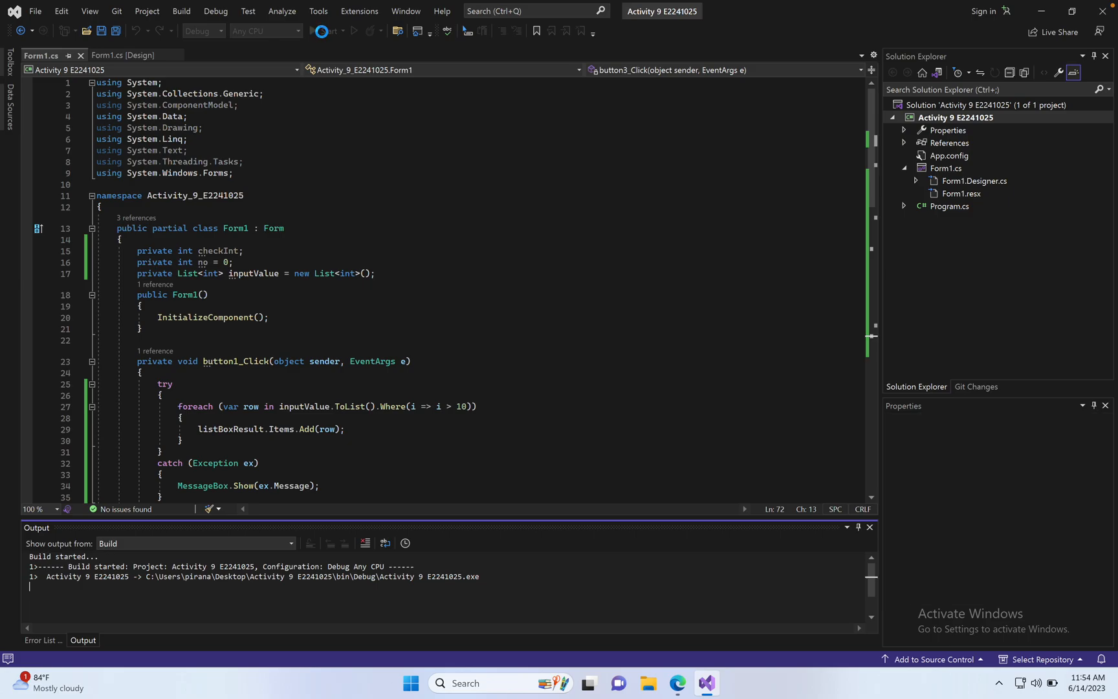
{"action": "left_click", "coordinate": [324, 31]}
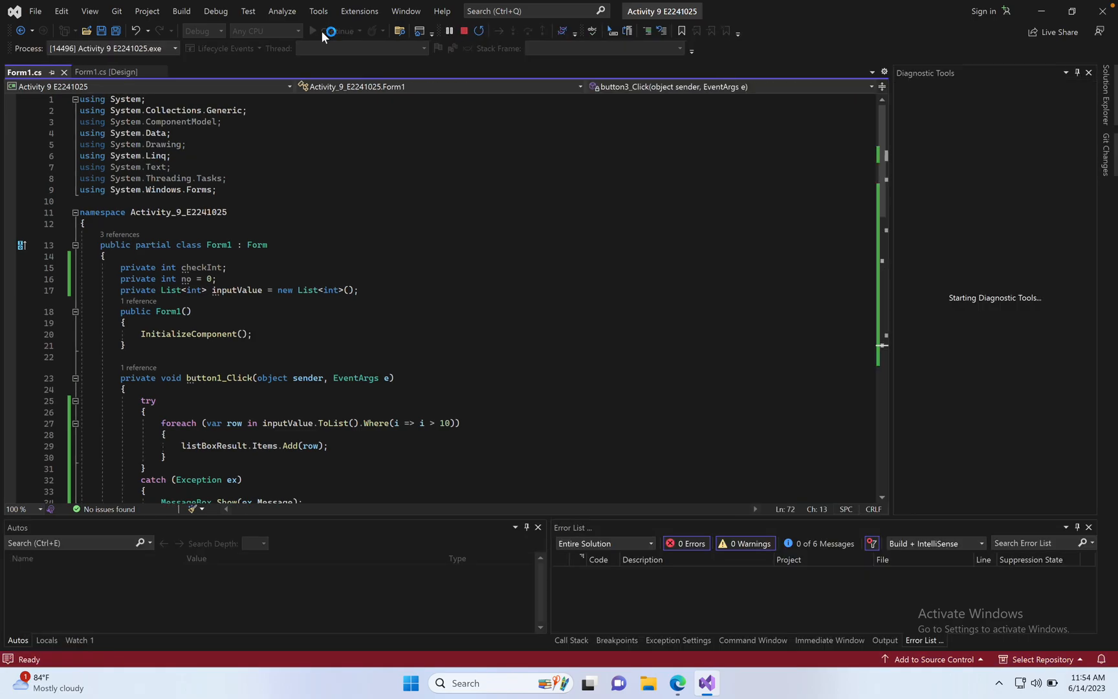
{"action": "left_click", "coordinate": [331, 31]}
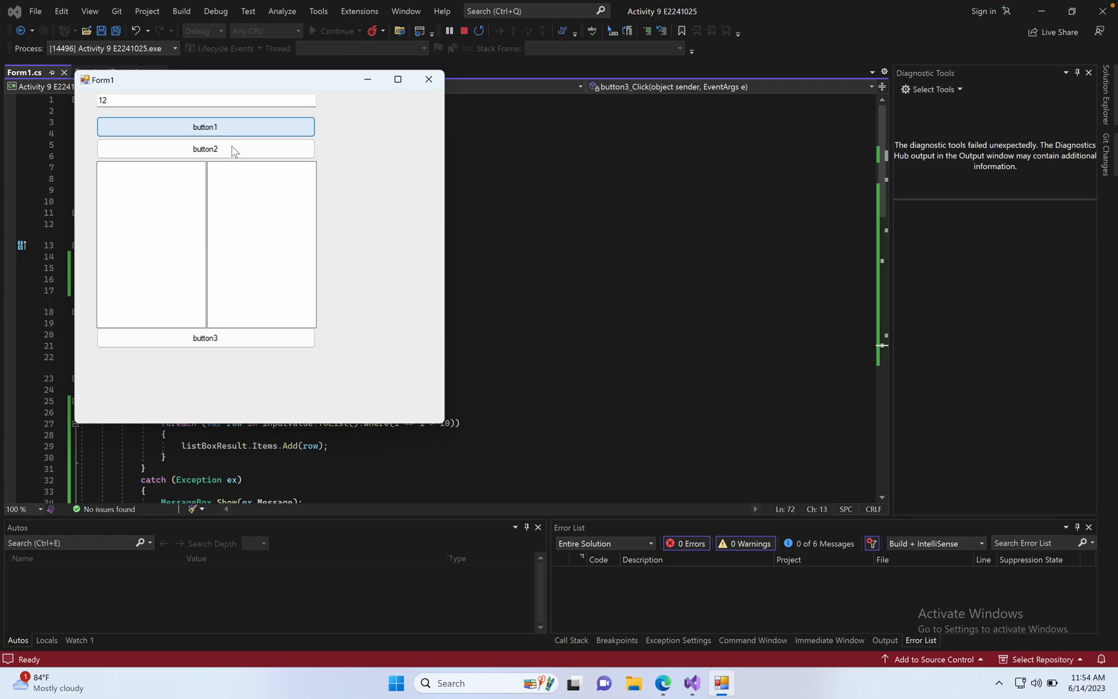
- Test the running form: add 12 to the input list, reject an empty entry, then clear both lists
{"action": "left_click", "coordinate": [204, 149]}
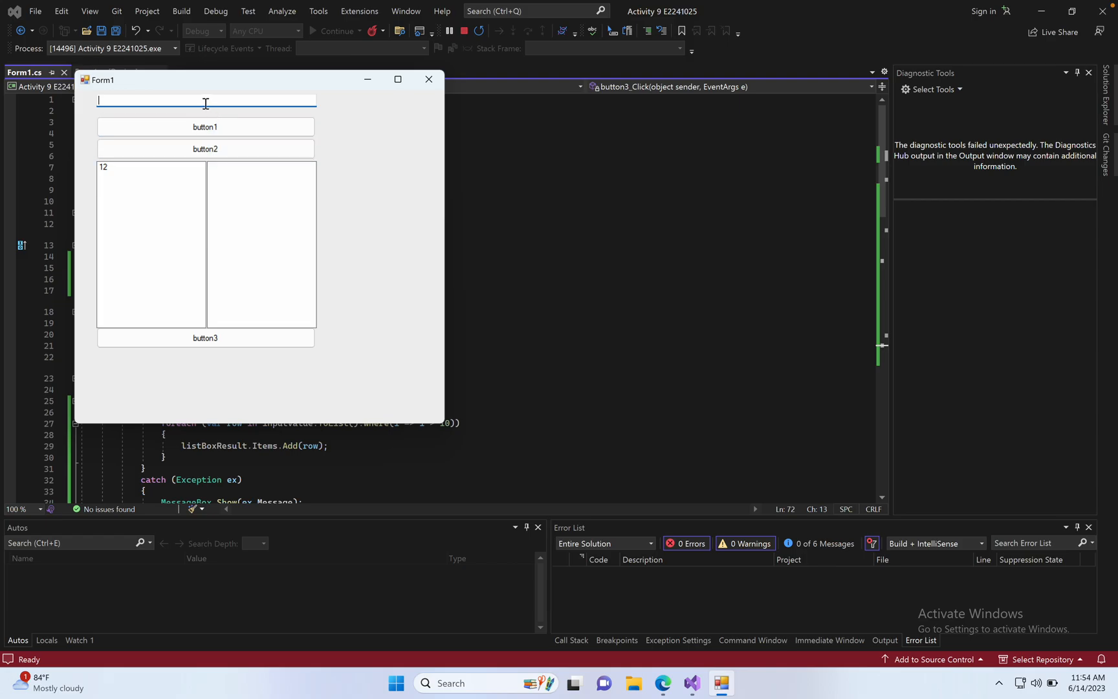
{"action": "type", "text": "12"}
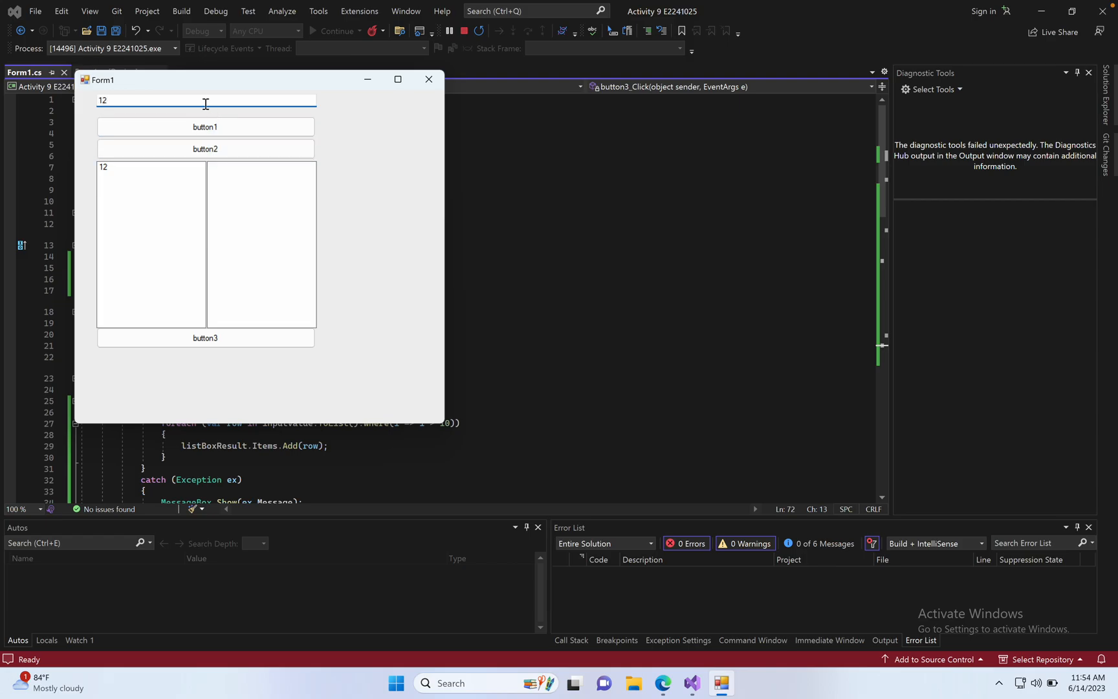
{"action": "left_click", "coordinate": [204, 149]}
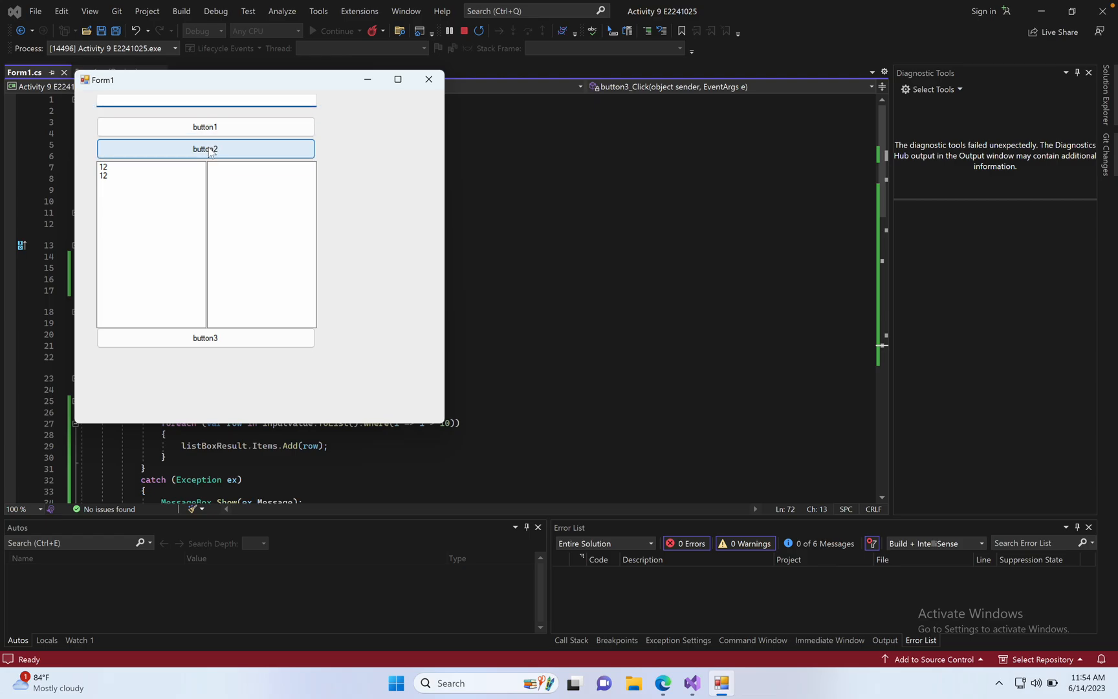
{"action": "left_click", "coordinate": [204, 149]}
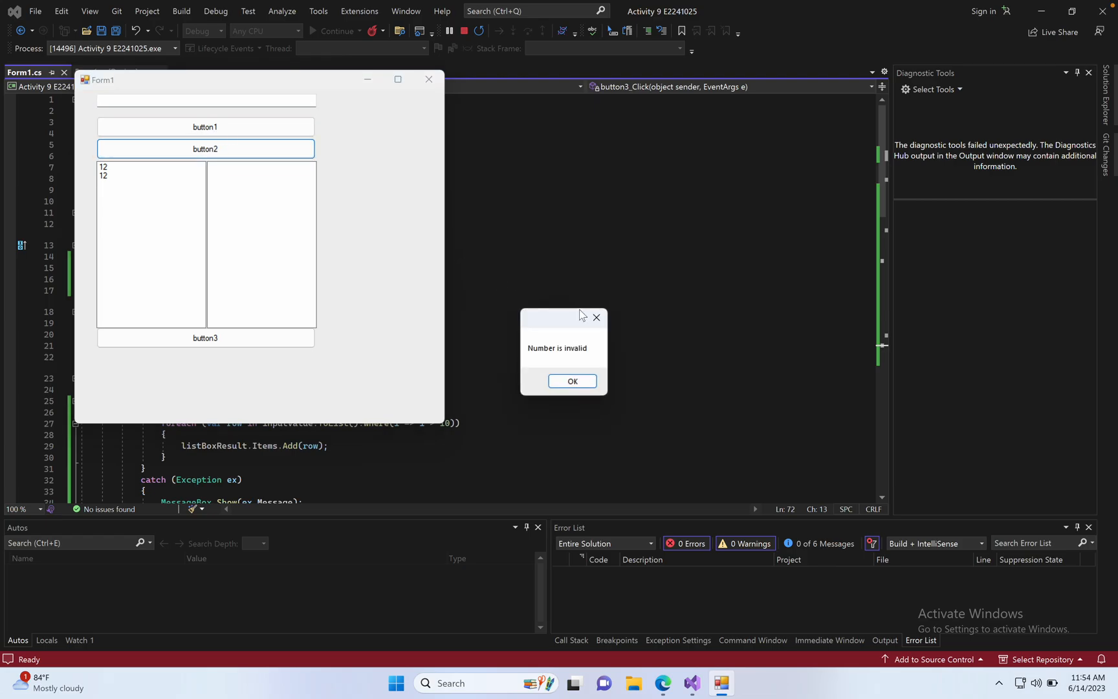
{"action": "left_click", "coordinate": [570, 381]}
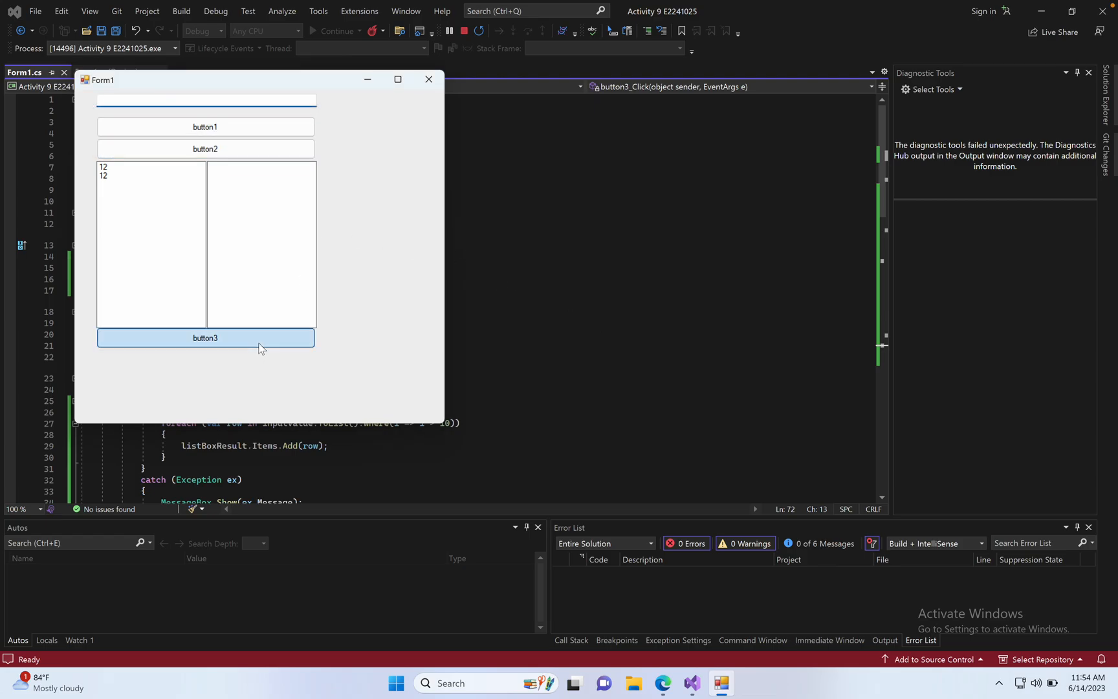
{"action": "left_click", "coordinate": [204, 337]}
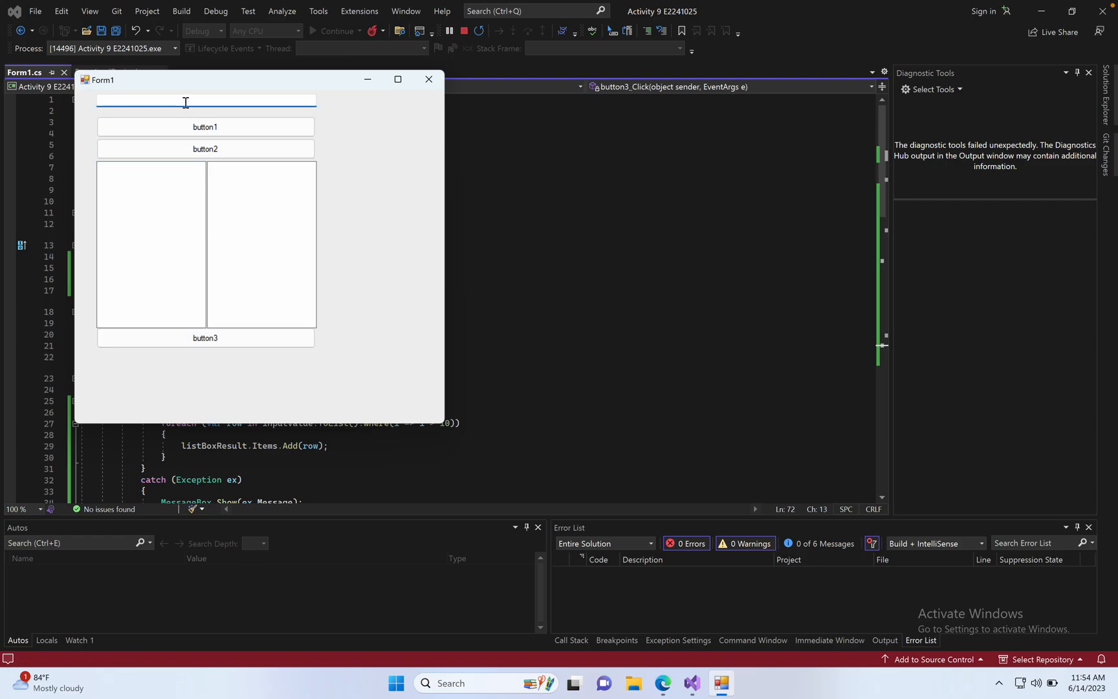
{"action": "left_click", "coordinate": [204, 149]}
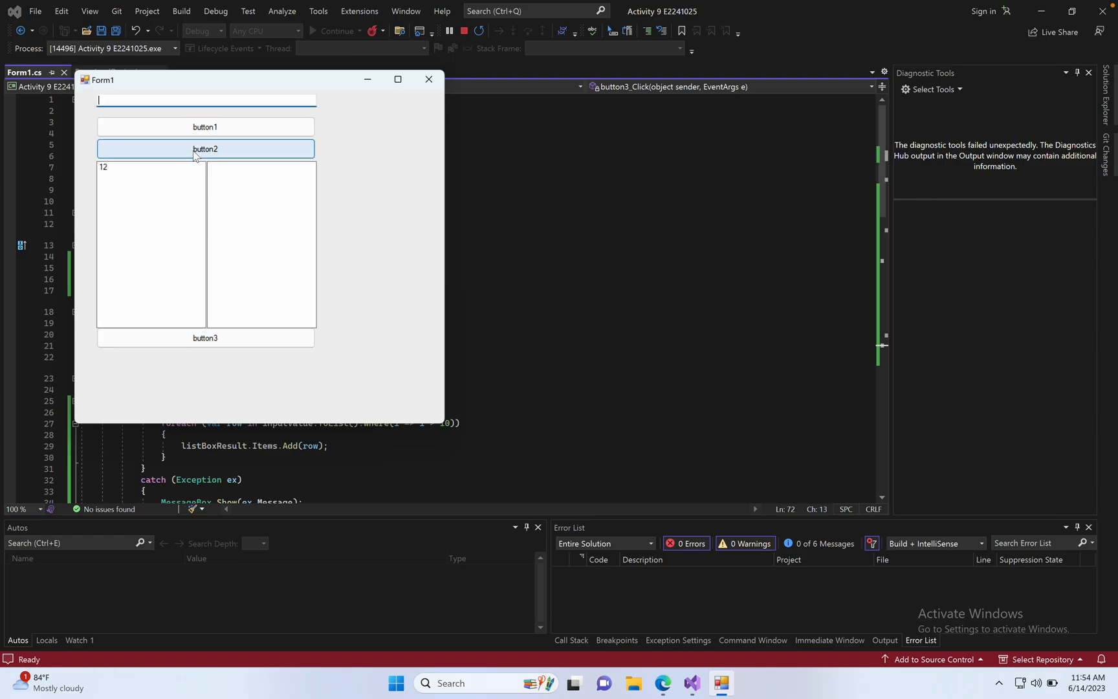
- Switch to Edge and view the assignment PDF's expected Initial Interface page
{"action": "left_click", "coordinate": [205, 127]}
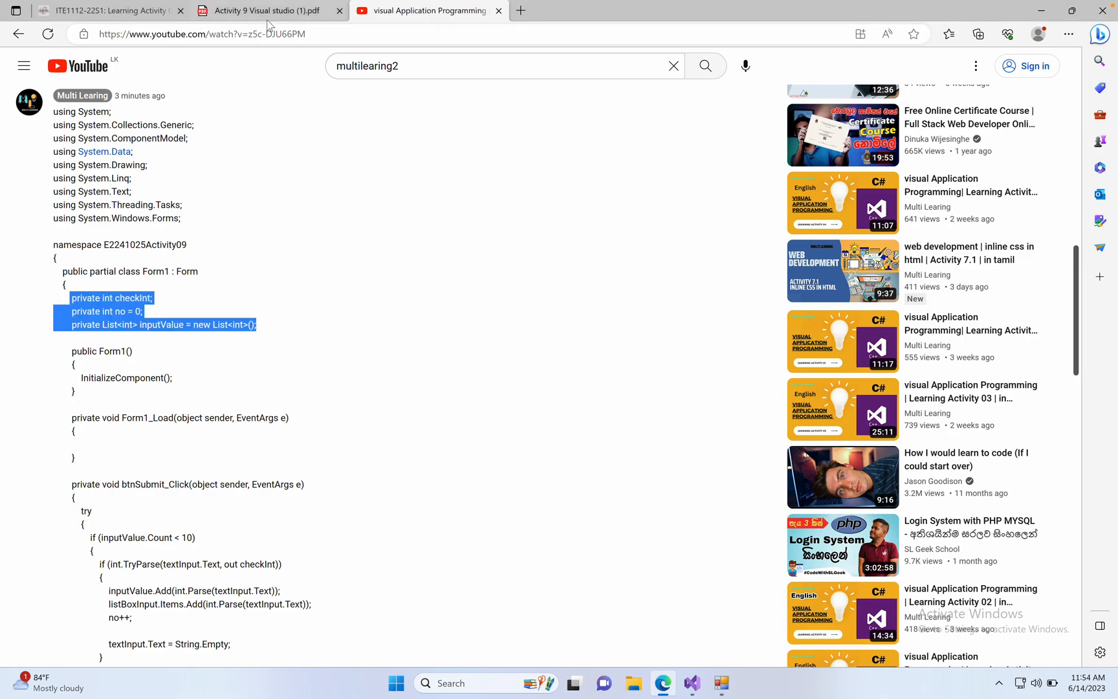
{"action": "left_click", "coordinate": [268, 11]}
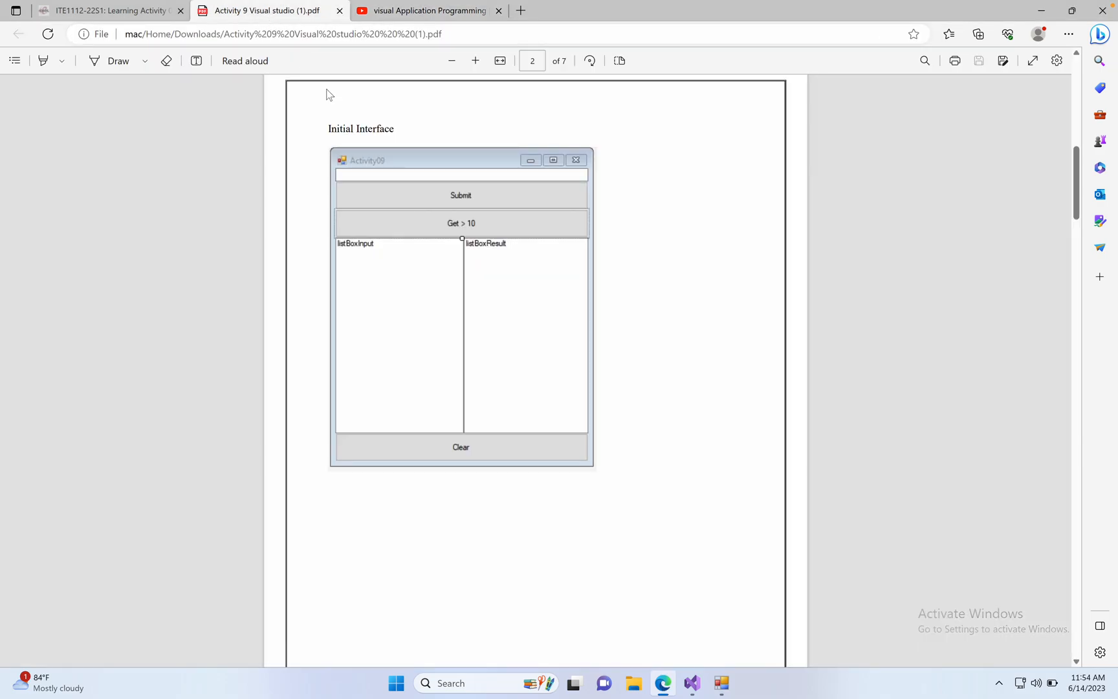
{"action": "mouse_move", "coordinate": [703, 608]}
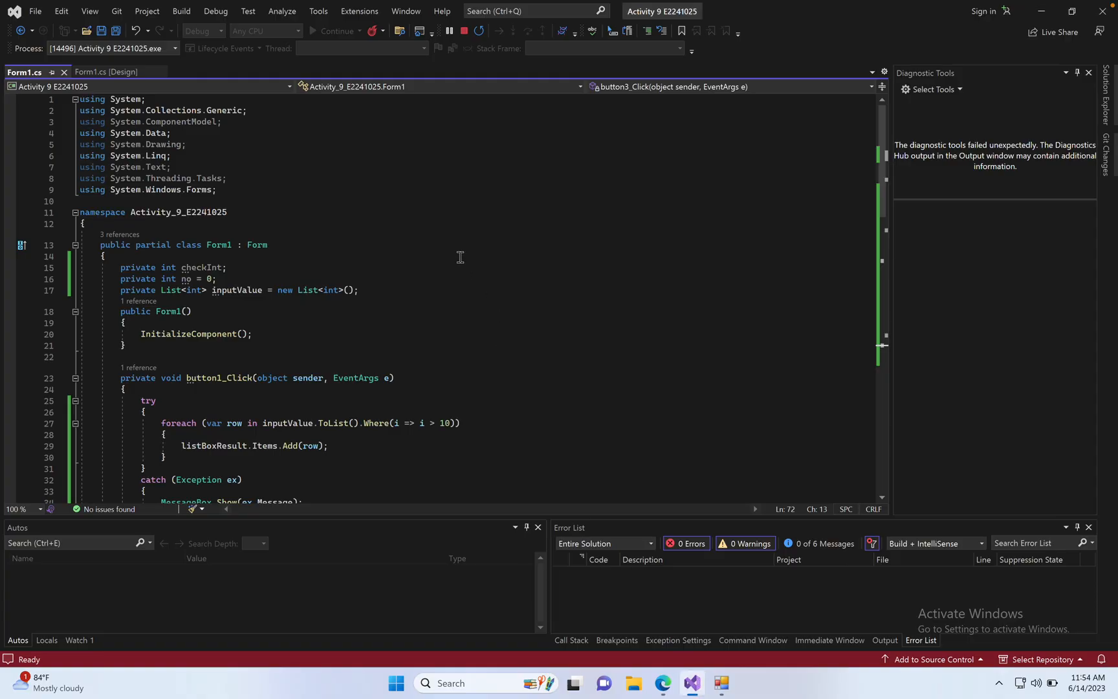
- Set button2's Text to Submit in Properties while running; the invalid property value warning appears
{"action": "left_click", "coordinate": [106, 72]}
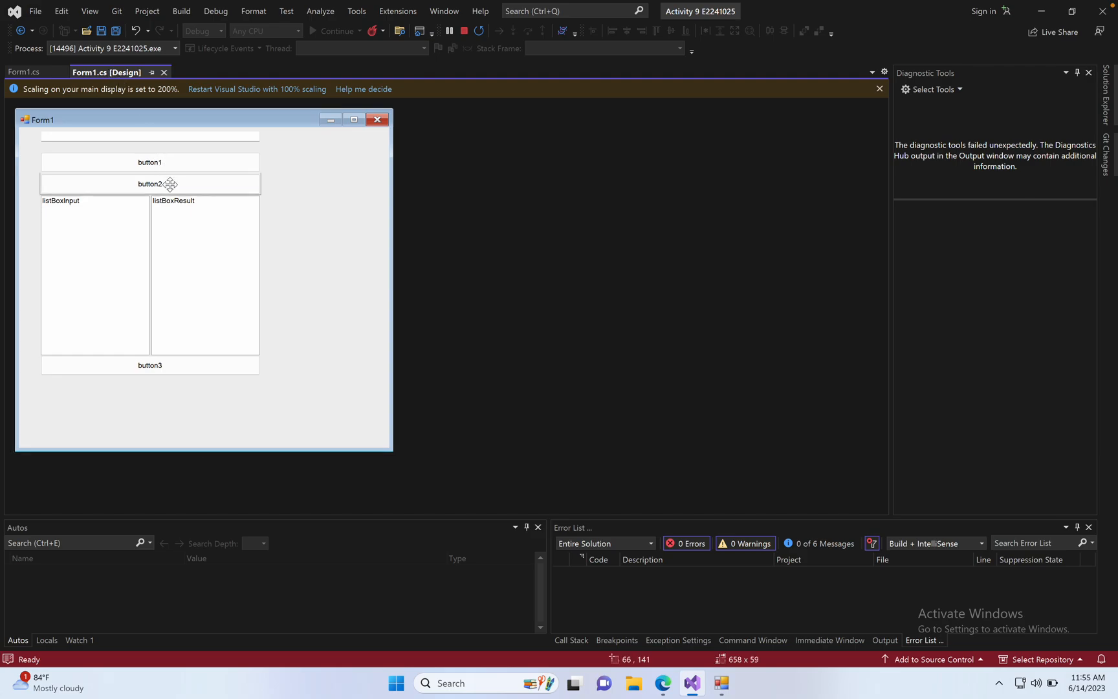
{"action": "right_click", "coordinate": [150, 183]}
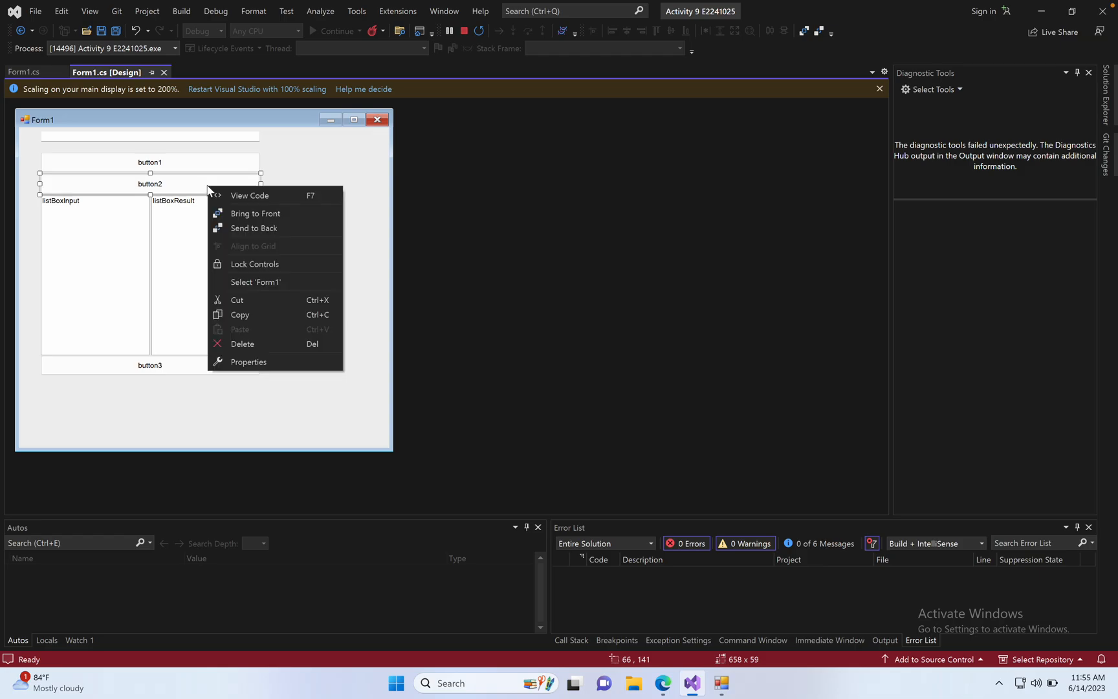
{"action": "left_click", "coordinate": [249, 361]}
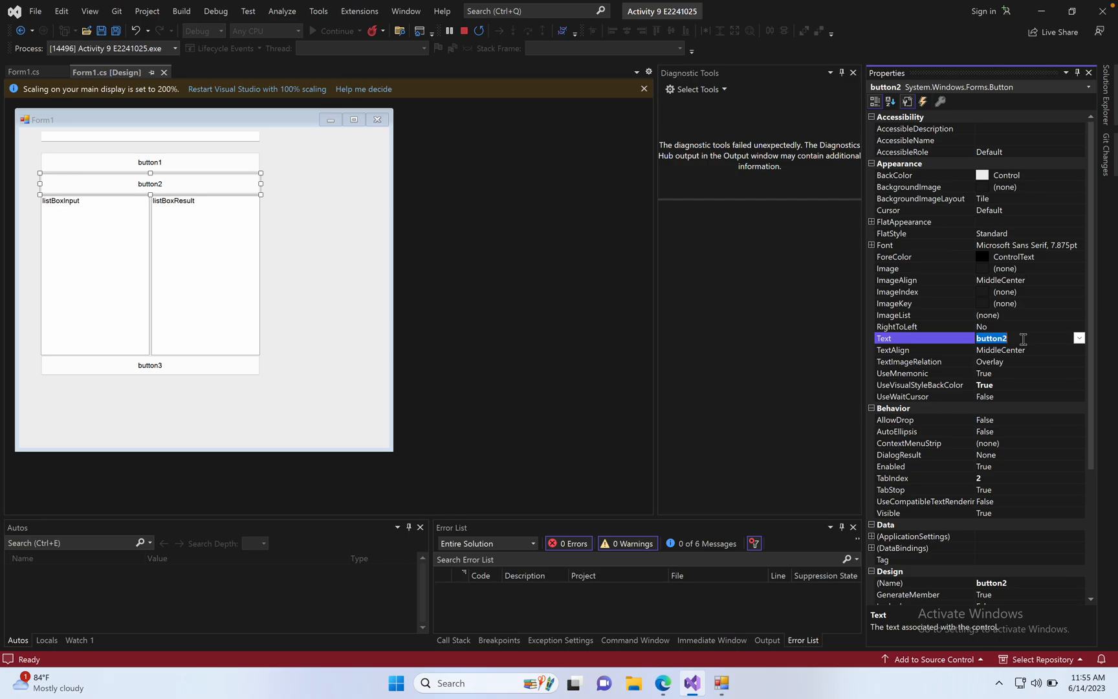
{"action": "type", "text": "S"}
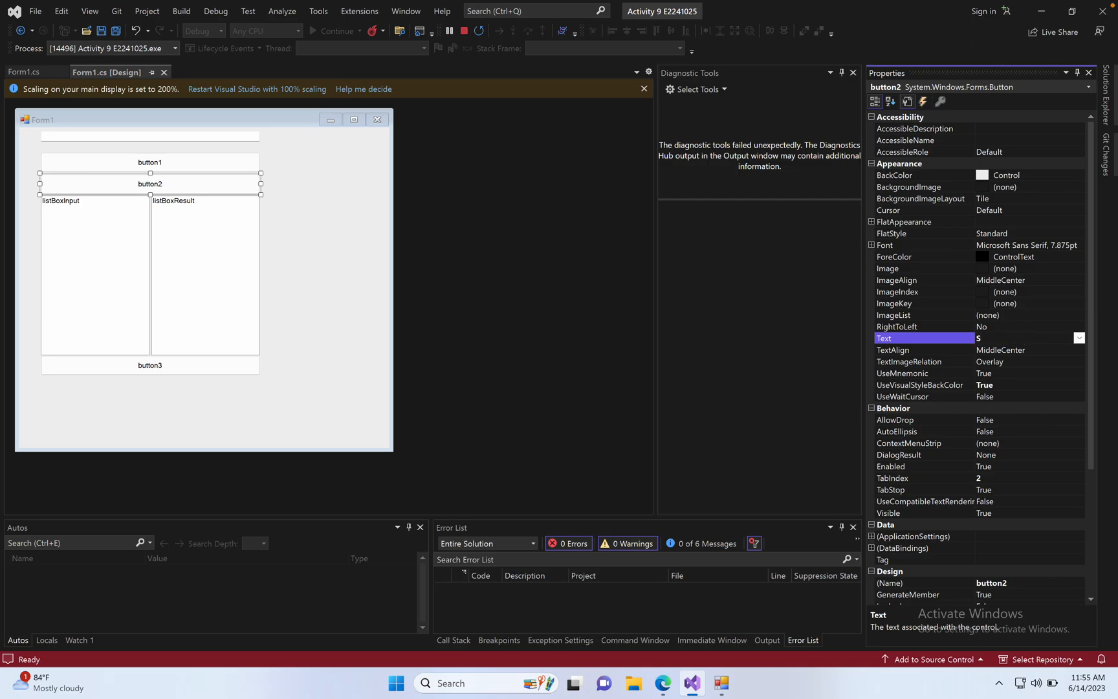
{"action": "type", "text": "ubmit"}
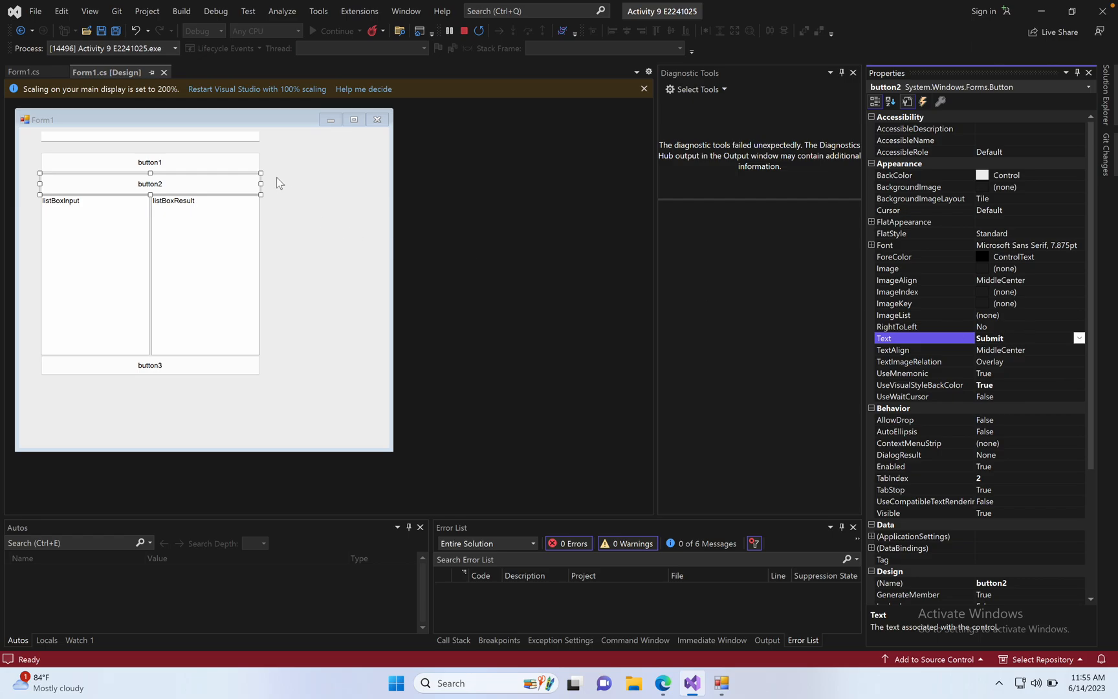
{"action": "key", "text": "Enter"}
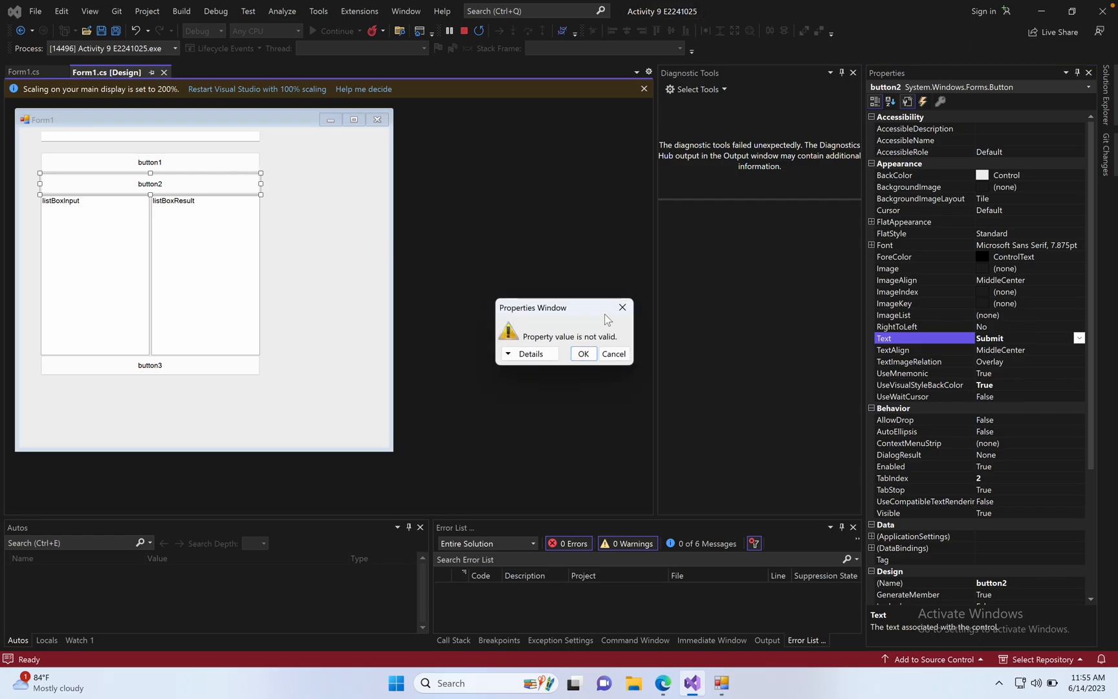
{"action": "left_click", "coordinate": [612, 353]}
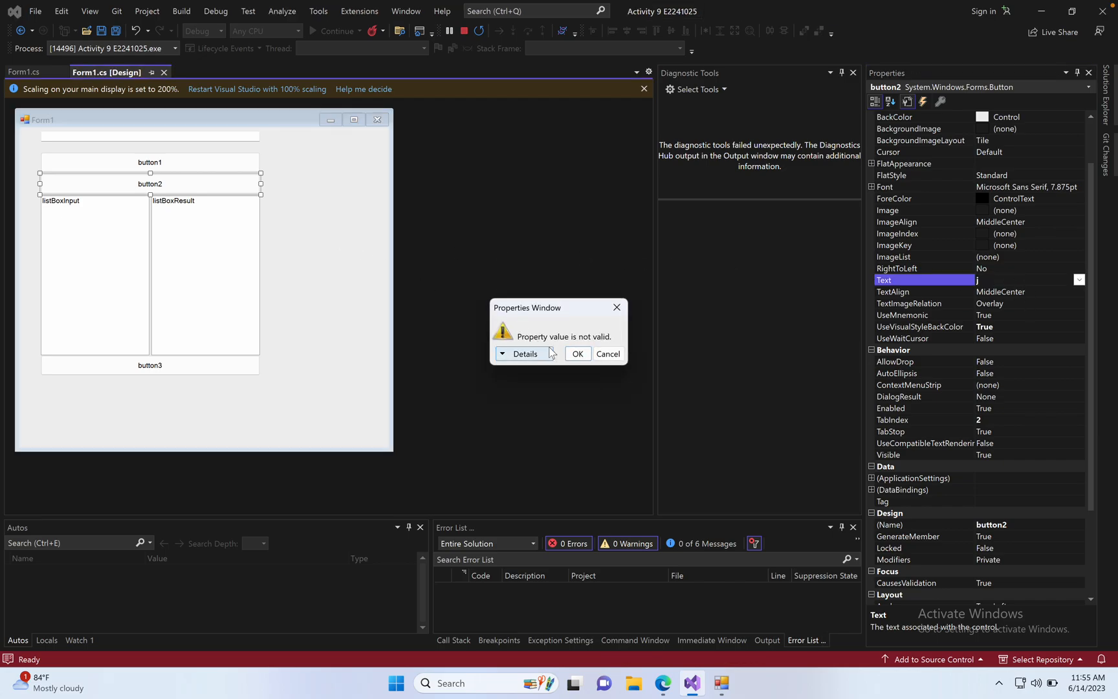
{"action": "mouse_move", "coordinate": [616, 307]}
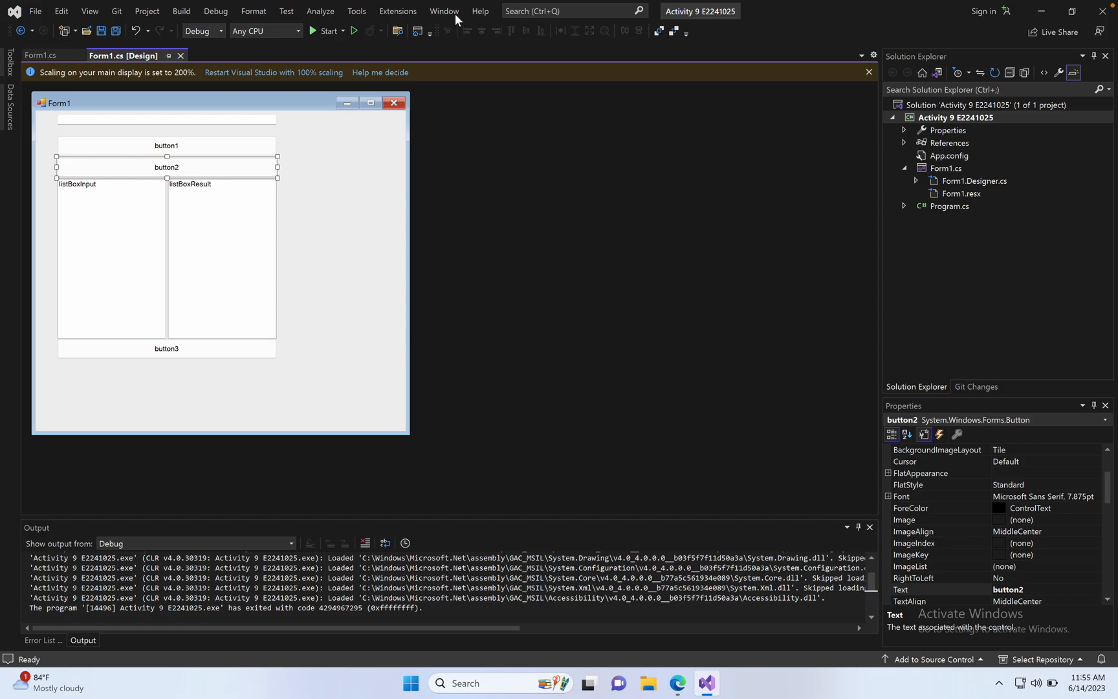
{"action": "mouse_move", "coordinate": [954, 406]}
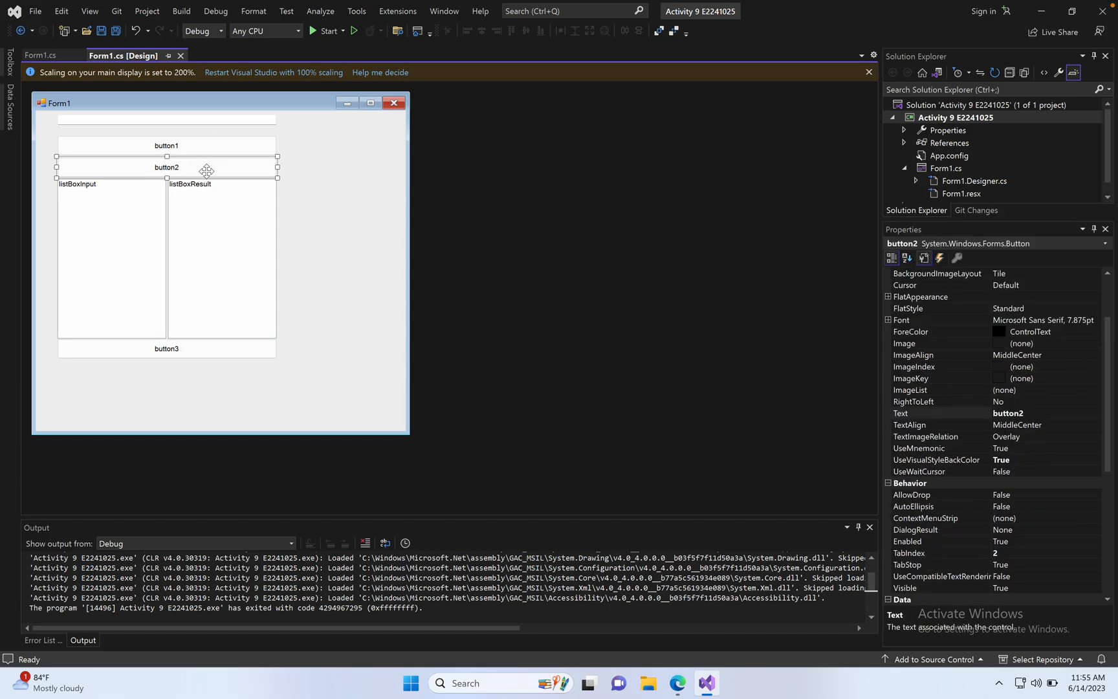
- Set button2's Text to Submit and button1's Text to Get > 10
{"action": "left_click", "coordinate": [1008, 413]}
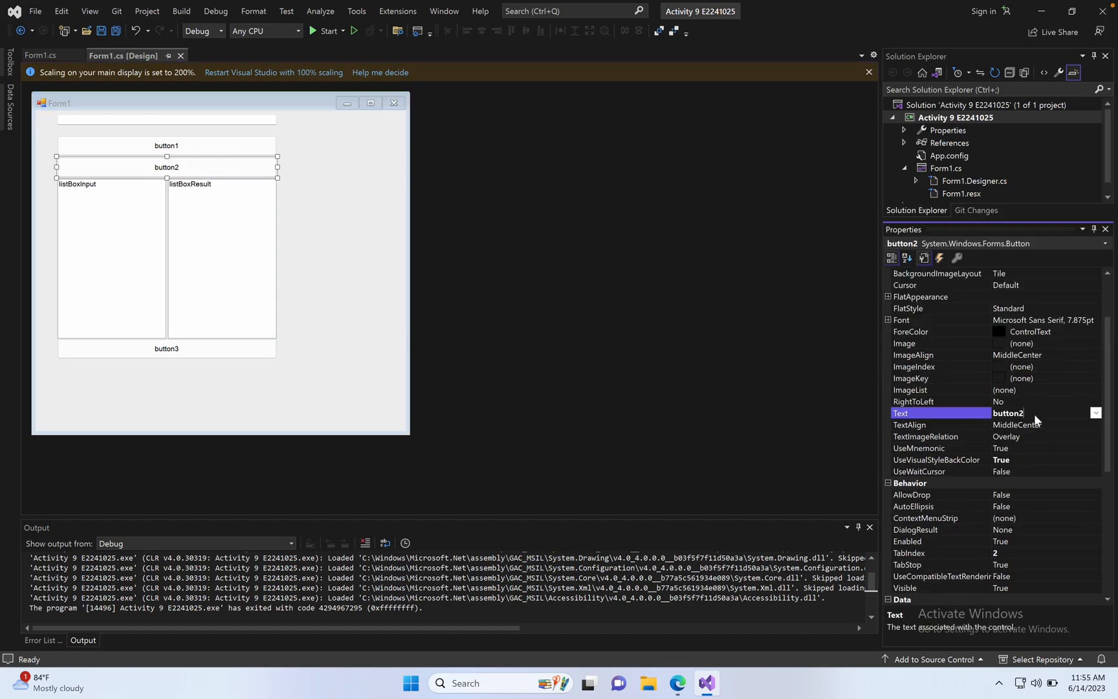
{"action": "type", "text": "S"}
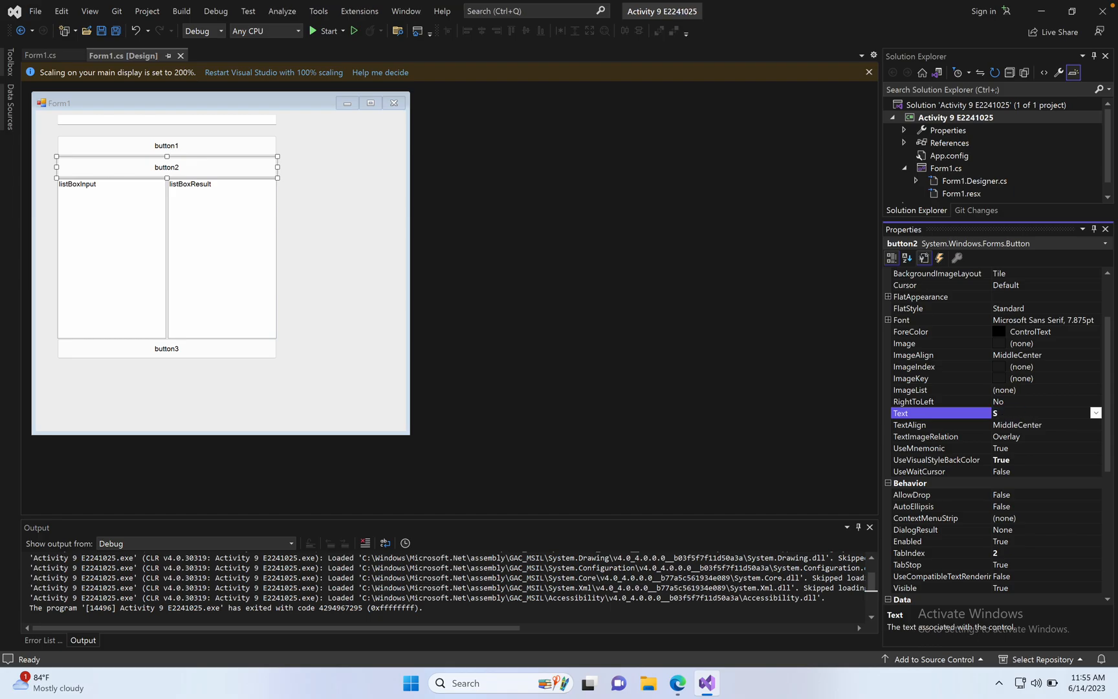
{"action": "type", "text": "ubmit"}
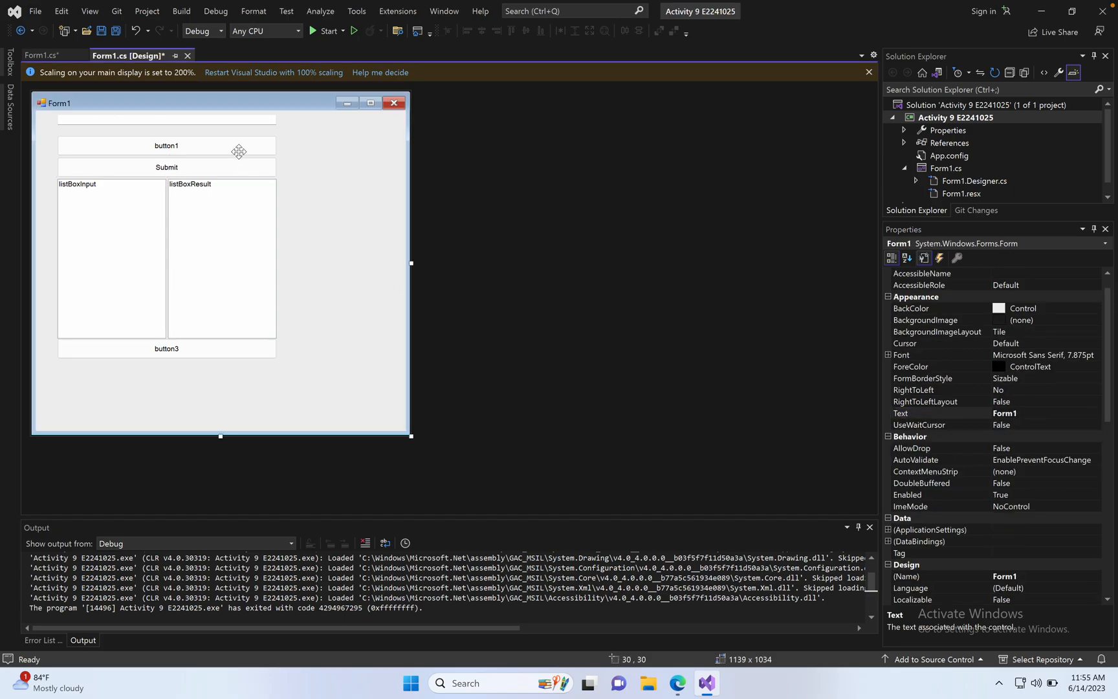
{"action": "left_click", "coordinate": [166, 145]}
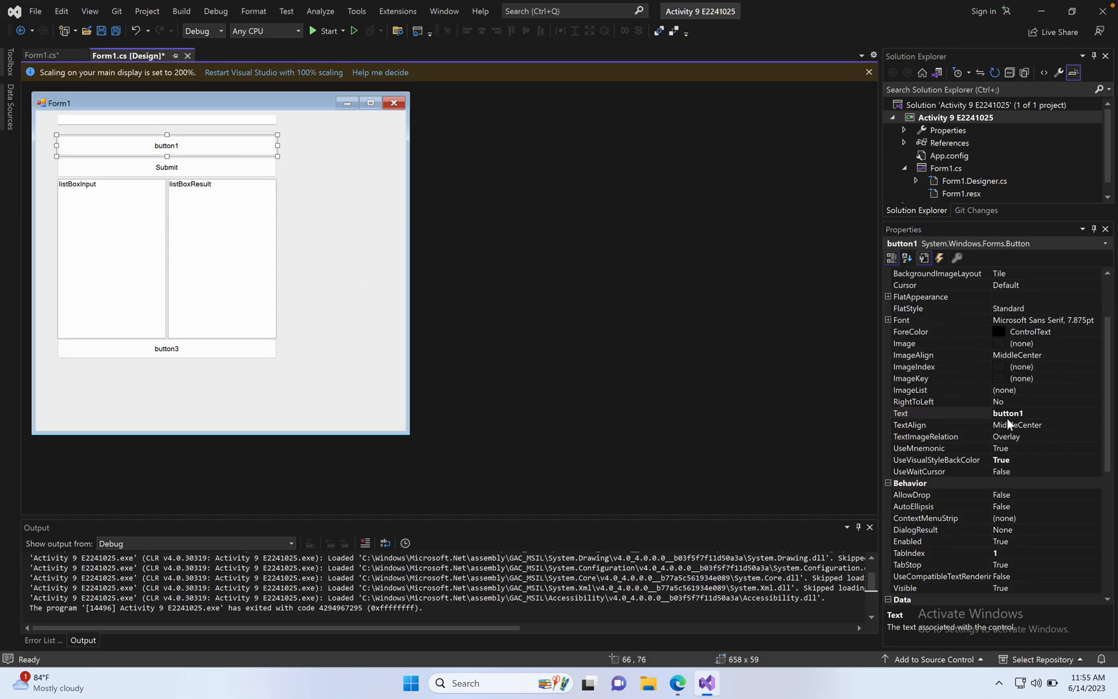
{"action": "left_click", "coordinate": [1008, 413]}
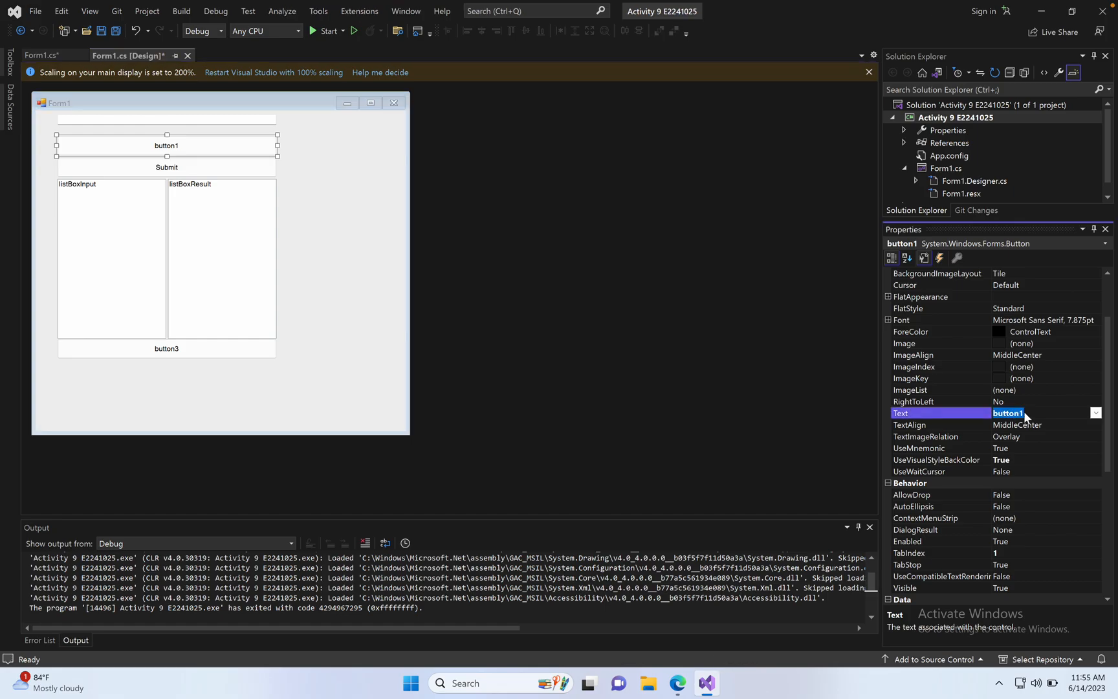
{"action": "type", "text": "Get >"}
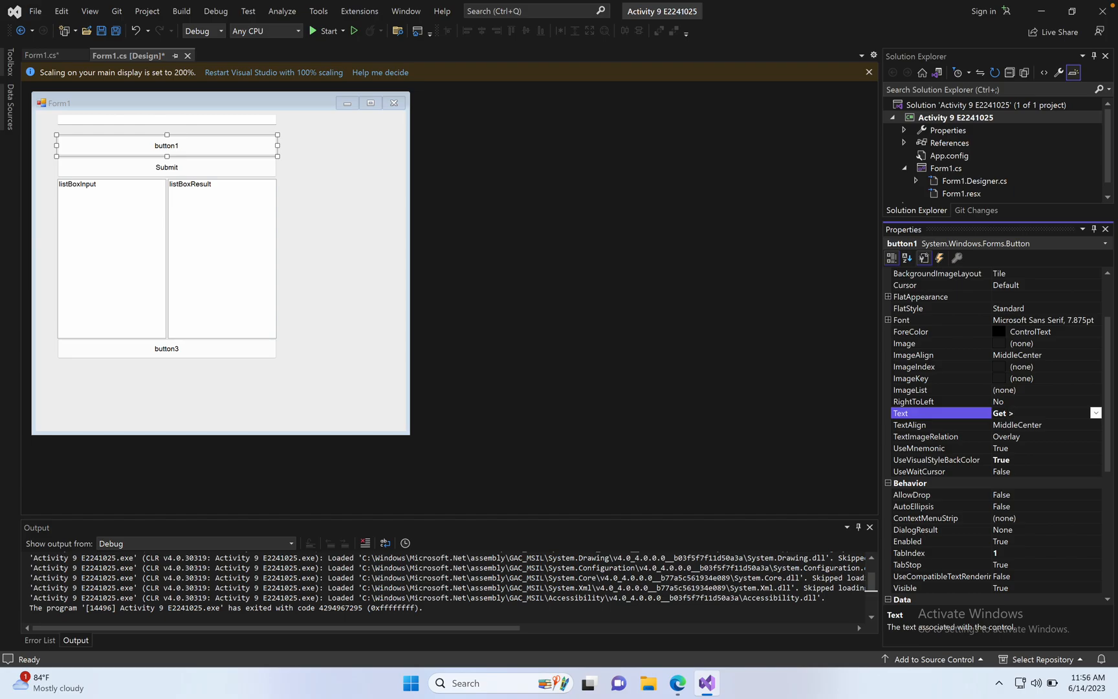
{"action": "type", "text": "10"}
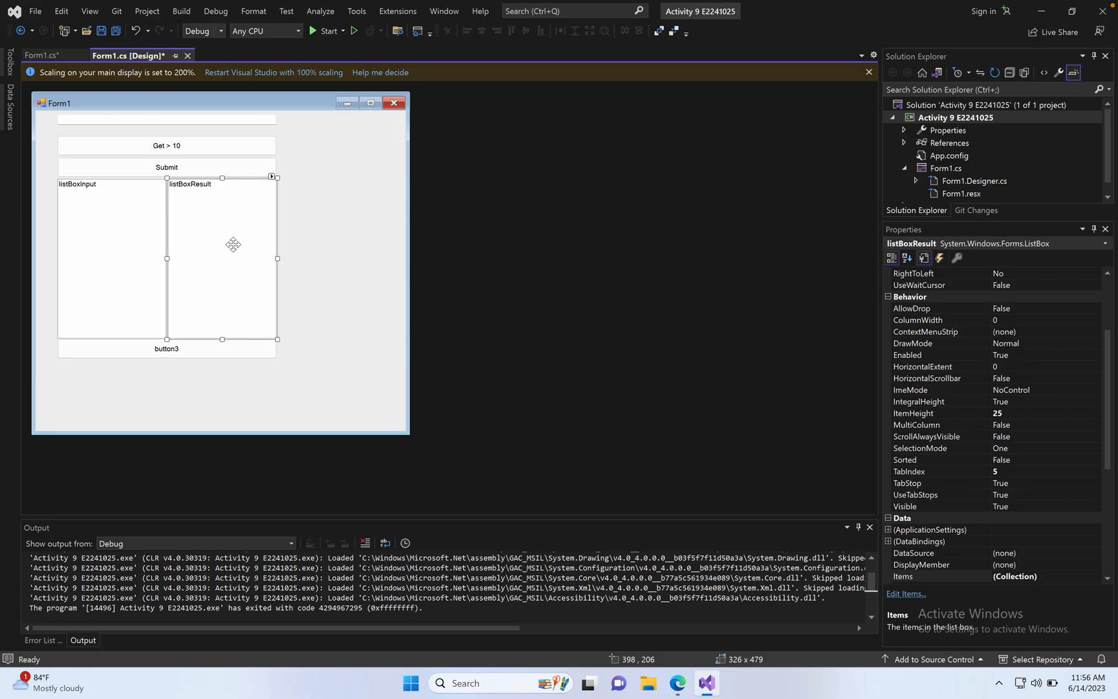
- Set button3's Text to Clear
{"action": "left_click", "coordinate": [166, 349]}
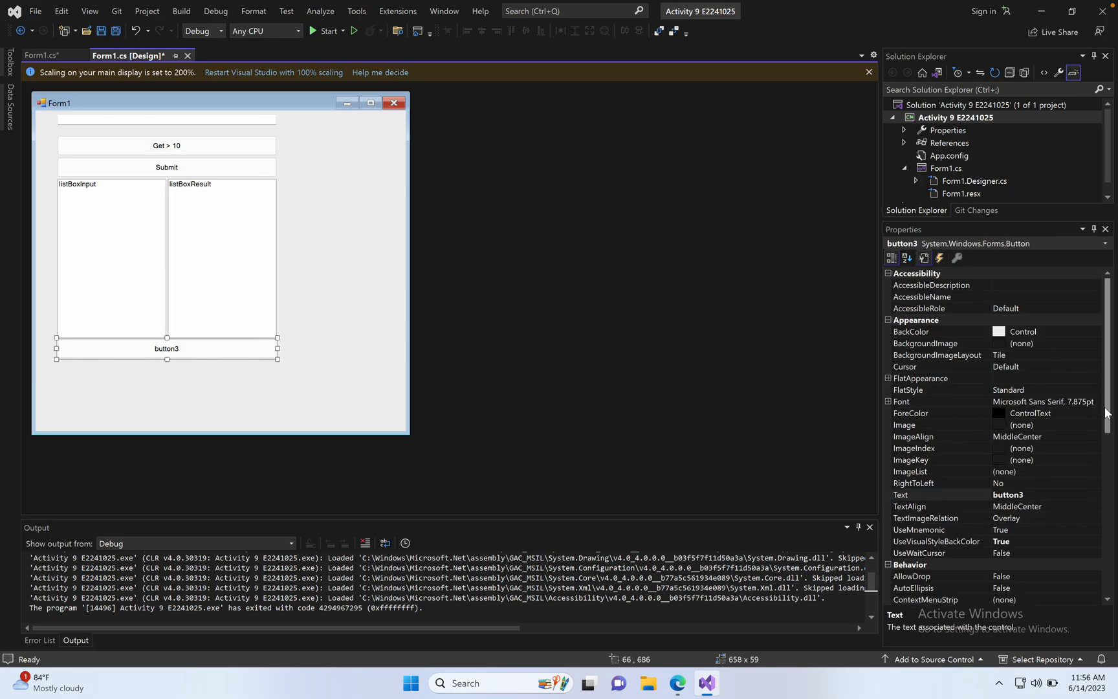
{"action": "left_click", "coordinate": [1005, 494]}
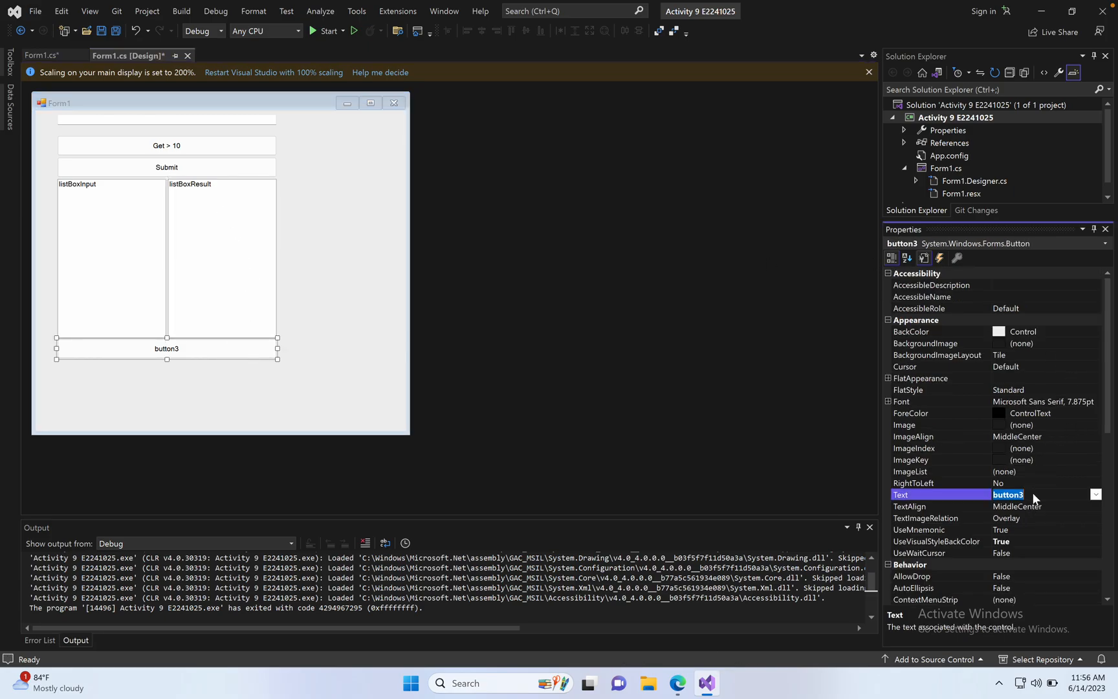
{"action": "type", "text": "C"}
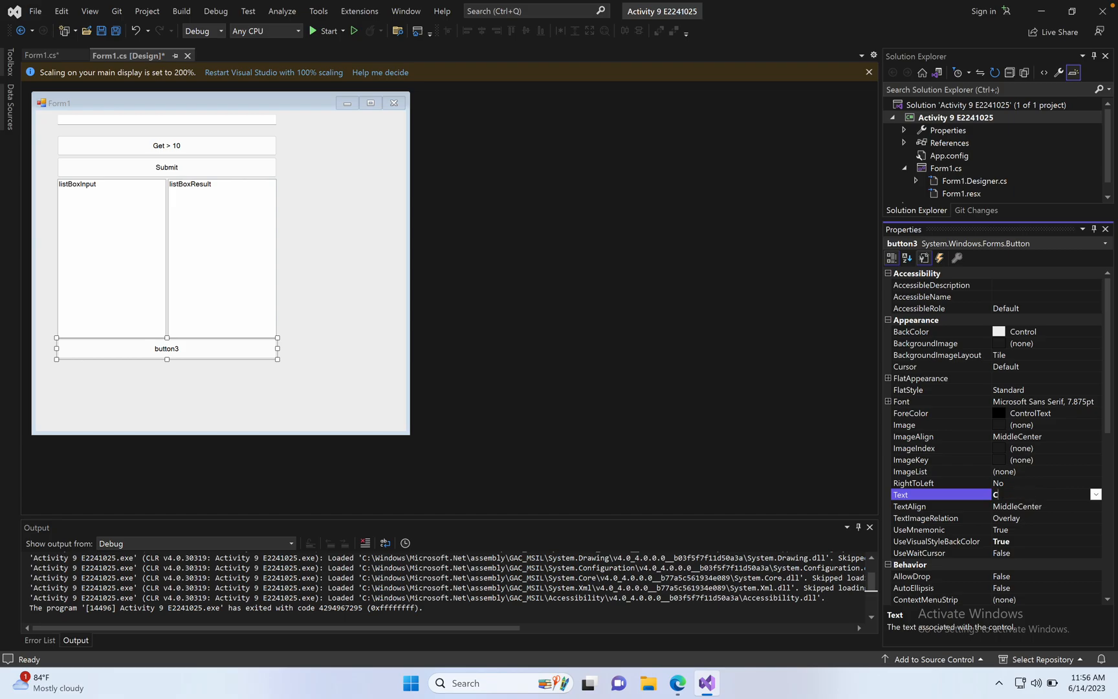
{"action": "type", "text": "l"}
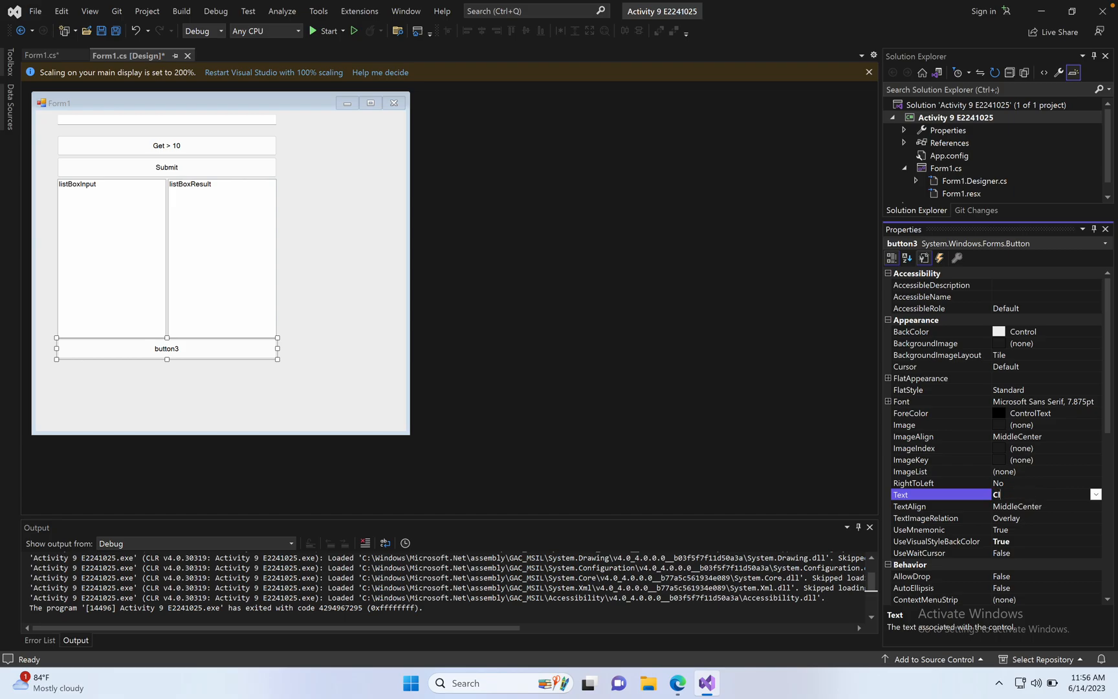
{"action": "type", "text": "Clear"}
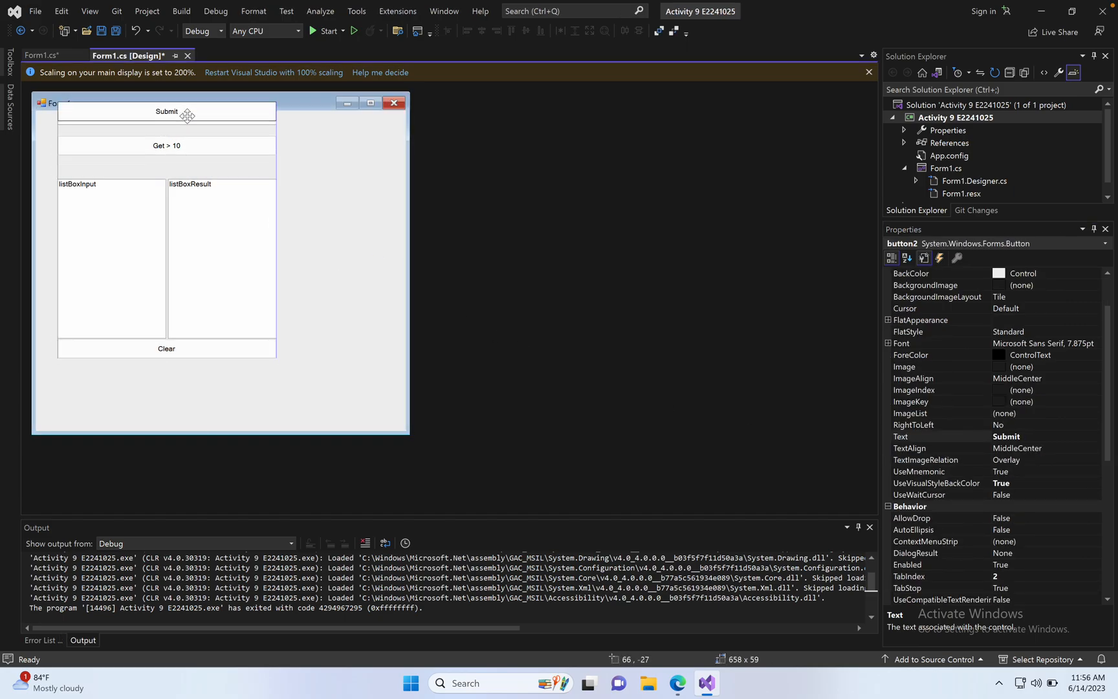
- Move Get > 10 directly below Submit and narrow the form to fit its controls
{"action": "left_click", "coordinate": [165, 151]}
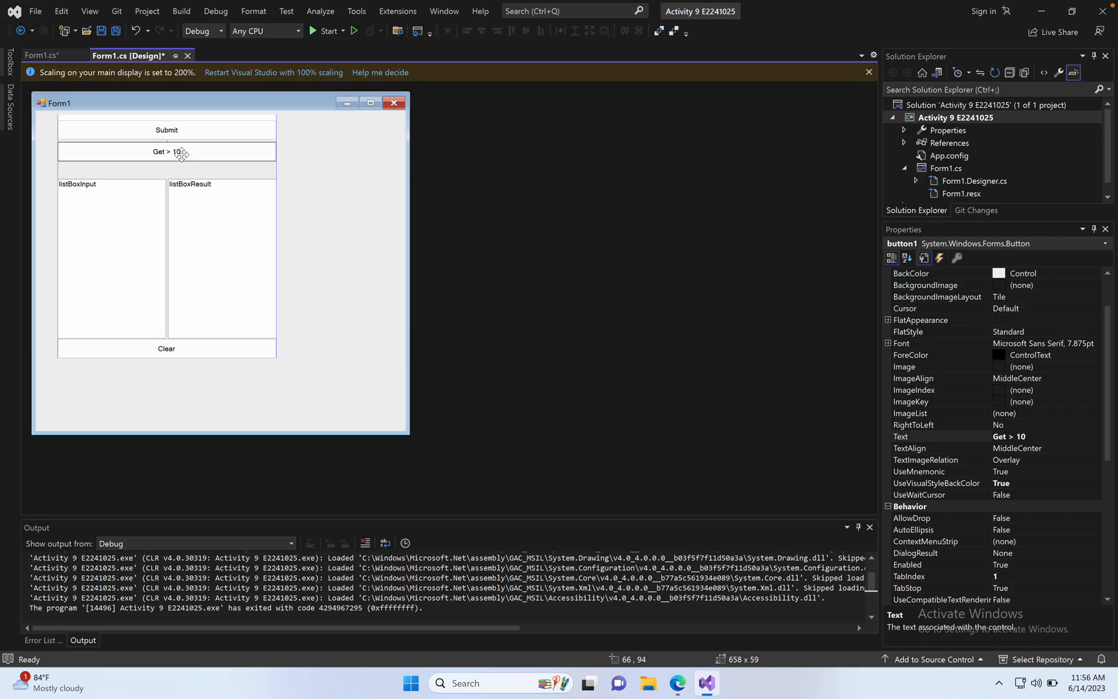
{"action": "left_click_drag", "start_coordinate": [165, 151], "coordinate": [166, 167]}
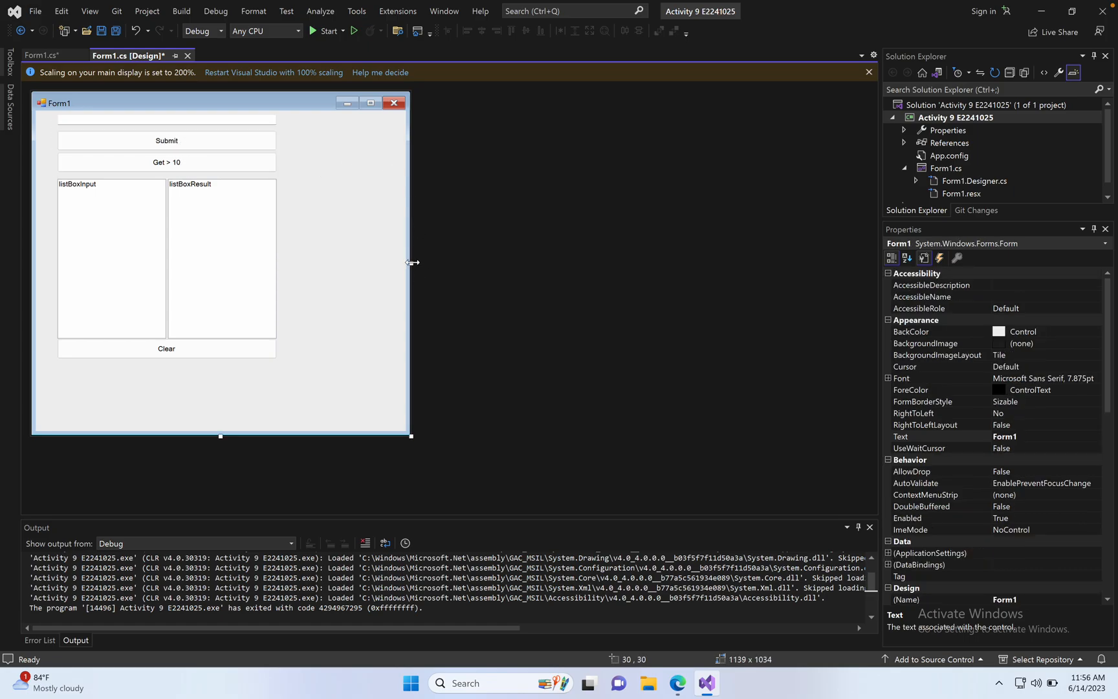
{"action": "left_click_drag", "start_coordinate": [412, 262], "coordinate": [316, 263]}
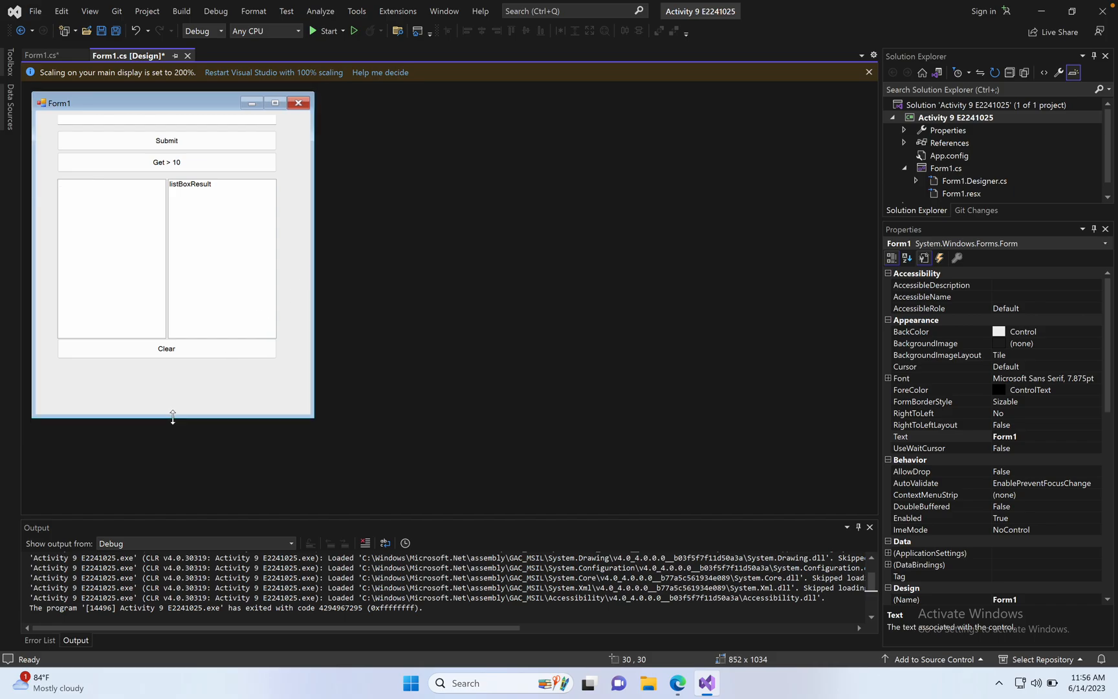
{"action": "left_click", "coordinate": [165, 348]}
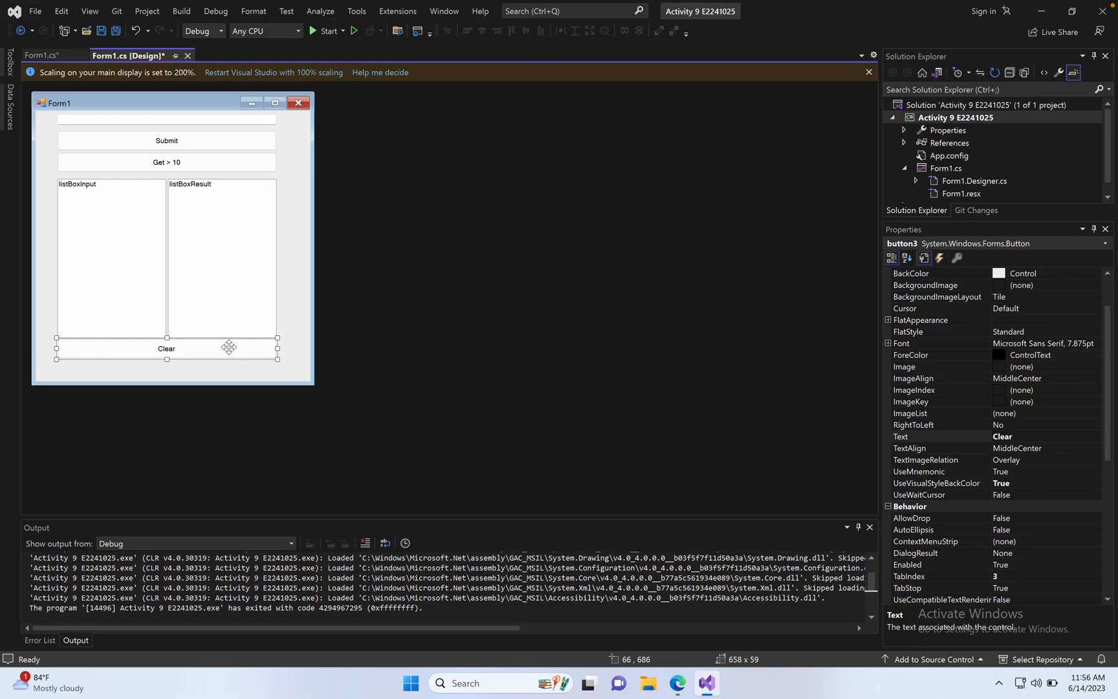
- Set the Submit button's BackColor to ControlDark, matching the other buttons
{"action": "left_click", "coordinate": [911, 273]}
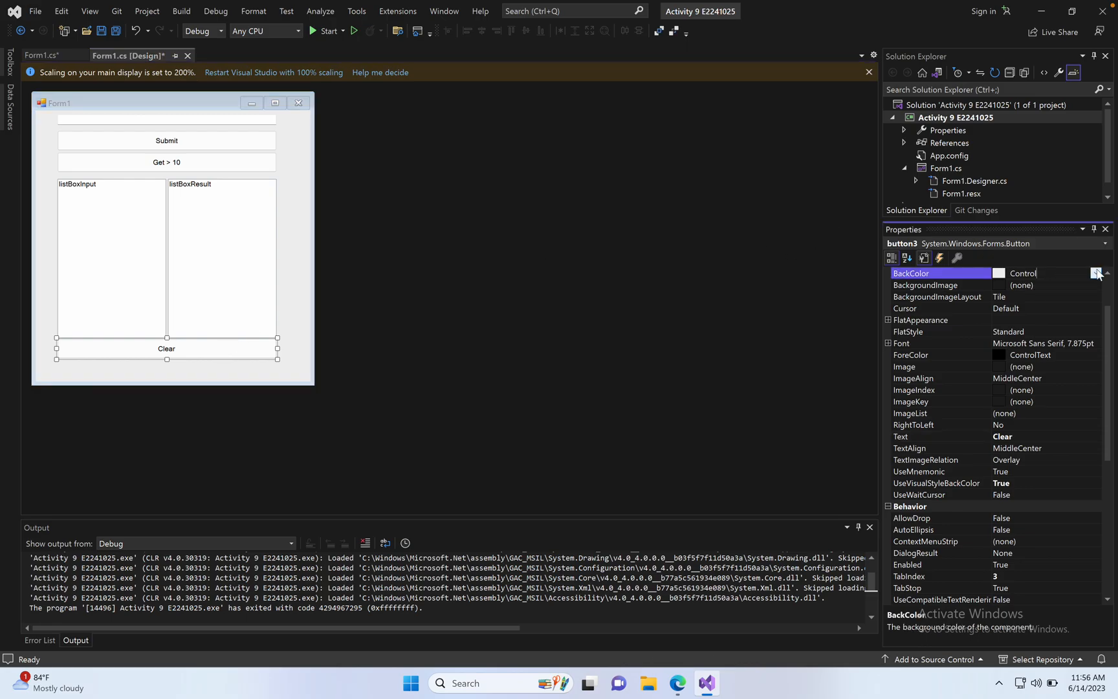
{"action": "left_click", "coordinate": [1098, 273]}
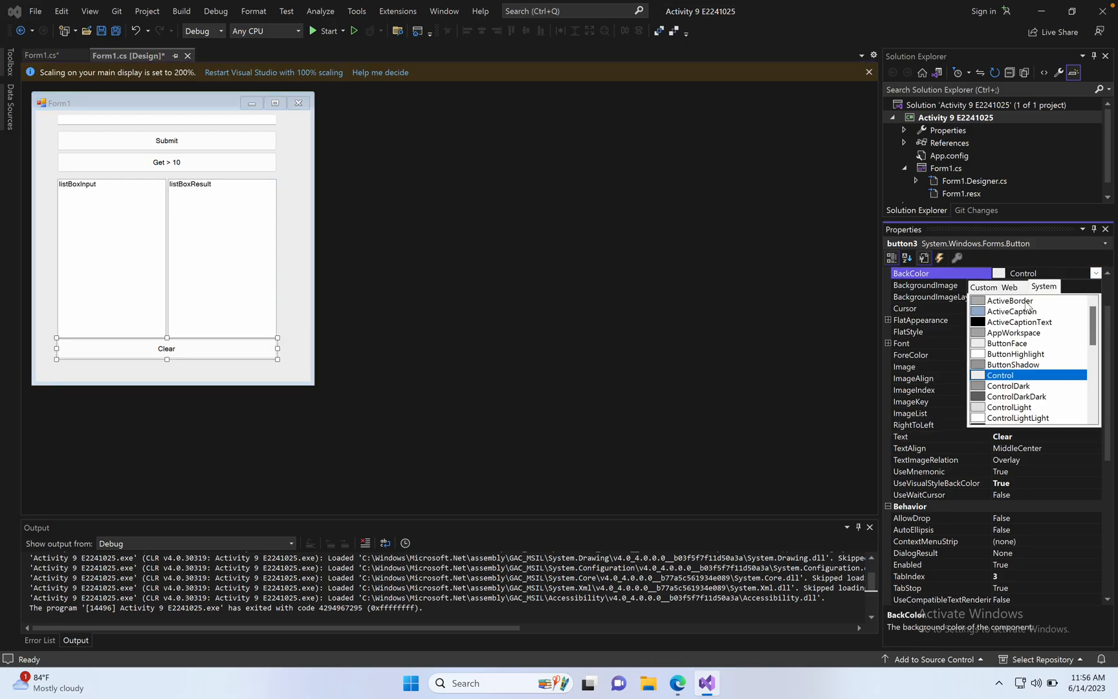
{"action": "mouse_move", "coordinate": [1012, 363]}
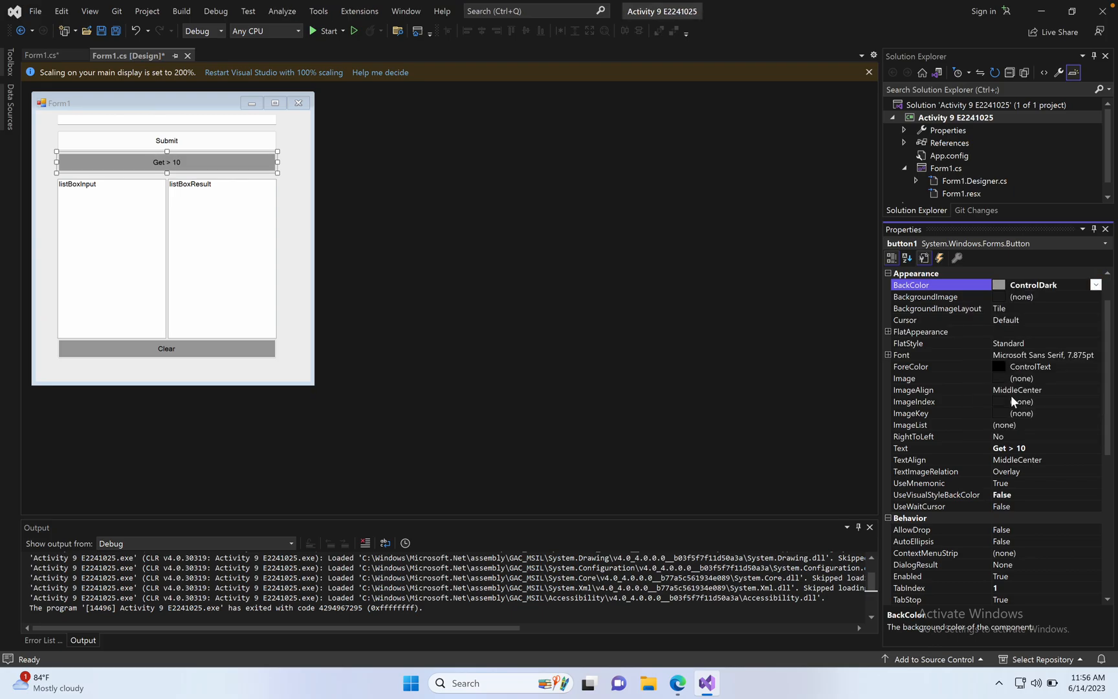
{"action": "left_click", "coordinate": [166, 141]}
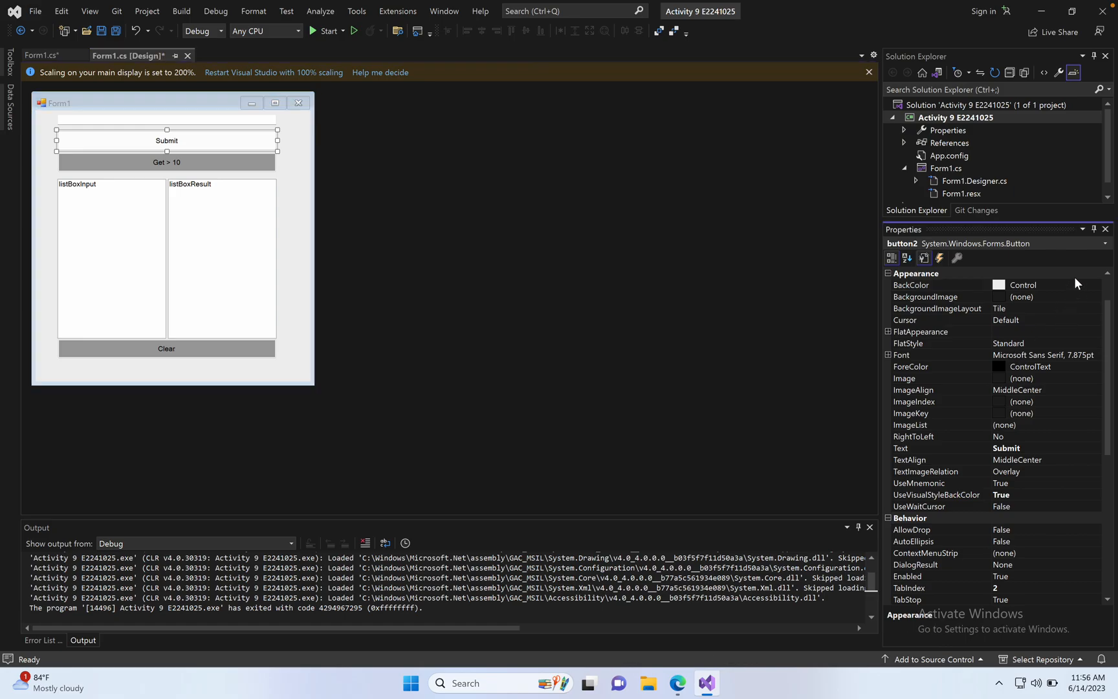
{"action": "left_click", "coordinate": [1096, 285]}
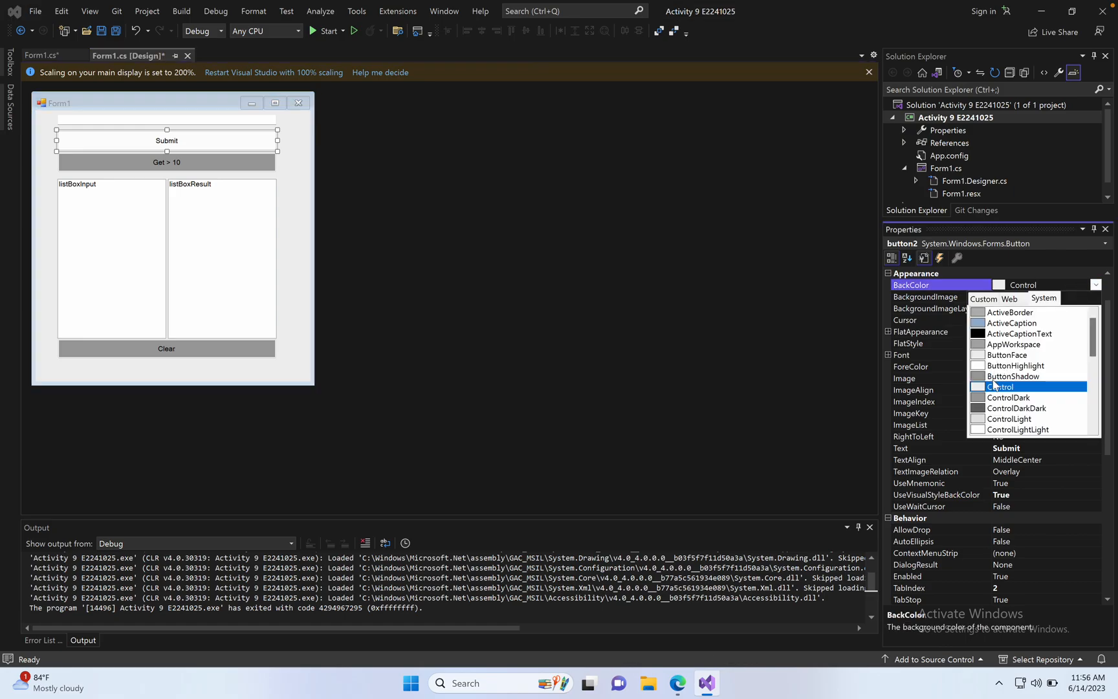
{"action": "left_click", "coordinate": [282, 260]}
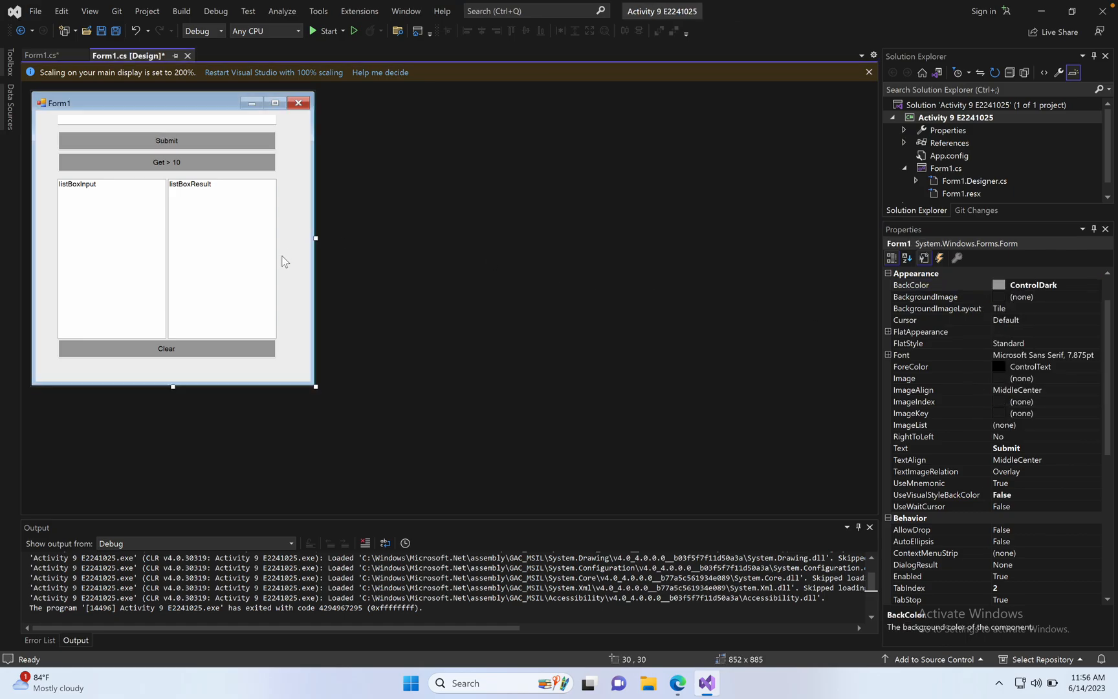
{"action": "left_click", "coordinate": [325, 31]}
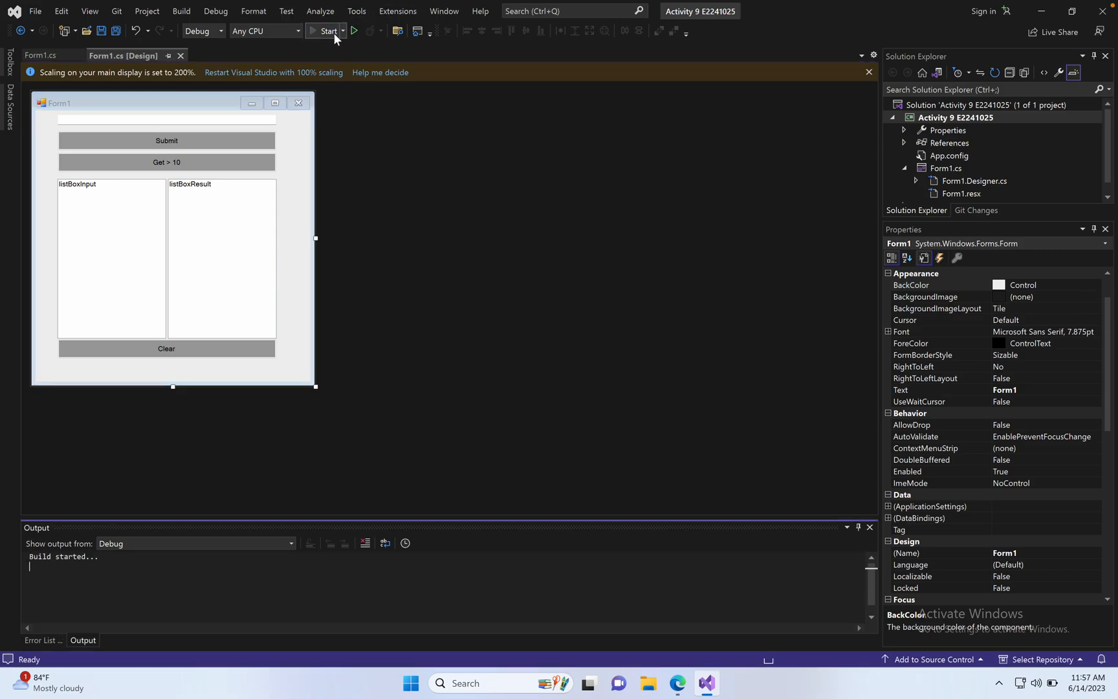
{"action": "left_click", "coordinate": [325, 31]}
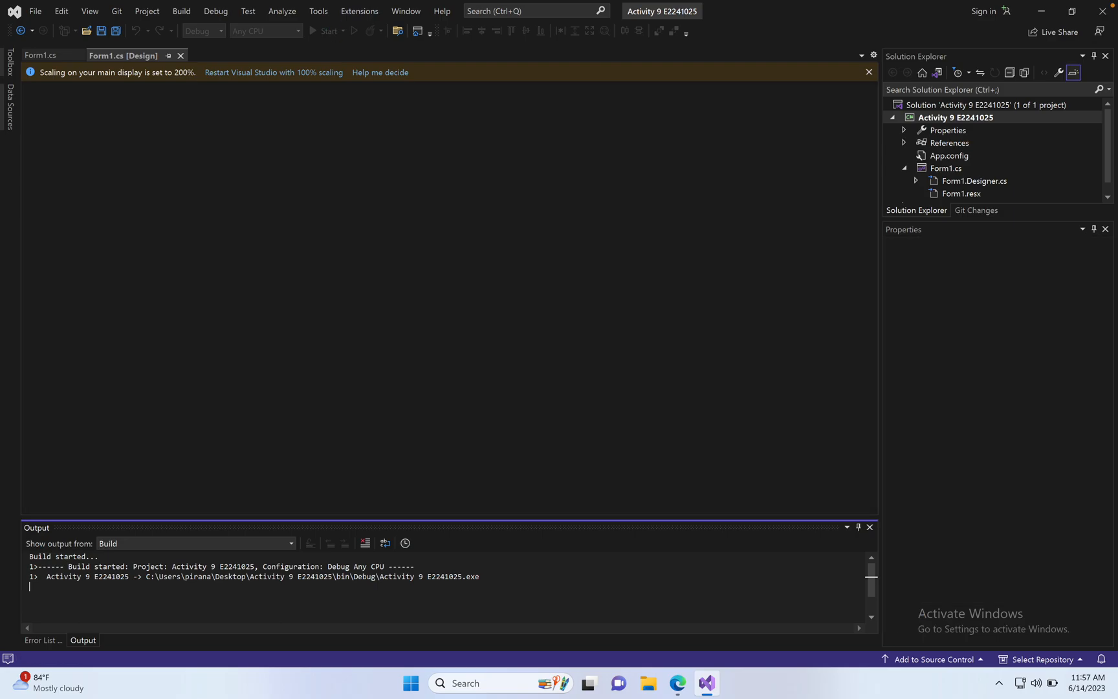
{"action": "left_click", "coordinate": [322, 31]}
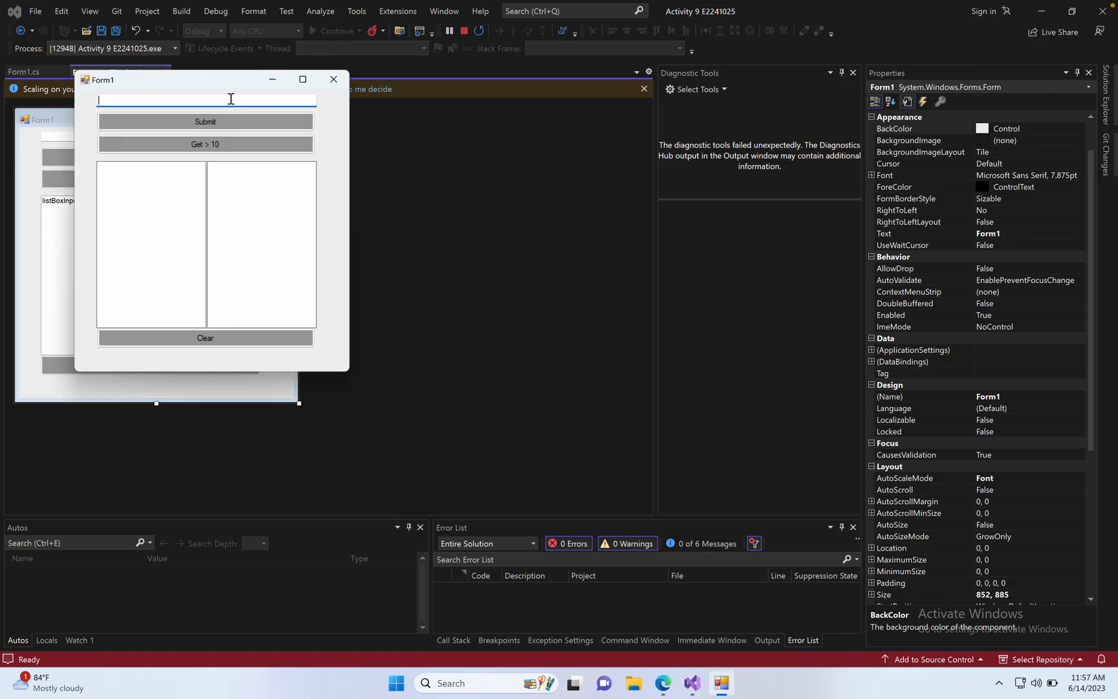
{"action": "type", "text": "10"}
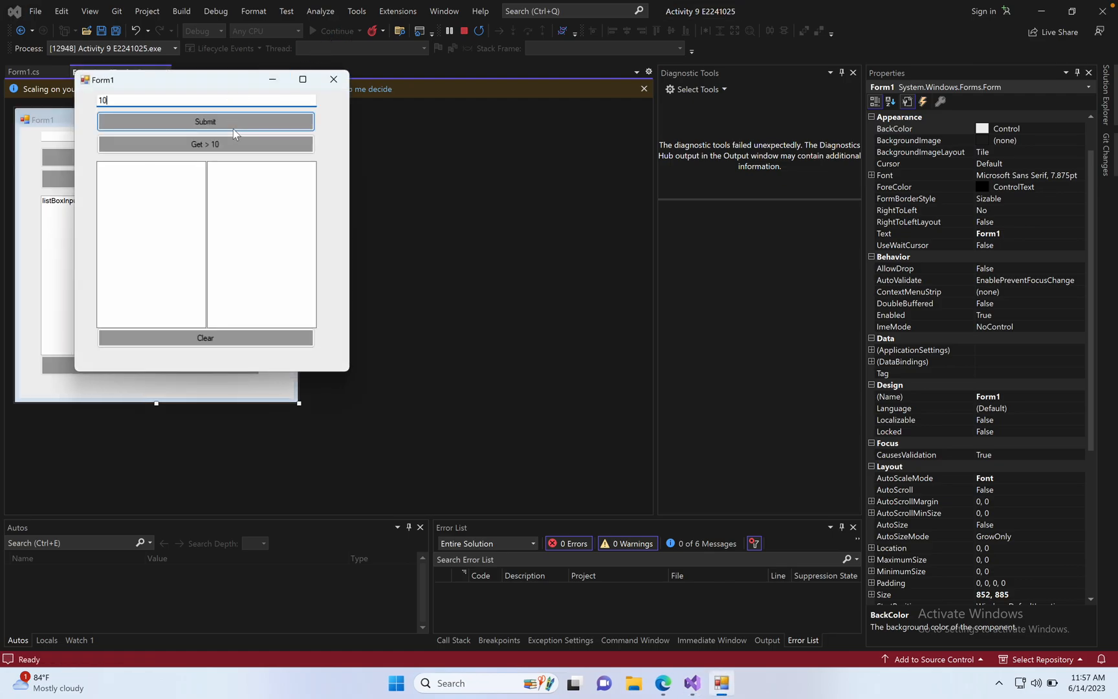
{"action": "left_click", "coordinate": [206, 122]}
{"action": "type", "text": "13"}
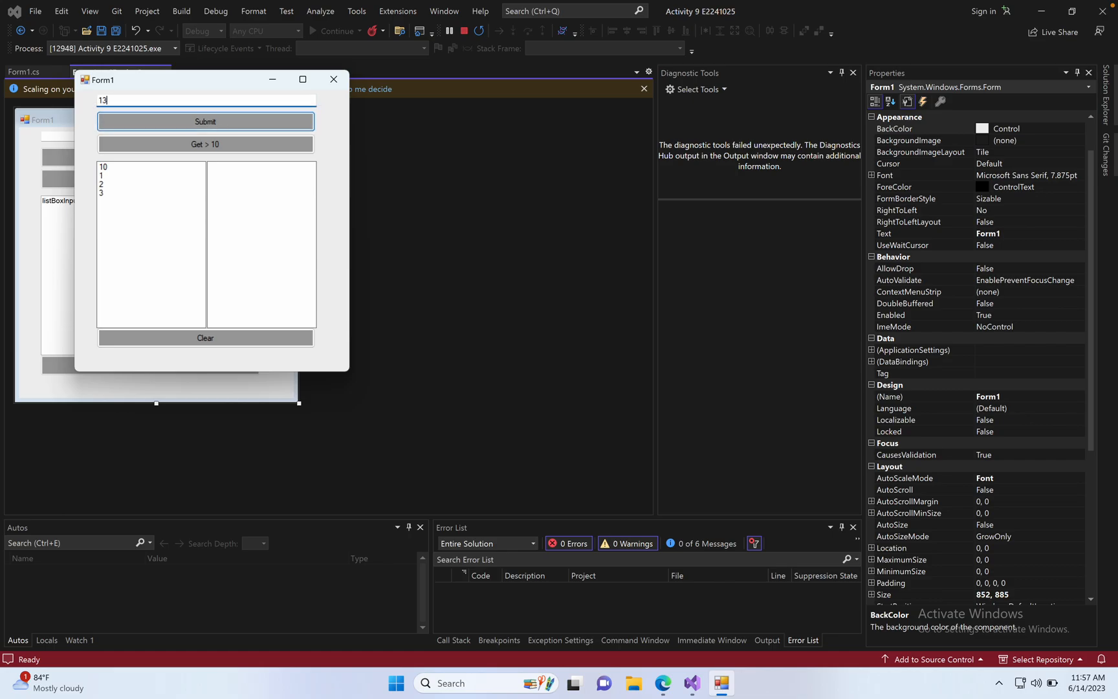
{"action": "left_click", "coordinate": [205, 121]}
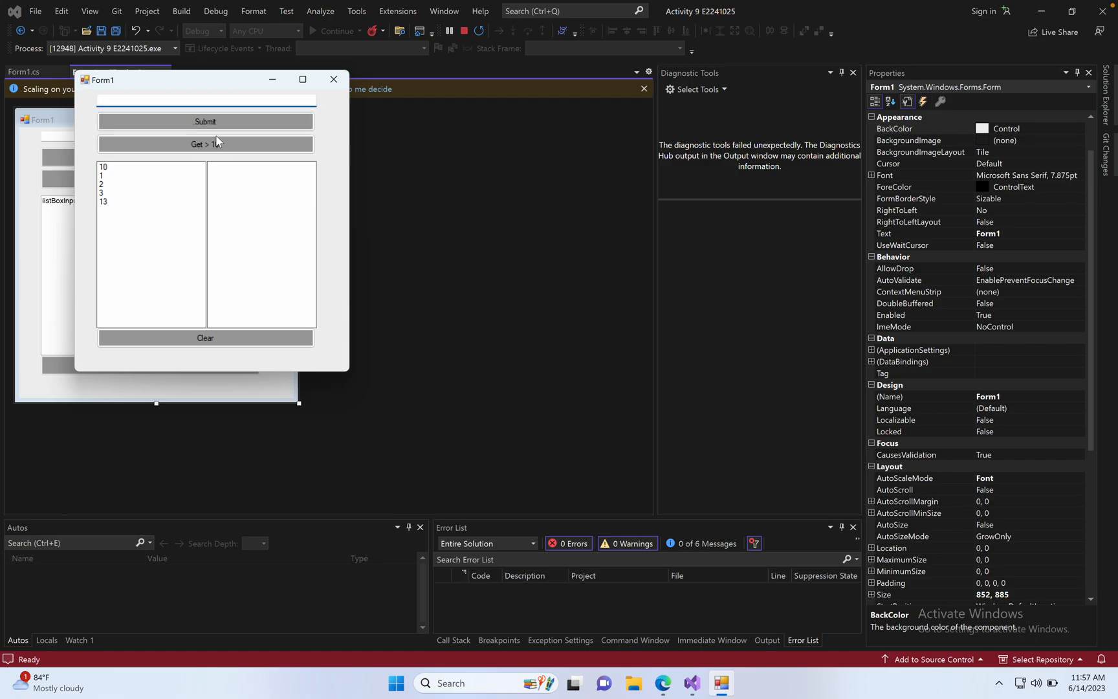
{"action": "mouse_move", "coordinate": [149, 167]}
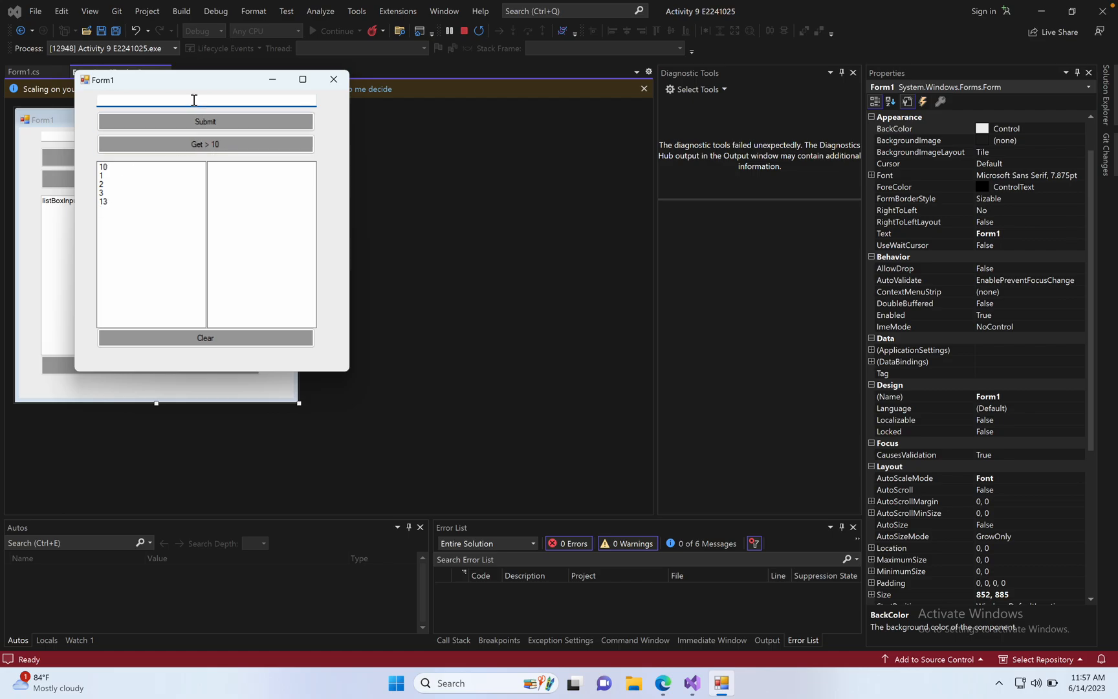
{"action": "left_click", "coordinate": [206, 144]}
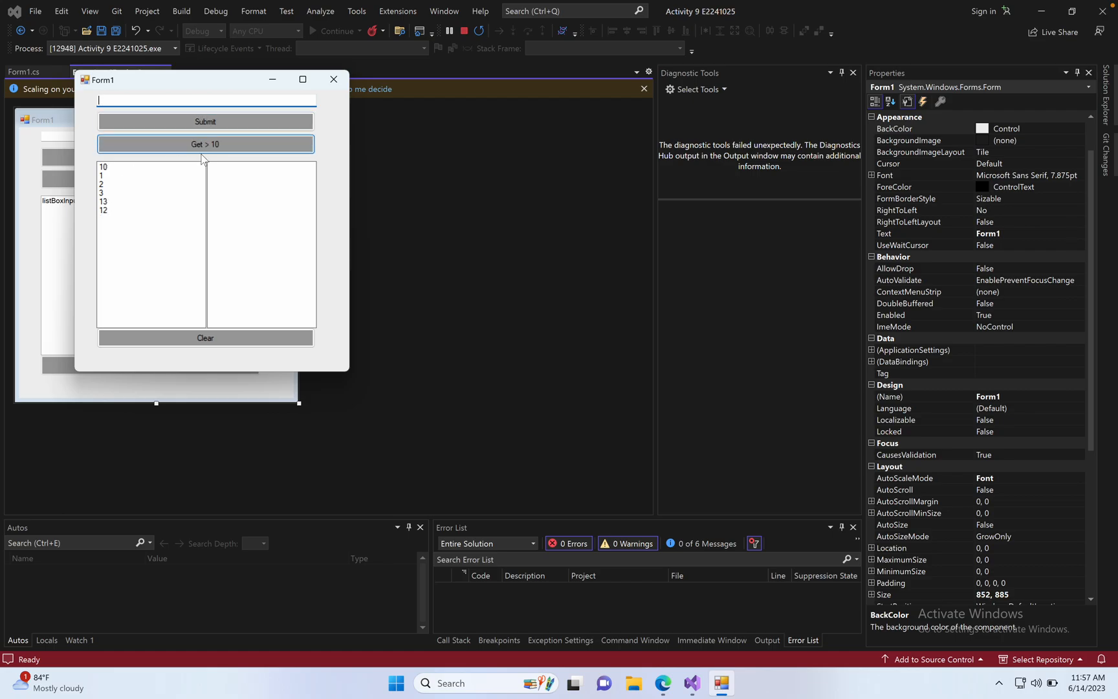
{"action": "left_click", "coordinate": [206, 144]}
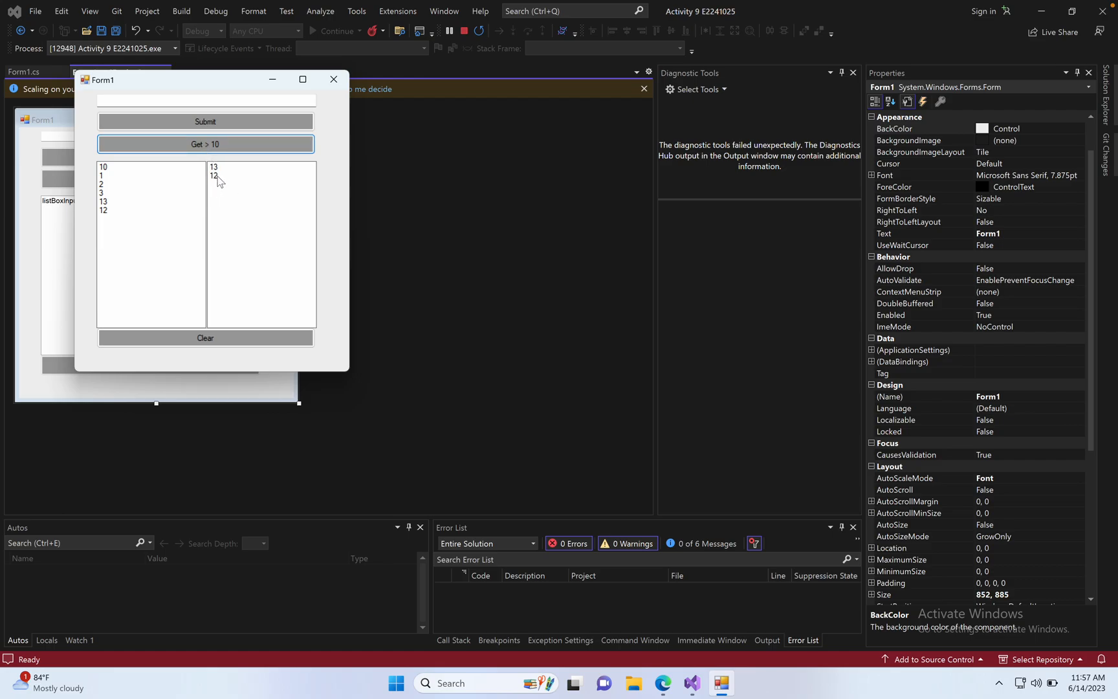
{"action": "left_click", "coordinate": [206, 338]}
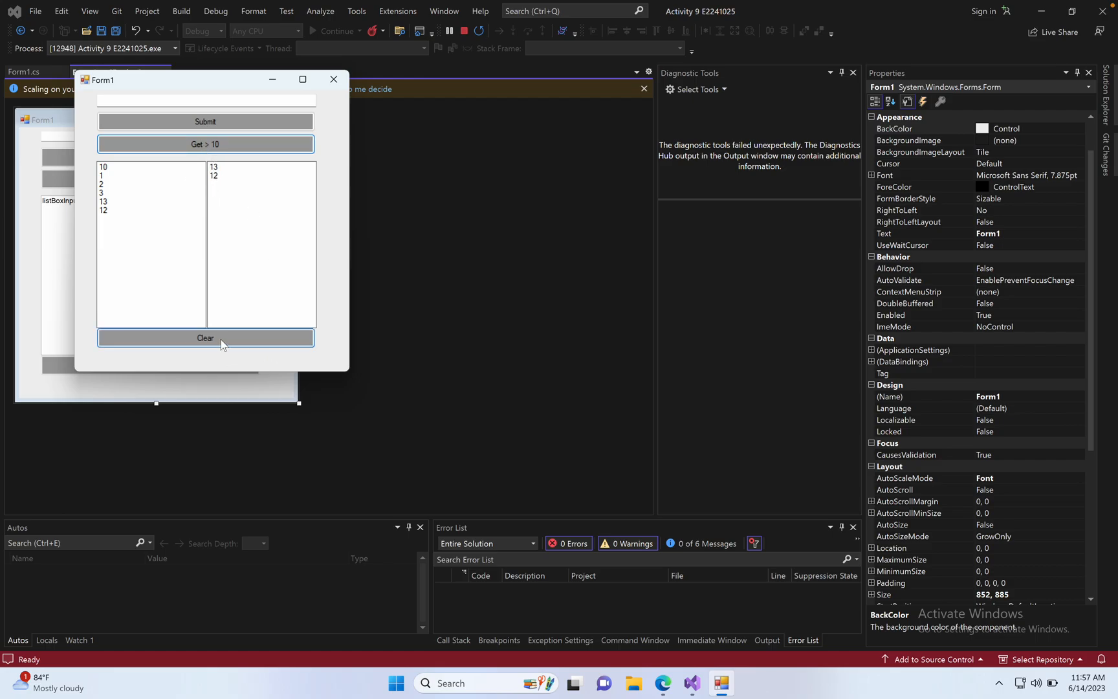
{"action": "left_click", "coordinate": [206, 337]}
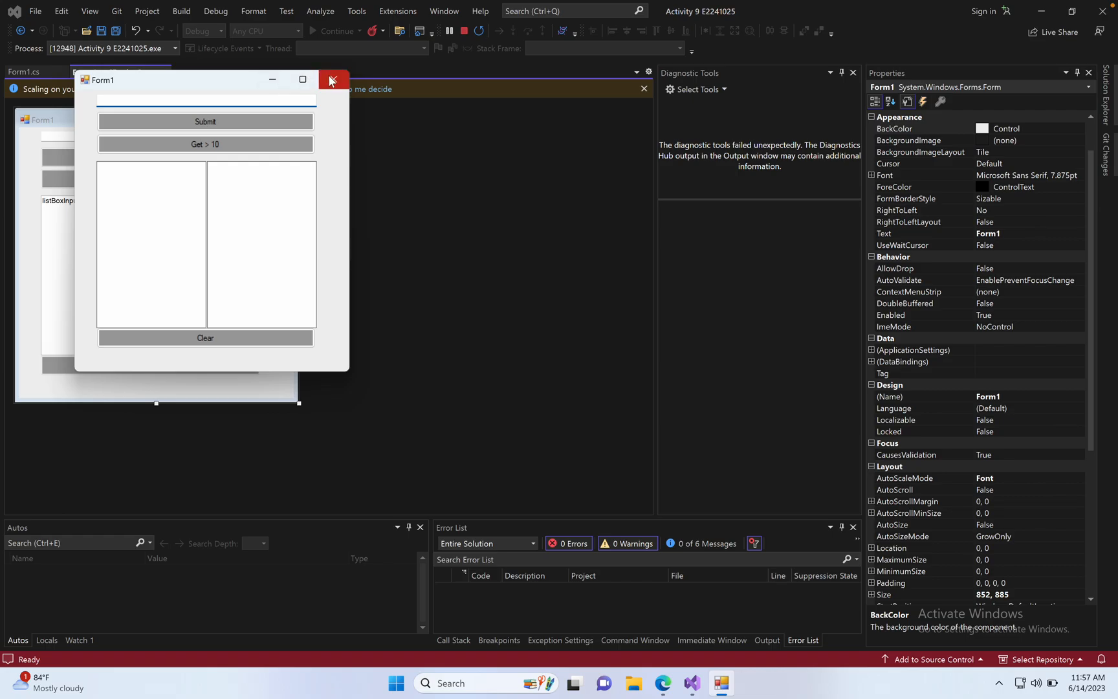
{"action": "left_click", "coordinate": [331, 79]}
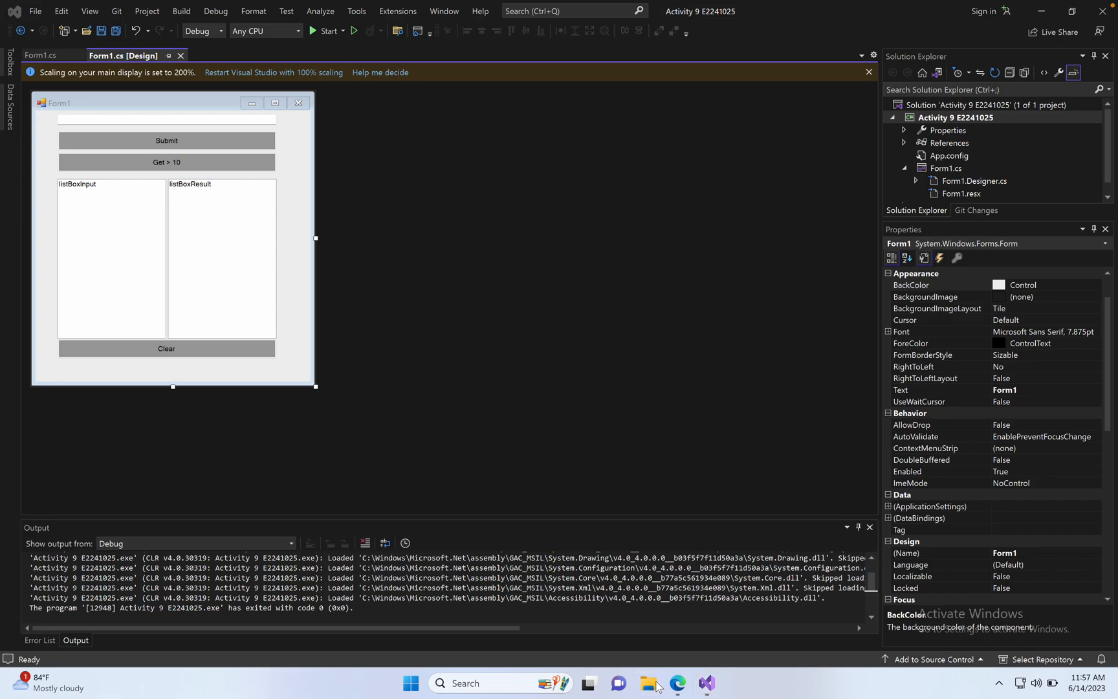
- Browse to the Desktop and compress the Activity 9 E2241025 folder into a ZIP file
{"action": "left_click", "coordinate": [647, 683]}
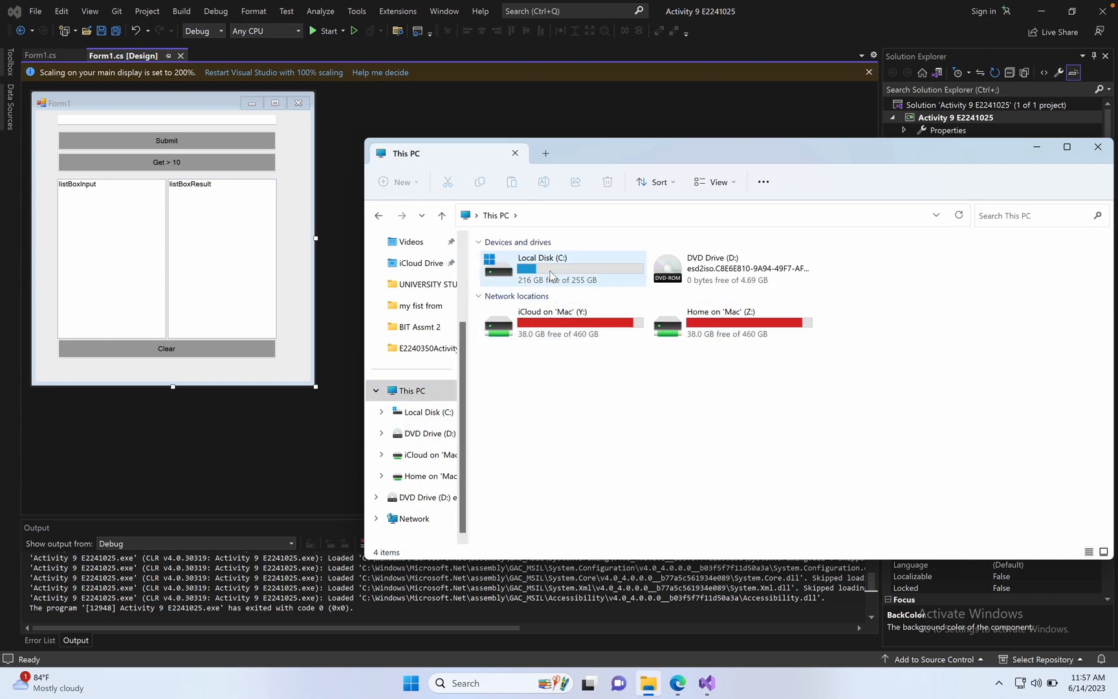
{"action": "double_click", "coordinate": [558, 269]}
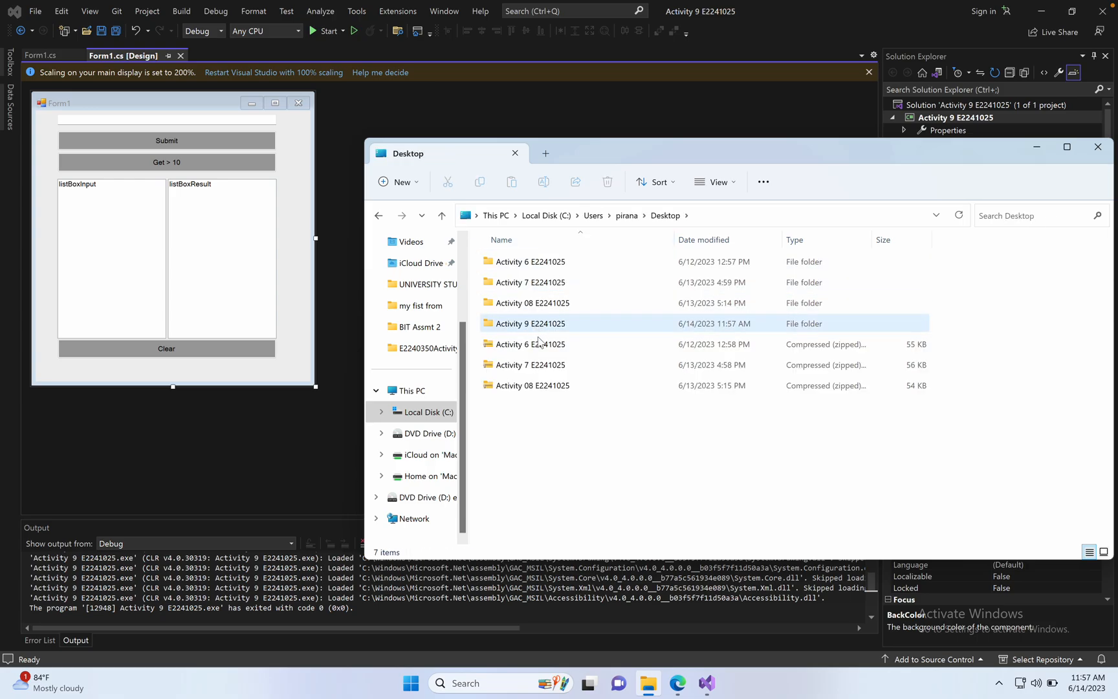
{"action": "right_click", "coordinate": [529, 323]}
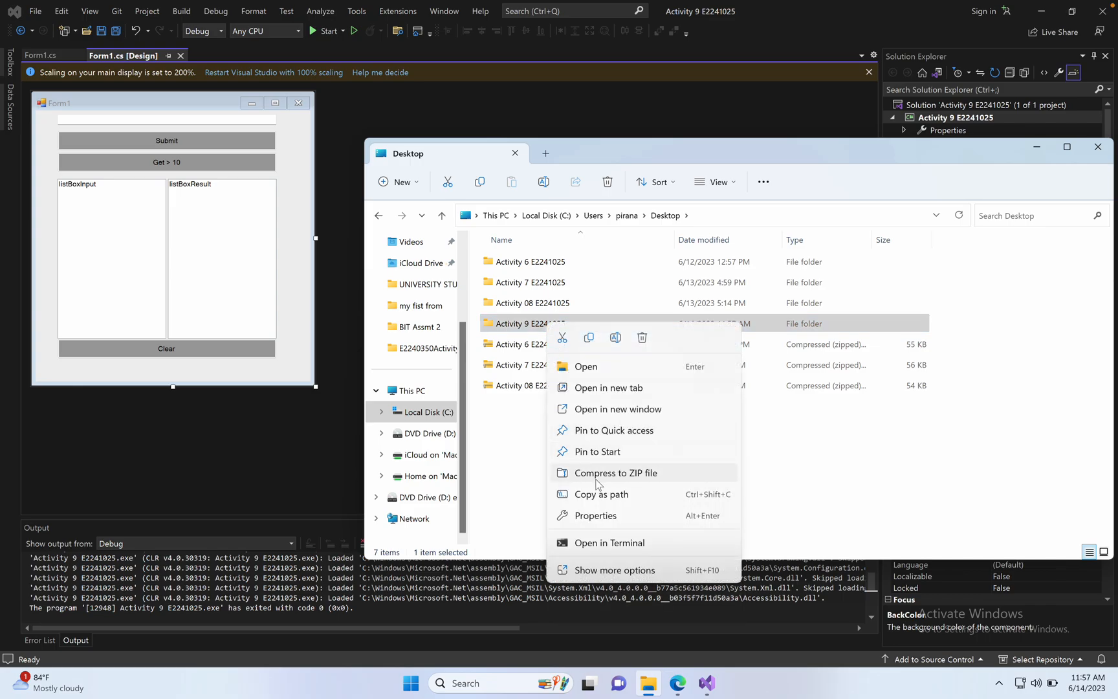
{"action": "left_click", "coordinate": [616, 473]}
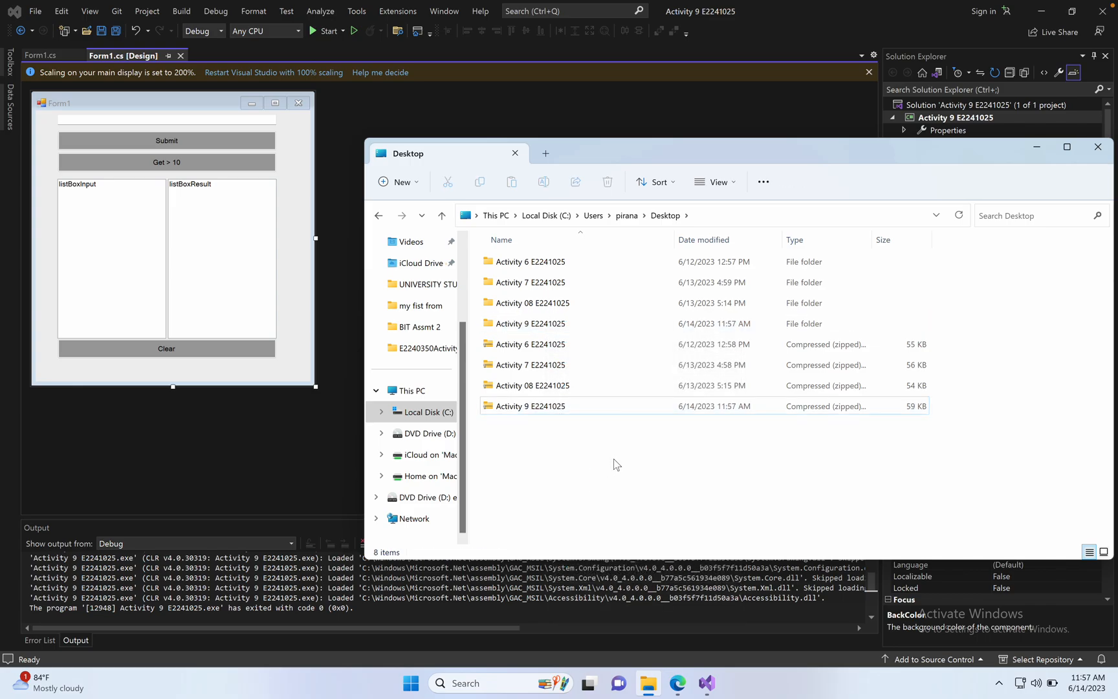
{"action": "mouse_move", "coordinate": [667, 651]}
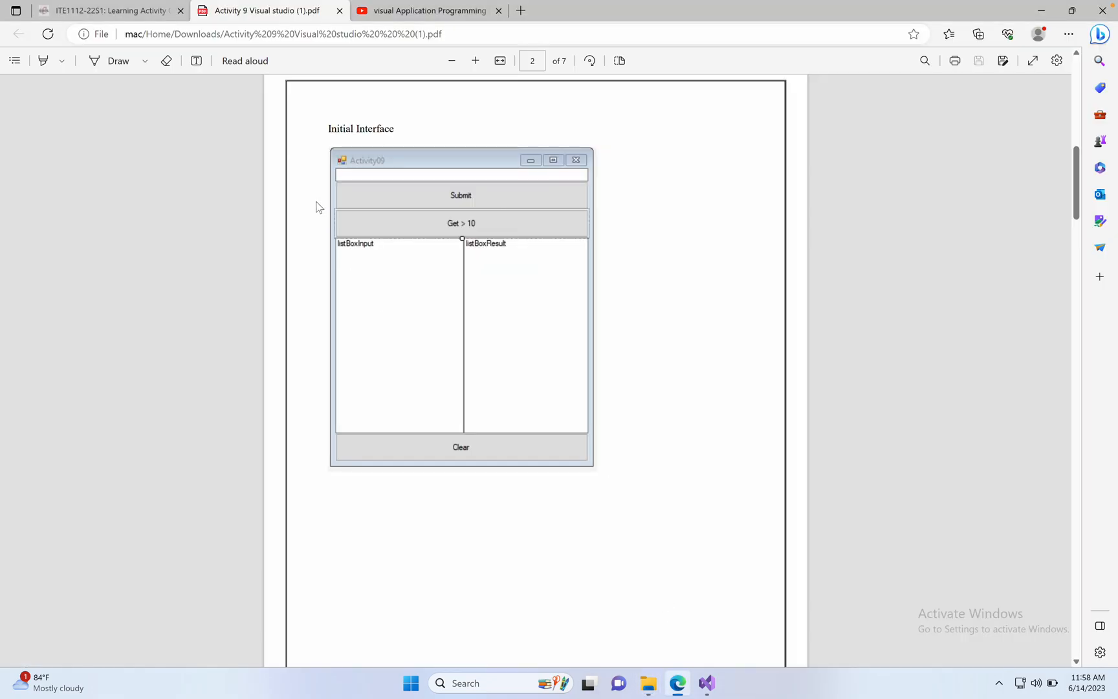
- Start a submission on Learning Activity 09 and browse the file picker to the Desktop
{"action": "left_click", "coordinate": [107, 11]}
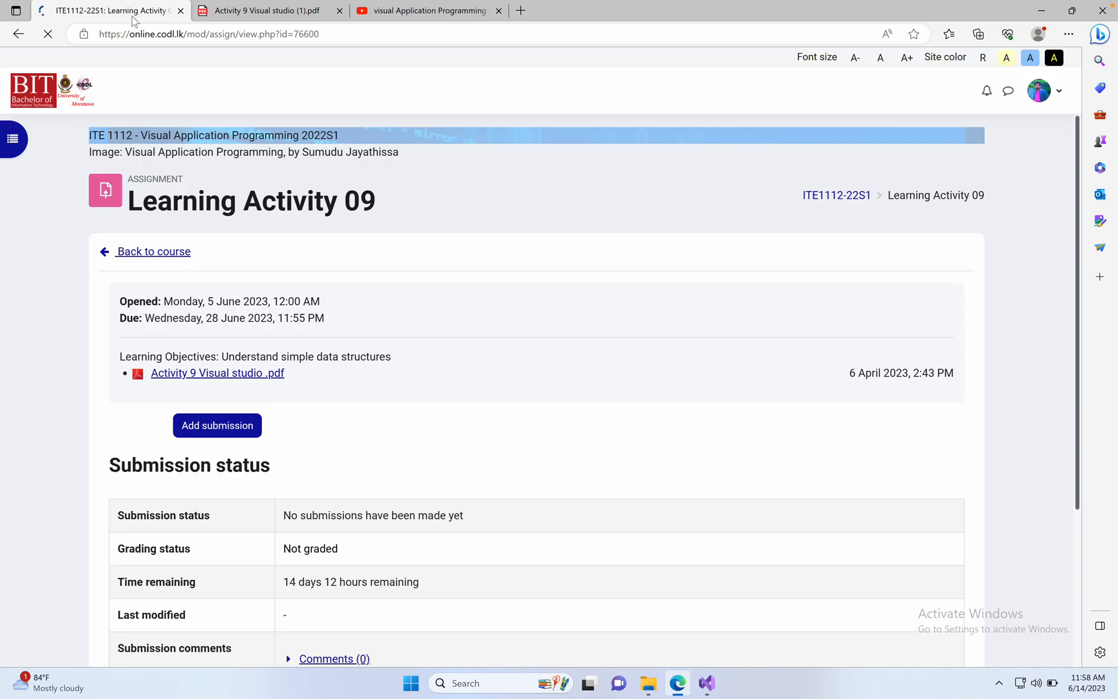
{"action": "left_click", "coordinate": [217, 424]}
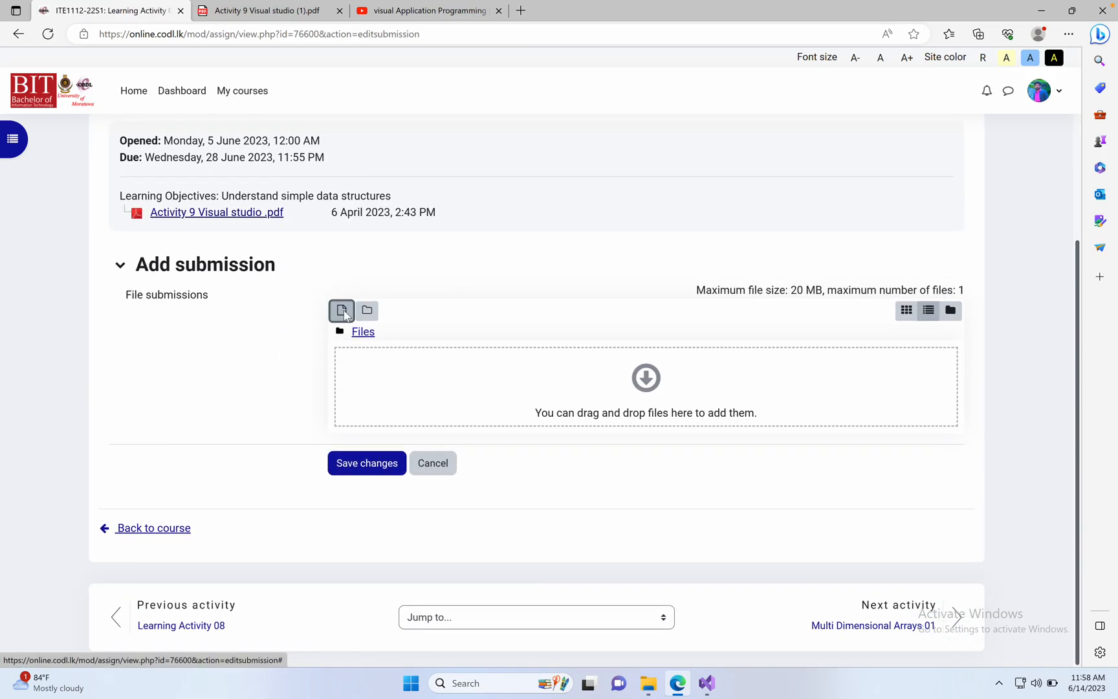
{"action": "left_click", "coordinate": [342, 310]}
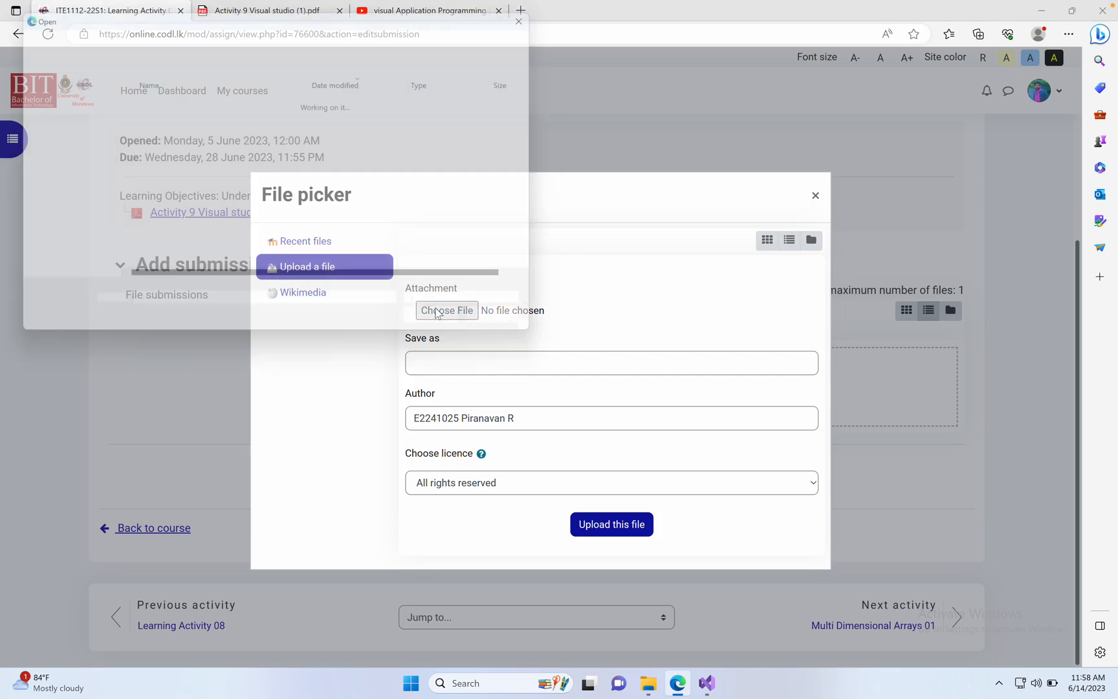
{"action": "left_click", "coordinate": [446, 310]}
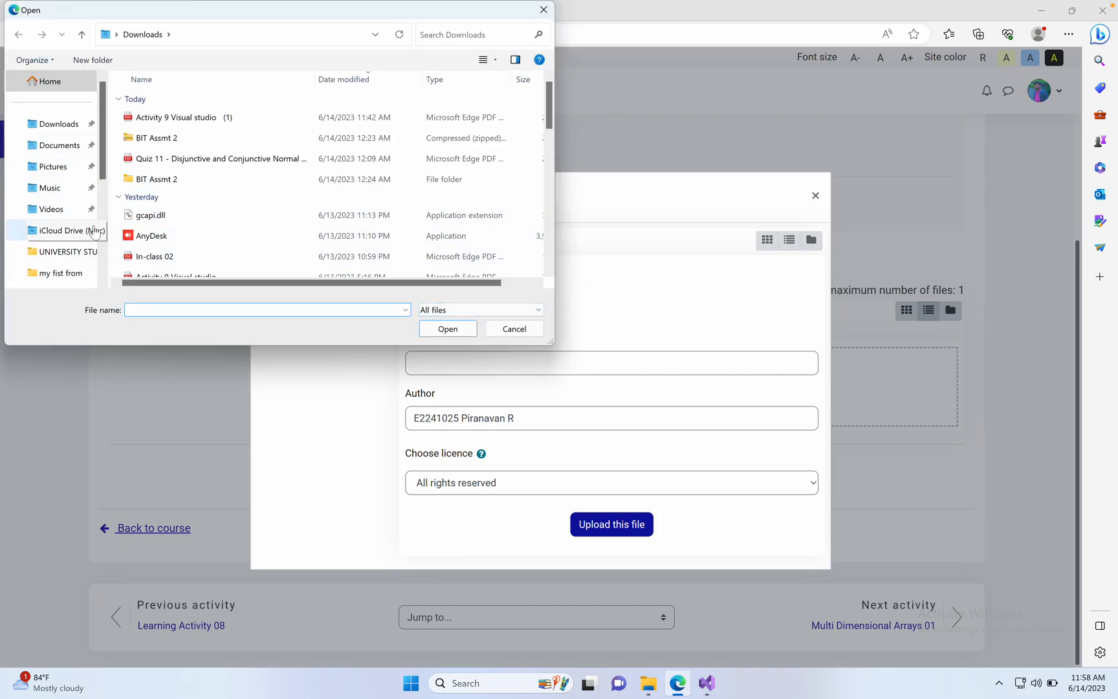
{"action": "scroll", "scroll_direction": "down", "scroll_amount": 3}
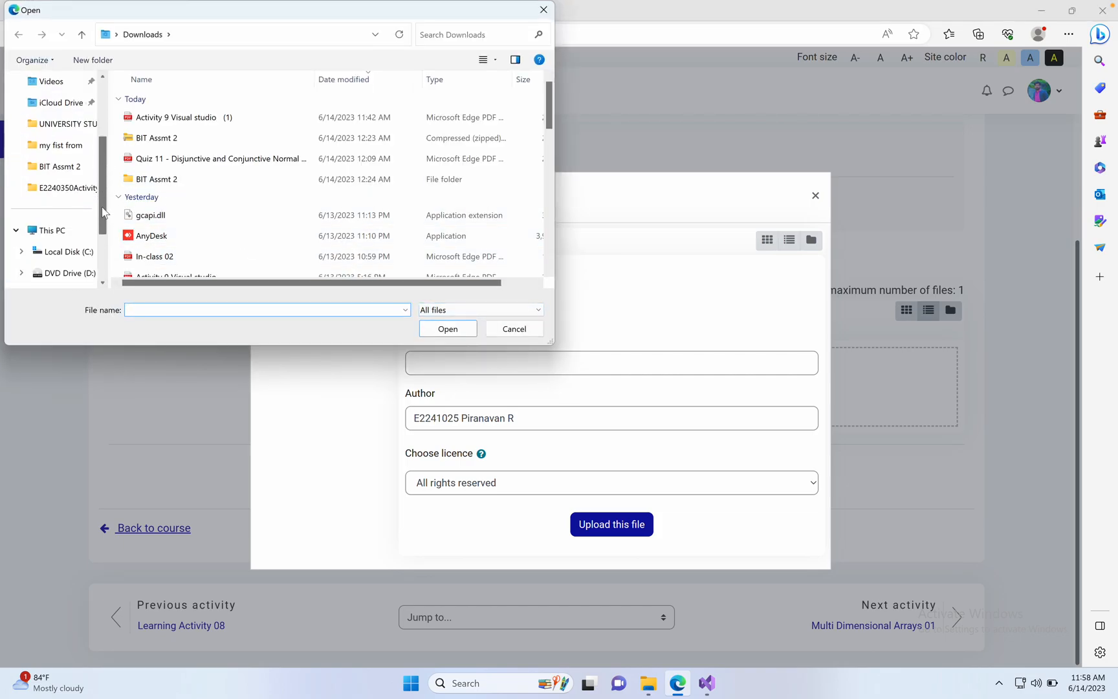
{"action": "left_click", "coordinate": [49, 231]}
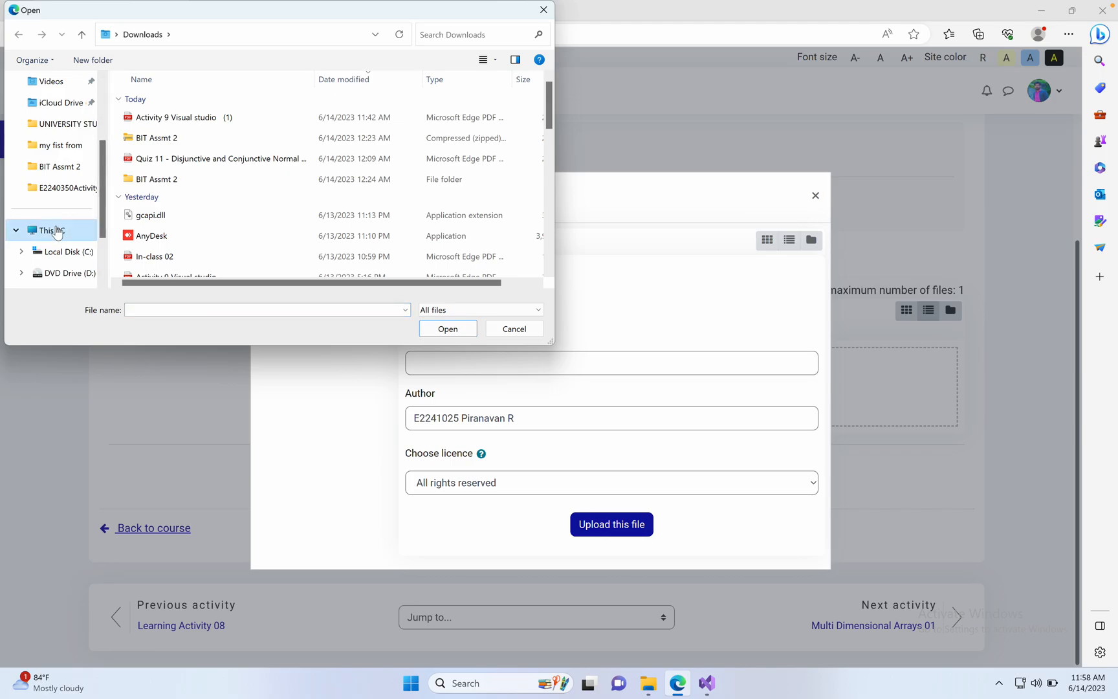
{"action": "left_click", "coordinate": [70, 251]}
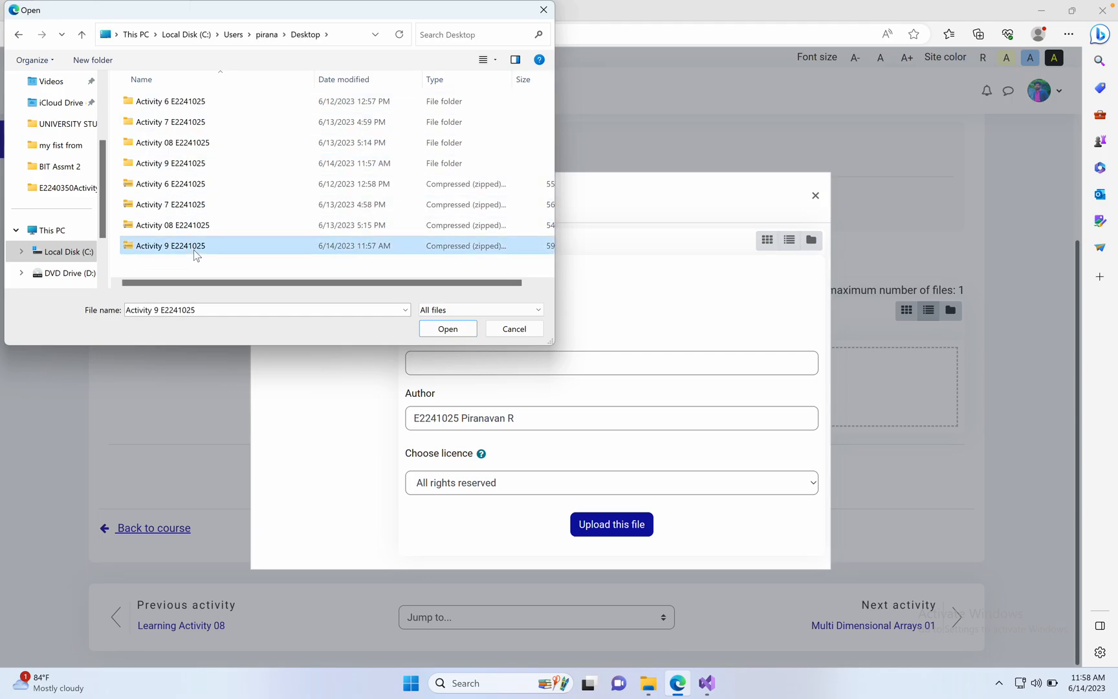
{"action": "left_click", "coordinate": [446, 329]}
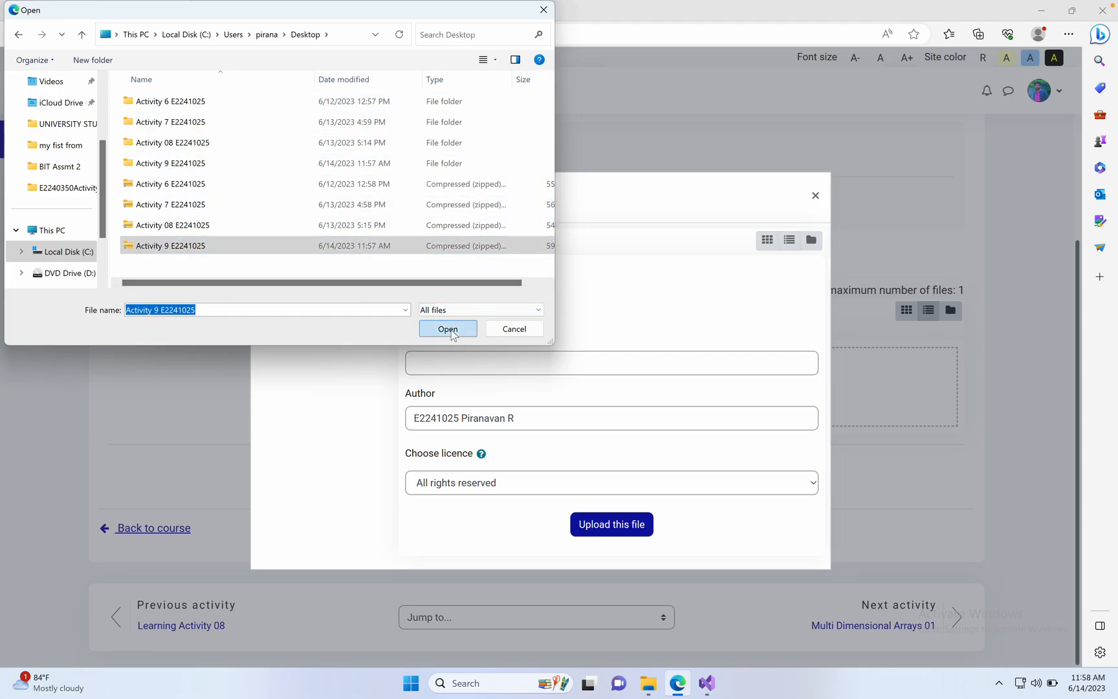
{"action": "left_click", "coordinate": [447, 329]}
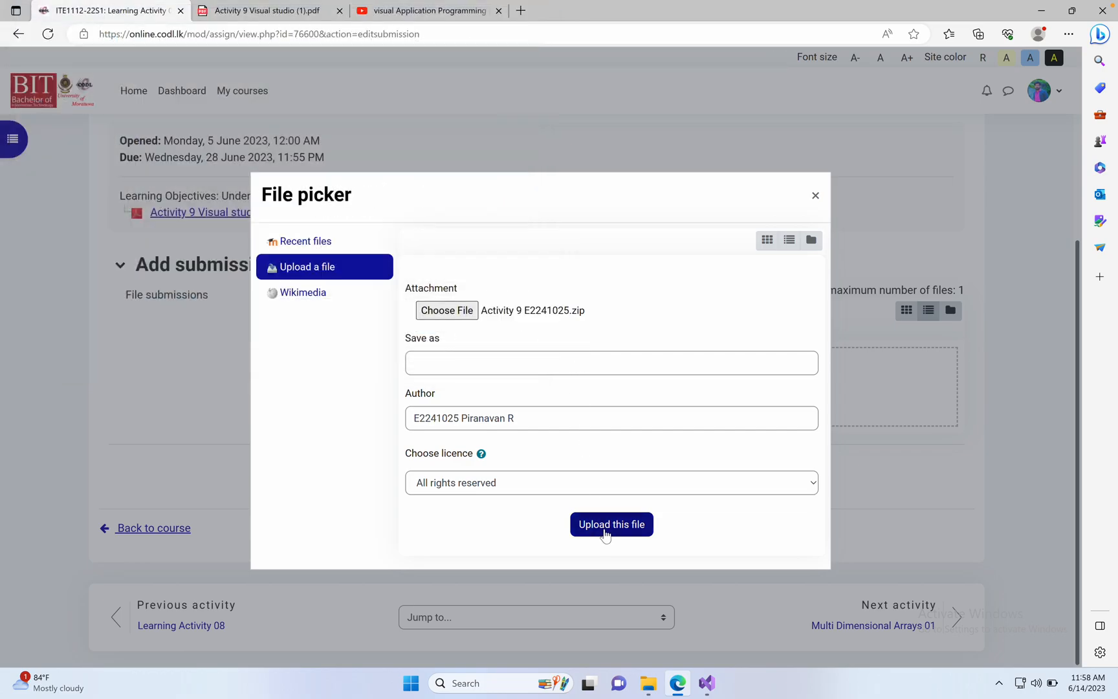
{"action": "left_click", "coordinate": [611, 524]}
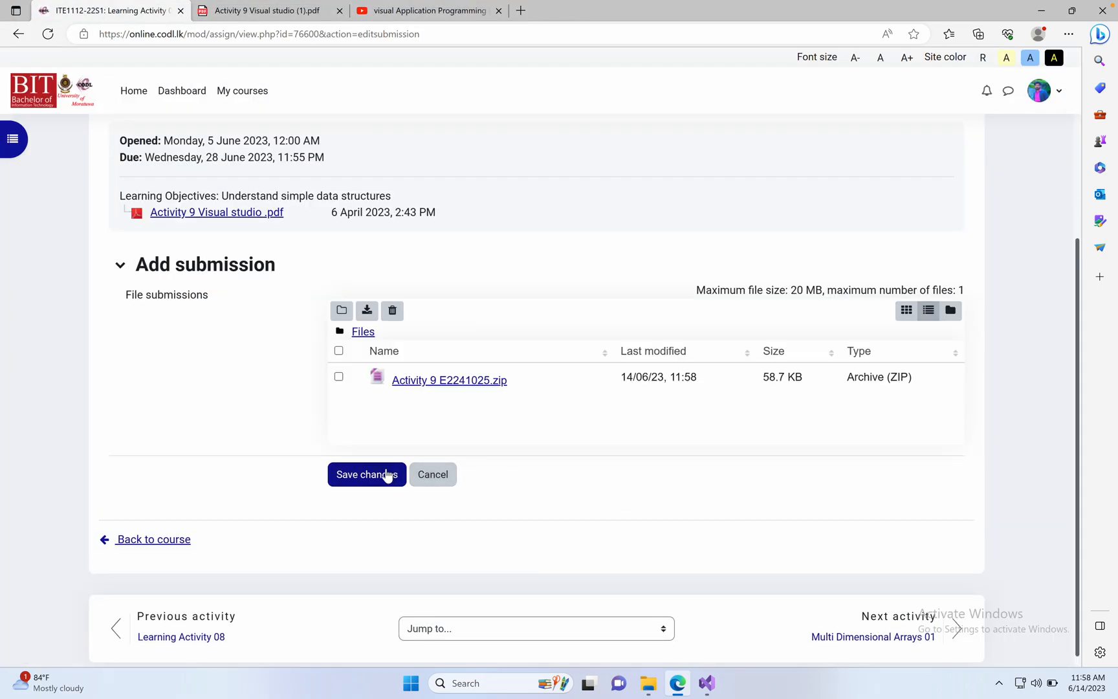
{"action": "left_click", "coordinate": [366, 474]}
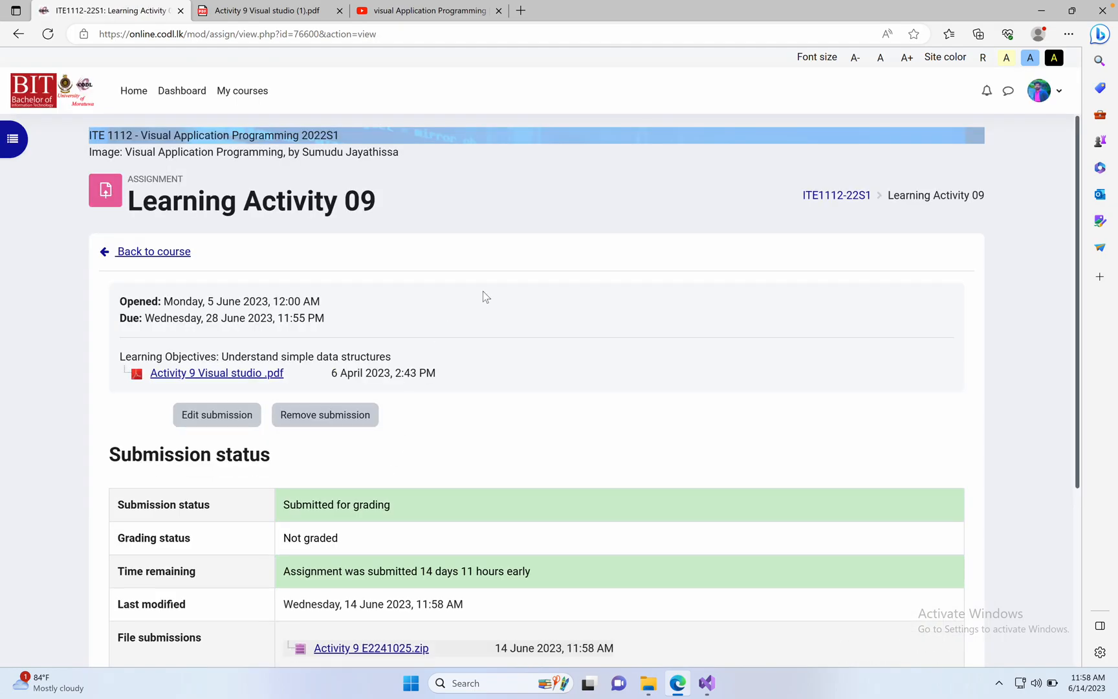